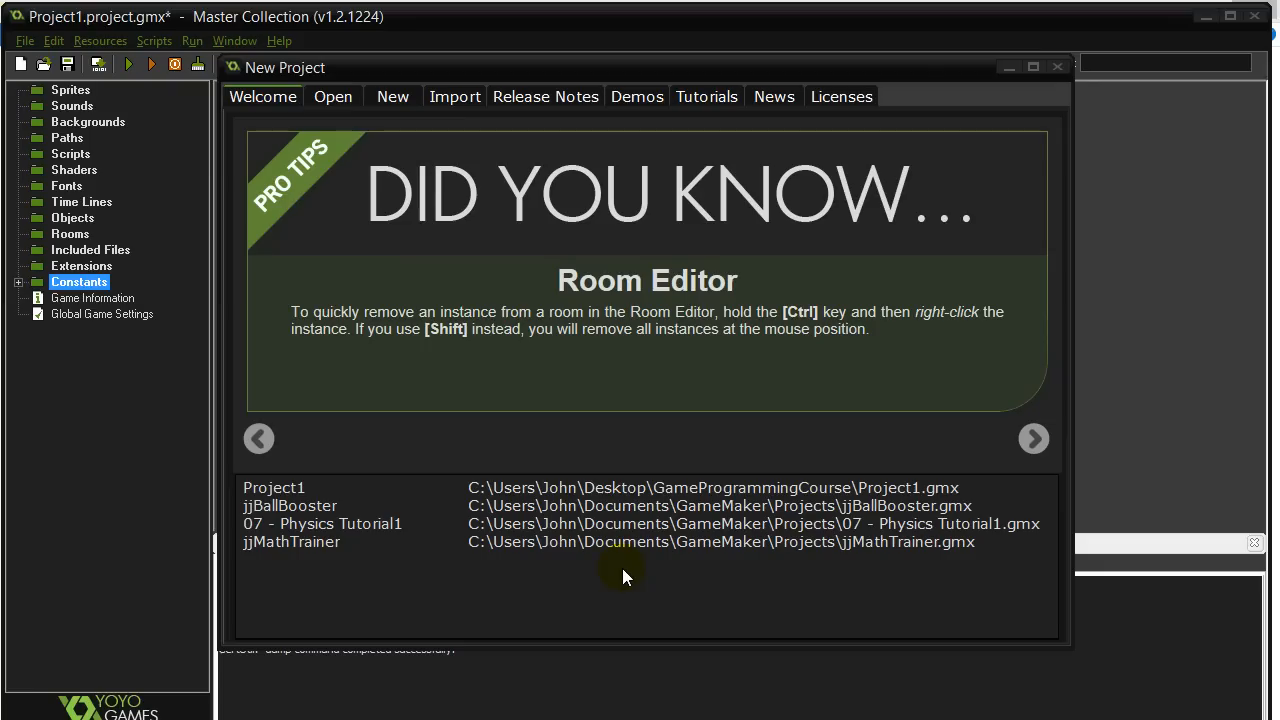
{"action": "mouse_move", "coordinate": [628, 382]}
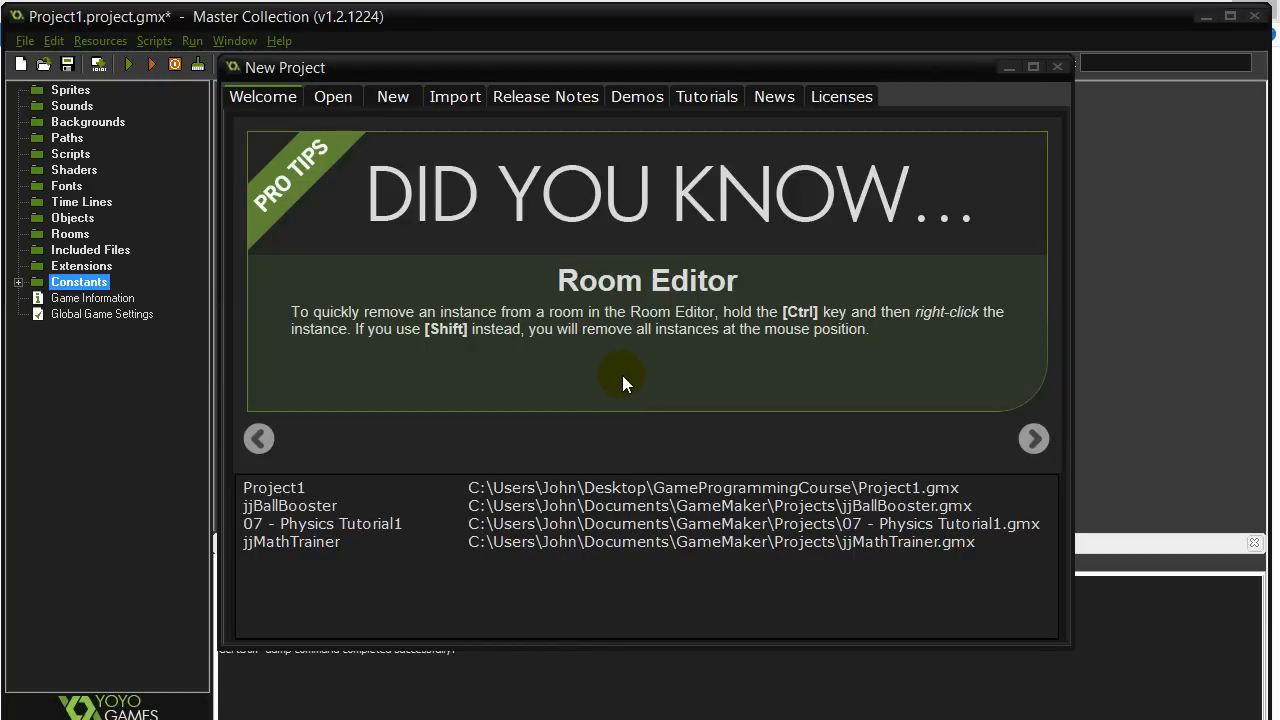
{"action": "mouse_move", "coordinate": [35, 50]}
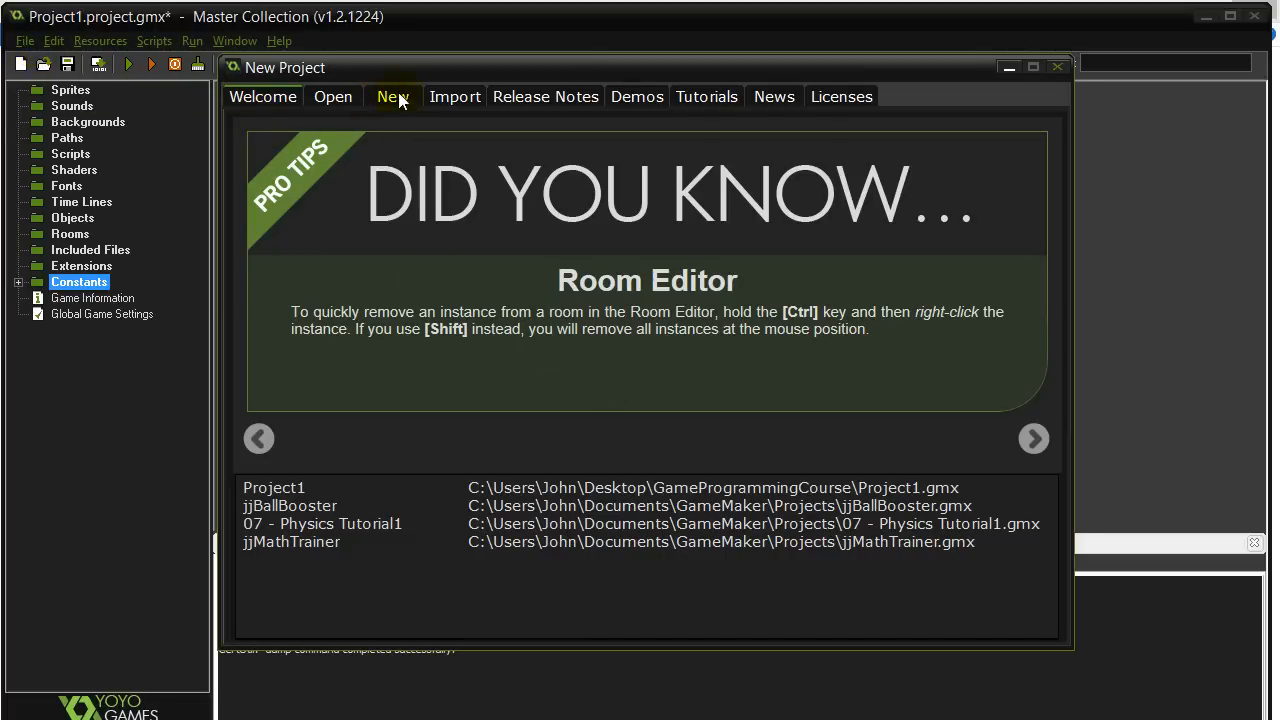
Create a new project 'TwoPlayerGame' located in the GameProgrammingCourse folder.
{"action": "left_click", "coordinate": [392, 96]}
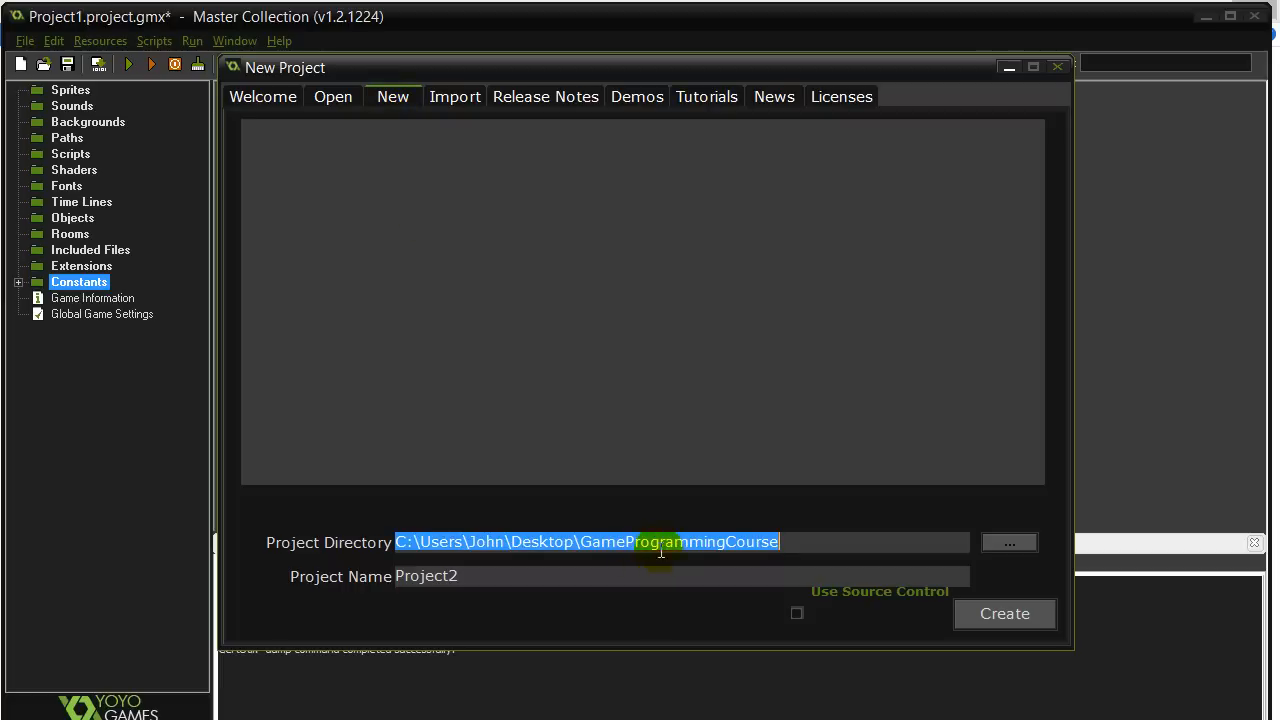
{"action": "left_click", "coordinate": [1009, 542]}
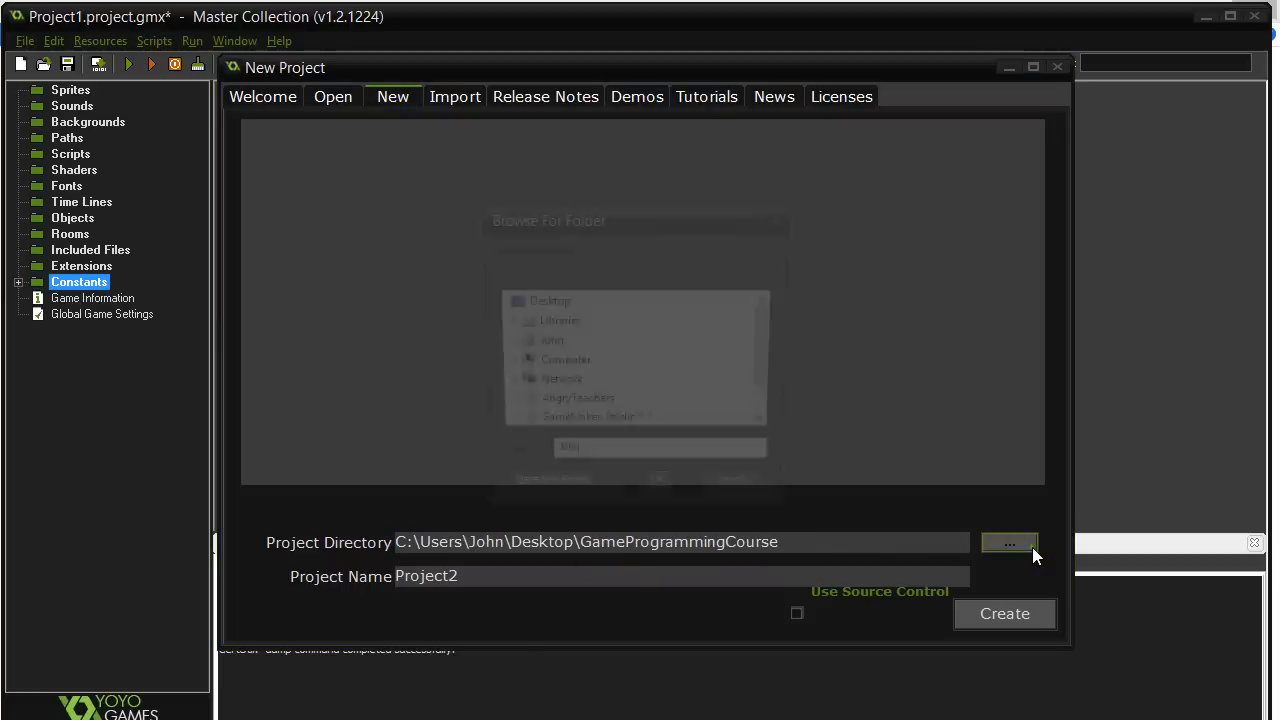
{"action": "left_click", "coordinate": [1009, 542]}
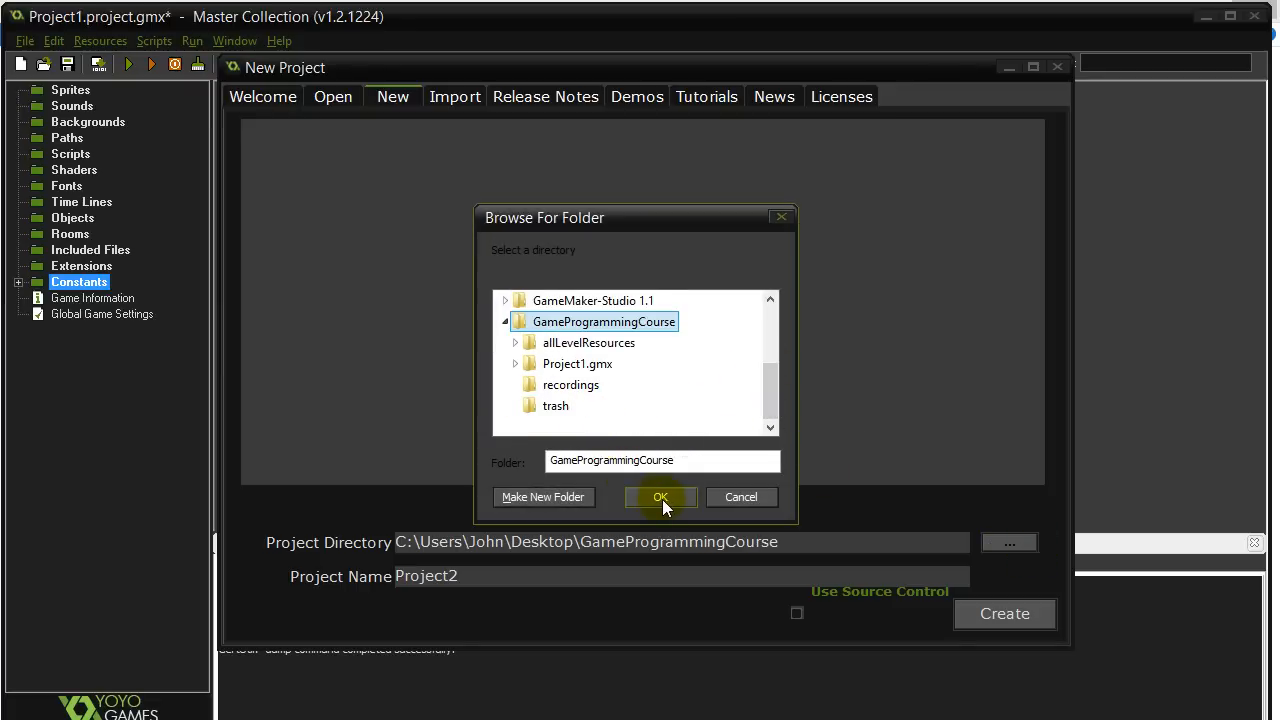
{"action": "left_click", "coordinate": [660, 497]}
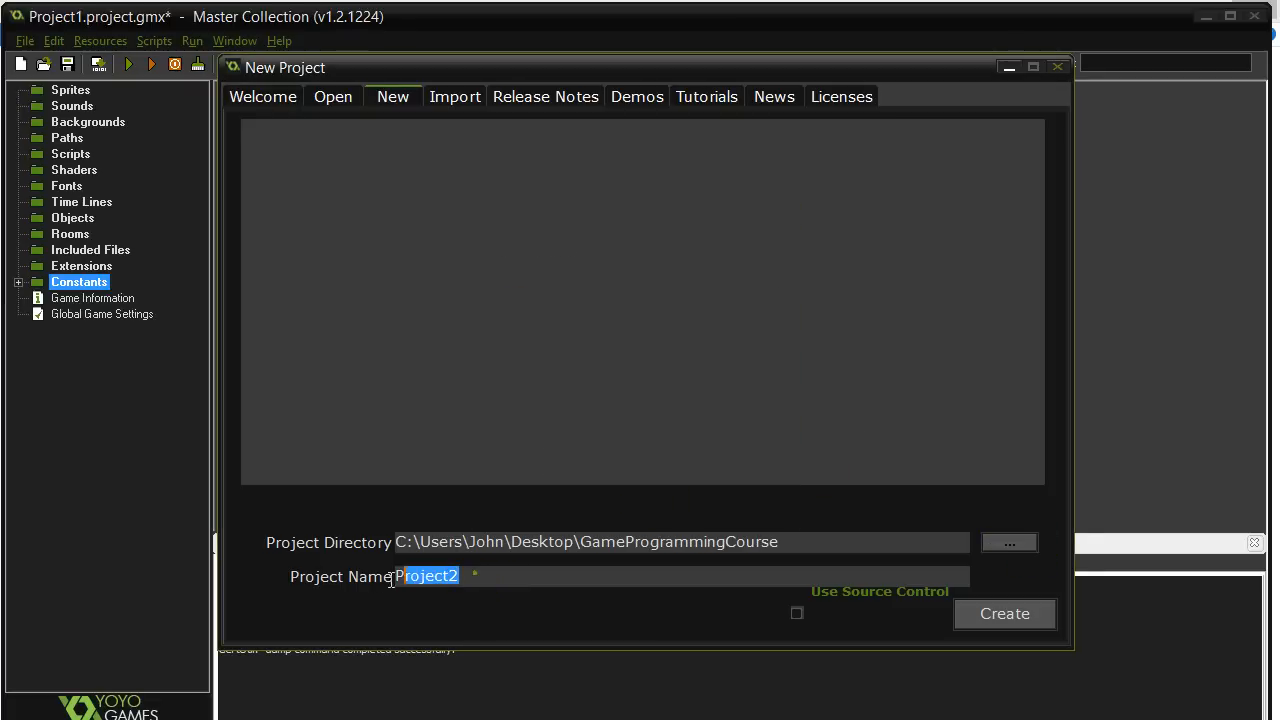
{"action": "type", "text": "TwoPl"}
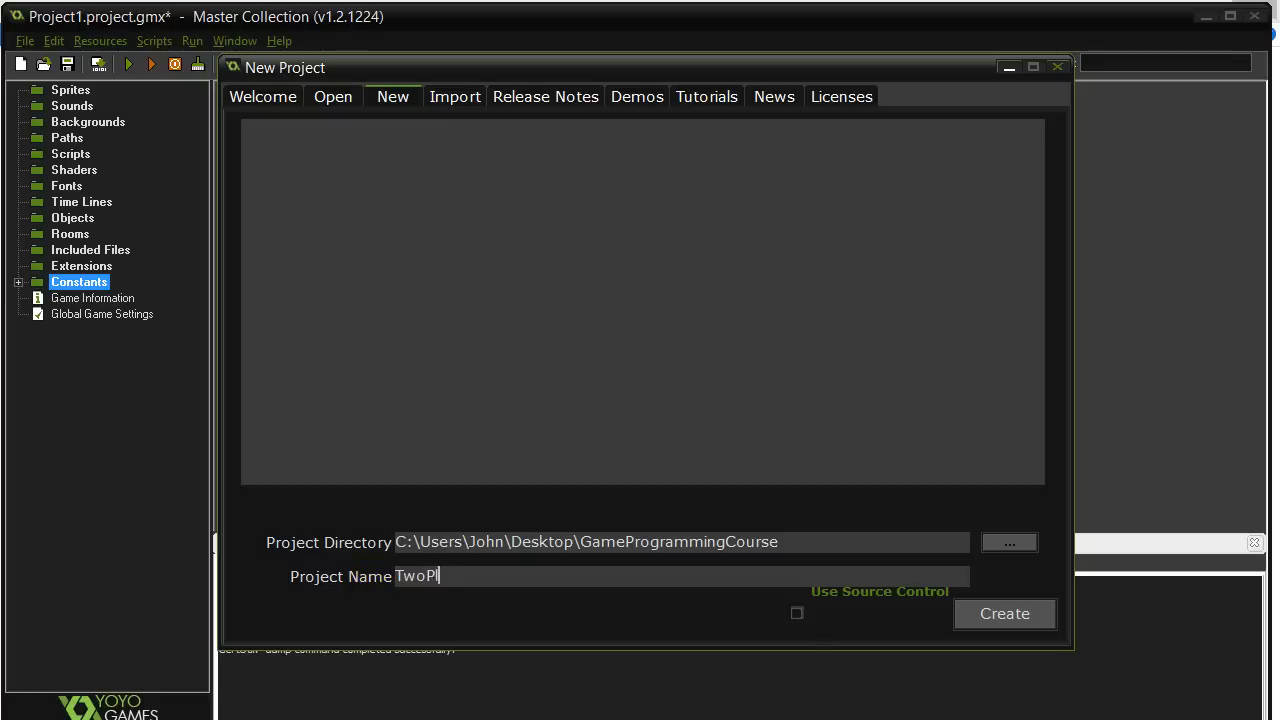
{"action": "type", "text": "ayerGame"}
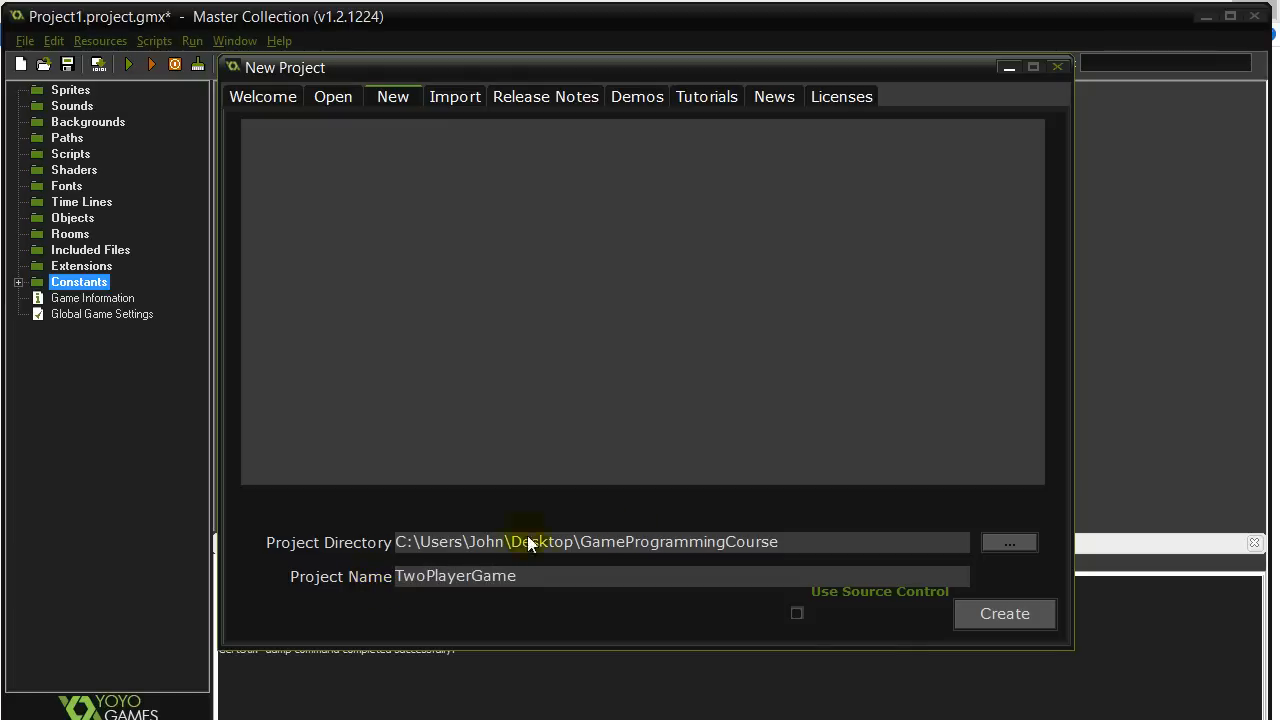
{"action": "left_click", "coordinate": [1003, 613]}
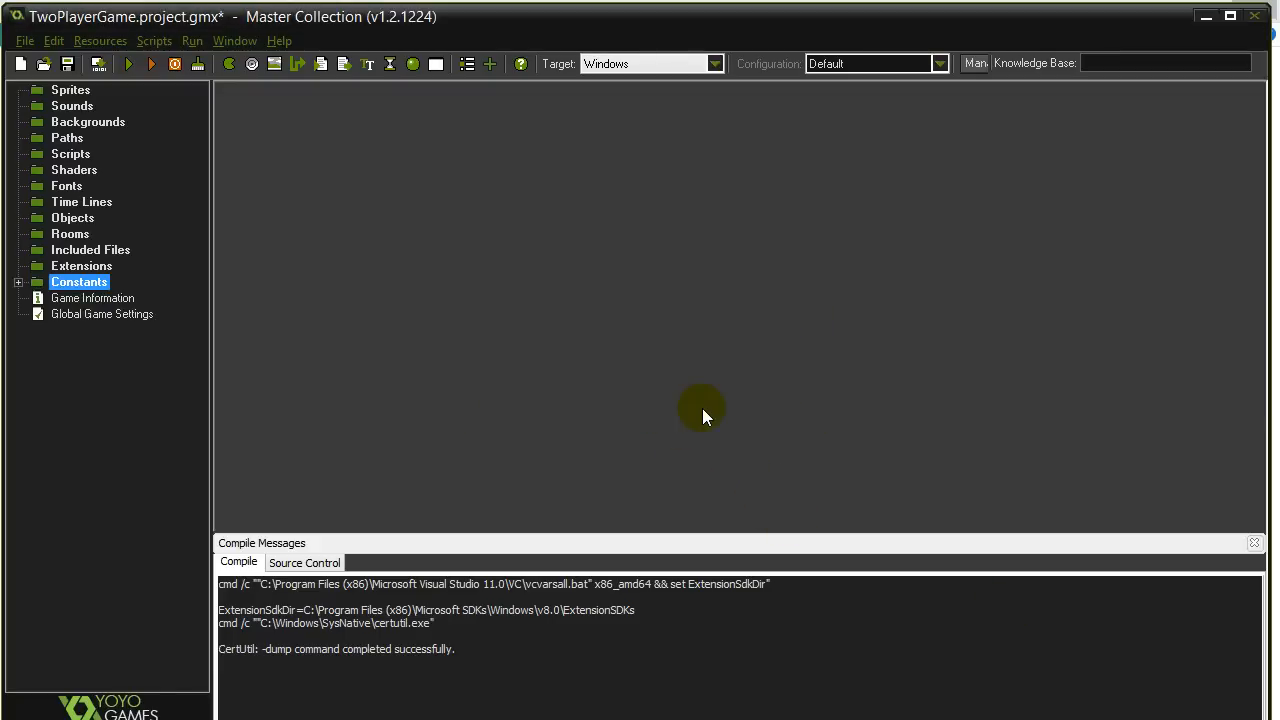
{"action": "mouse_move", "coordinate": [444, 281]}
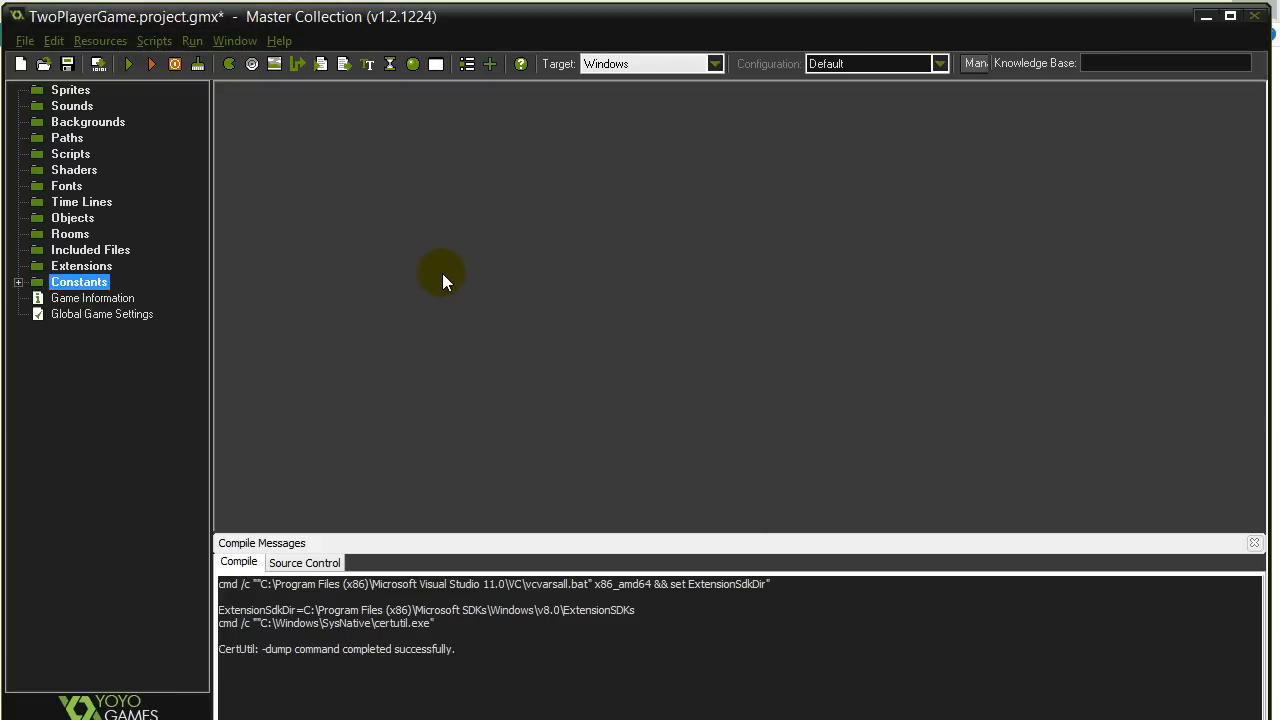
{"action": "mouse_move", "coordinate": [515, 240]}
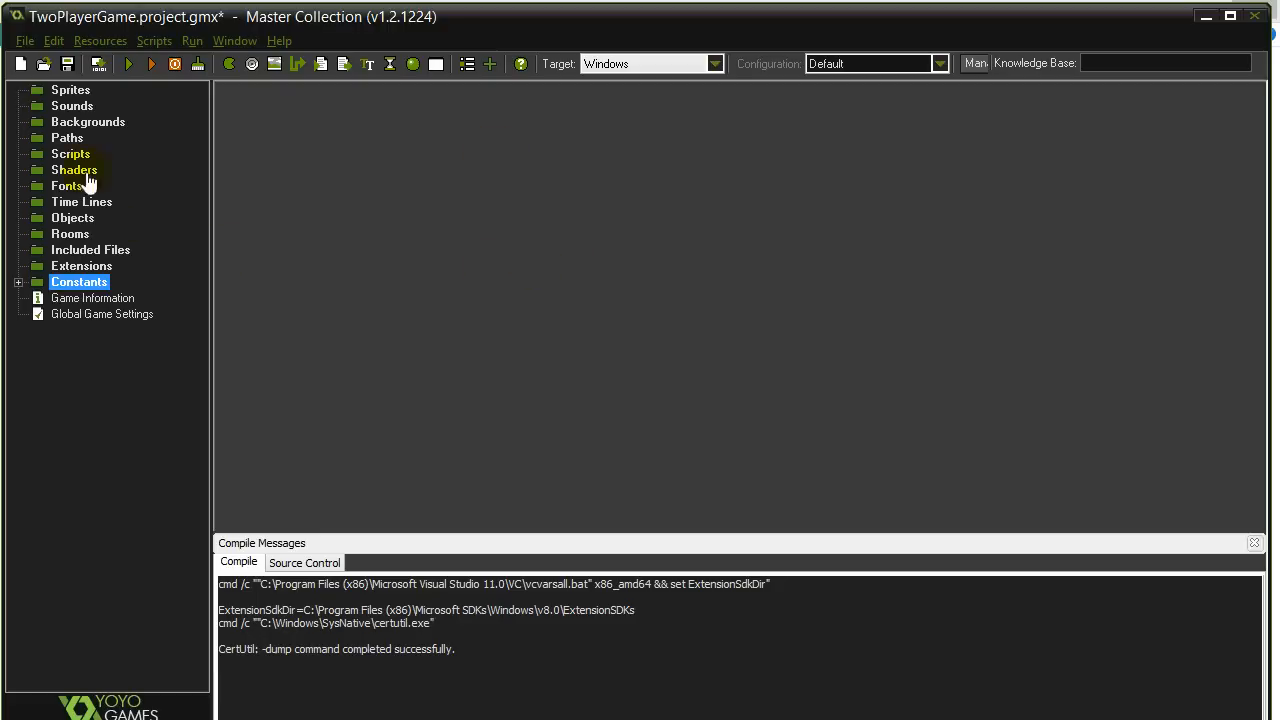
{"action": "mouse_move", "coordinate": [65, 262]}
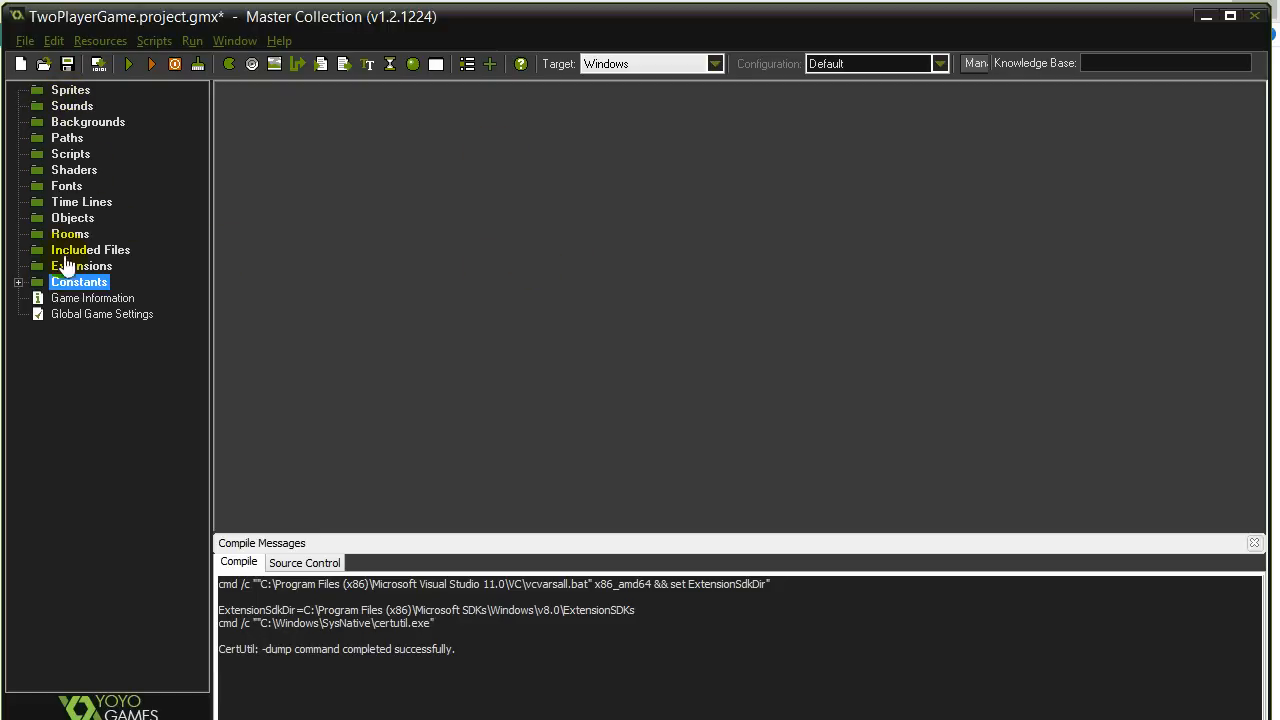
{"action": "mouse_move", "coordinate": [65, 350]}
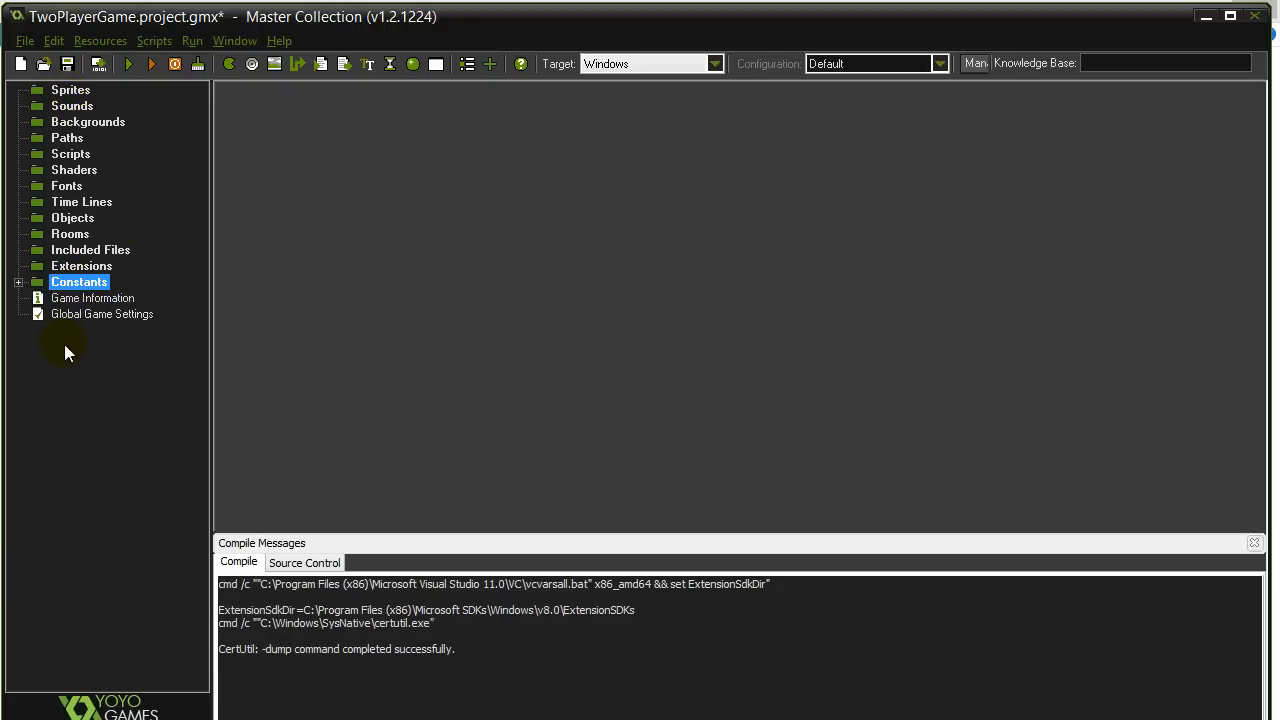
{"action": "mouse_move", "coordinate": [82, 98]}
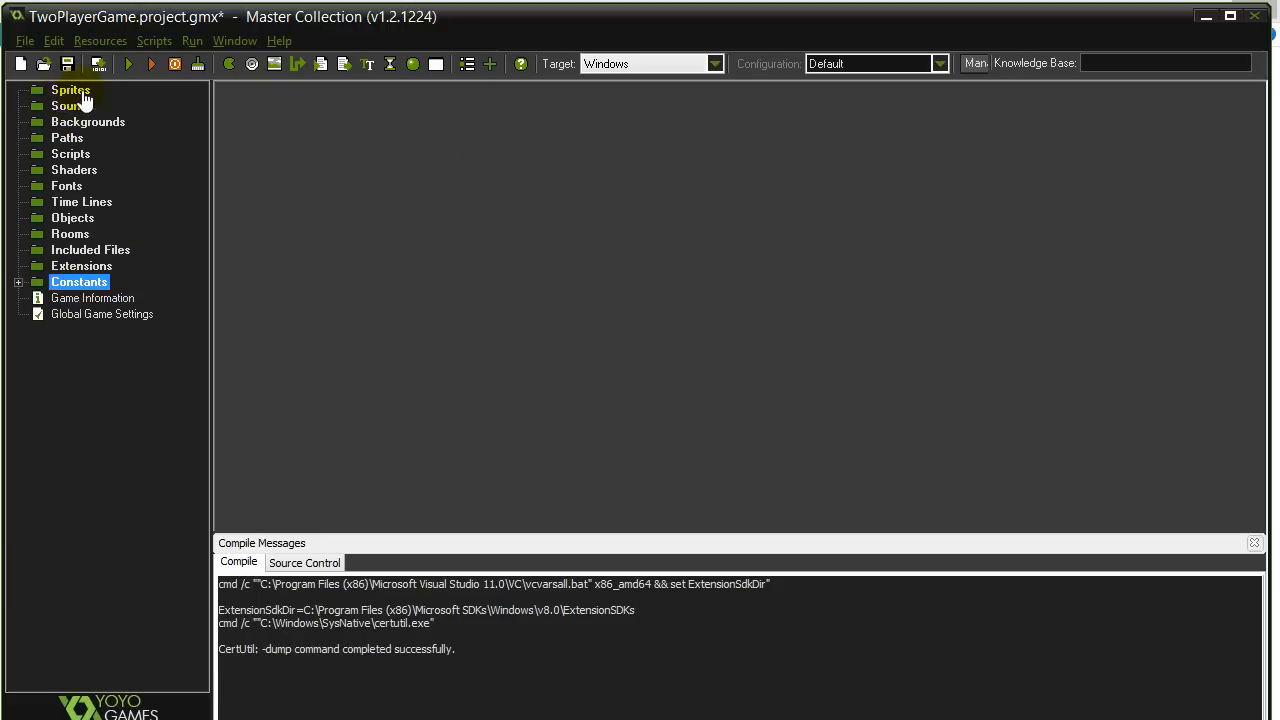
{"action": "mouse_move", "coordinate": [54, 121]}
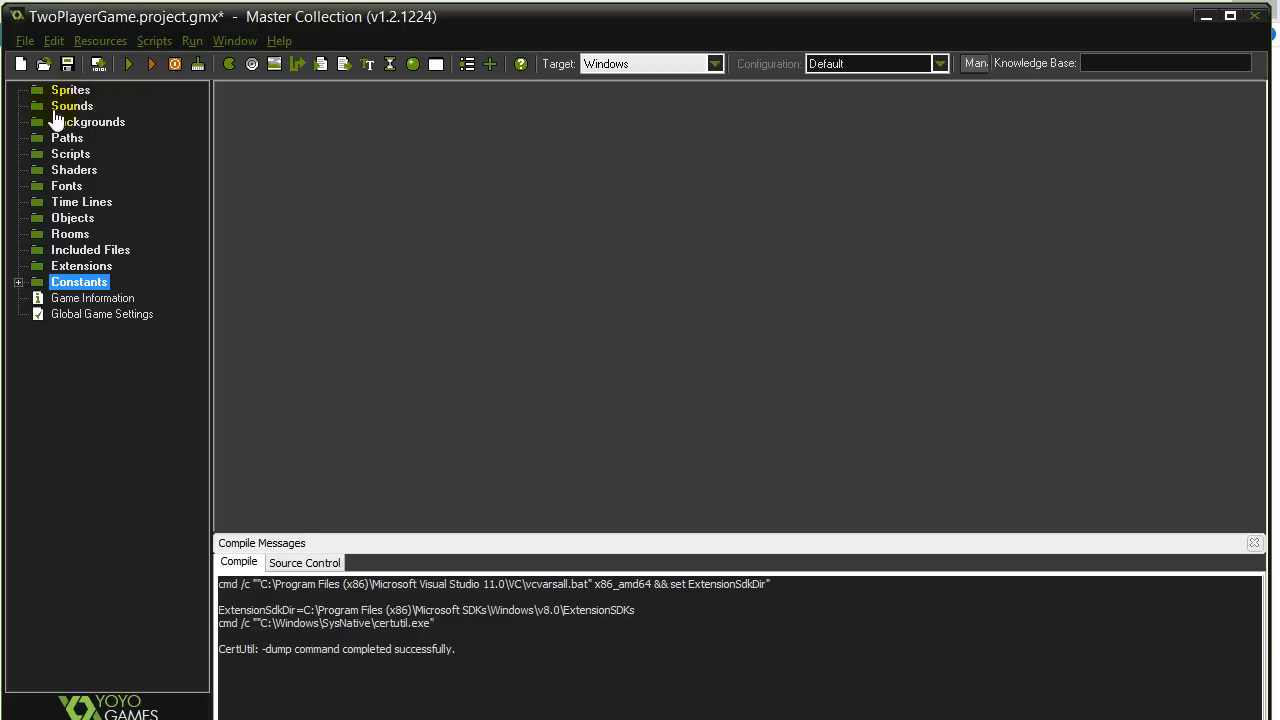
{"action": "mouse_move", "coordinate": [63, 218]}
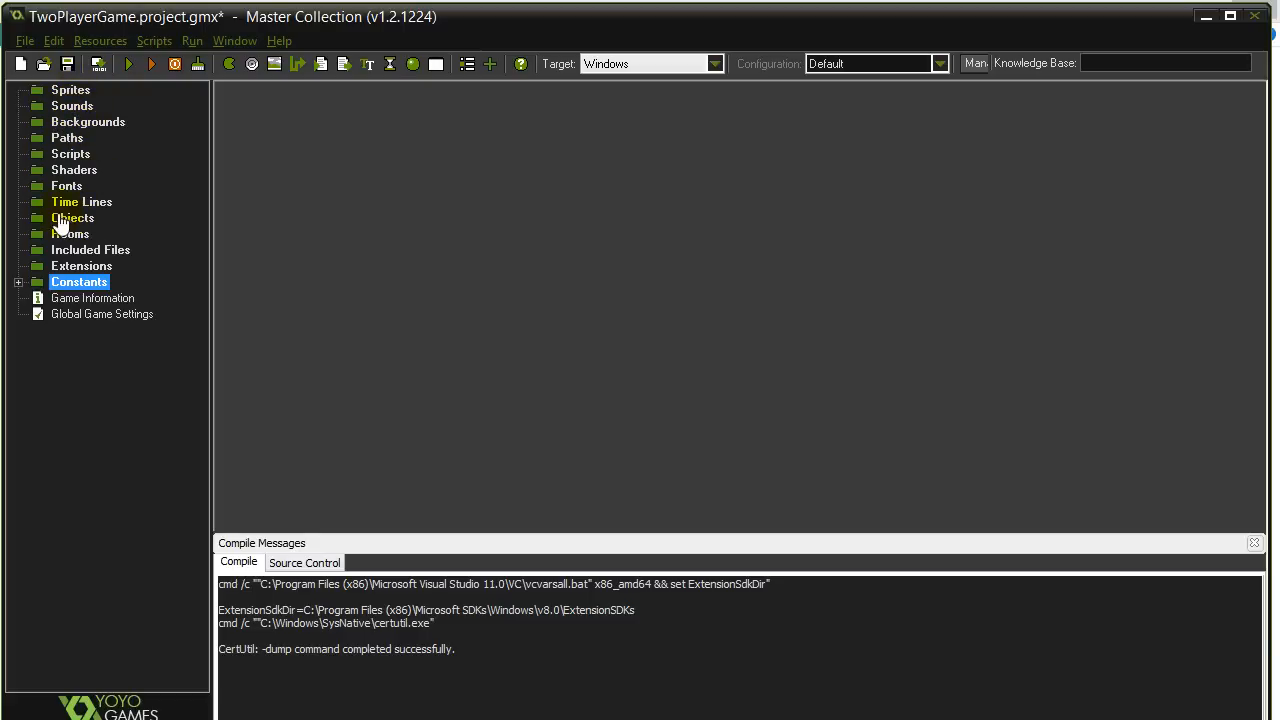
{"action": "mouse_move", "coordinate": [70, 234]}
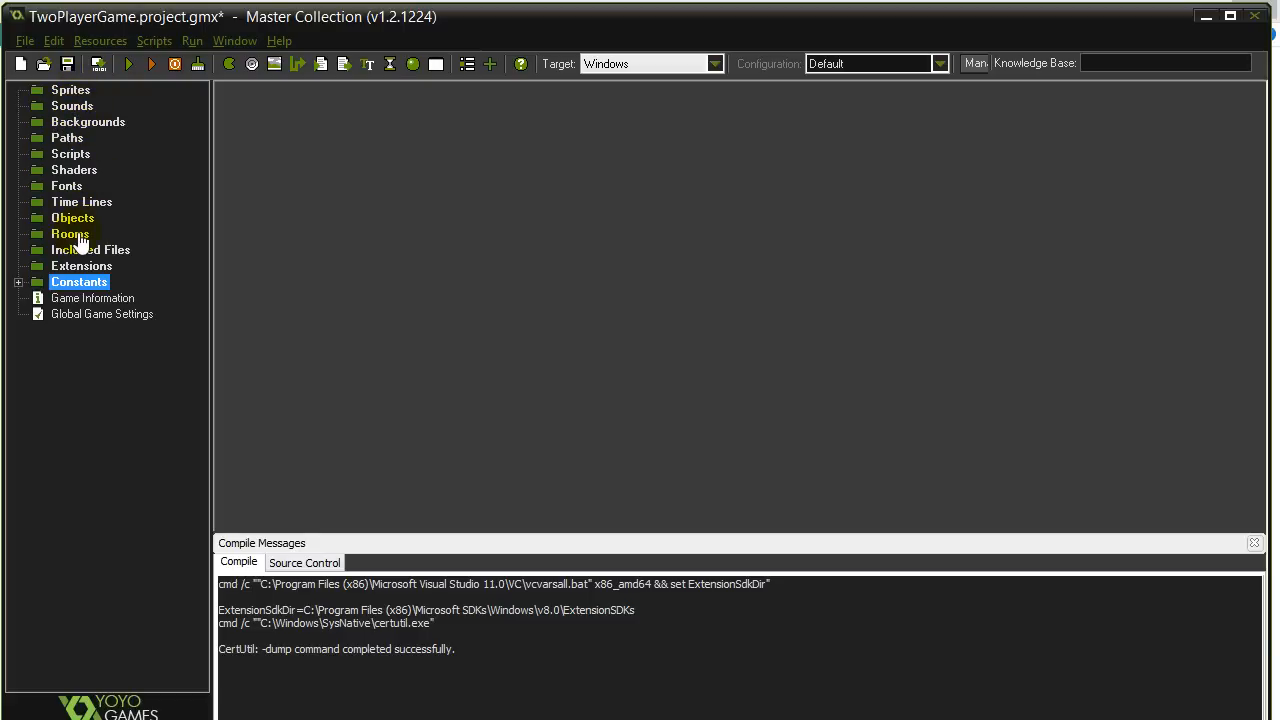
{"action": "mouse_move", "coordinate": [71, 154]}
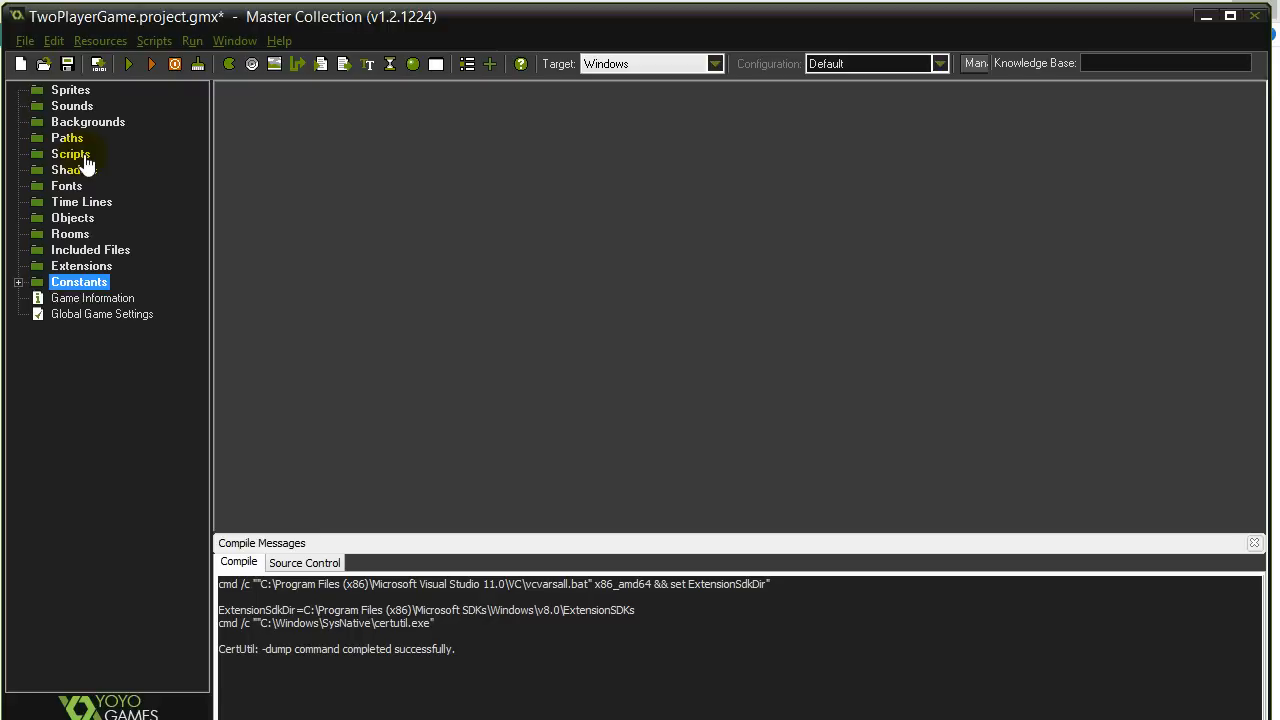
{"action": "mouse_move", "coordinate": [85, 201]}
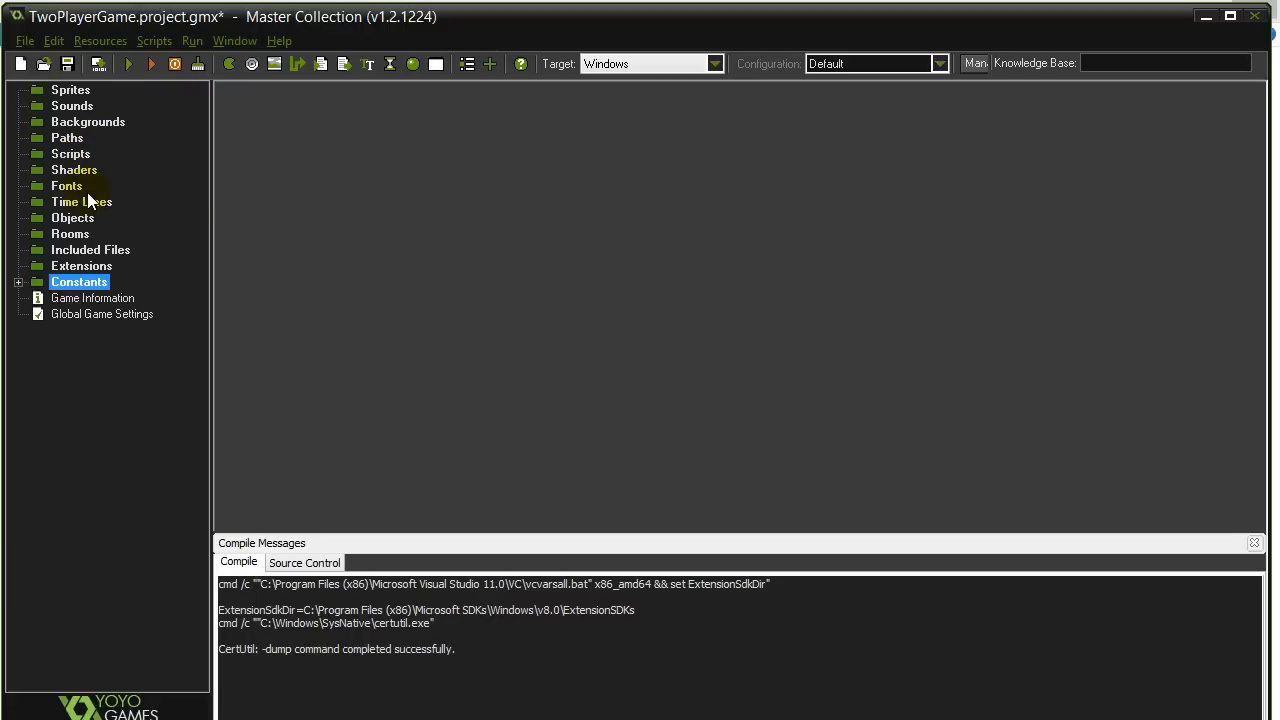
{"action": "mouse_move", "coordinate": [153, 179]}
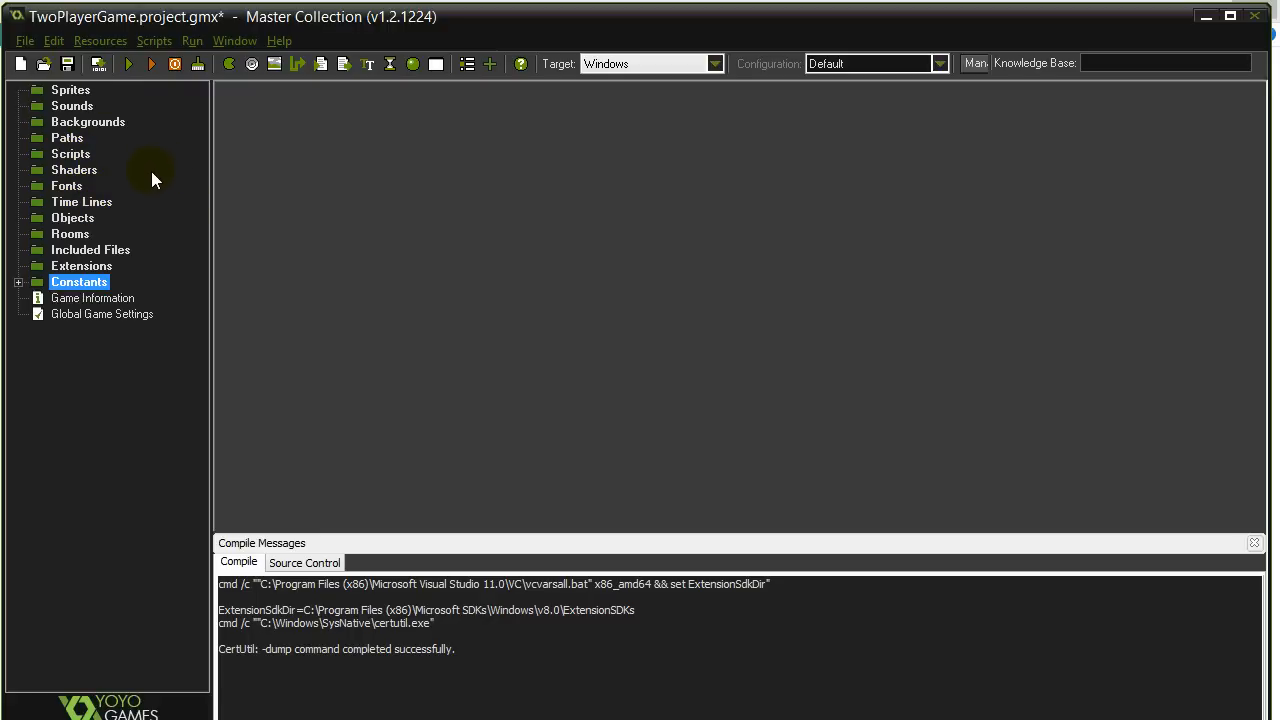
{"action": "mouse_move", "coordinate": [137, 186]}
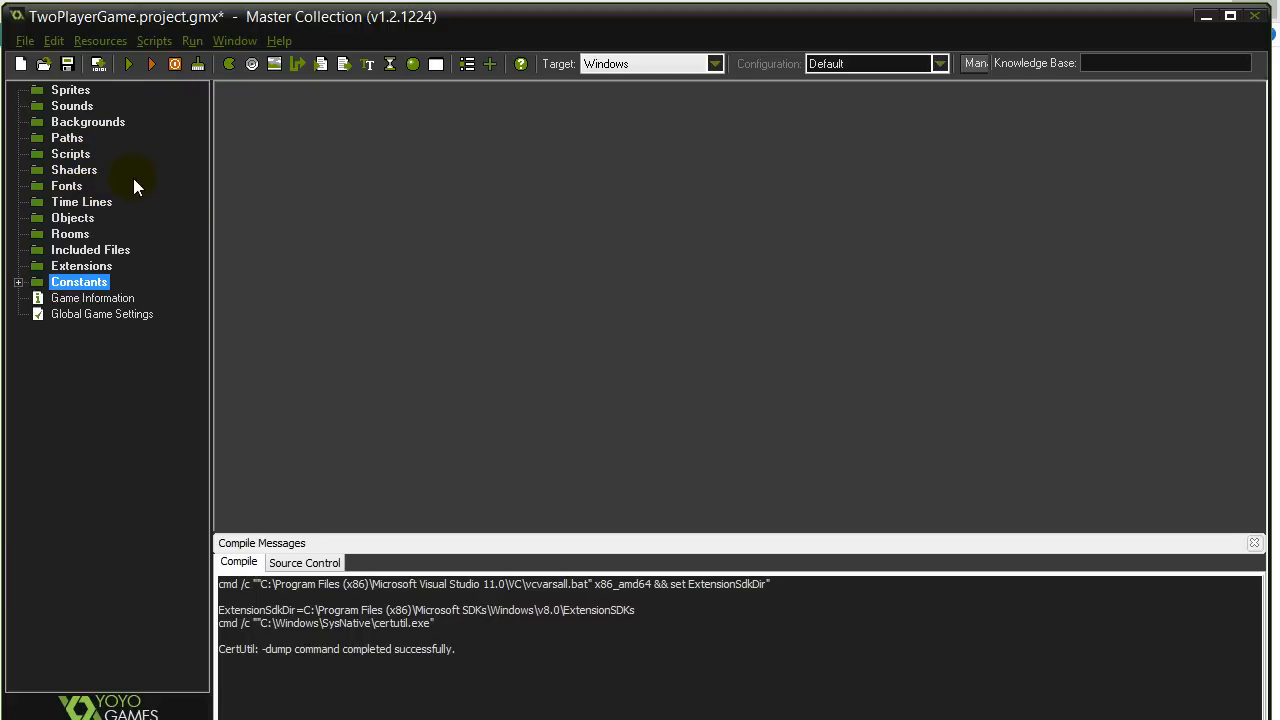
{"action": "left_click", "coordinate": [70, 90]}
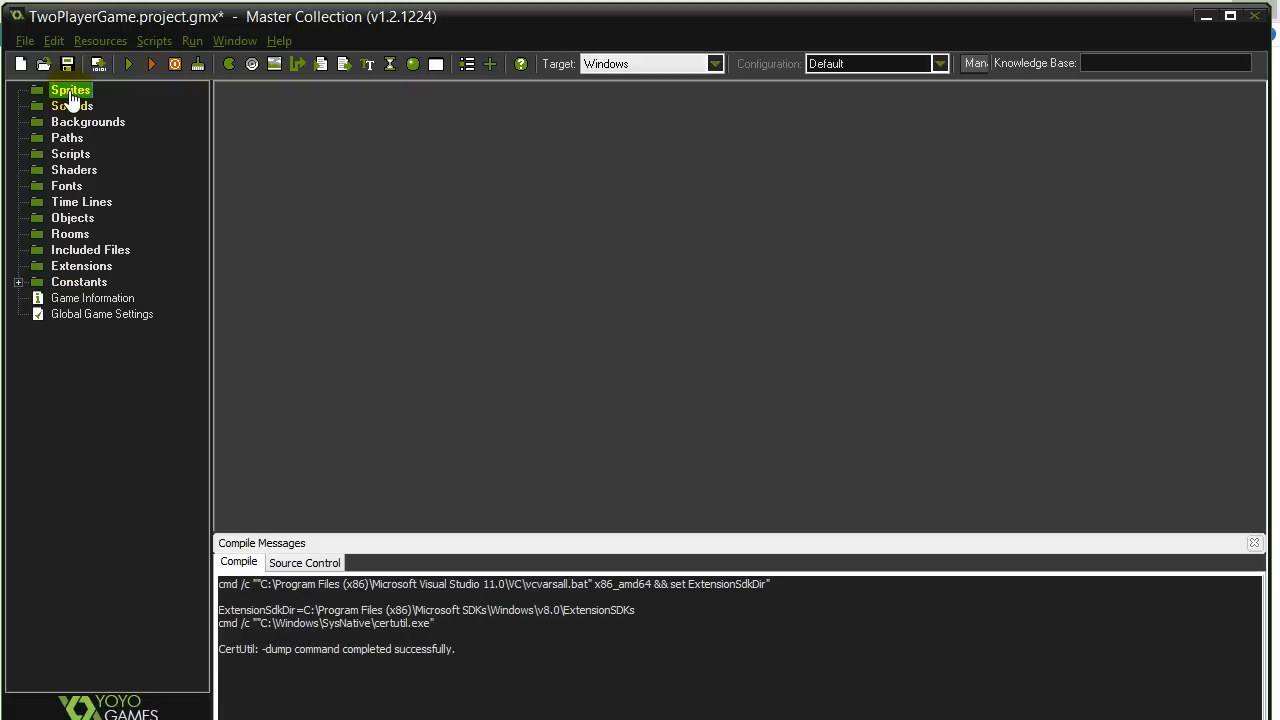
{"action": "left_click", "coordinate": [72, 217]}
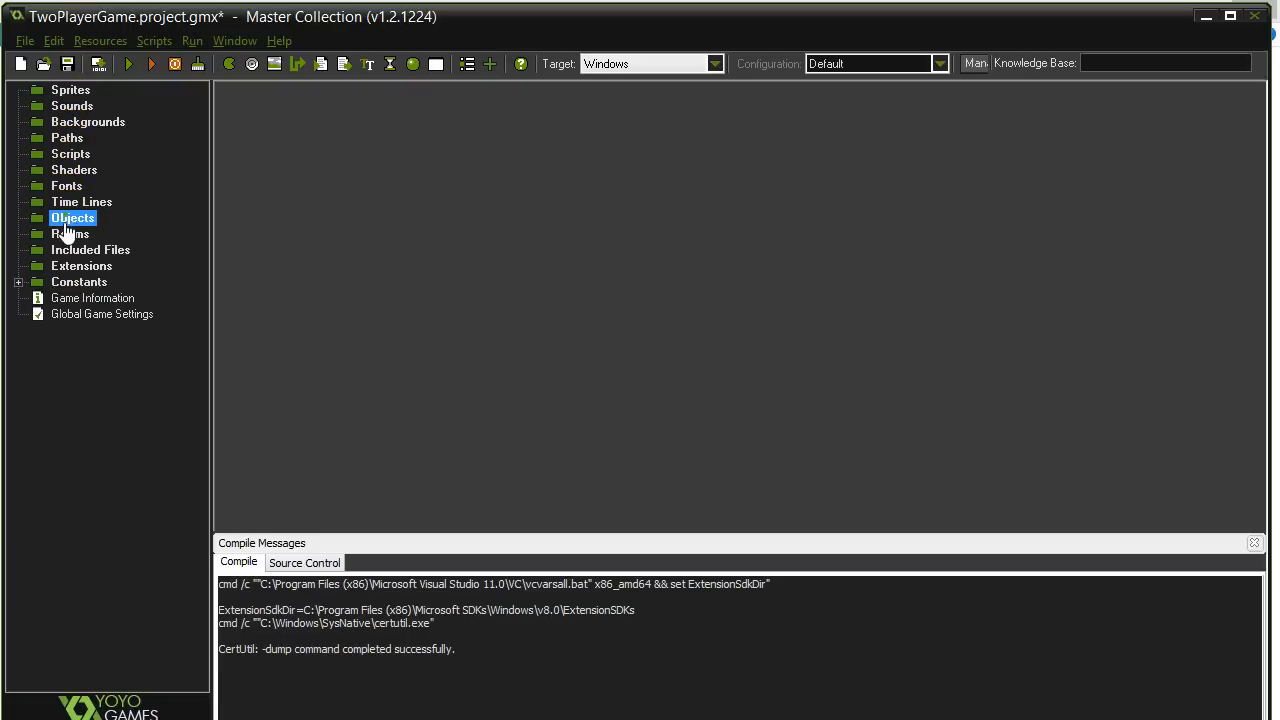
{"action": "left_click", "coordinate": [70, 233]}
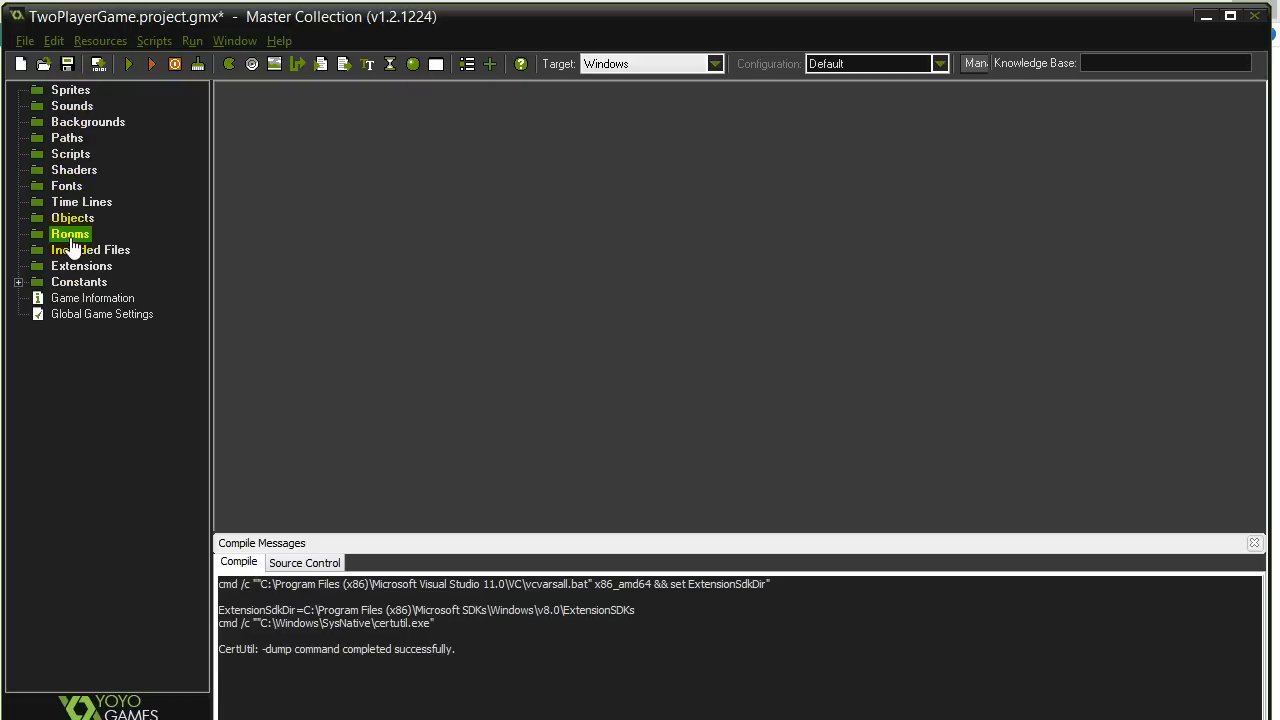
{"action": "mouse_move", "coordinate": [120, 96]}
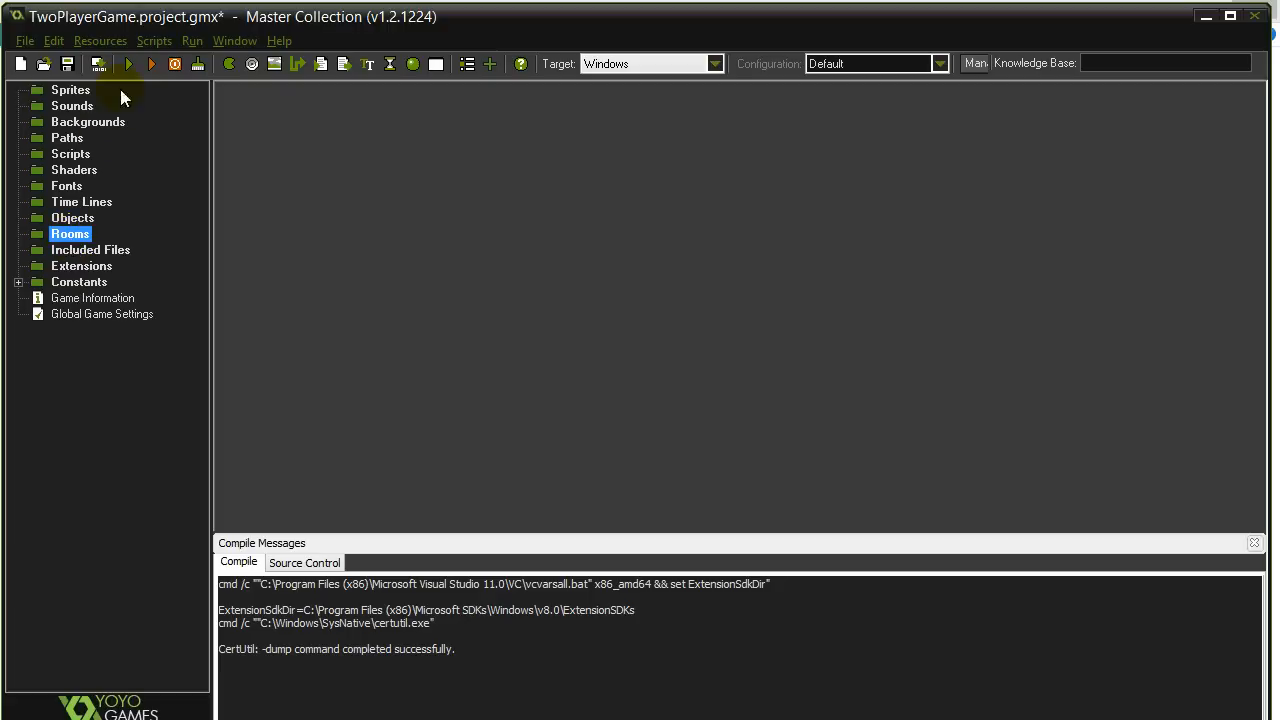
{"action": "mouse_move", "coordinate": [128, 64]}
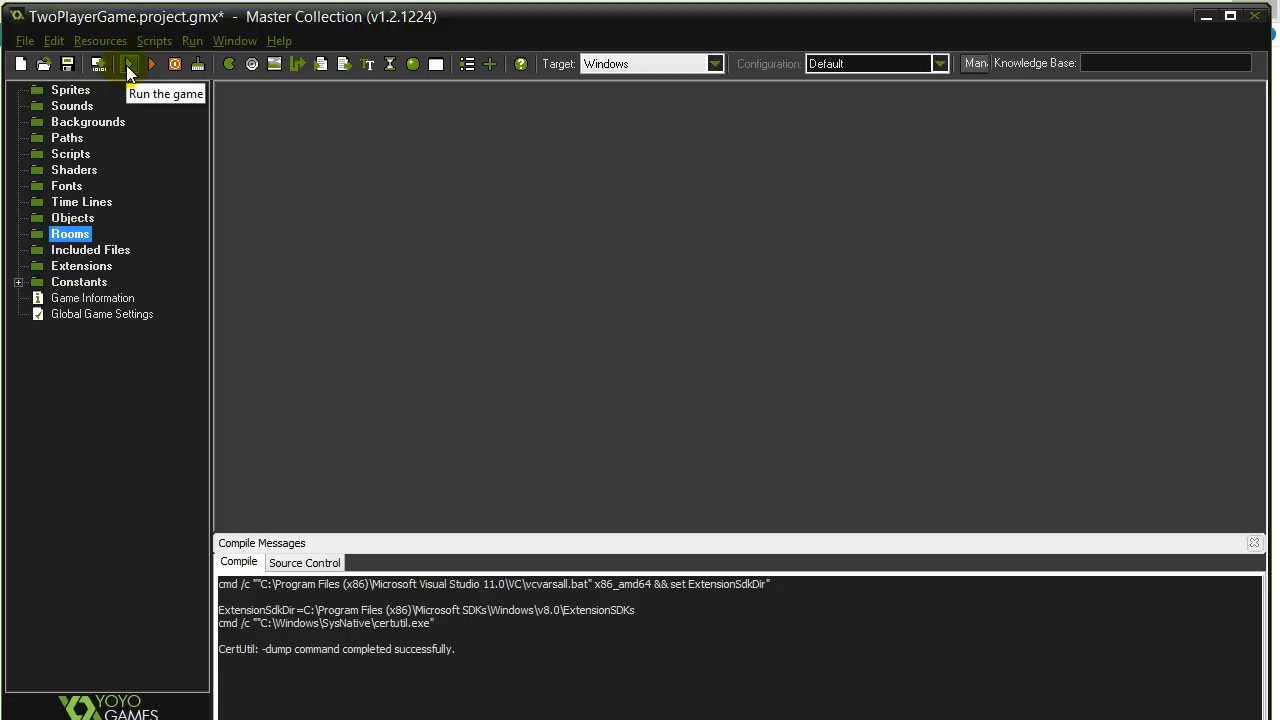
{"action": "mouse_move", "coordinate": [147, 188]}
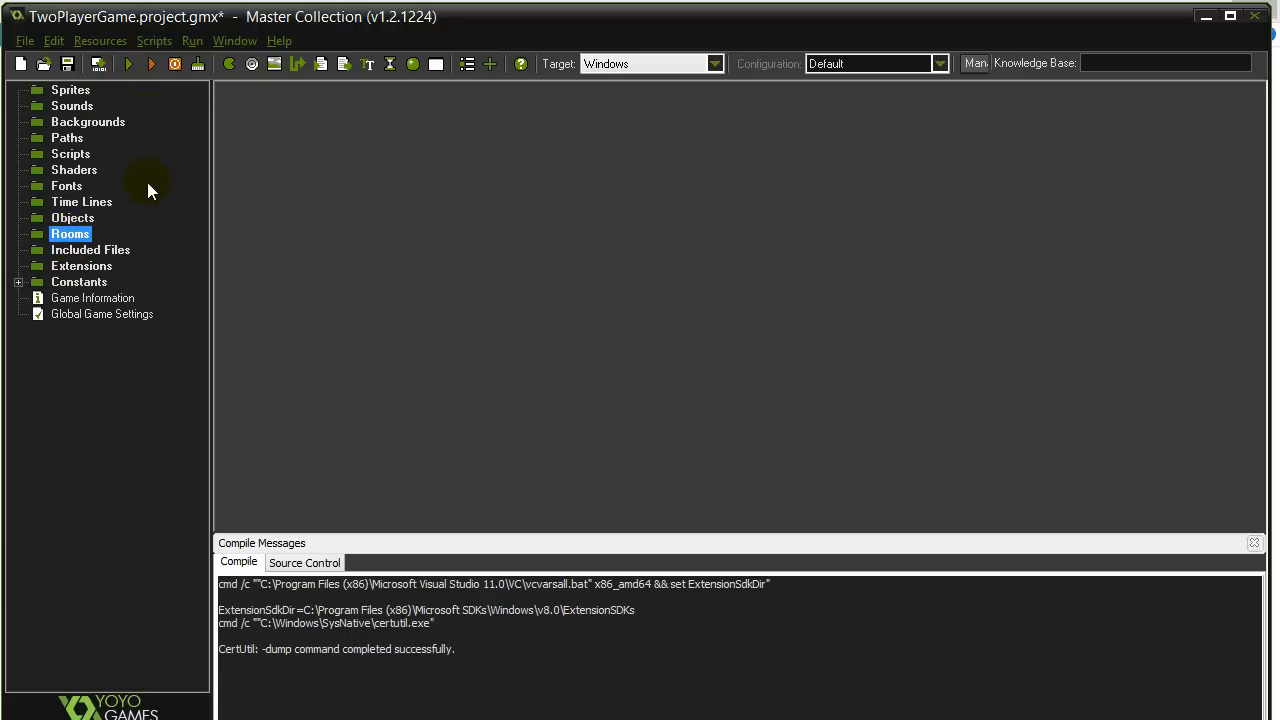
{"action": "left_click", "coordinate": [70, 90]}
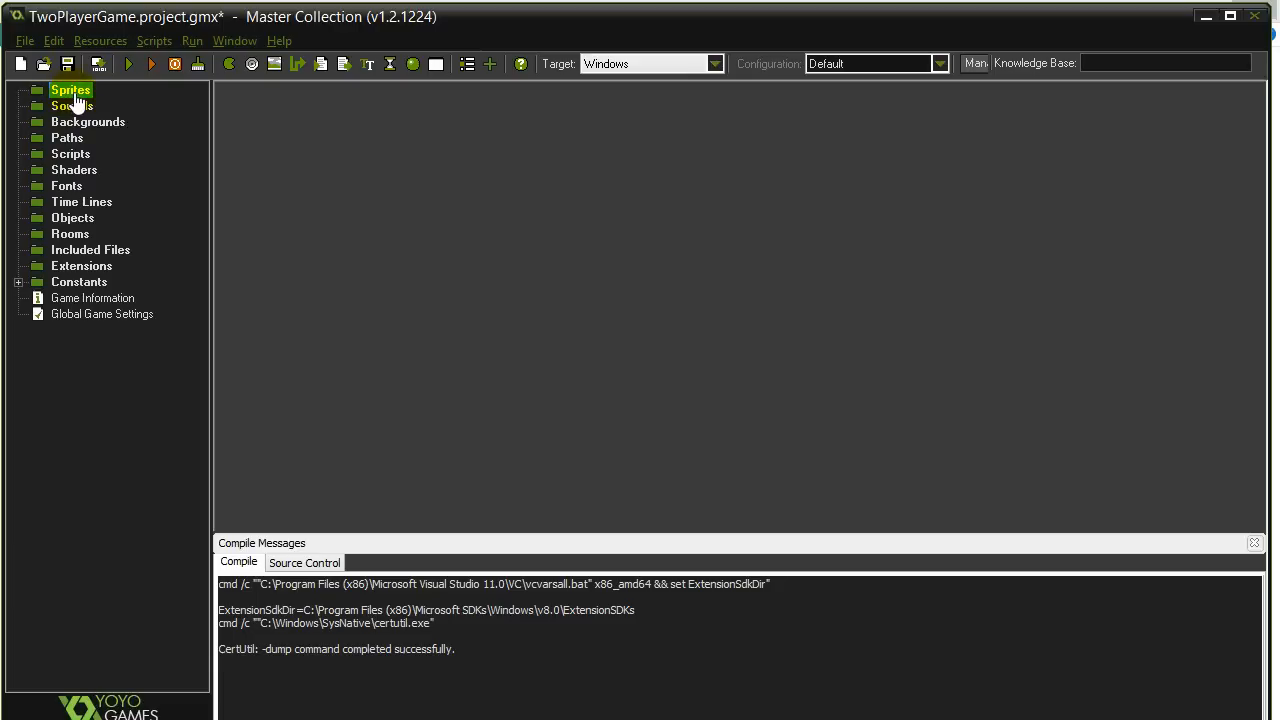
Add a new sprite and rename it spr_wall.
{"action": "right_click", "coordinate": [70, 89]}
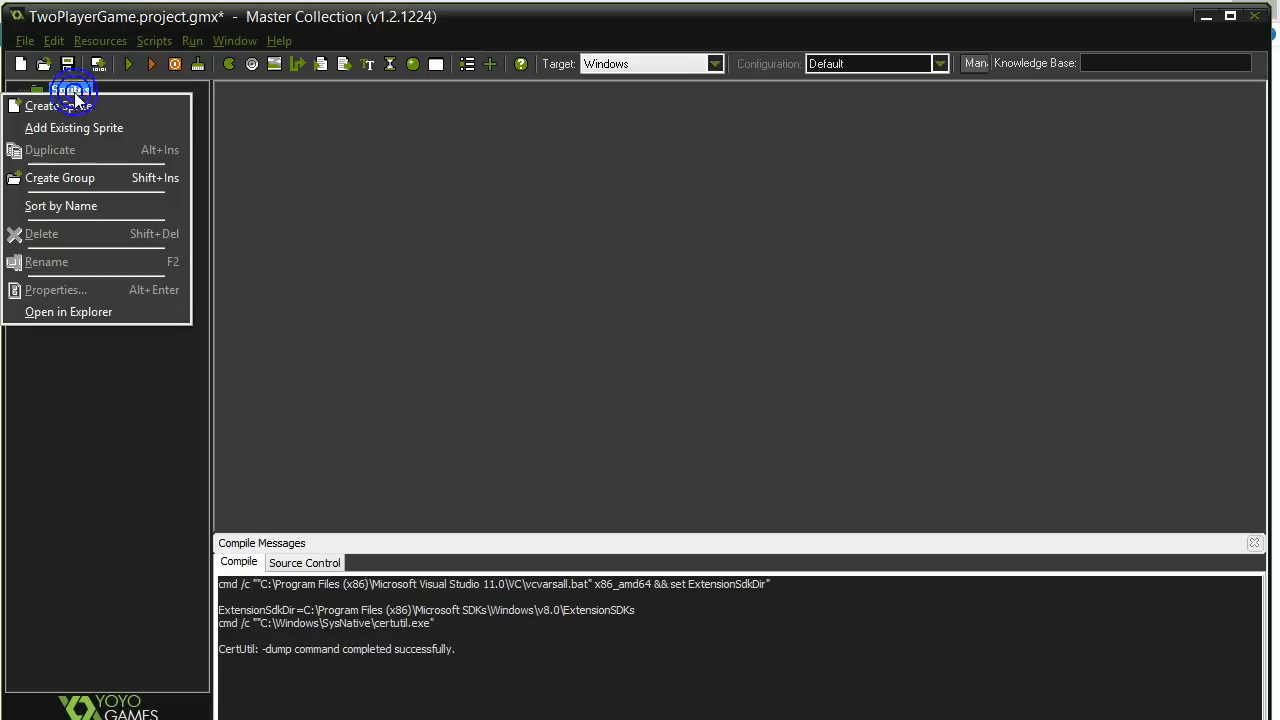
{"action": "mouse_move", "coordinate": [58, 106]}
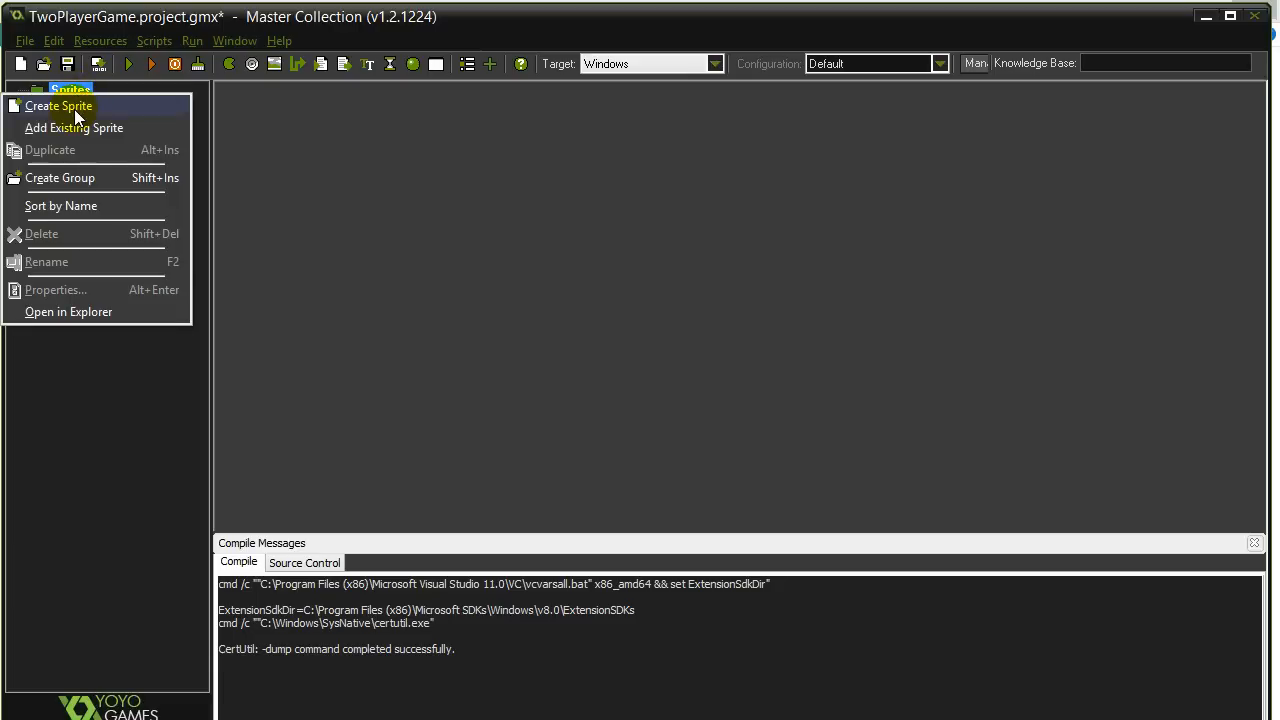
{"action": "left_click", "coordinate": [58, 105]}
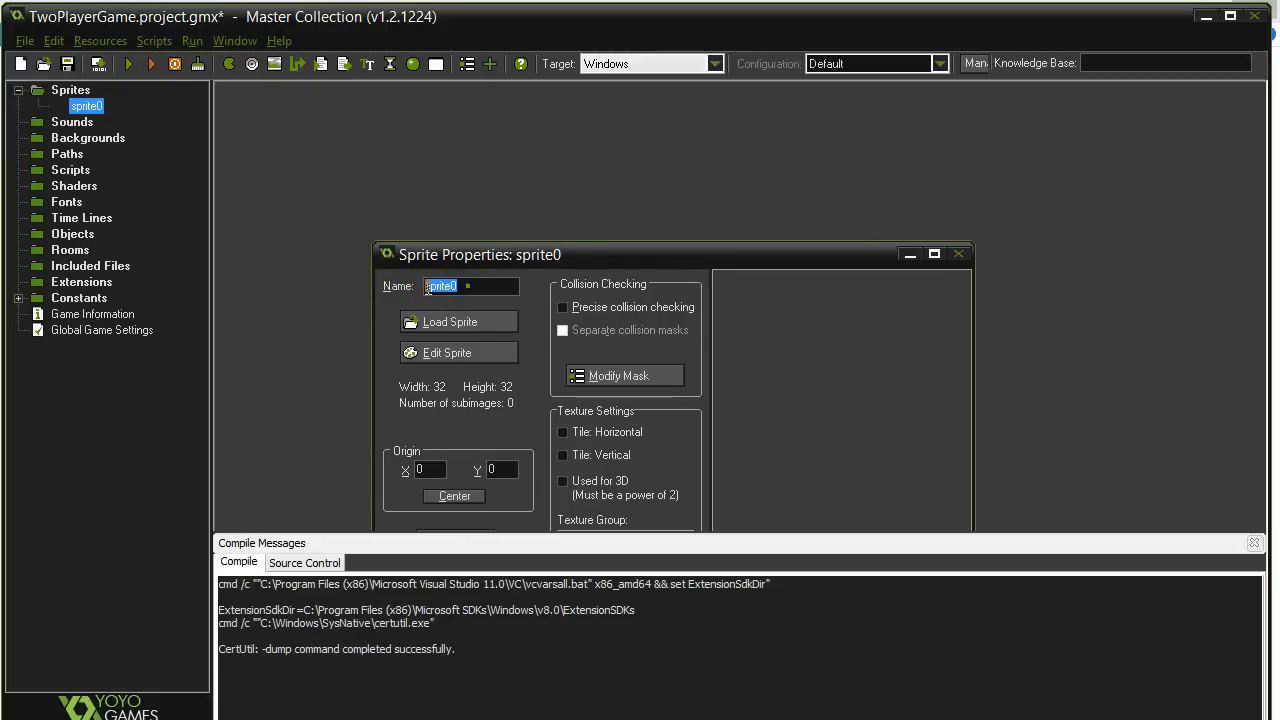
{"action": "mouse_move", "coordinate": [407, 293]}
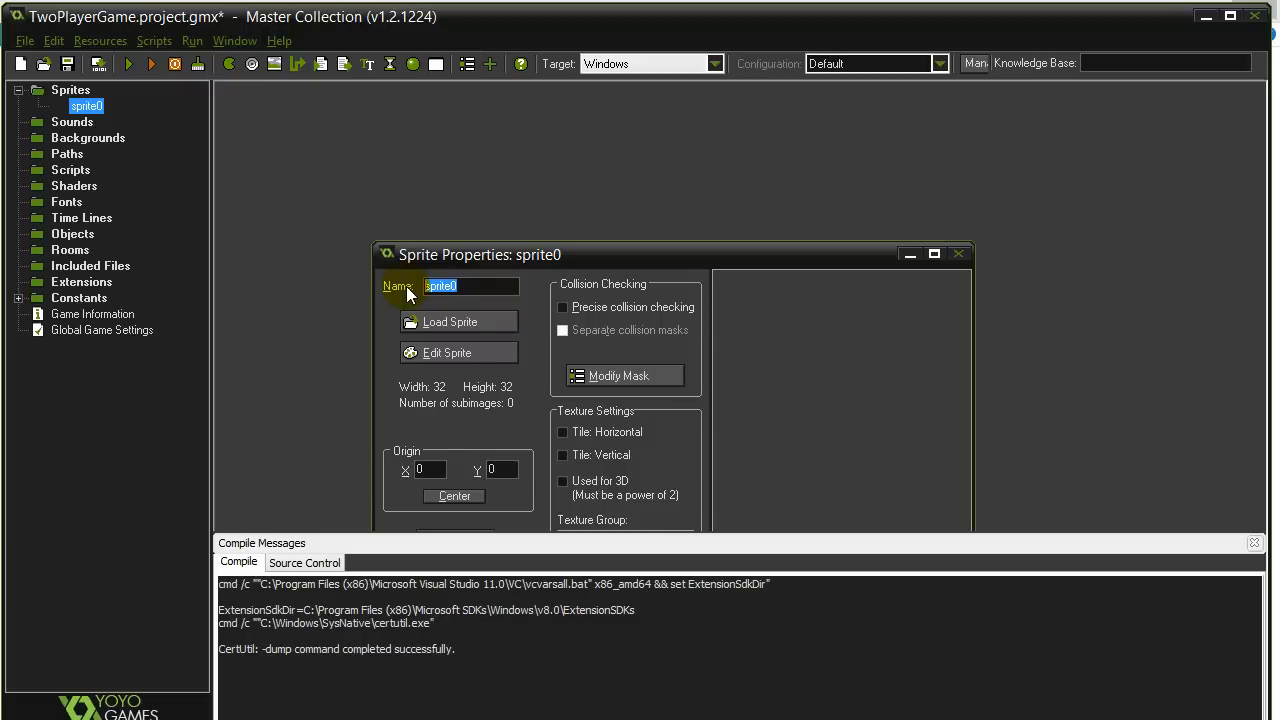
{"action": "type", "text": "spr_wall"}
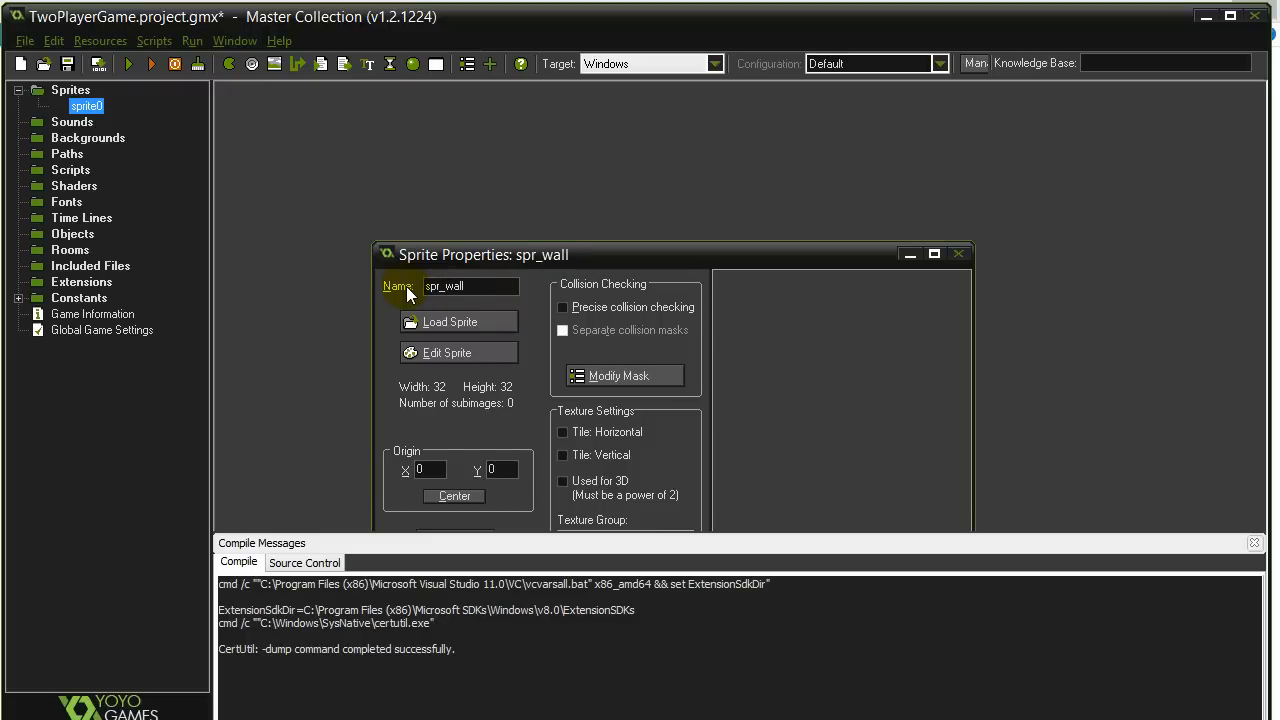
{"action": "mouse_move", "coordinate": [430, 310]}
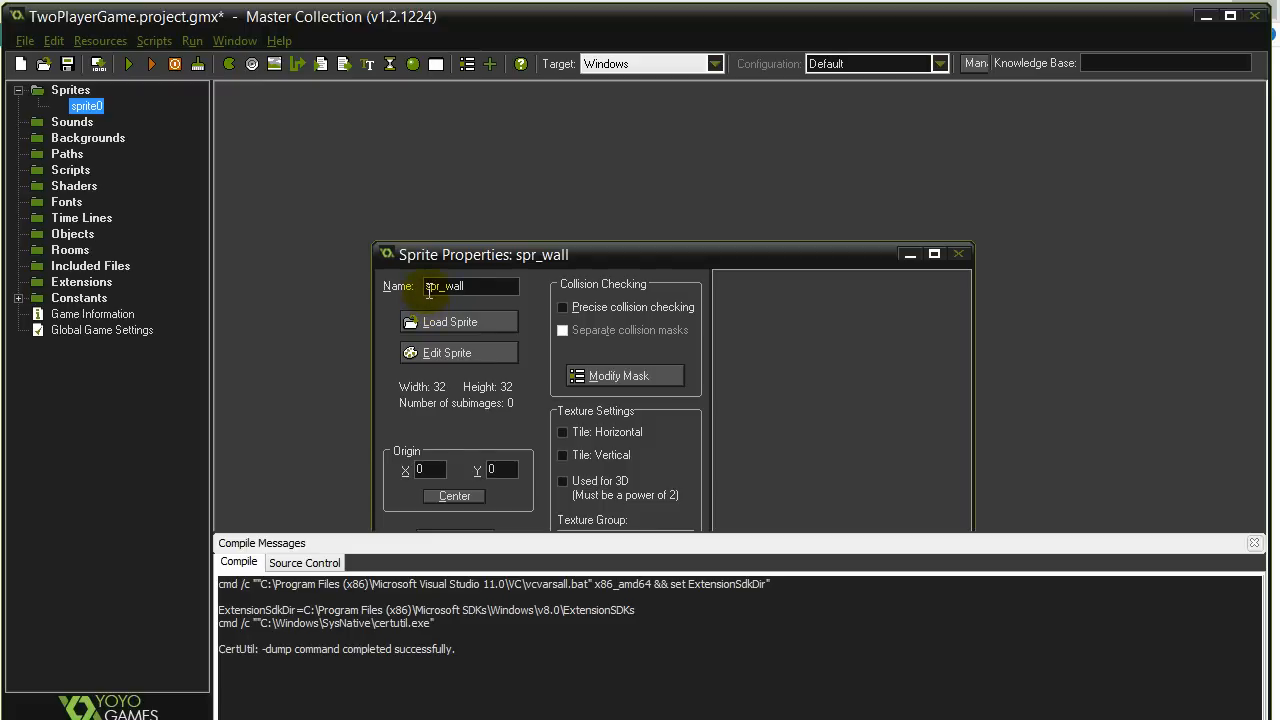
{"action": "mouse_move", "coordinate": [445, 290]}
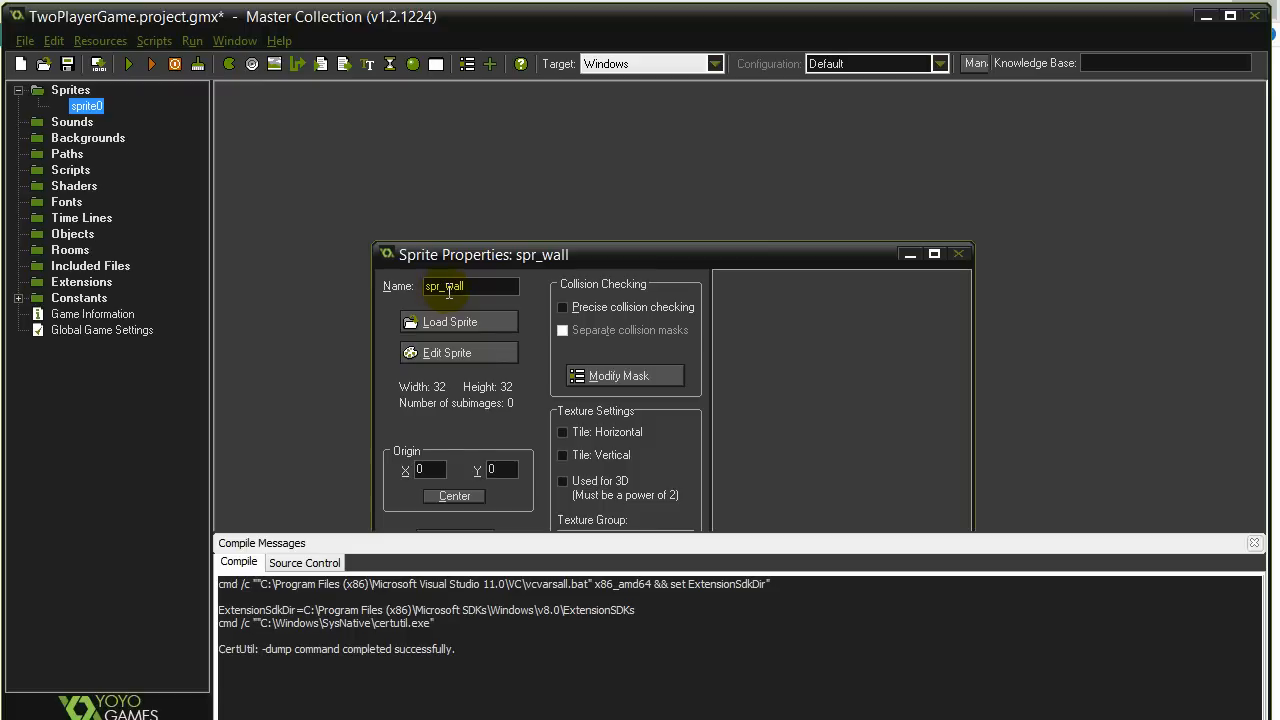
{"action": "triple_click", "coordinate": [470, 286]}
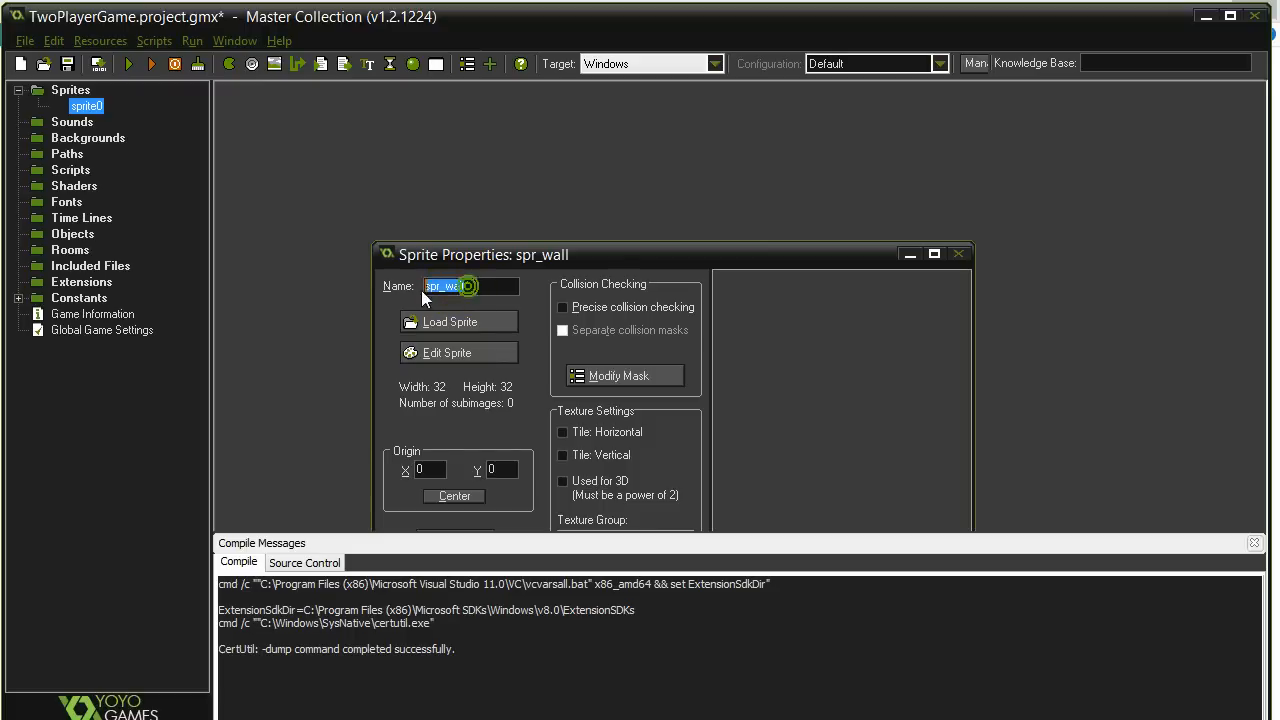
{"action": "mouse_move", "coordinate": [470, 286]}
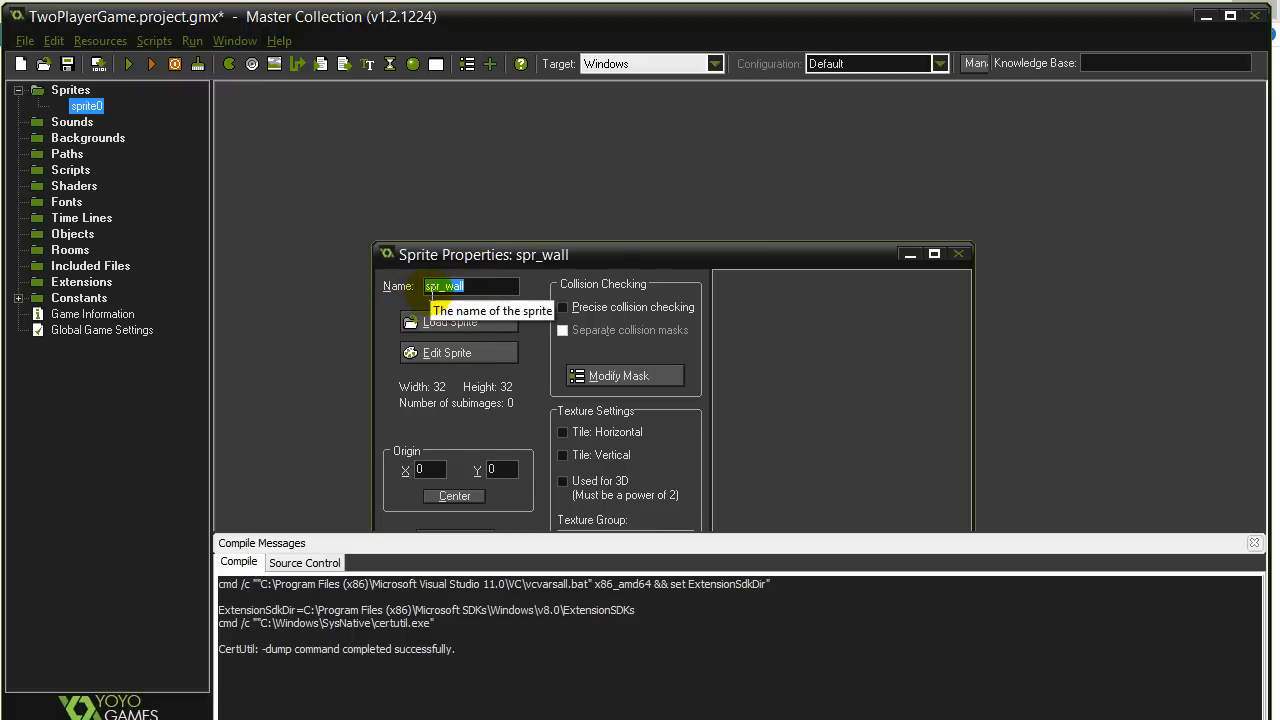
{"action": "mouse_move", "coordinate": [387, 313]}
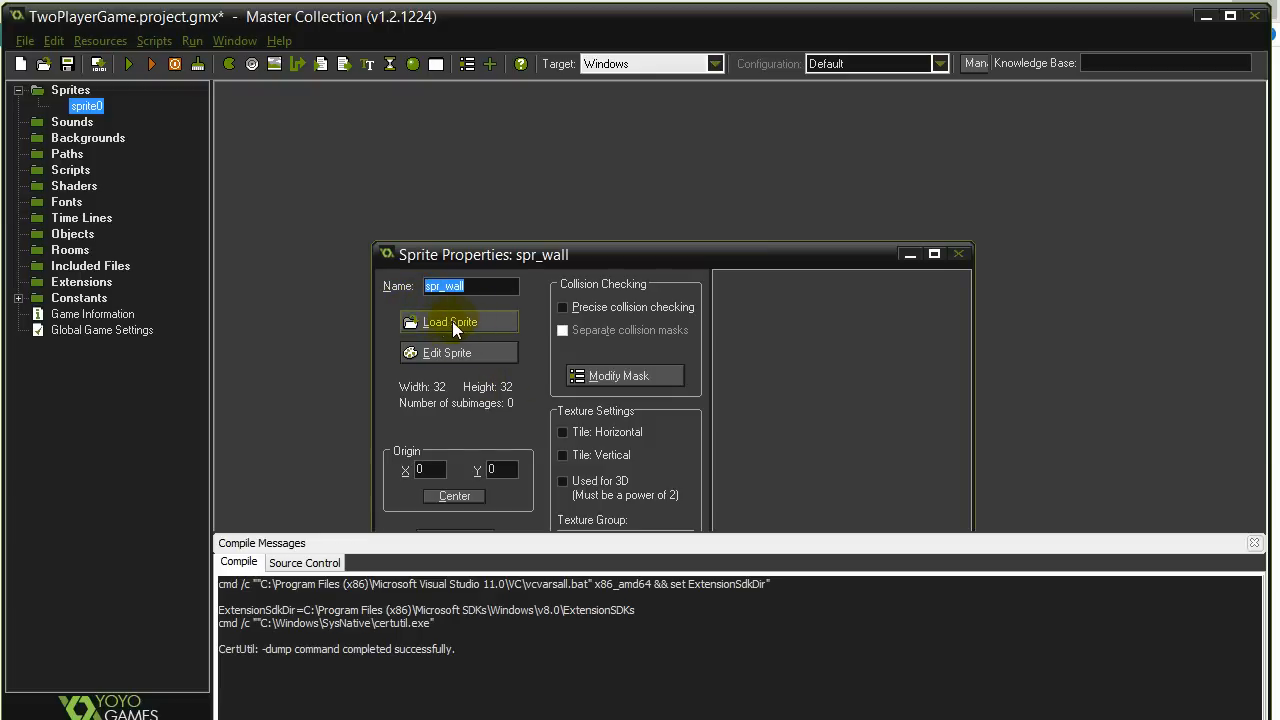
Load the wall_block image from allLevelResources > Lv02 into the sprite.
{"action": "left_click", "coordinate": [450, 321]}
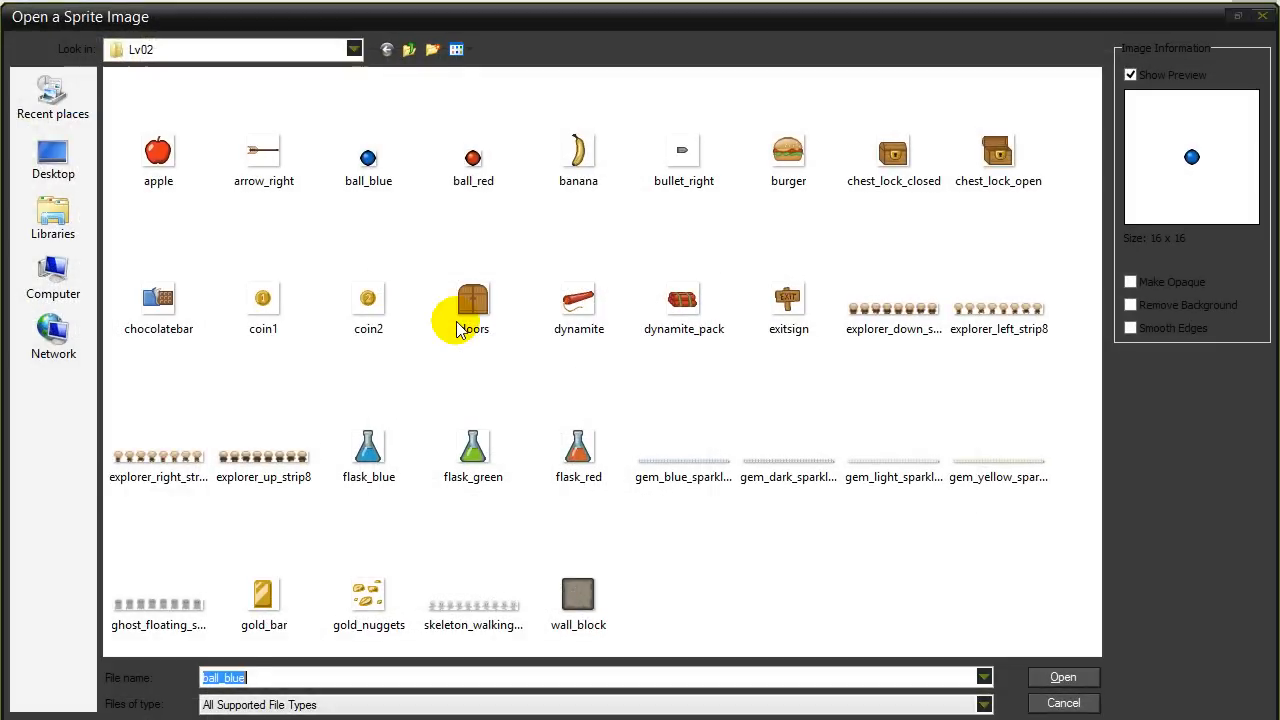
{"action": "left_click", "coordinate": [409, 50]}
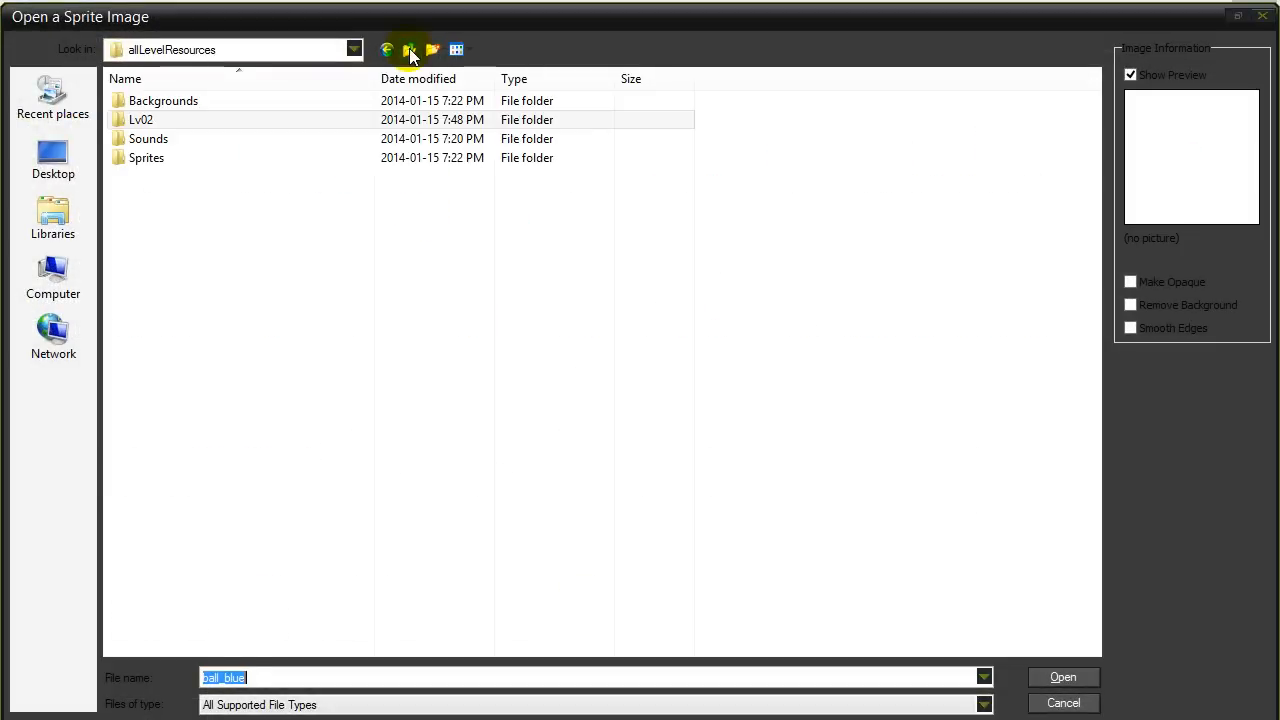
{"action": "left_click", "coordinate": [409, 50]}
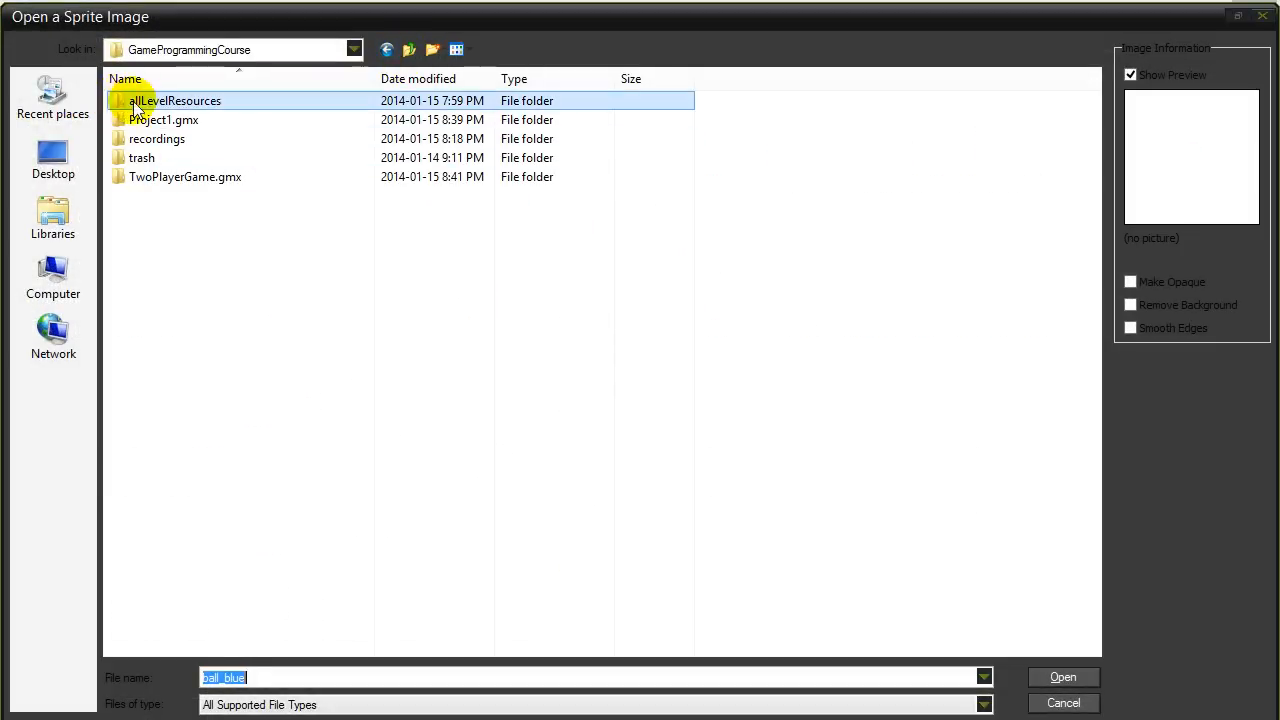
{"action": "mouse_move", "coordinate": [125, 100]}
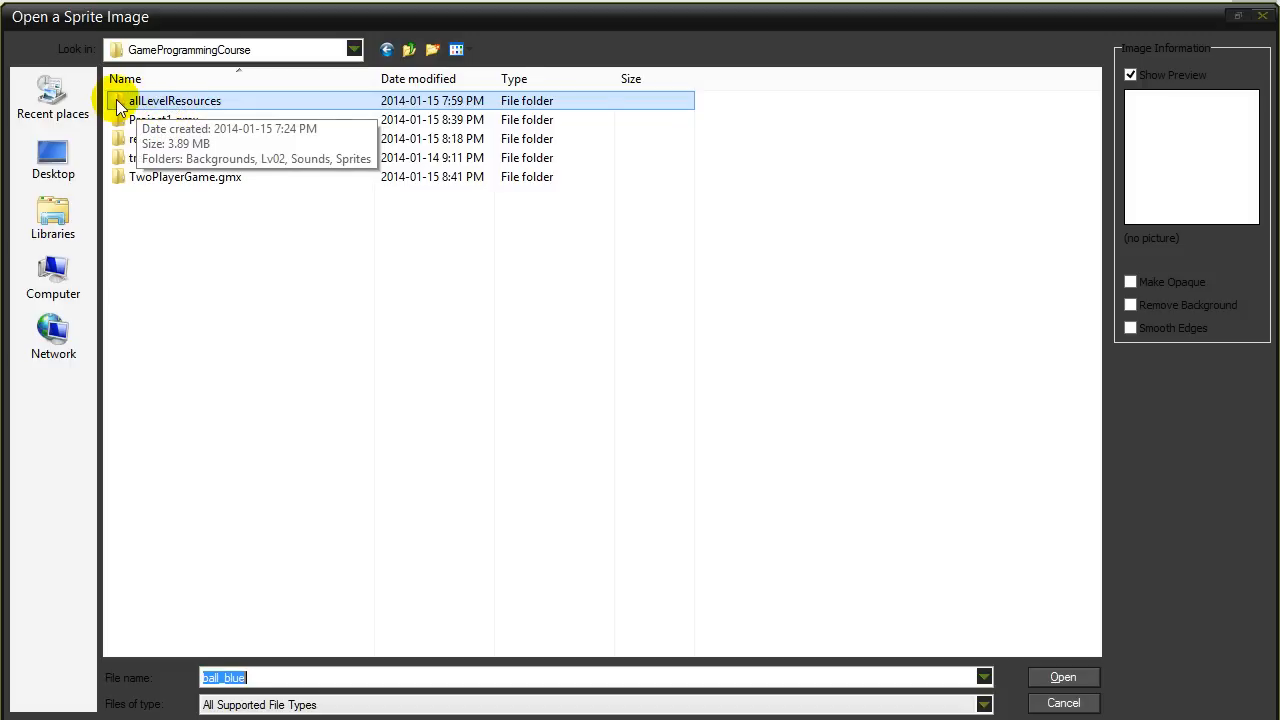
{"action": "double_click", "coordinate": [178, 100]}
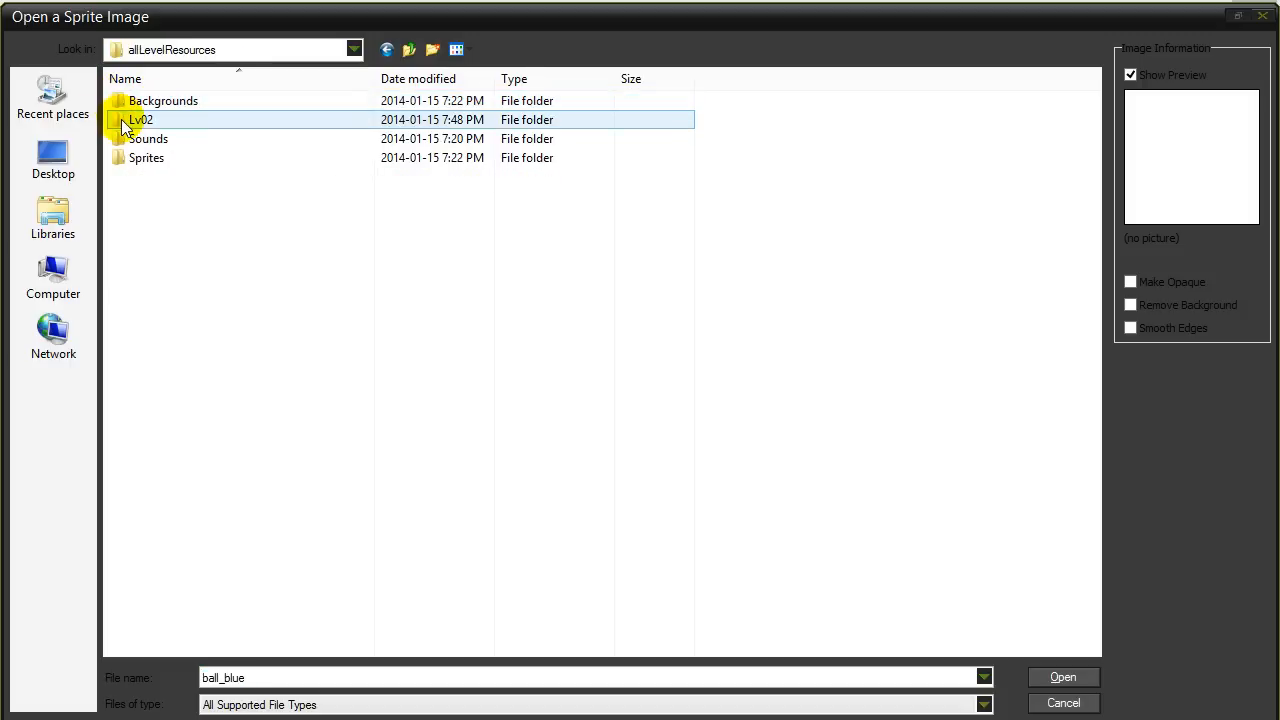
{"action": "double_click", "coordinate": [141, 119]}
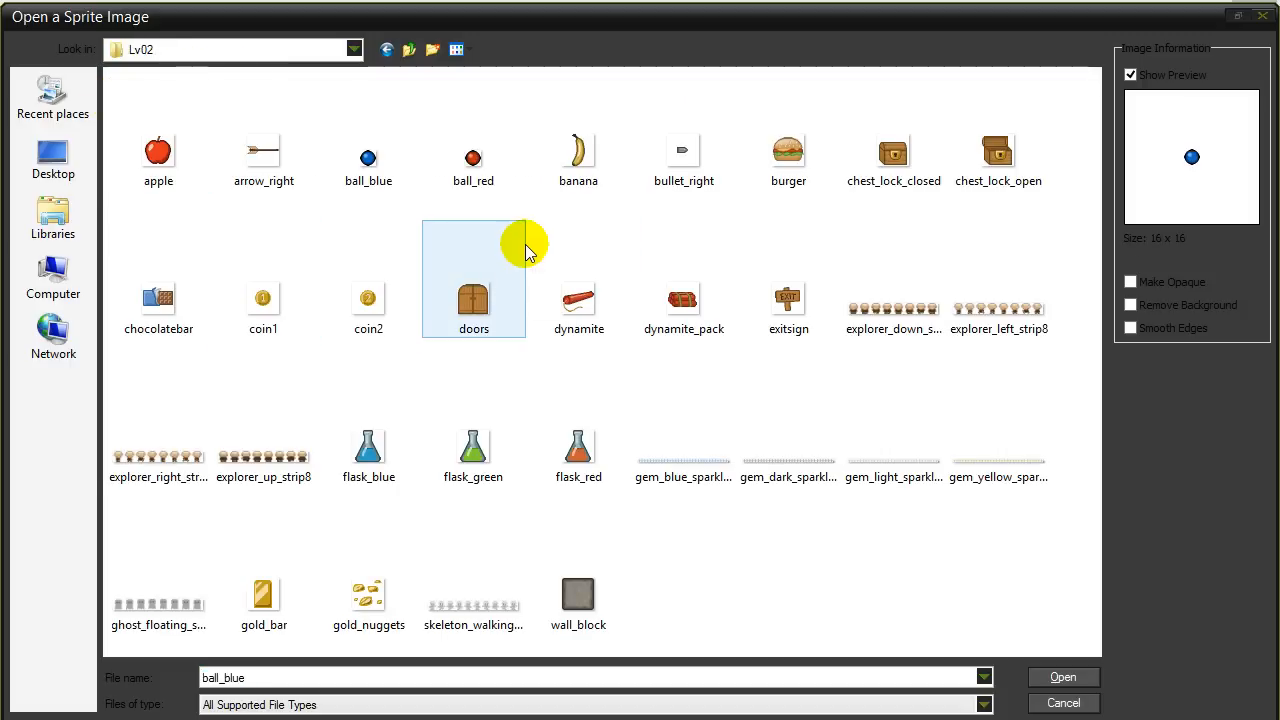
{"action": "mouse_move", "coordinate": [528, 250]}
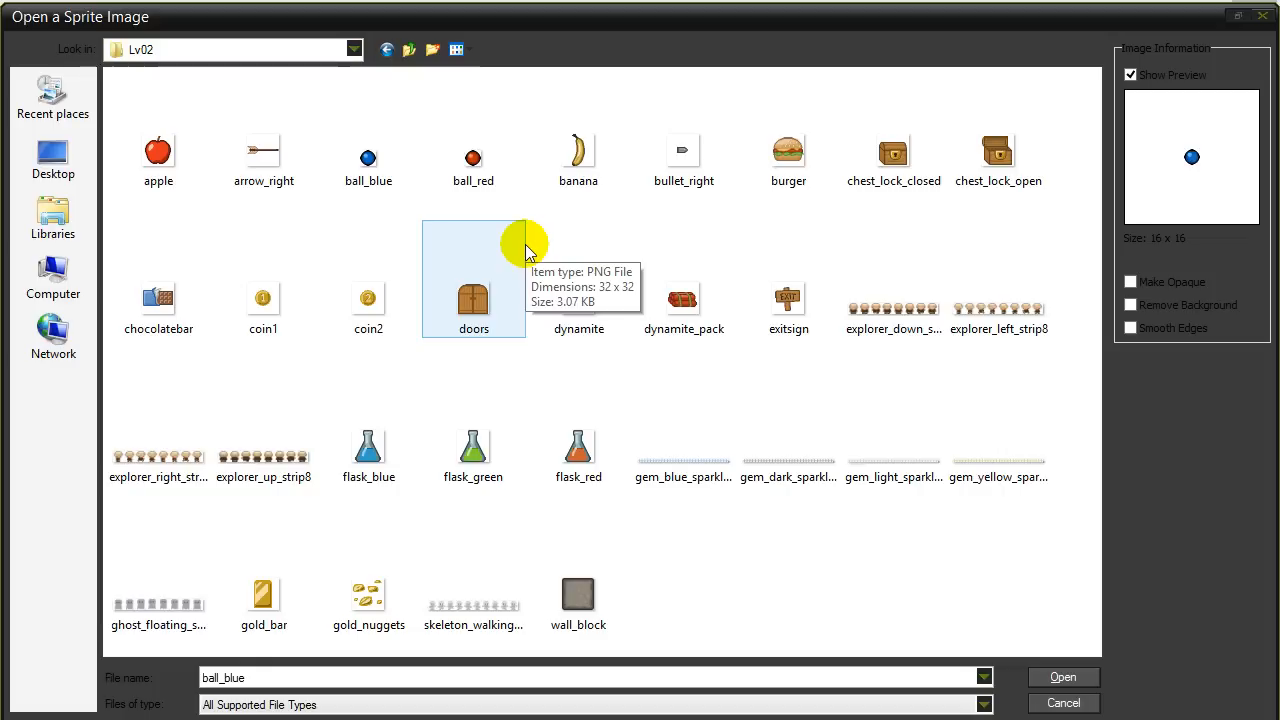
{"action": "left_click", "coordinate": [158, 582]}
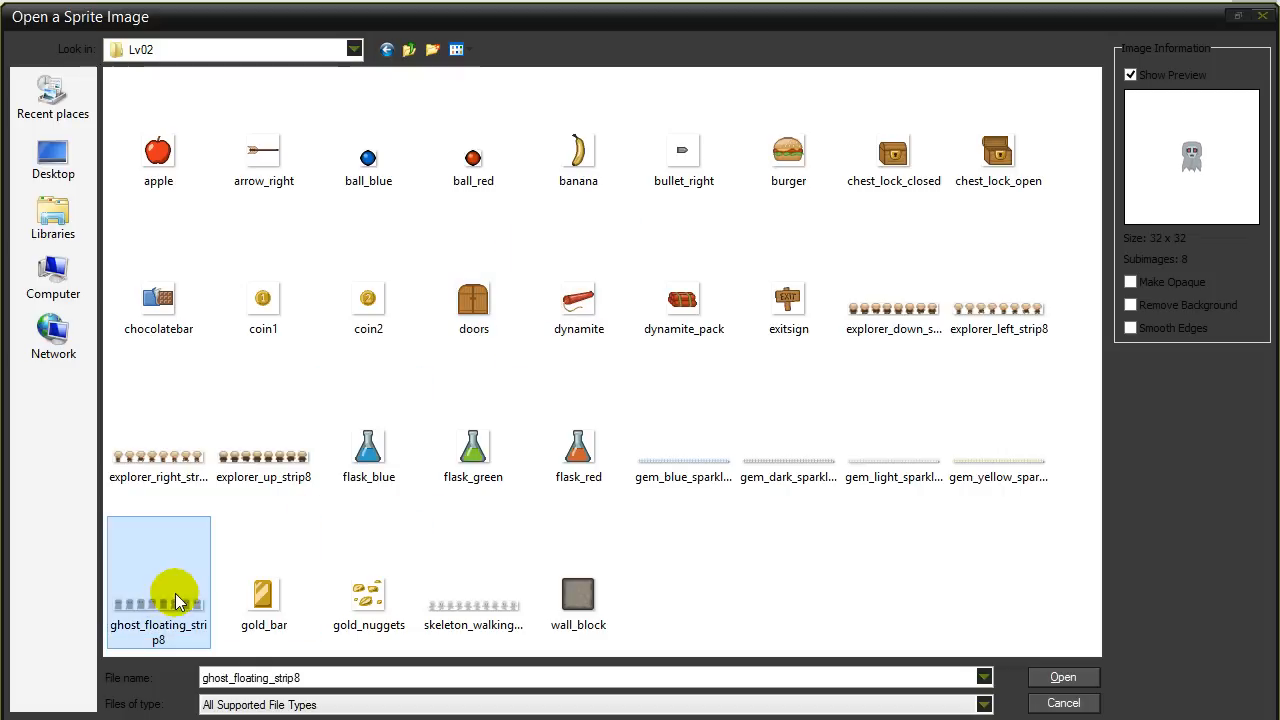
{"action": "mouse_move", "coordinate": [165, 615]}
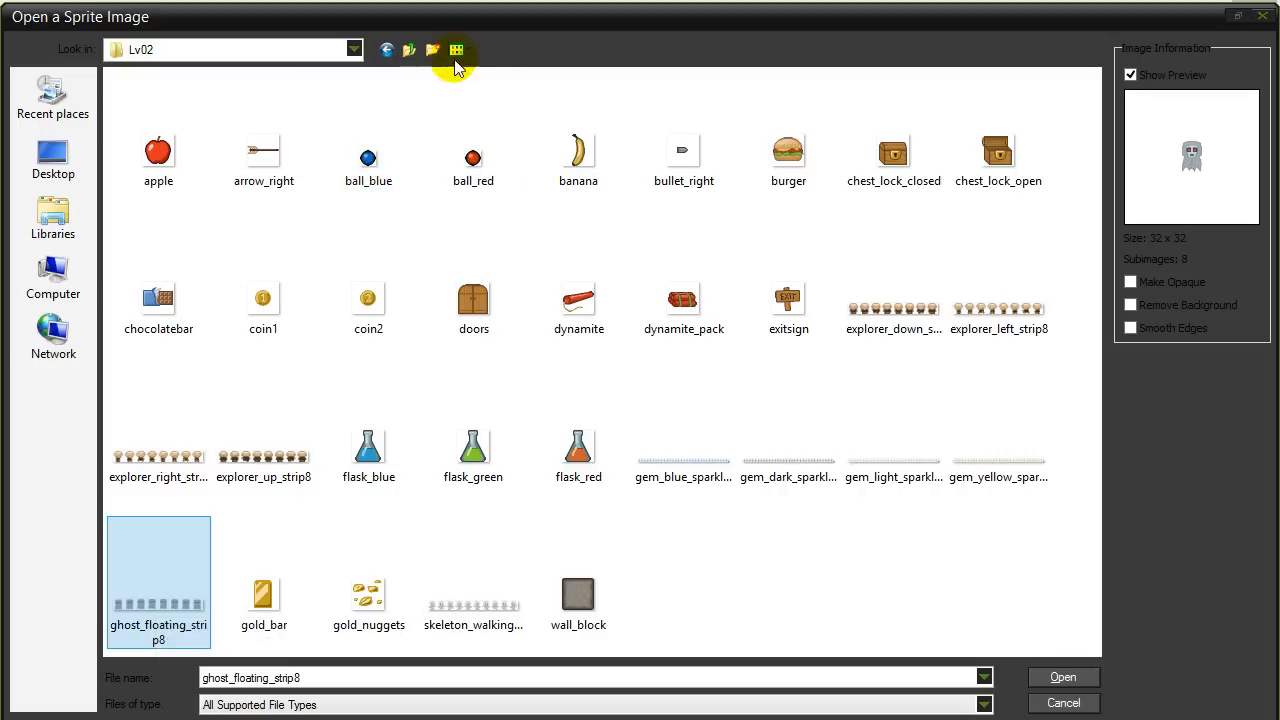
{"action": "left_click", "coordinate": [457, 50]}
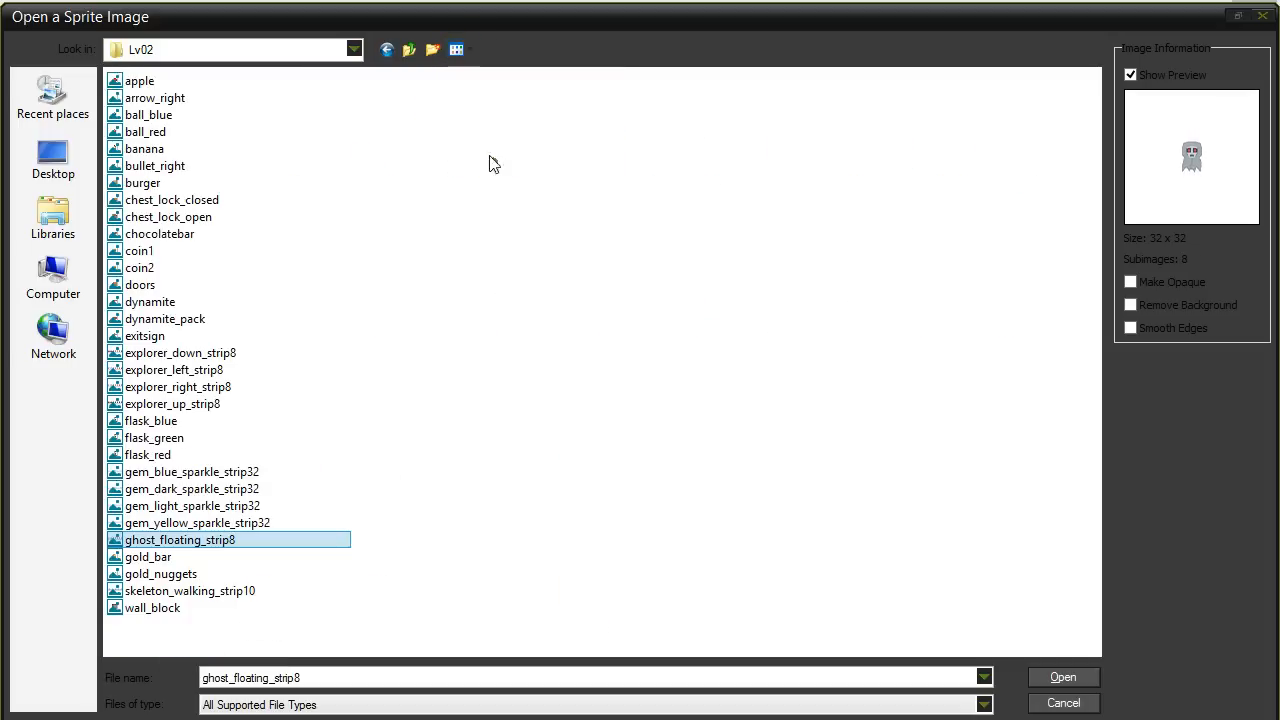
{"action": "left_click", "coordinate": [456, 50]}
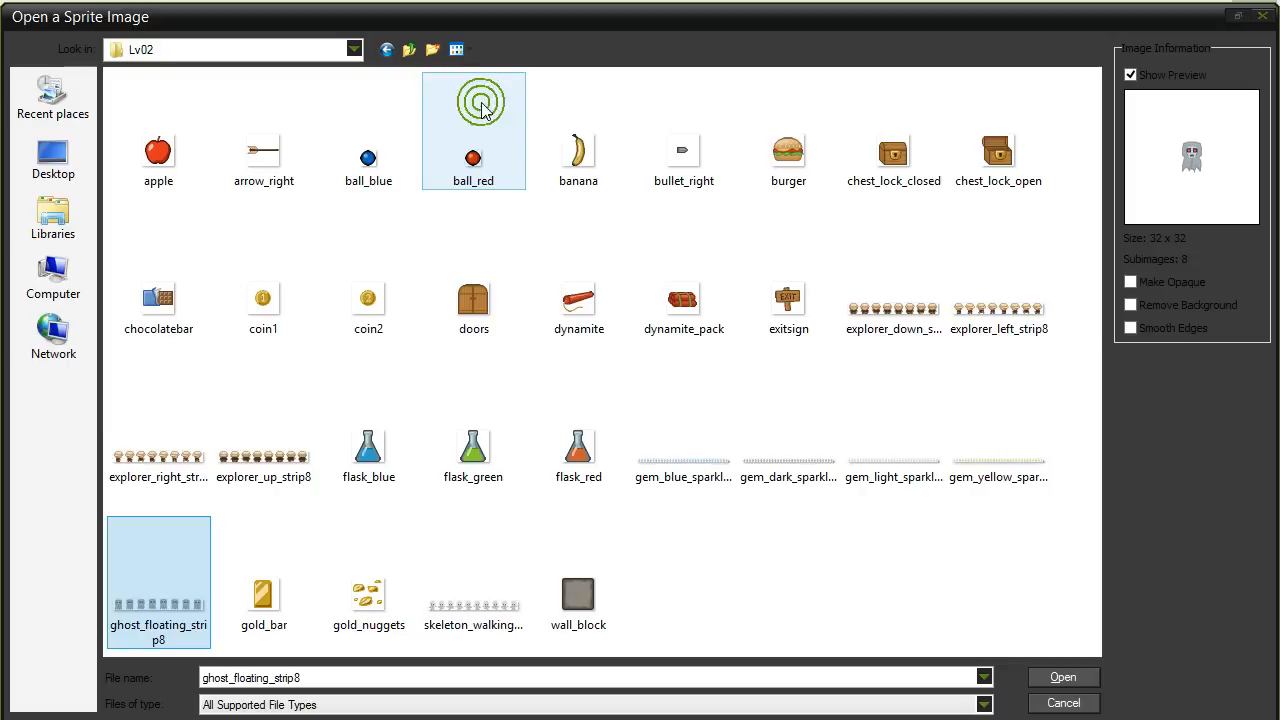
{"action": "mouse_move", "coordinate": [147, 573]}
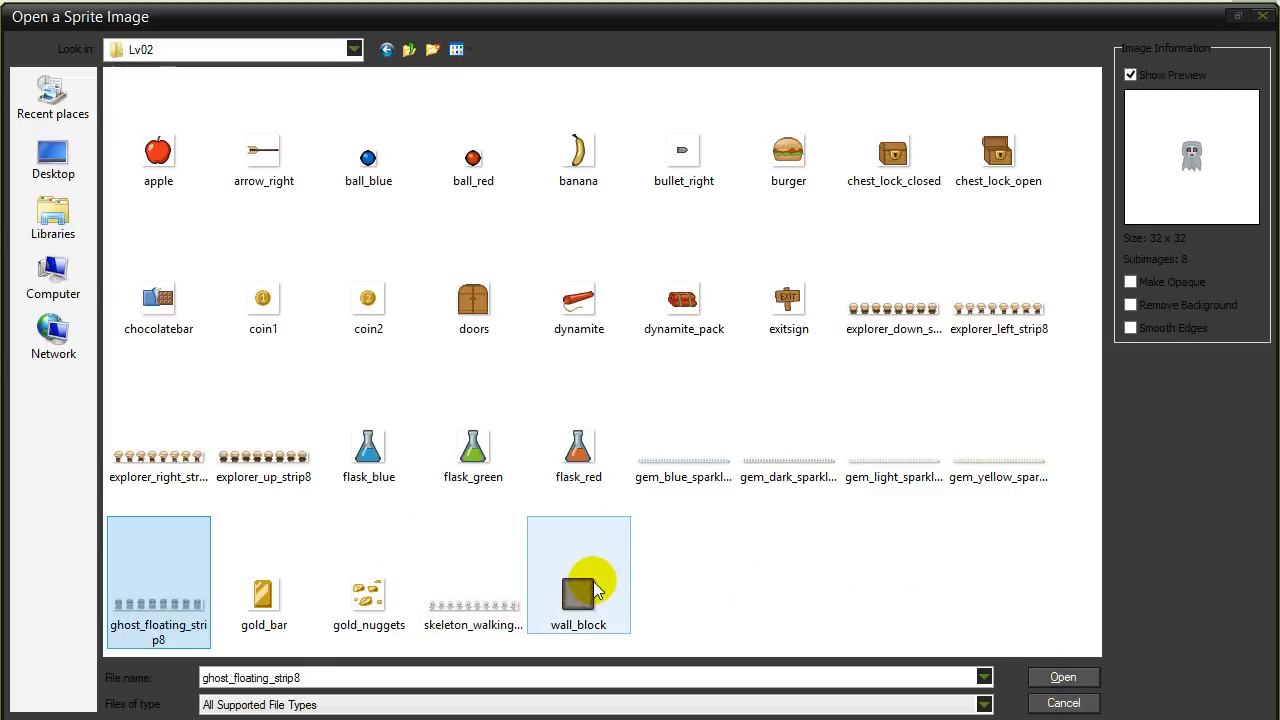
{"action": "left_click", "coordinate": [578, 574]}
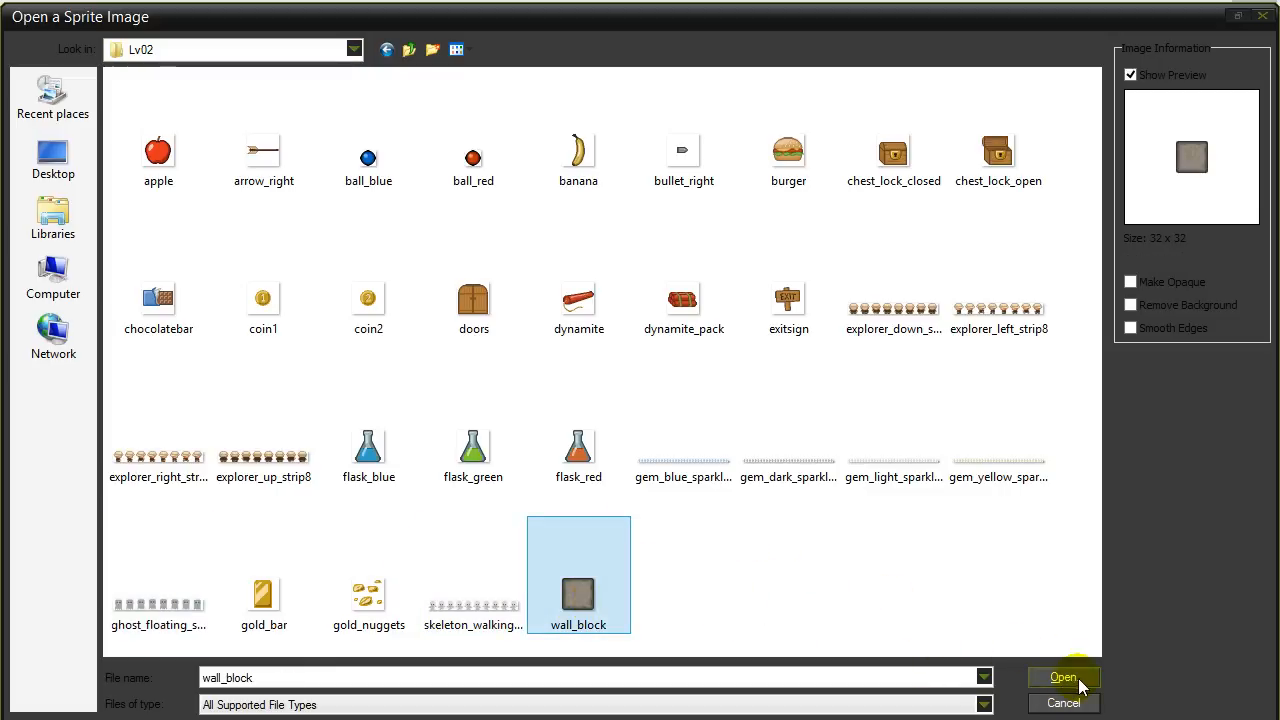
{"action": "left_click", "coordinate": [1063, 677]}
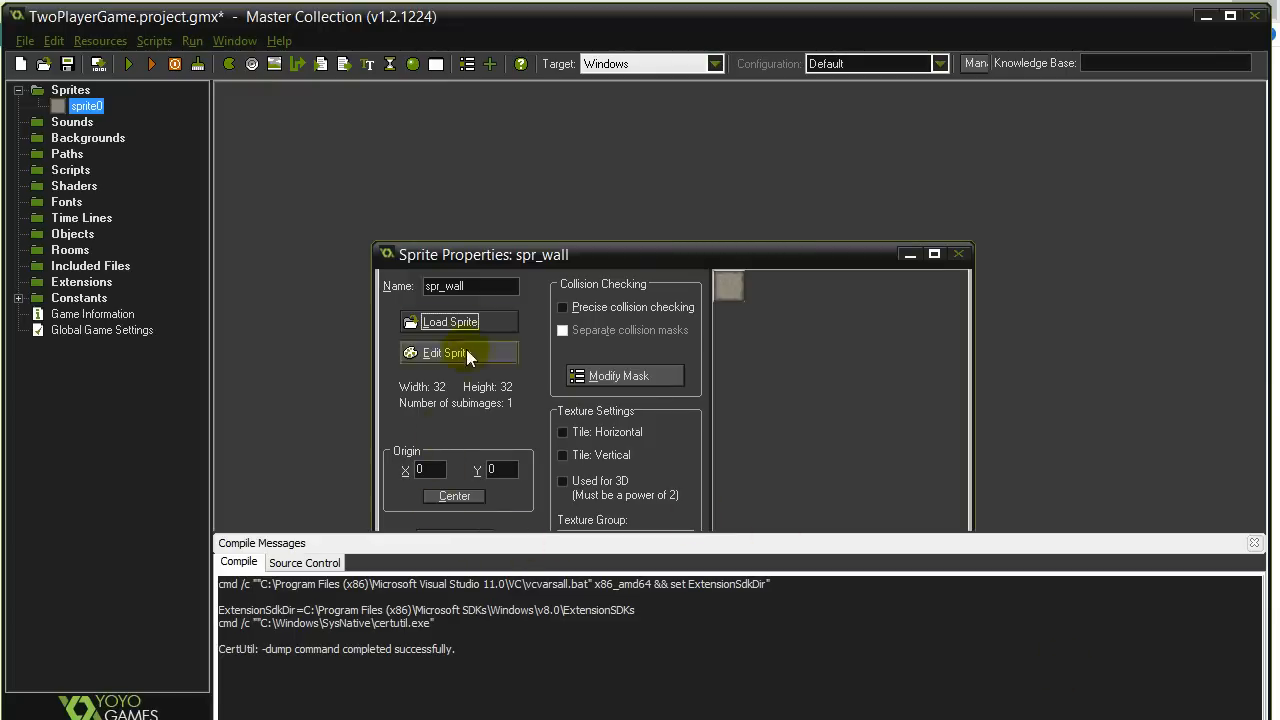
{"action": "mouse_move", "coordinate": [735, 290]}
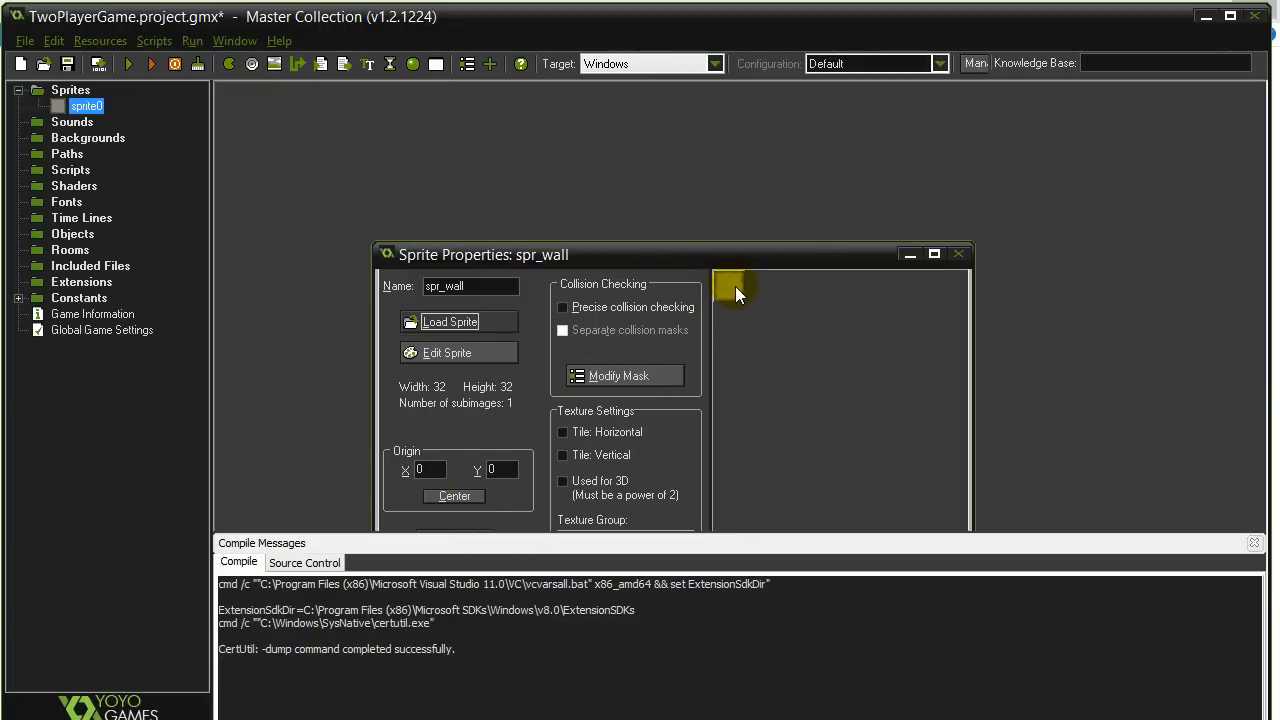
{"action": "mouse_move", "coordinate": [418, 455]}
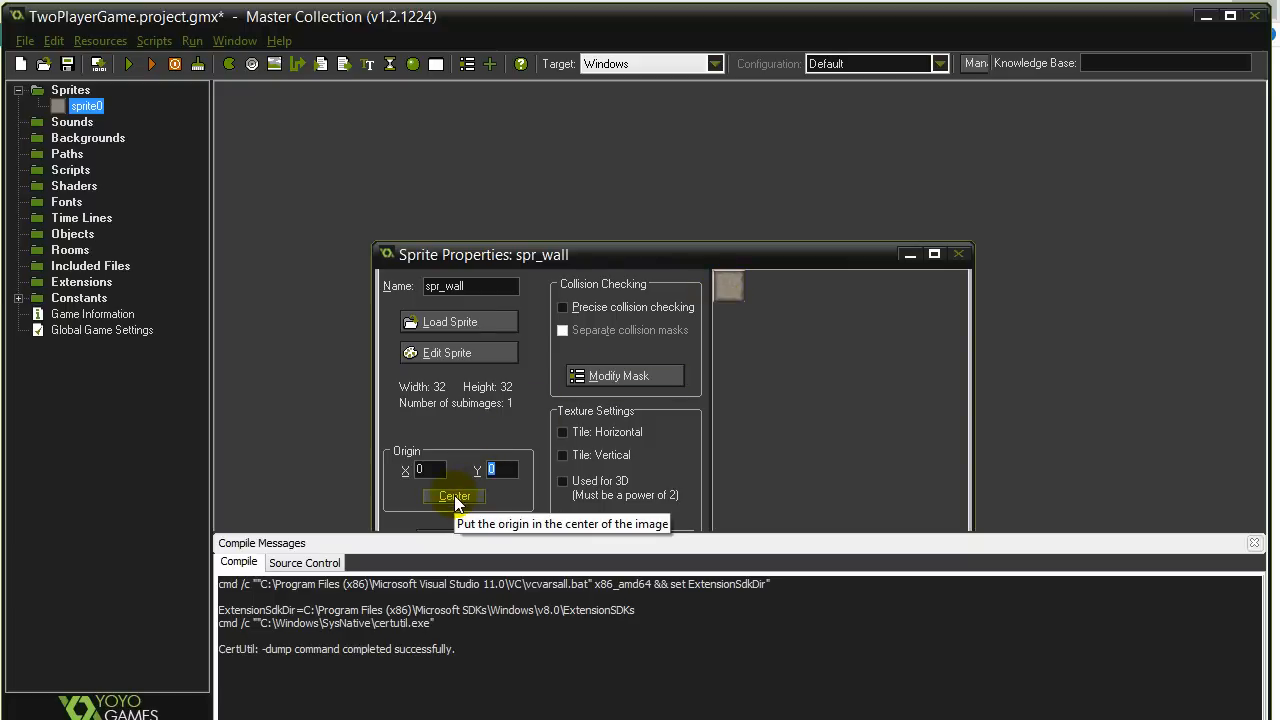
Center spr_wall's origin at 16, 16.
{"action": "left_click", "coordinate": [453, 497]}
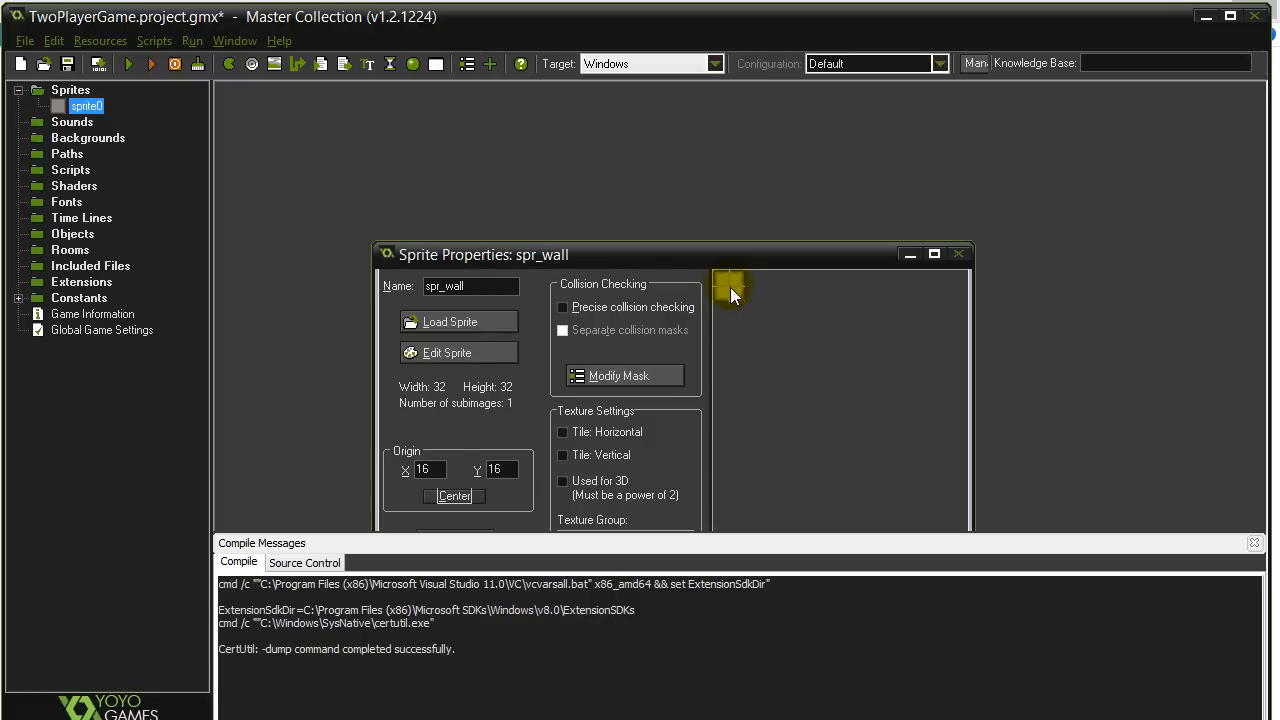
{"action": "mouse_move", "coordinate": [695, 328]}
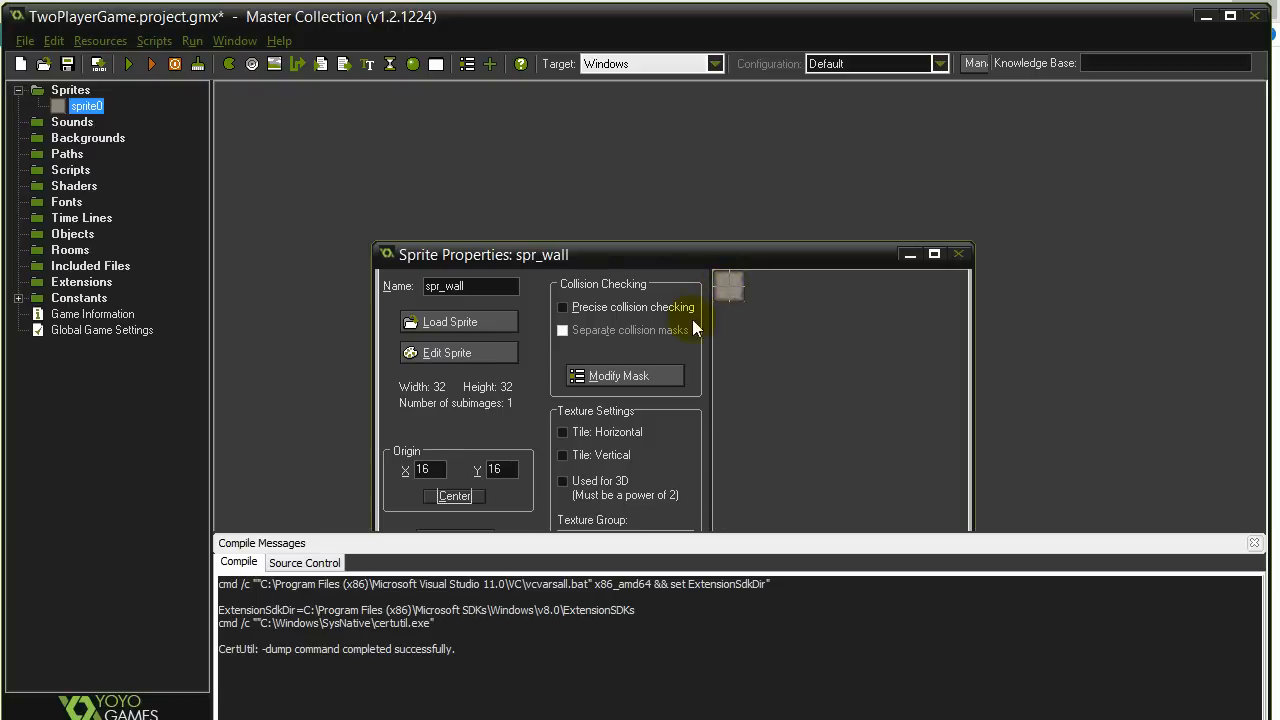
{"action": "mouse_move", "coordinate": [455, 496]}
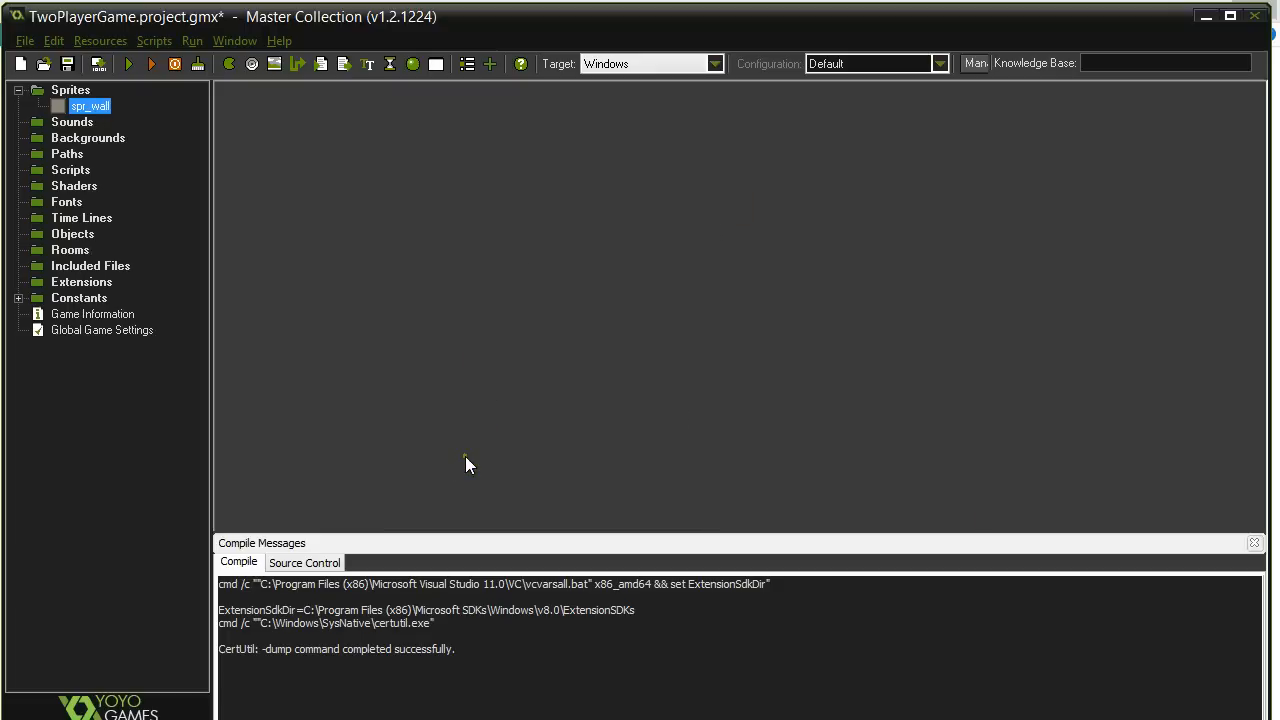
Add sprite spr_player1 with ghost_floating_strip8 and close Compile Messages.
{"action": "right_click", "coordinate": [70, 90]}
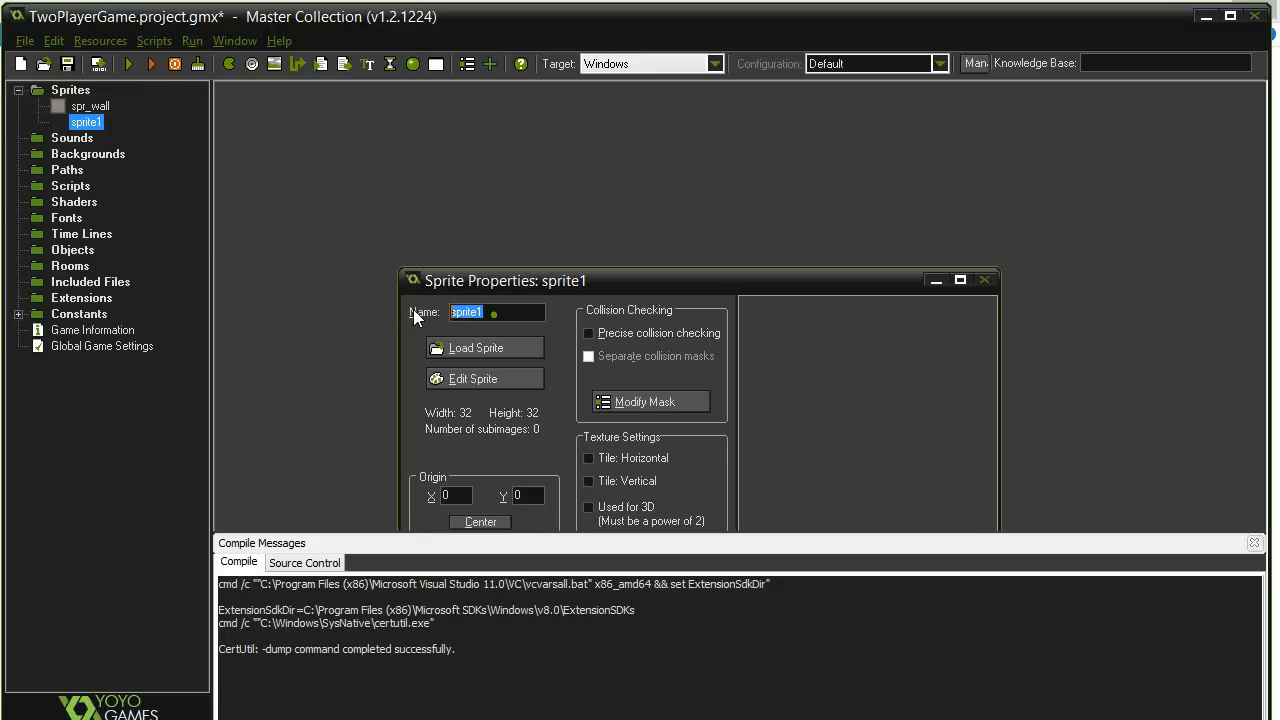
{"action": "type", "text": "spr_"}
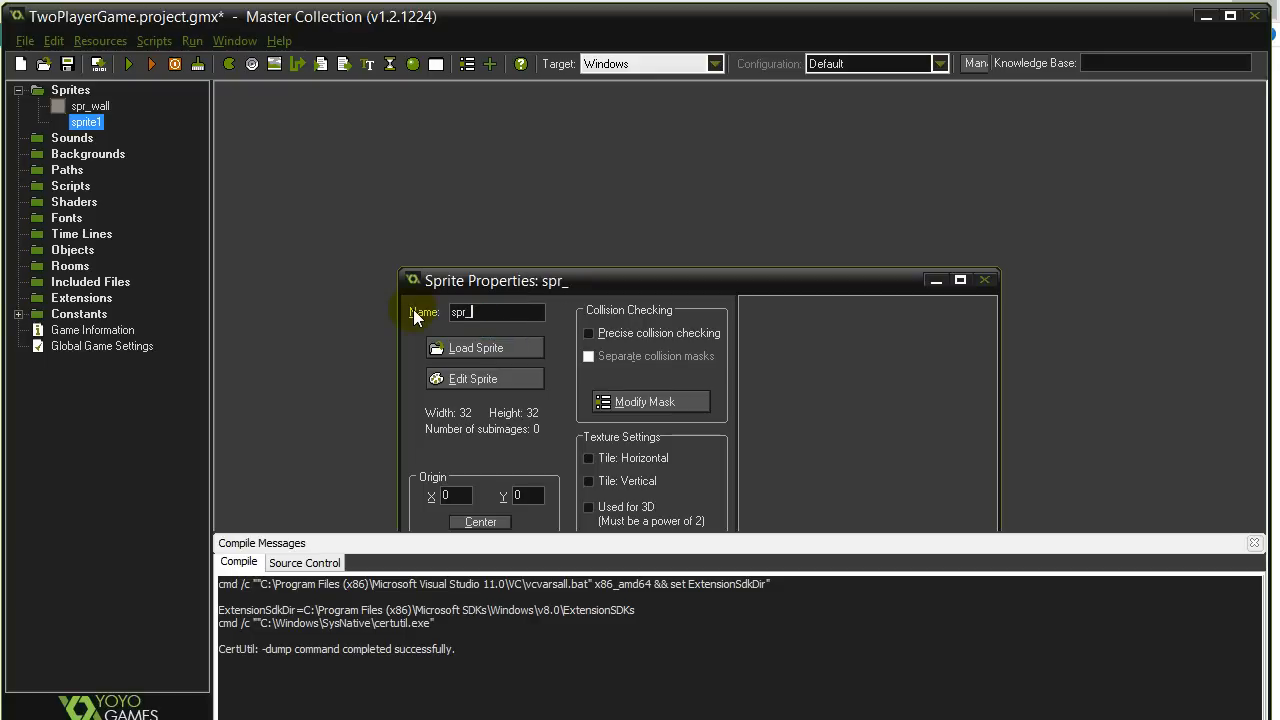
{"action": "type", "text": "player1"}
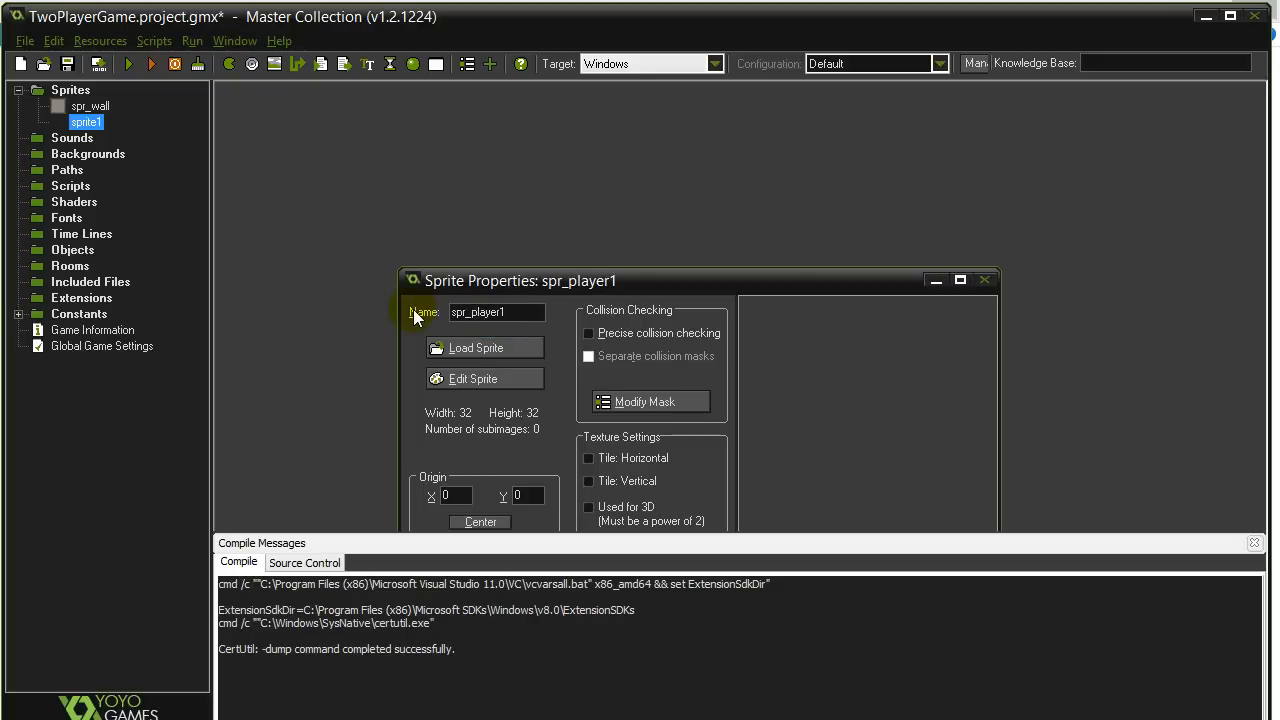
{"action": "left_click", "coordinate": [476, 348]}
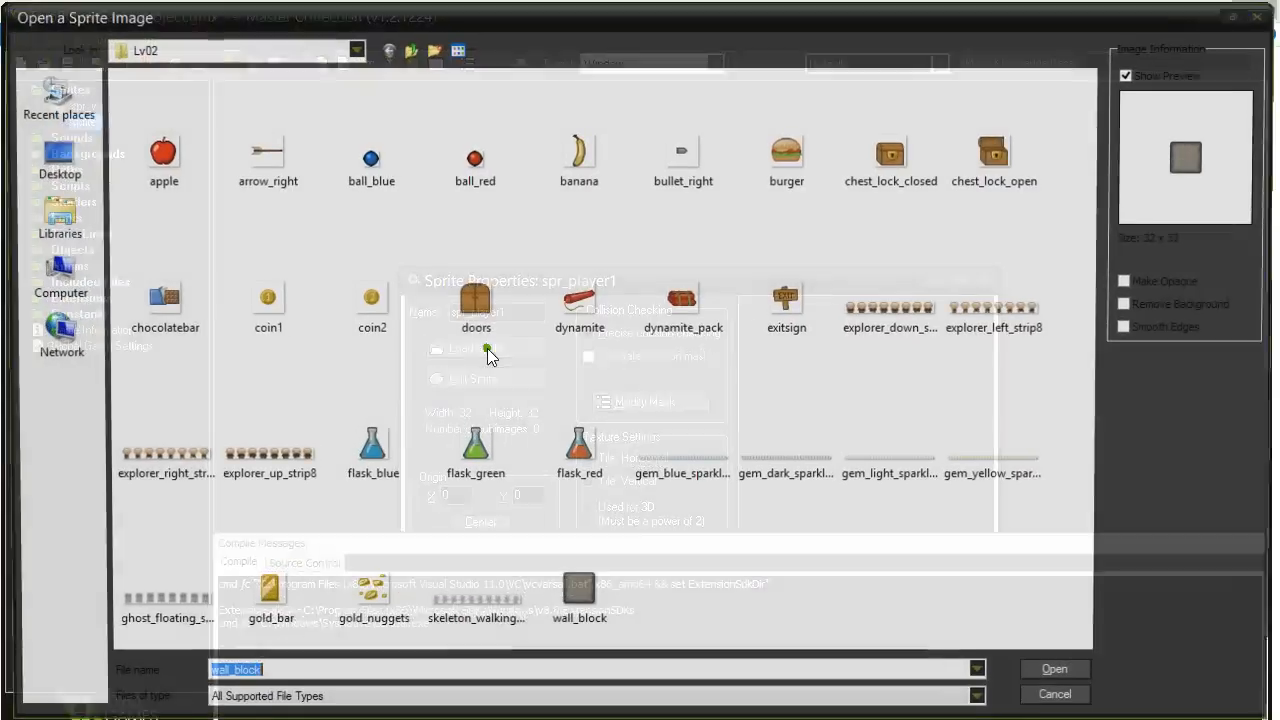
{"action": "left_click", "coordinate": [158, 581]}
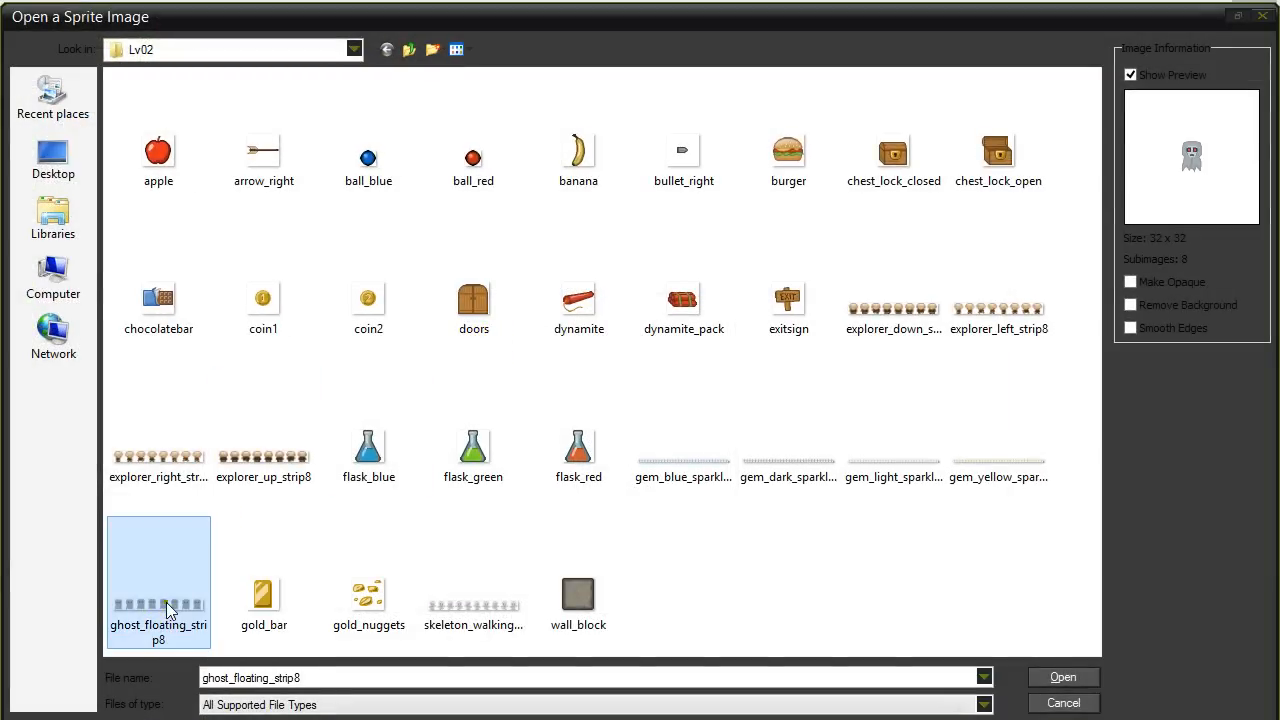
{"action": "mouse_move", "coordinate": [927, 615]}
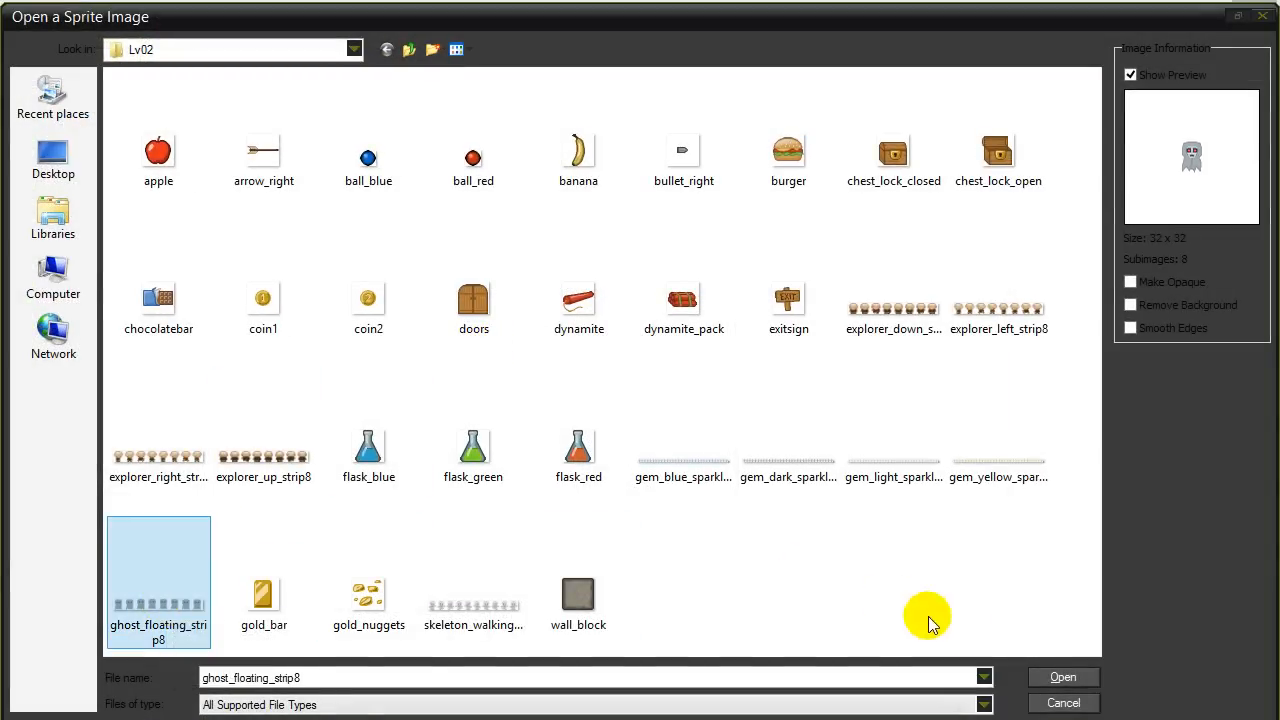
{"action": "left_click", "coordinate": [1062, 677]}
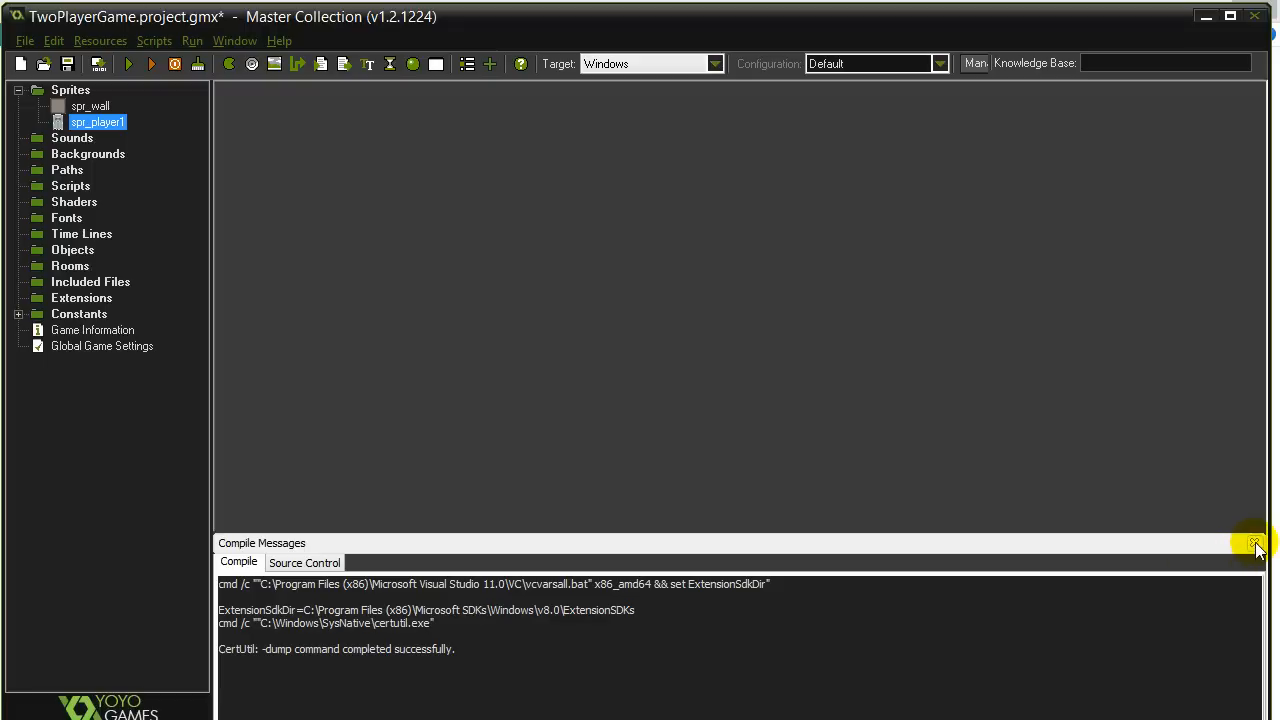
{"action": "left_click", "coordinate": [1256, 543]}
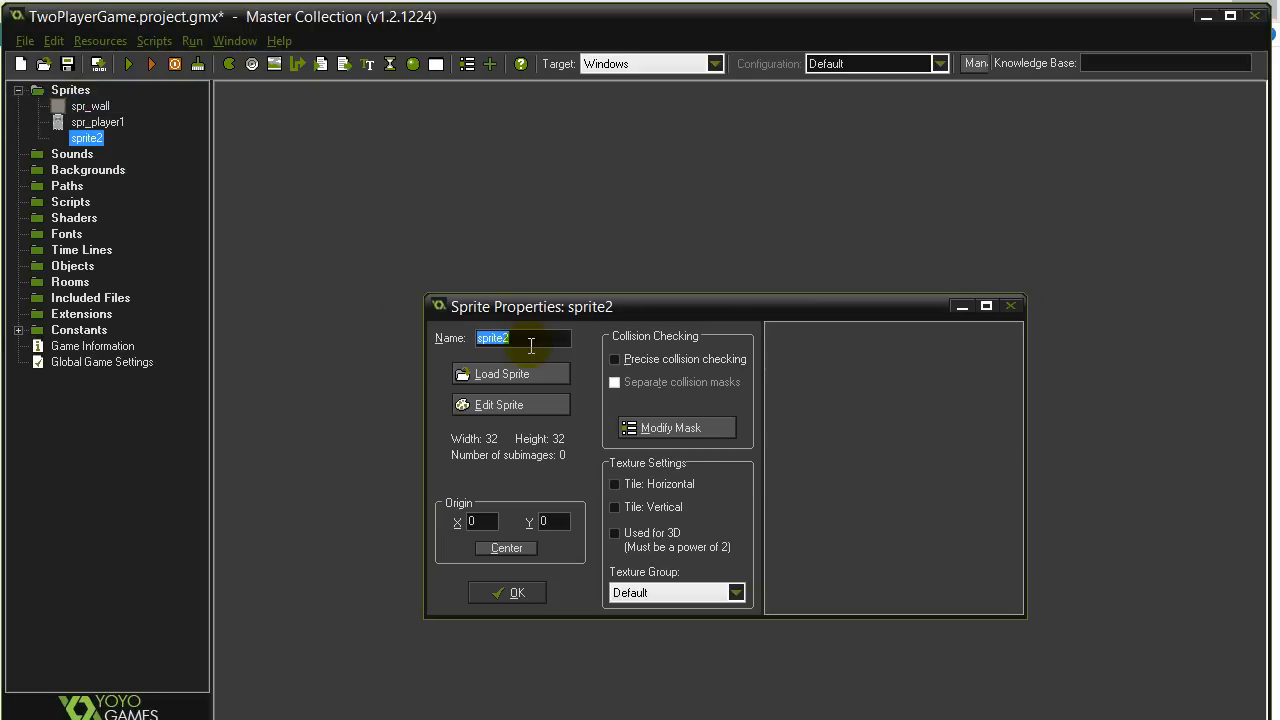
{"action": "mouse_move", "coordinate": [437, 343]}
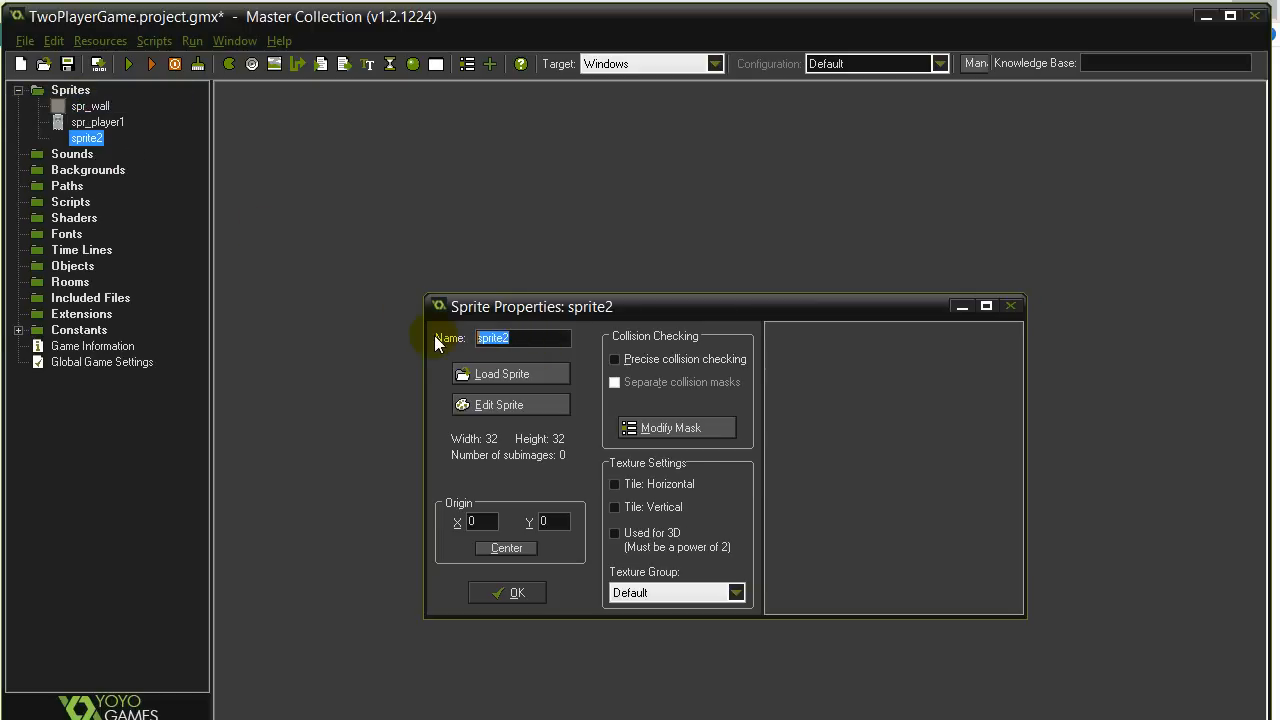
Rename sprite2 to spr_ball1, load the ball_blue image, and confirm.
{"action": "type", "text": "spr_"}
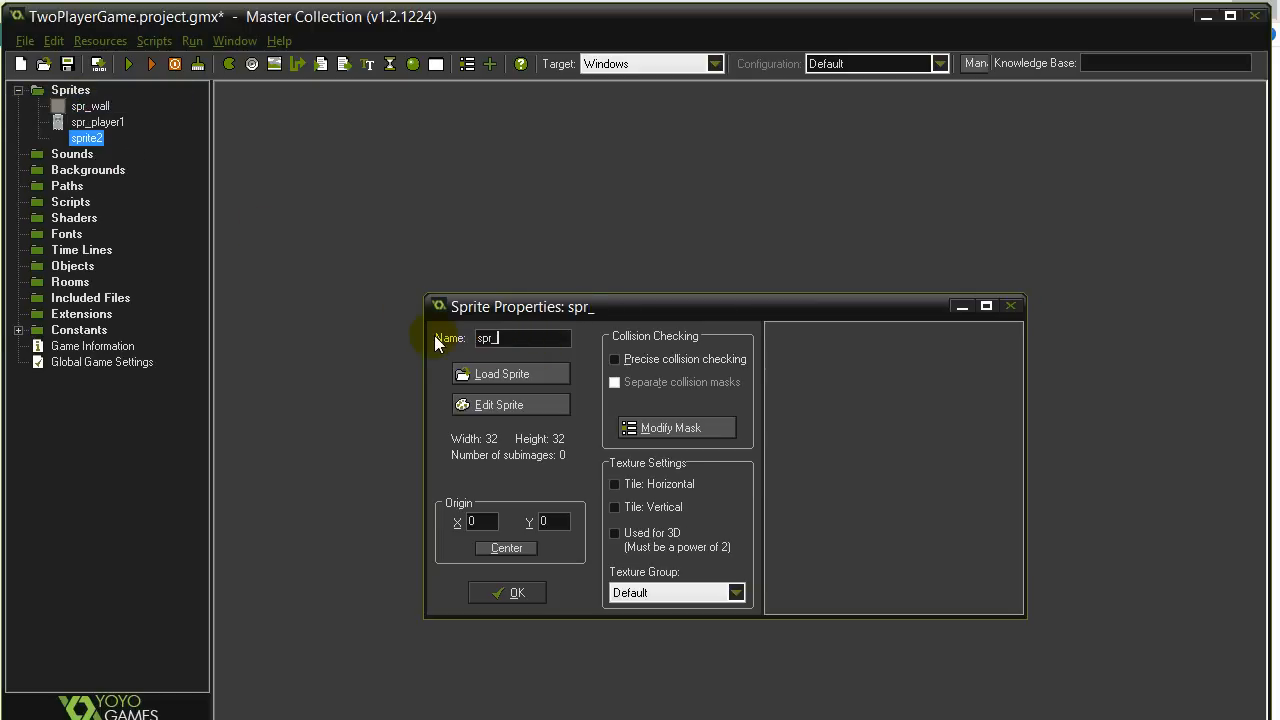
{"action": "type", "text": "ball"}
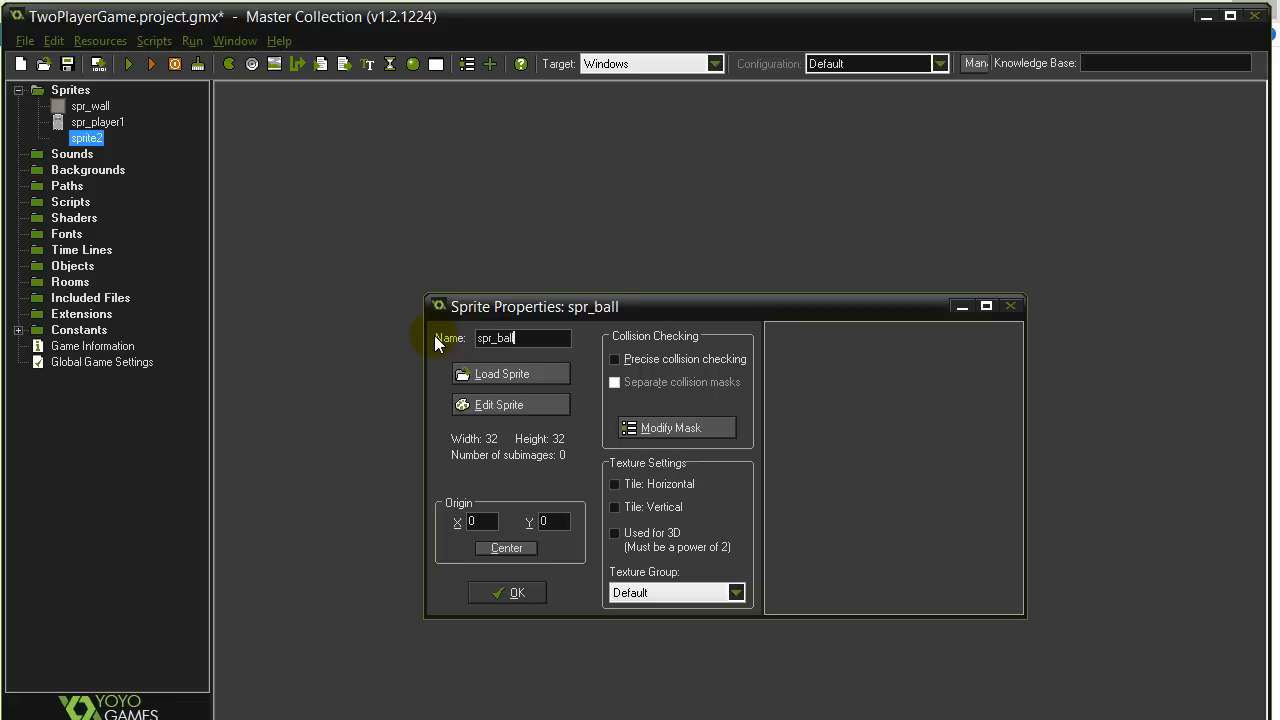
{"action": "type", "text": "1"}
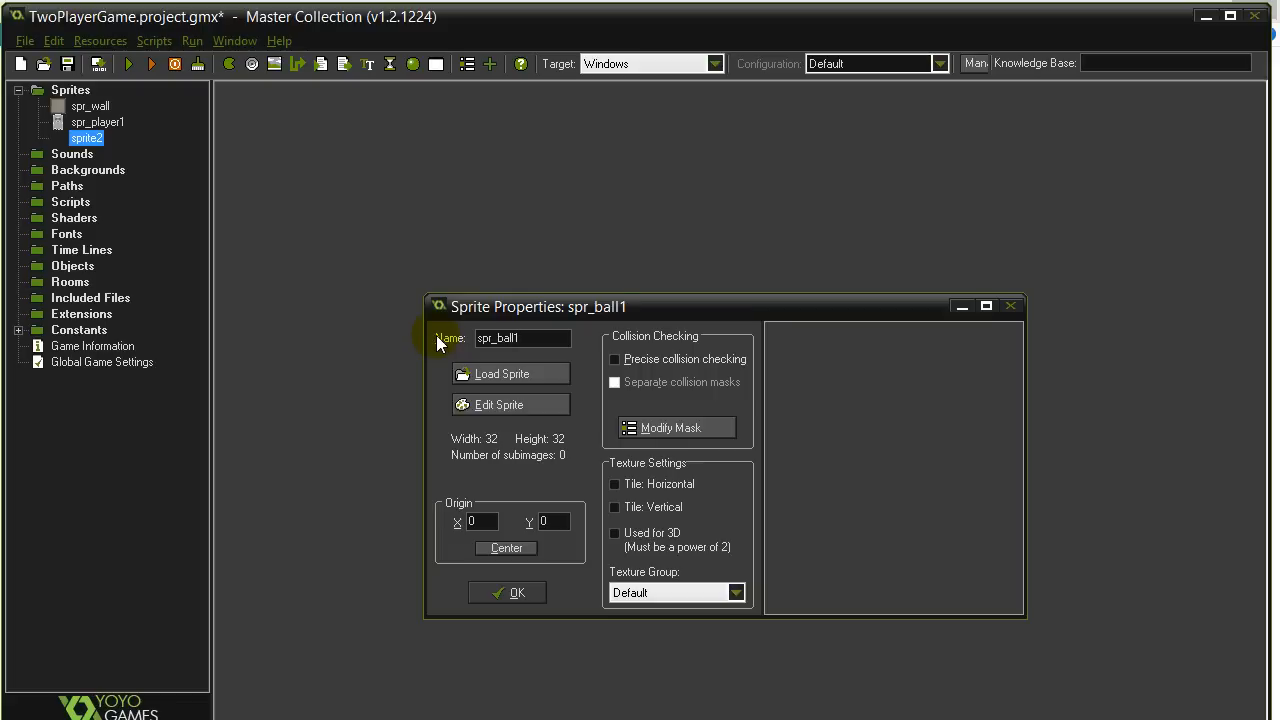
{"action": "left_click", "coordinate": [501, 373]}
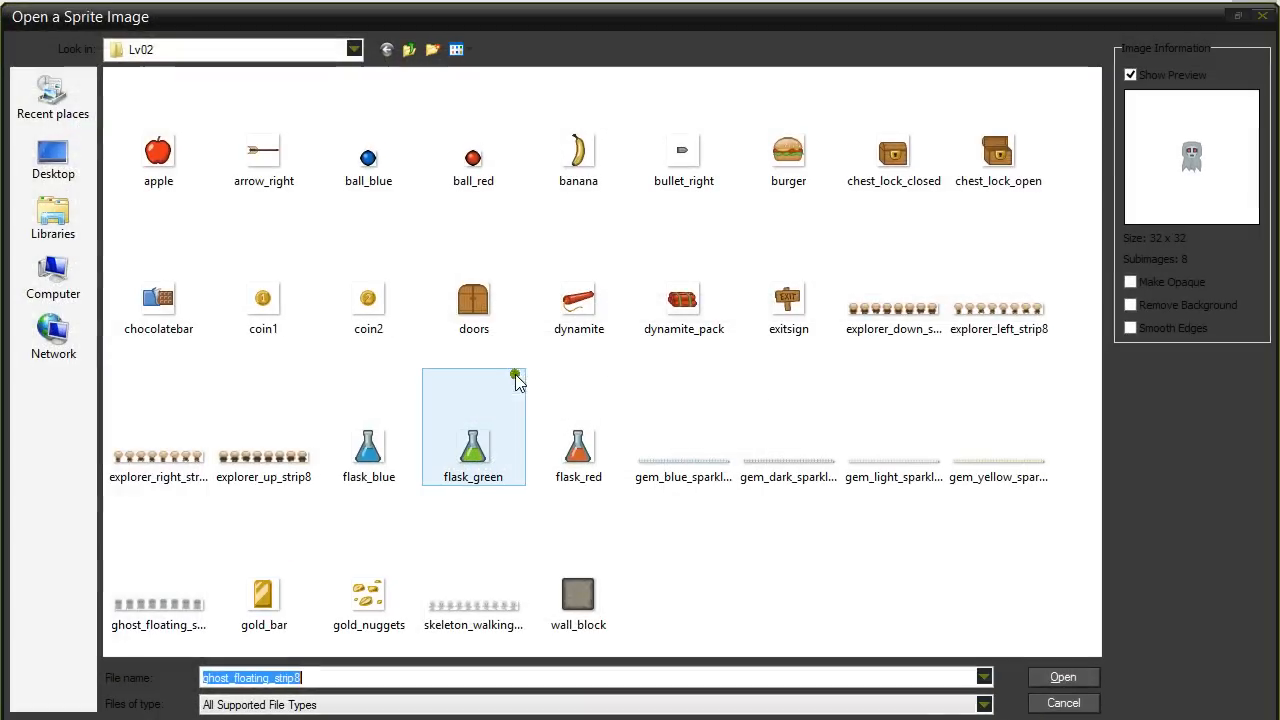
{"action": "left_click", "coordinate": [368, 160]}
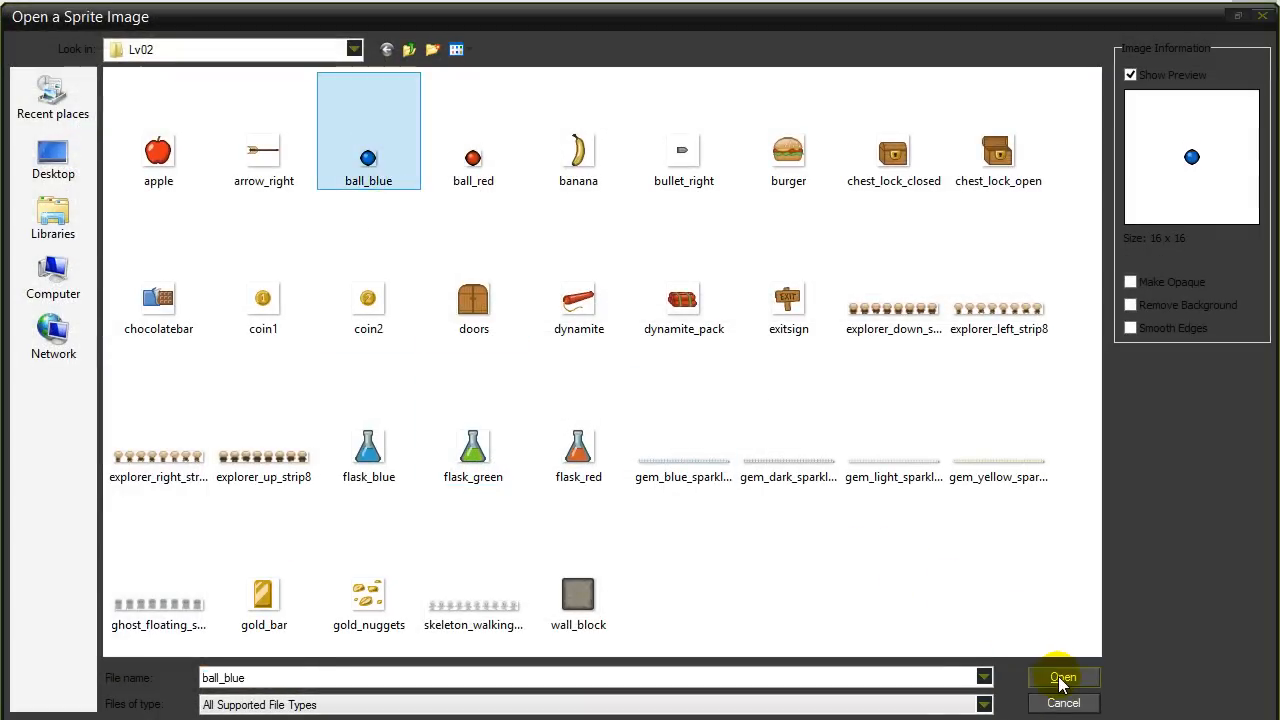
{"action": "left_click", "coordinate": [1063, 677]}
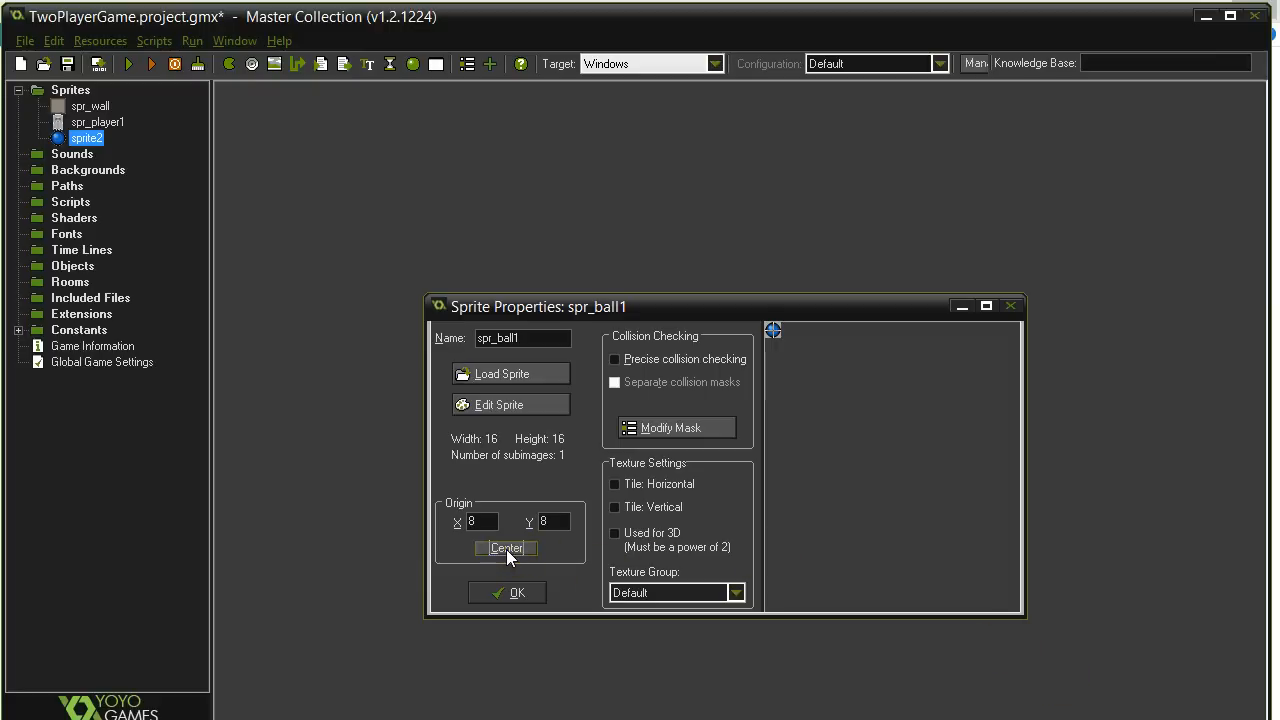
{"action": "left_click", "coordinate": [517, 592]}
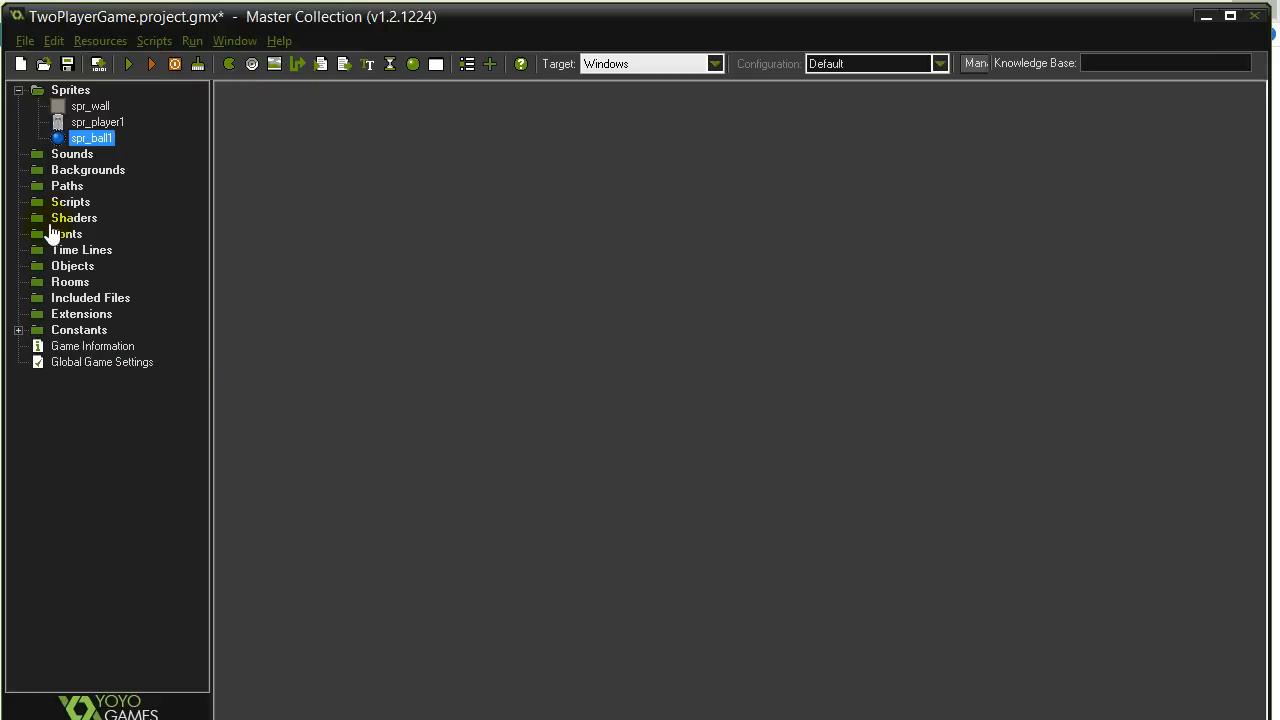
Create object obj_player1 using the spr_player1 sprite.
{"action": "left_click", "coordinate": [97, 122]}
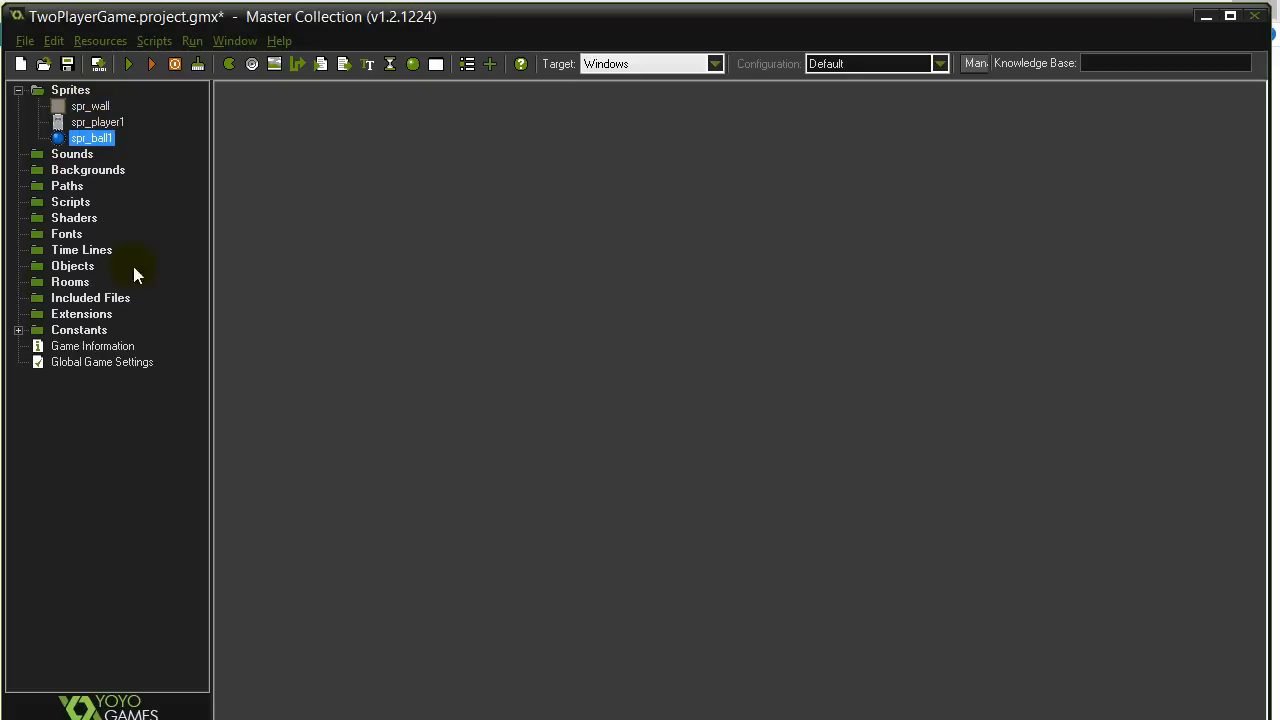
{"action": "mouse_move", "coordinate": [97, 272]}
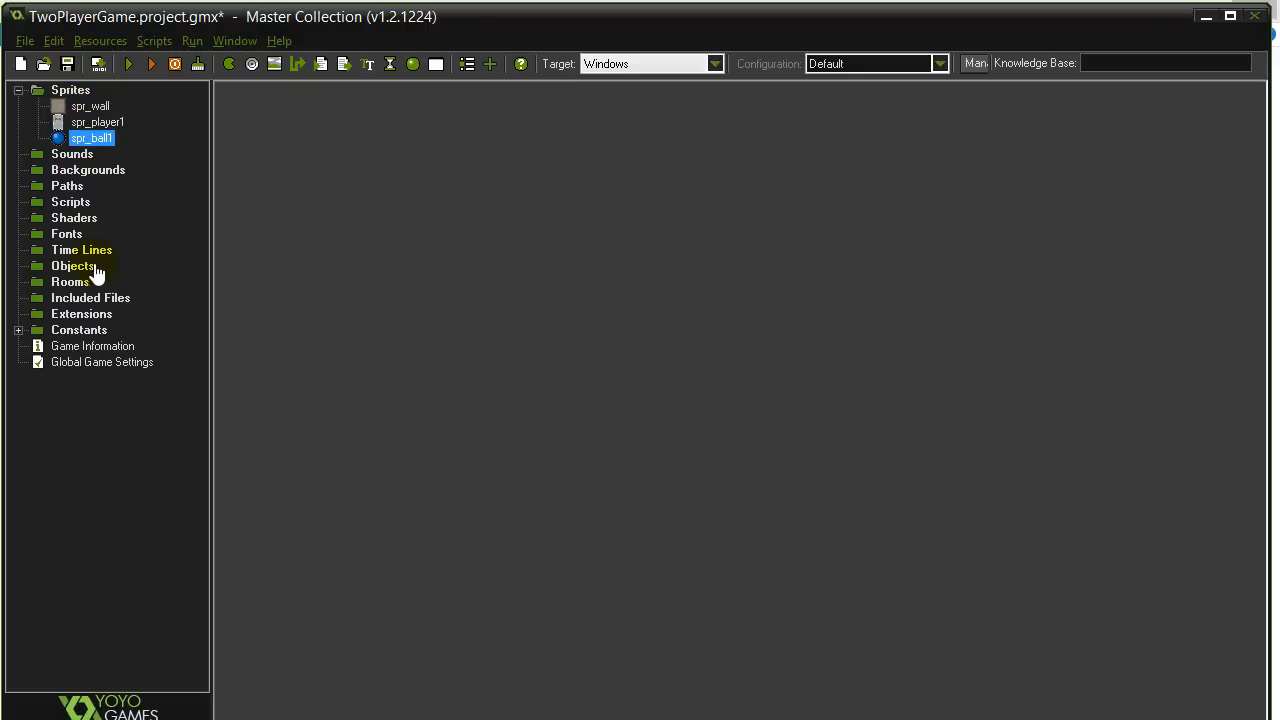
{"action": "left_click", "coordinate": [72, 265]}
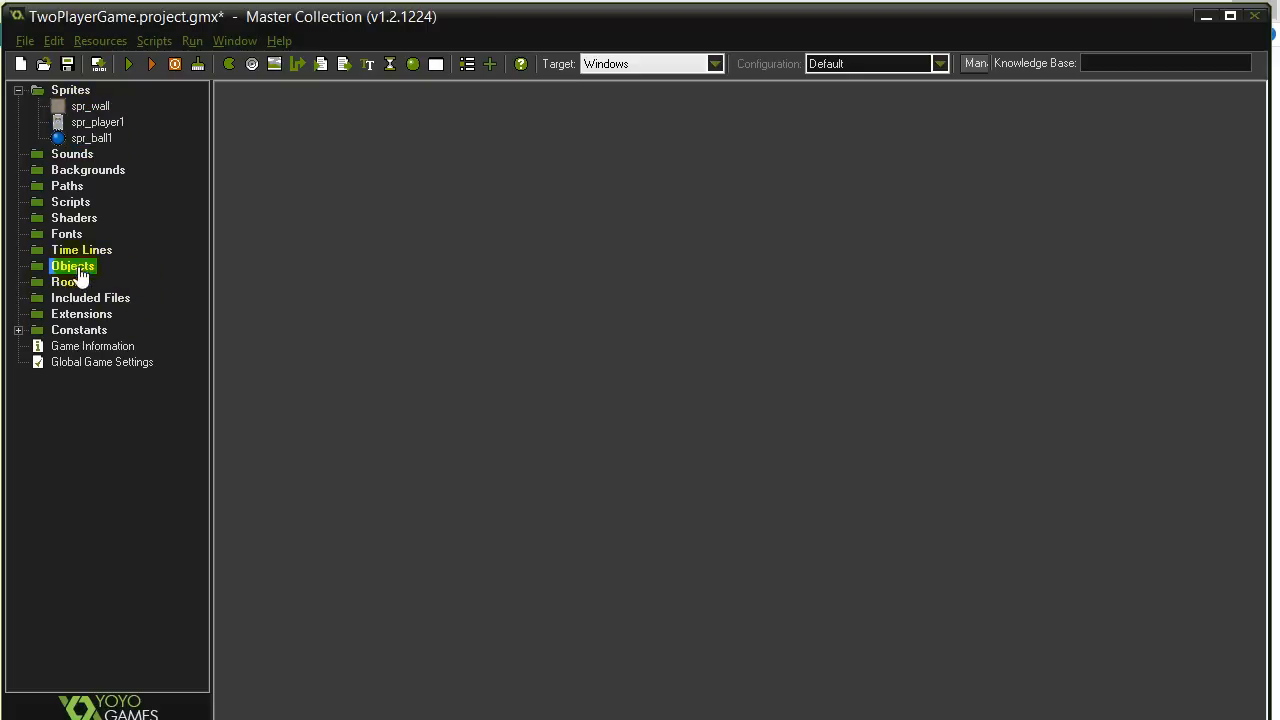
{"action": "right_click", "coordinate": [72, 266]}
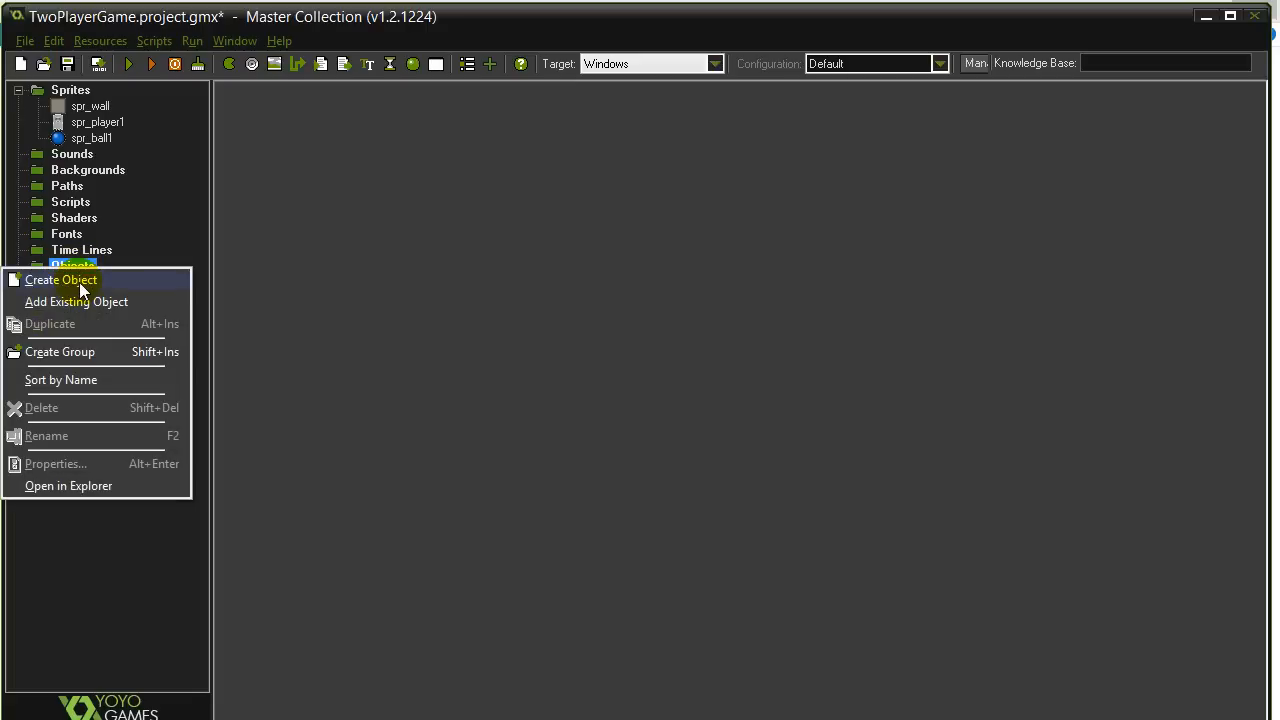
{"action": "left_click", "coordinate": [60, 280]}
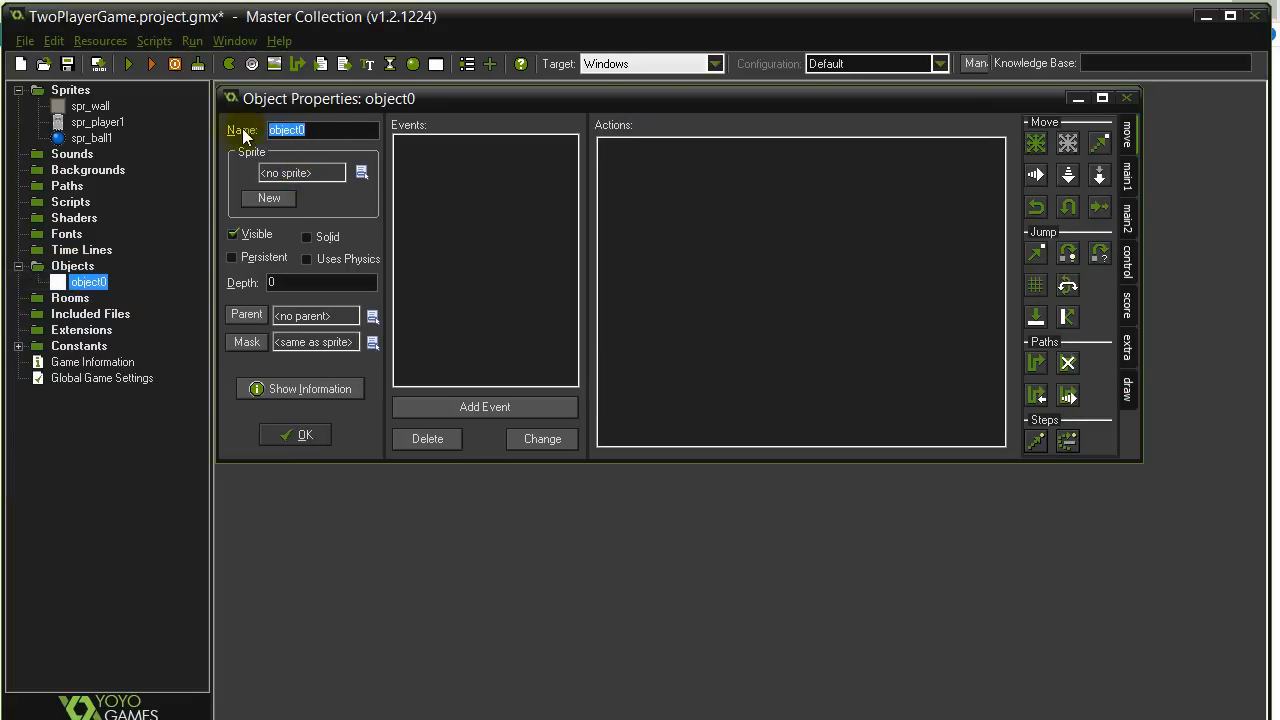
{"action": "mouse_move", "coordinate": [135, 158]}
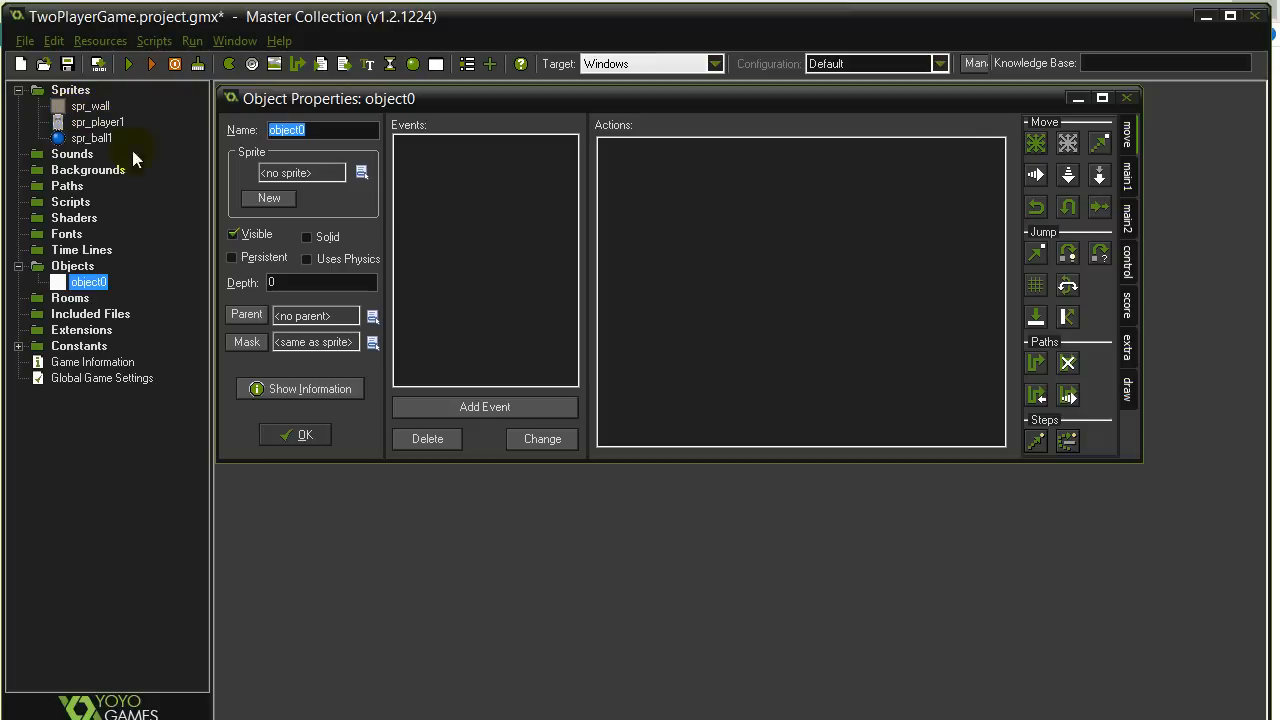
{"action": "mouse_move", "coordinate": [310, 138]}
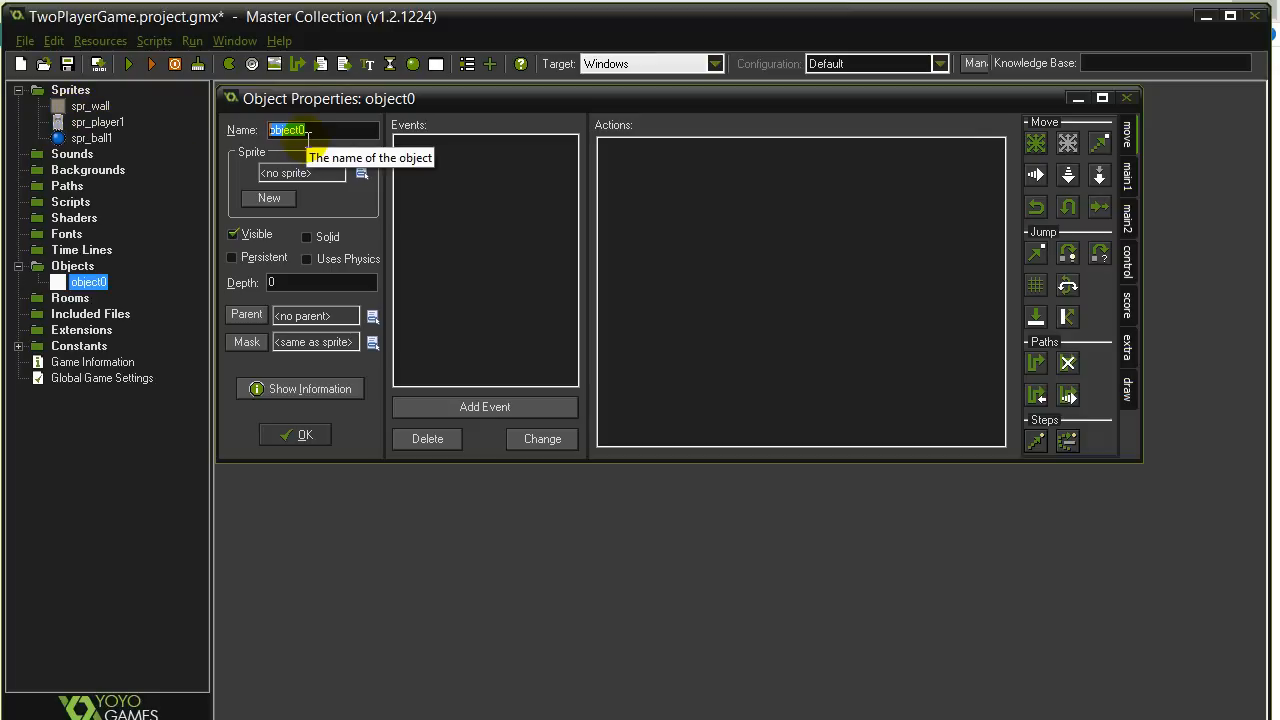
{"action": "type", "text": "obj_"}
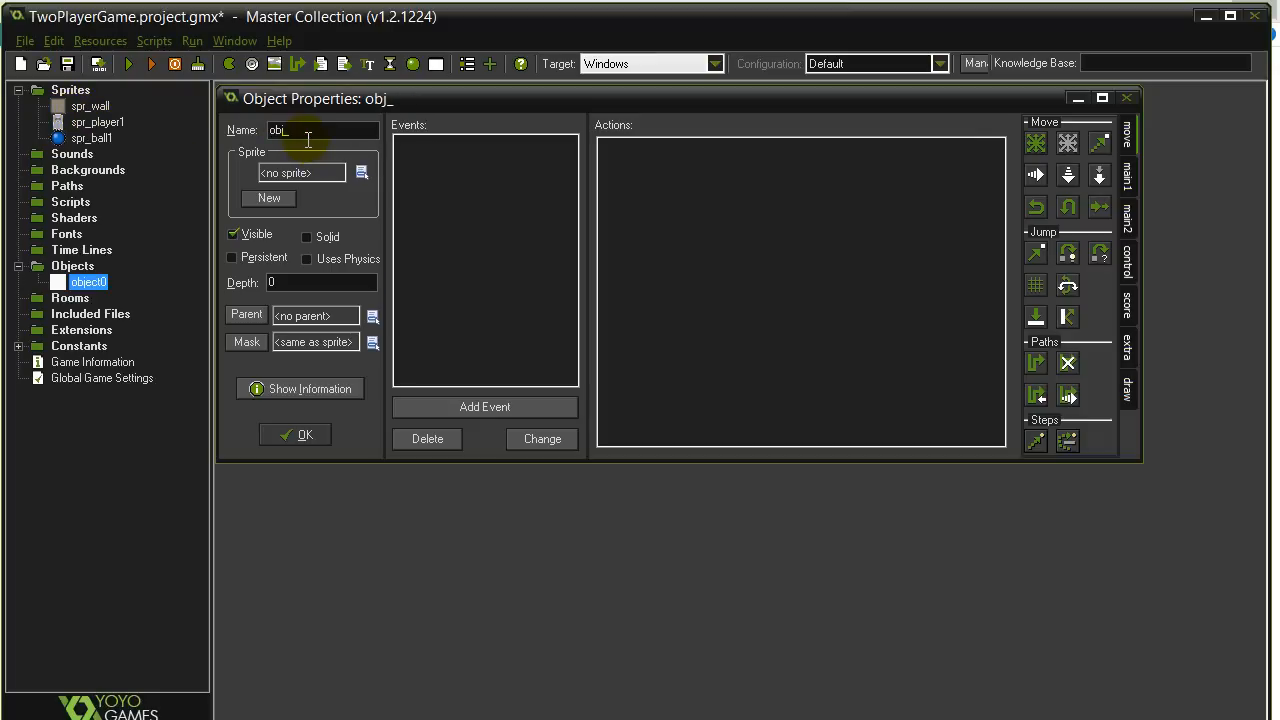
{"action": "type", "text": "player"}
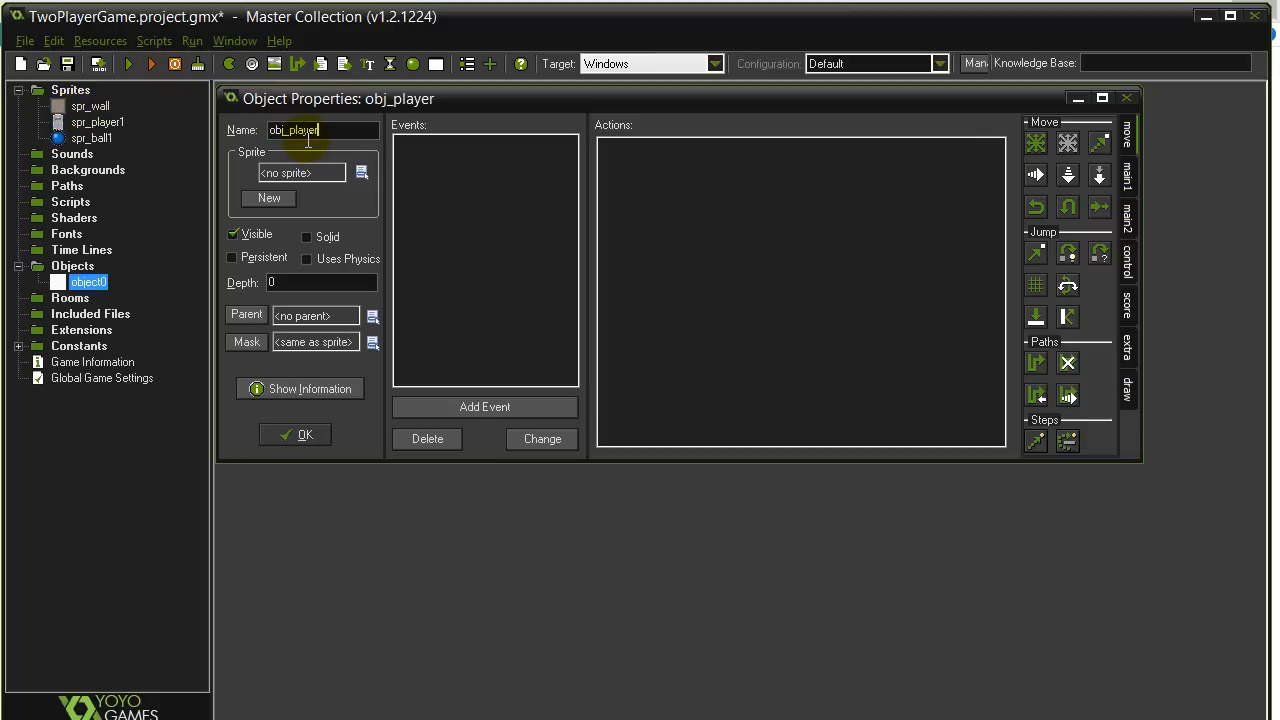
{"action": "type", "text": "1"}
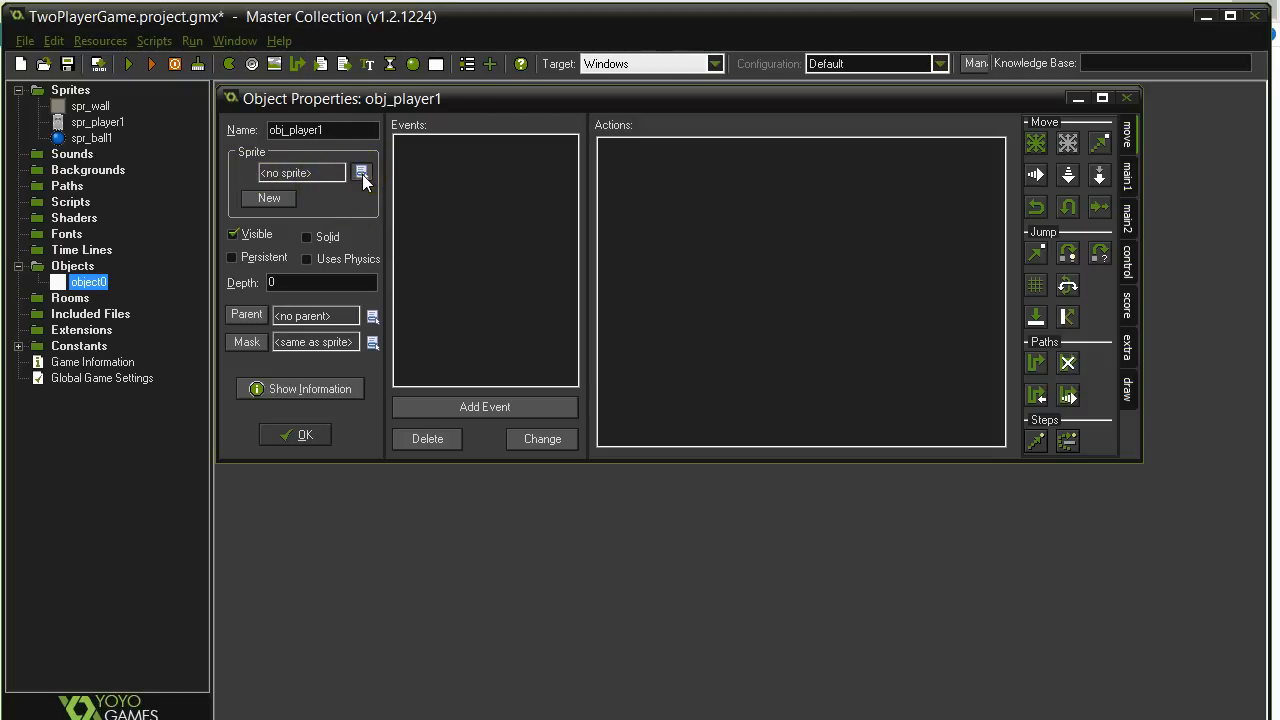
{"action": "left_click", "coordinate": [361, 172]}
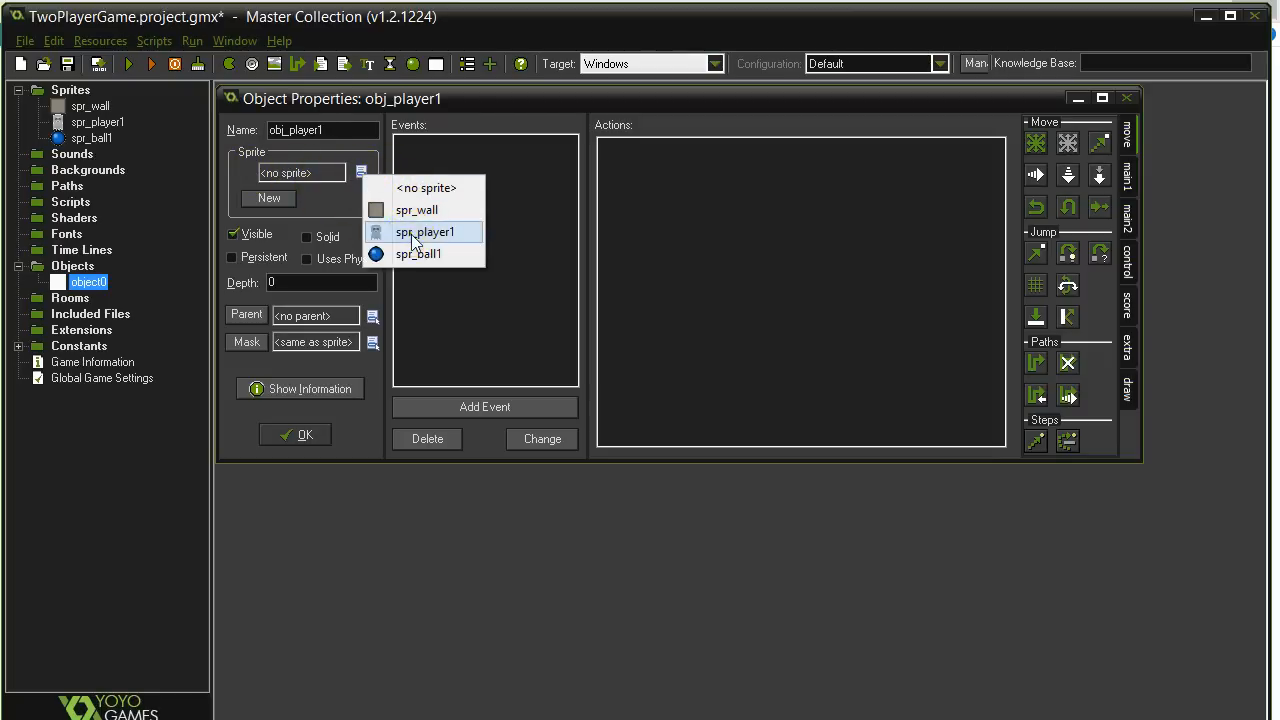
{"action": "left_click", "coordinate": [424, 231]}
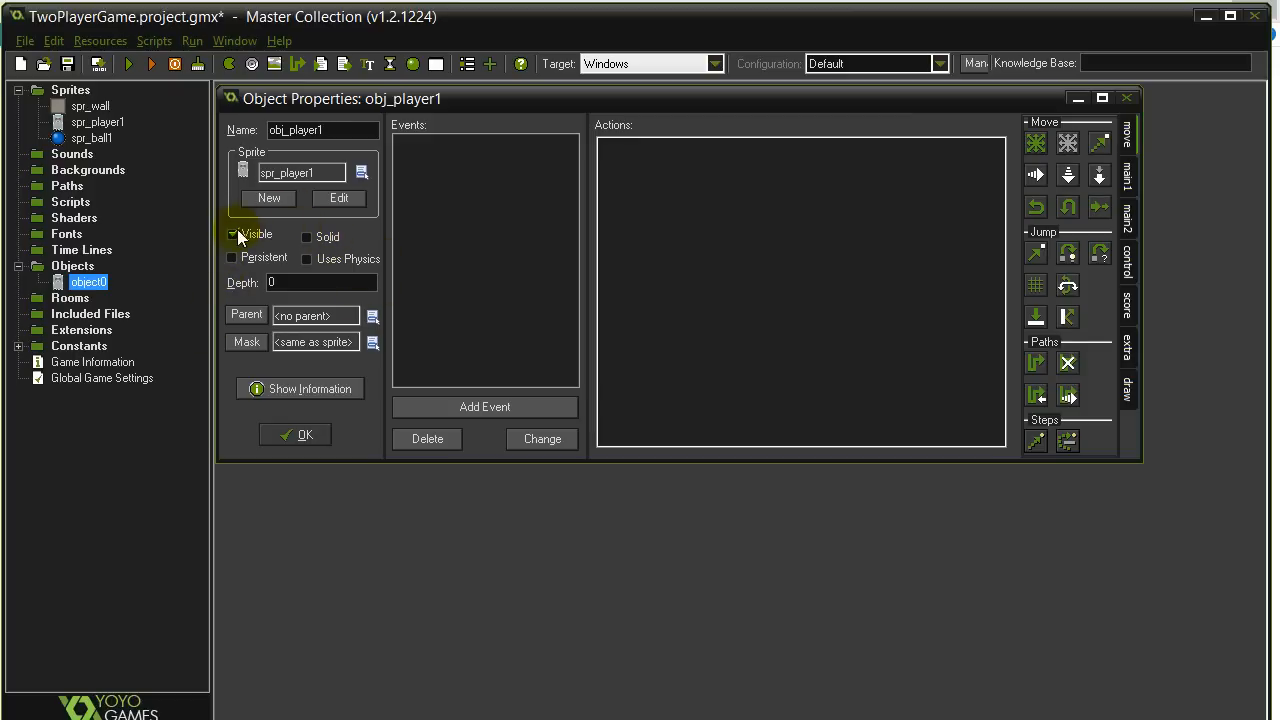
{"action": "mouse_move", "coordinate": [310, 240]}
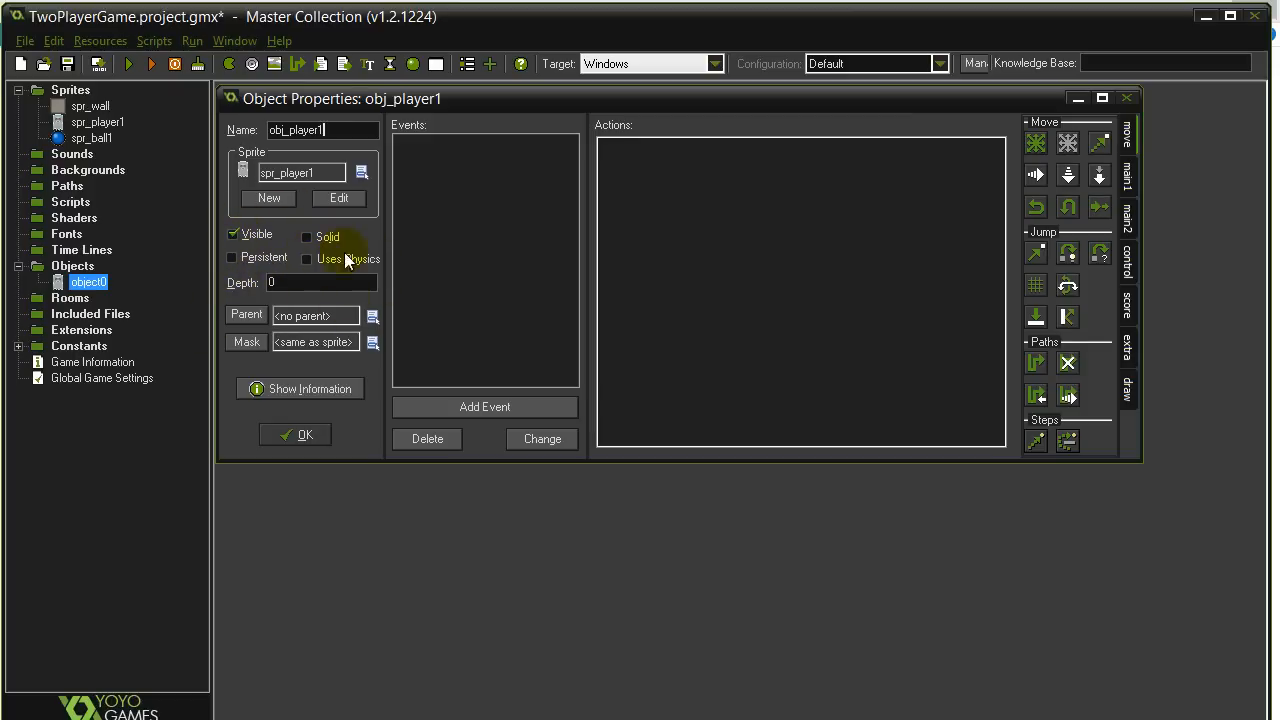
{"action": "mouse_move", "coordinate": [320, 282]}
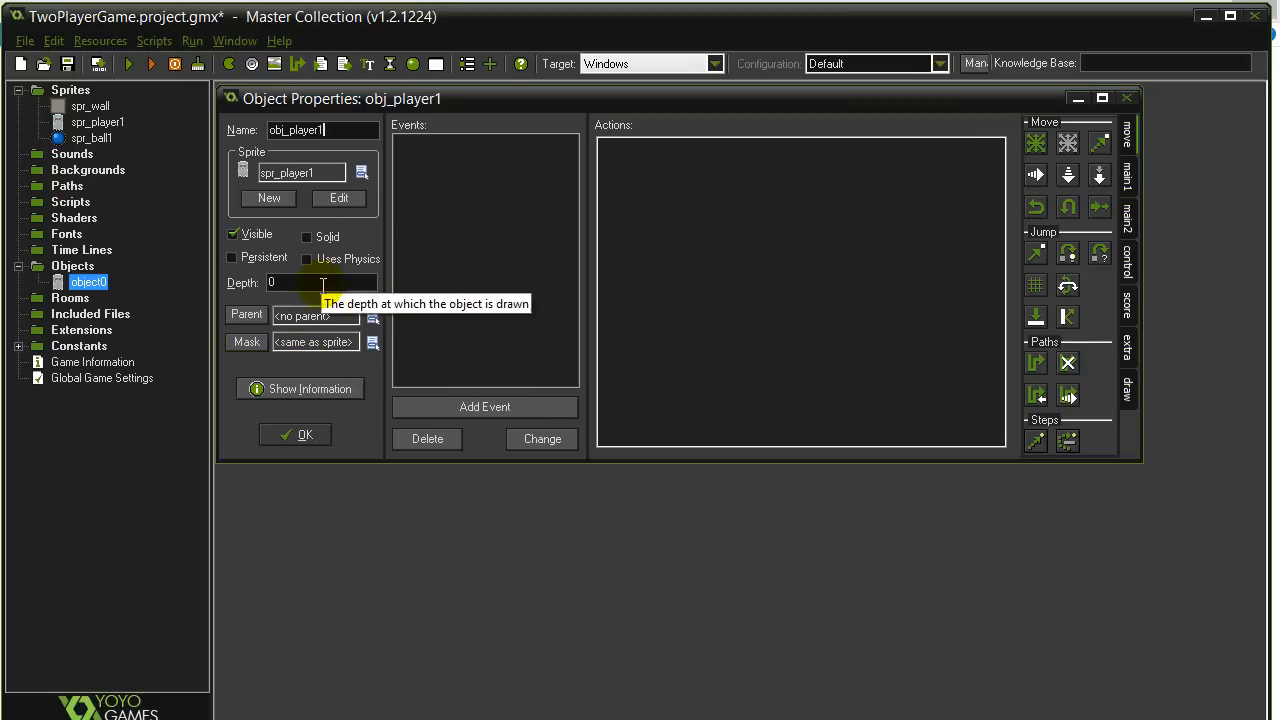
{"action": "mouse_move", "coordinate": [234, 234]}
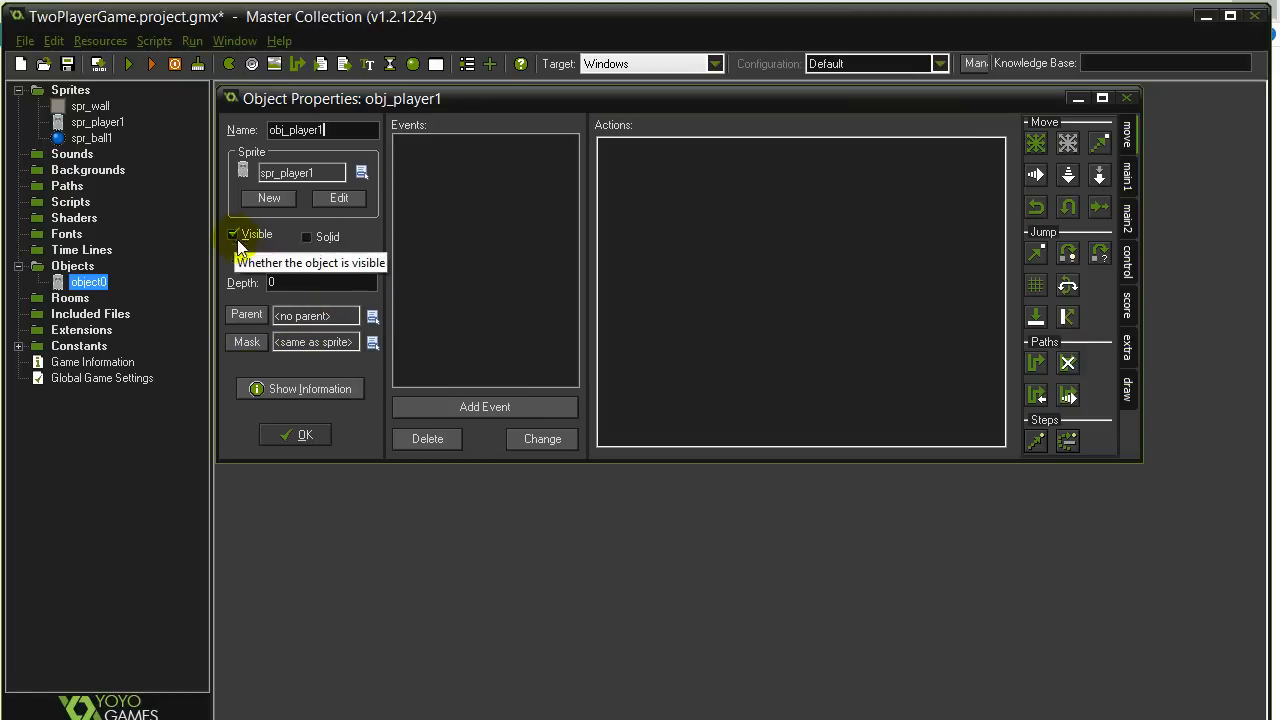
{"action": "left_click", "coordinate": [295, 434]}
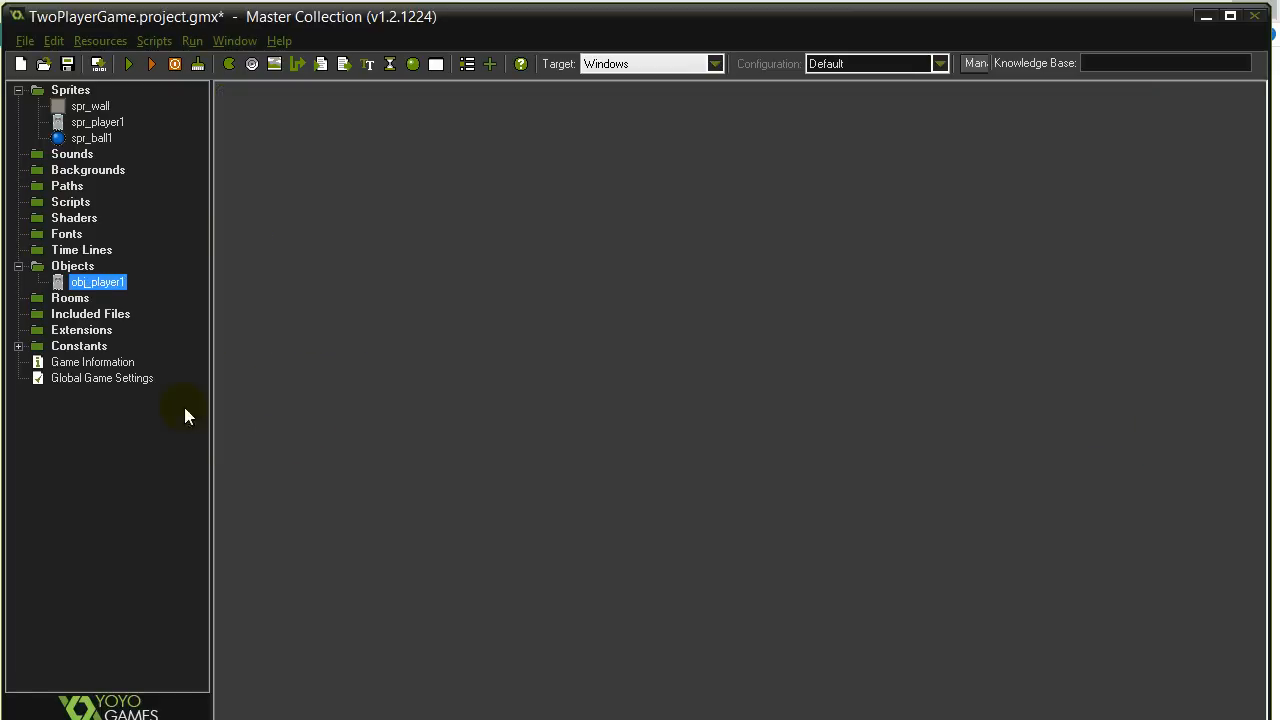
Start a new object obj_ball1 and choose its sprite from the sprite list.
{"action": "double_click", "coordinate": [72, 265]}
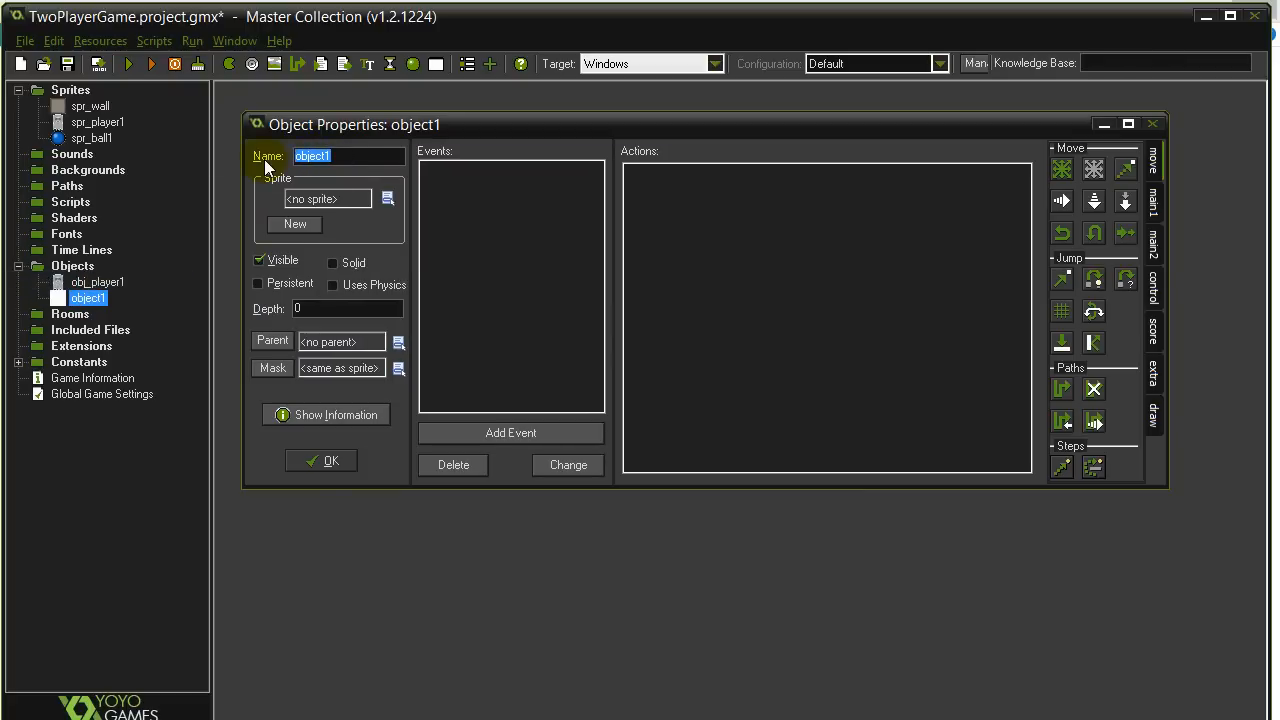
{"action": "type", "text": "obj_ball"}
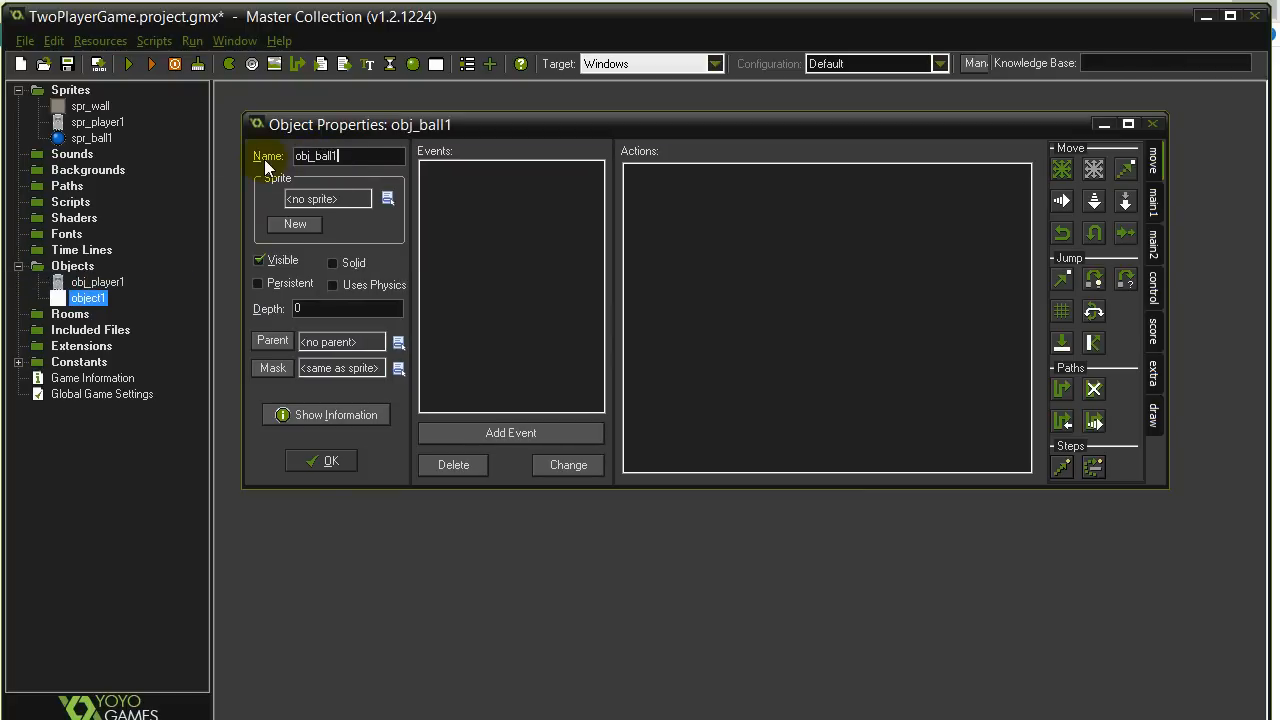
{"action": "left_click", "coordinate": [388, 198]}
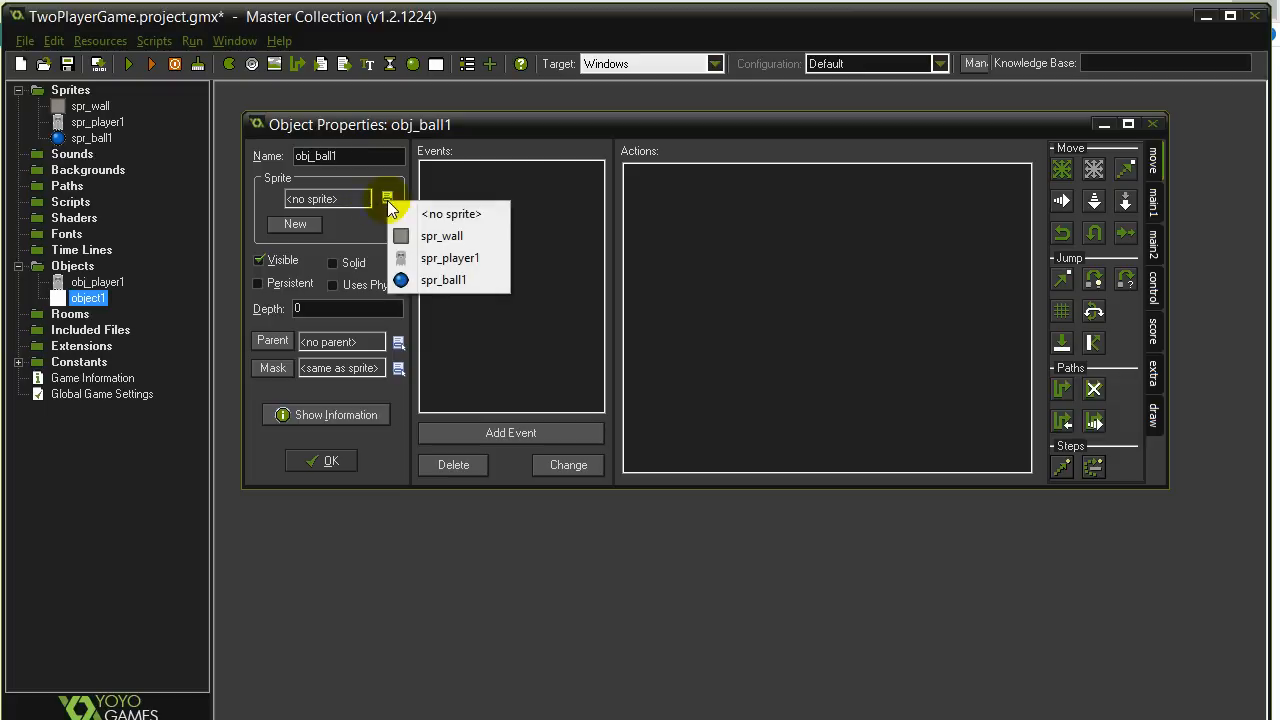
{"action": "left_click", "coordinate": [443, 279]}
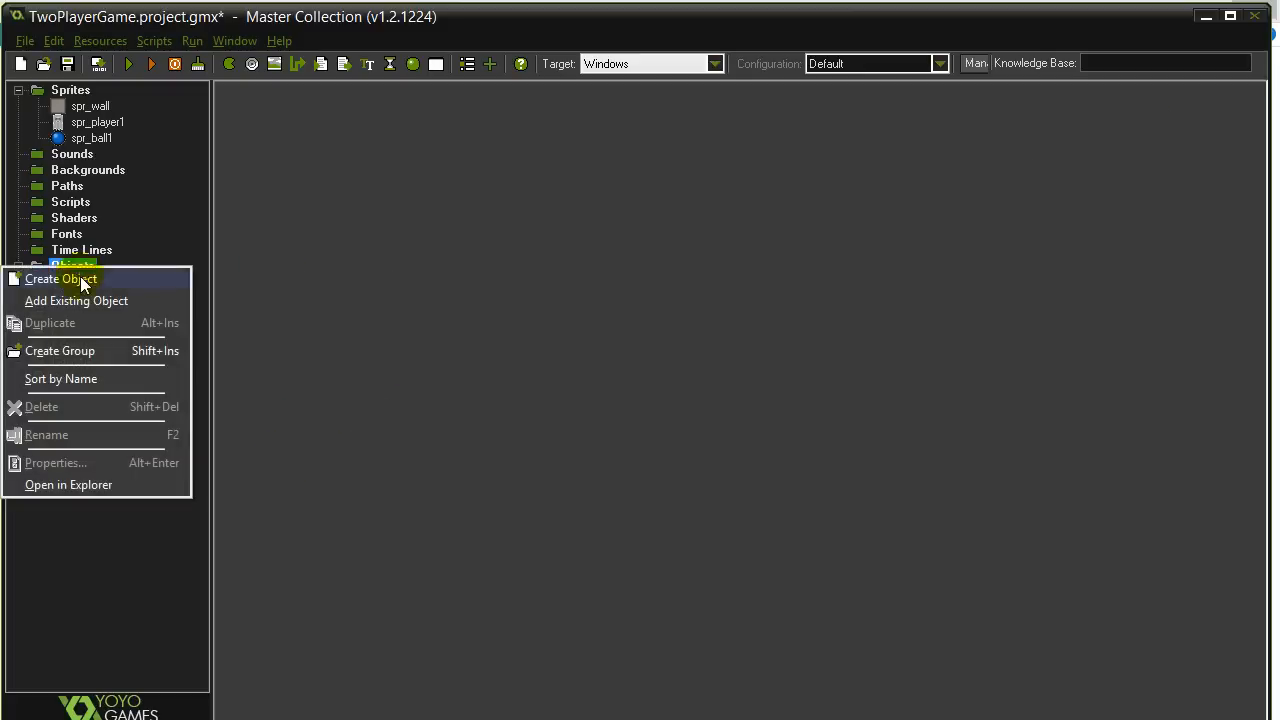
Create object obj_wall with sprite spr_wall, marked Solid.
{"action": "left_click", "coordinate": [62, 279]}
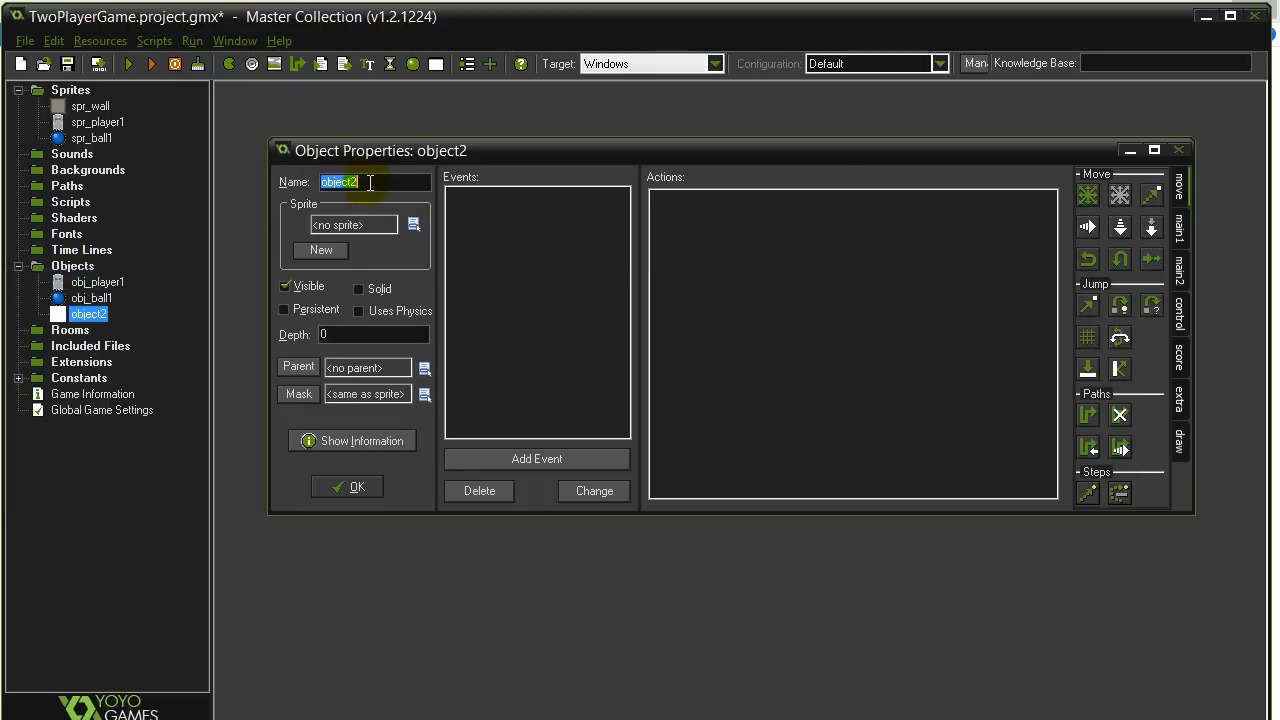
{"action": "type", "text": "obj_"}
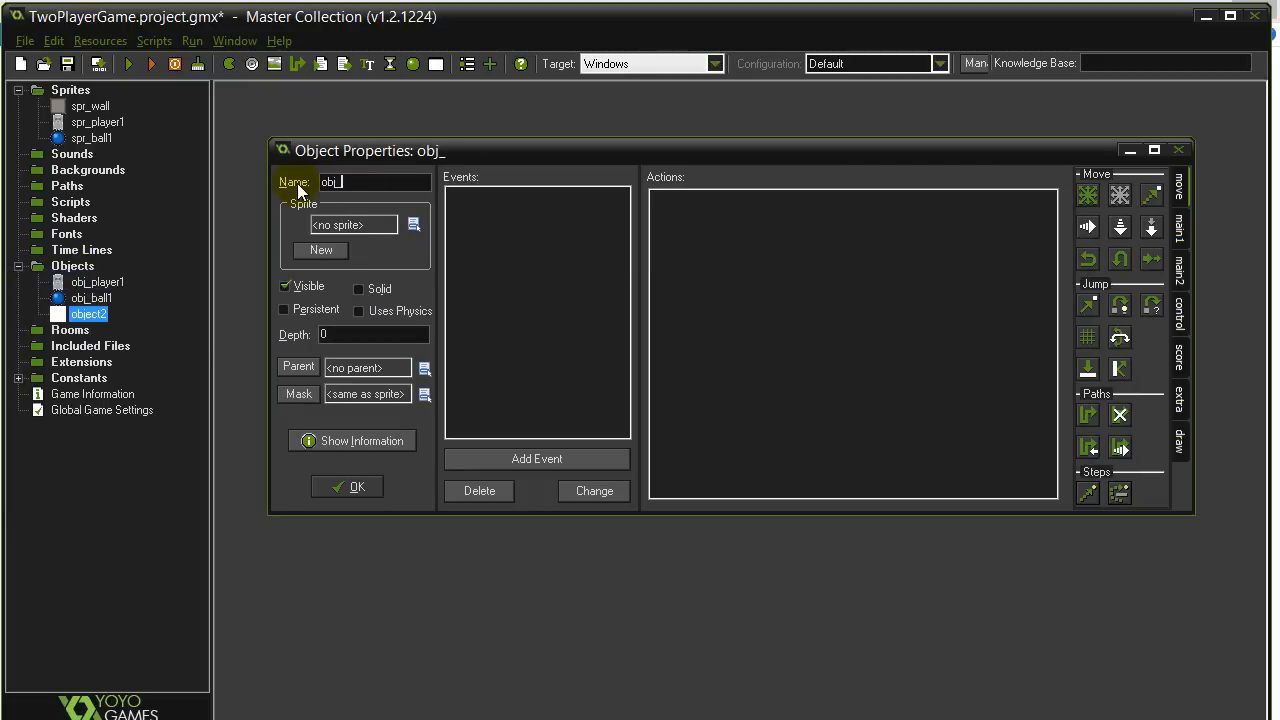
{"action": "type", "text": "wall"}
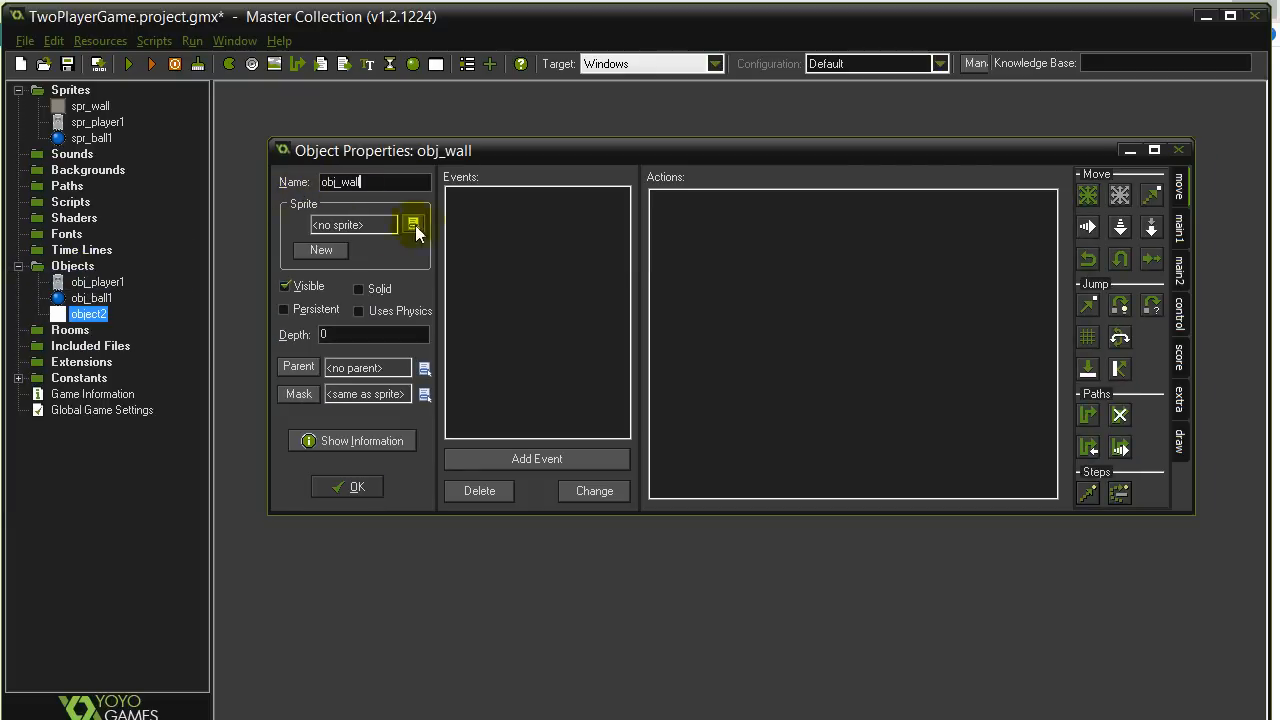
{"action": "left_click", "coordinate": [413, 224]}
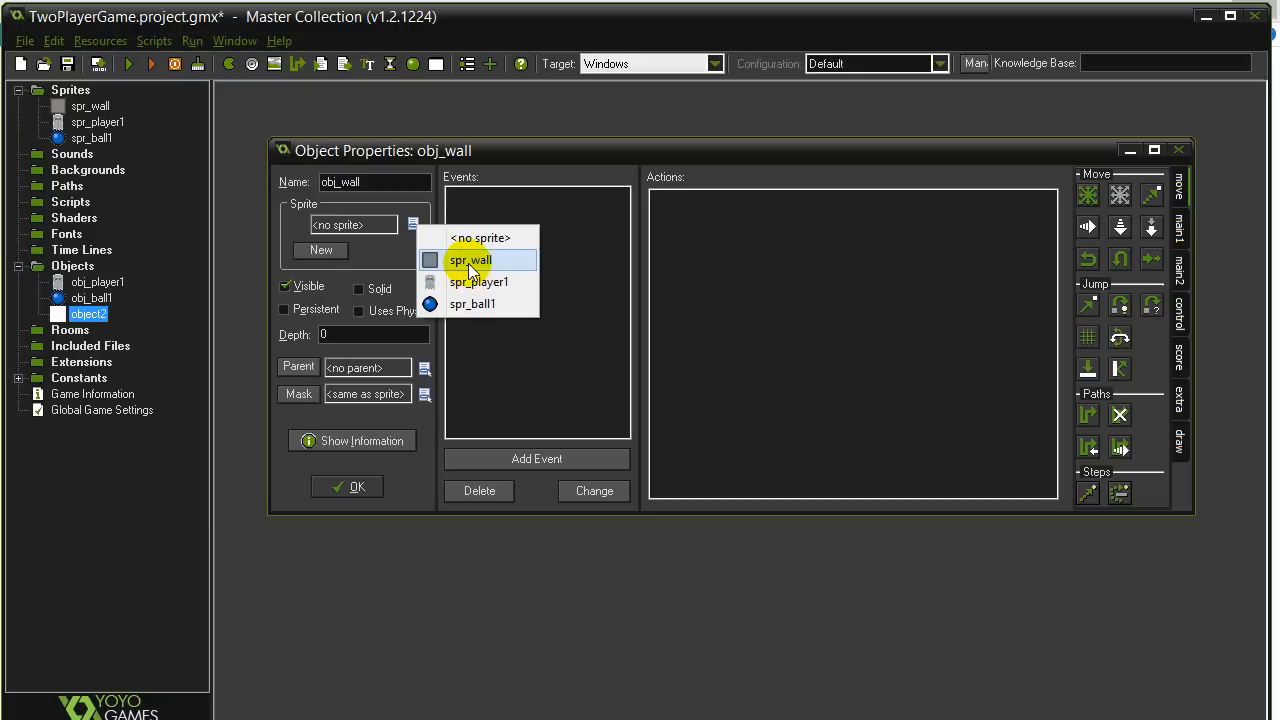
{"action": "left_click", "coordinate": [470, 260]}
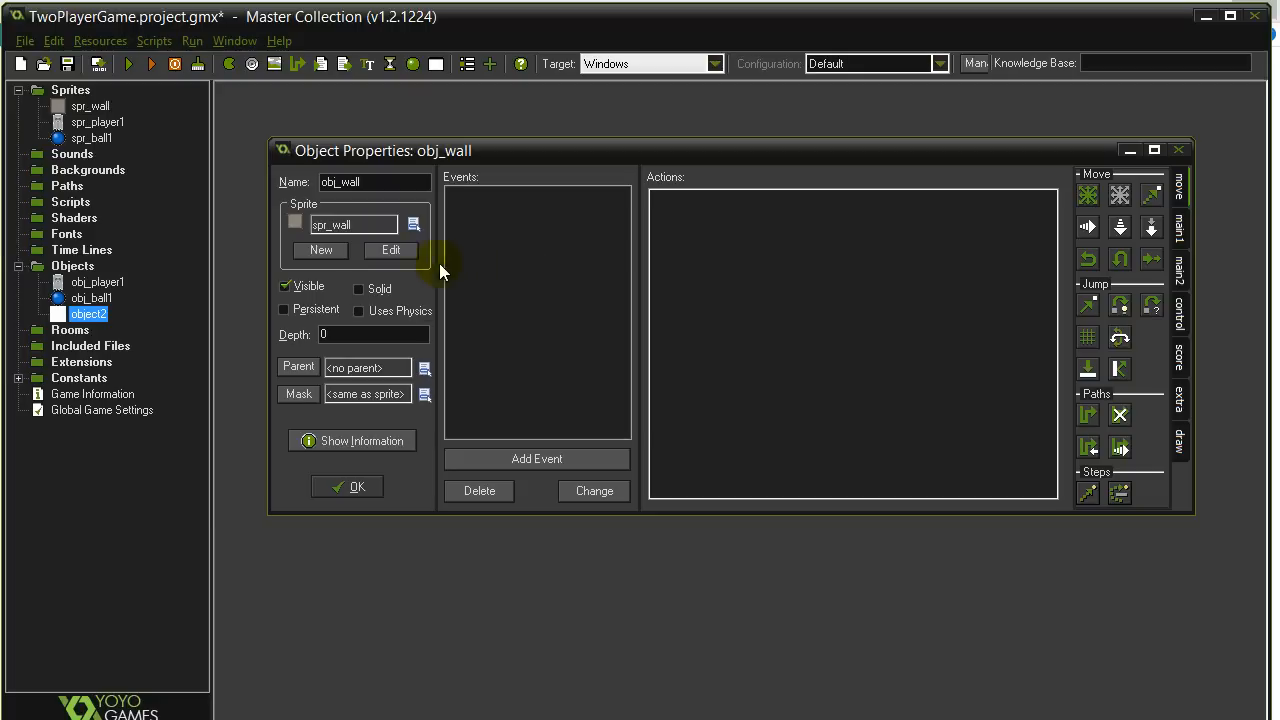
{"action": "mouse_move", "coordinate": [360, 297]}
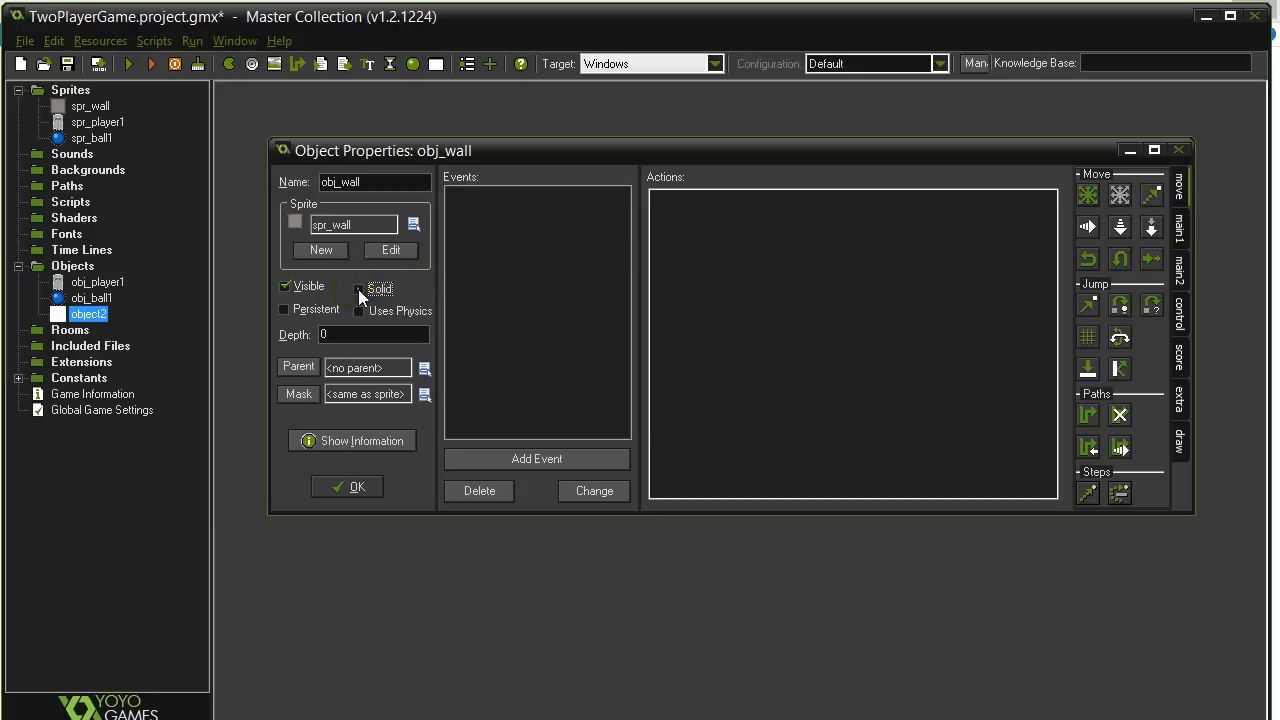
{"action": "left_click", "coordinate": [359, 289]}
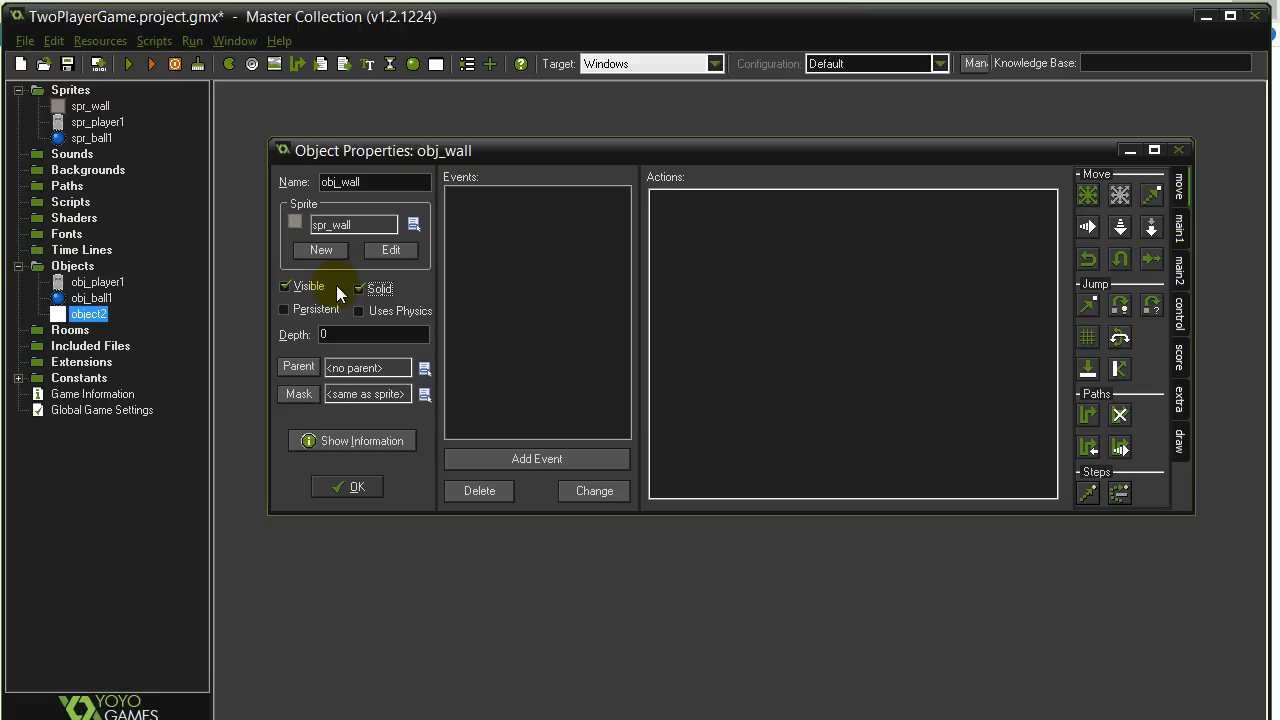
{"action": "mouse_move", "coordinate": [360, 296]}
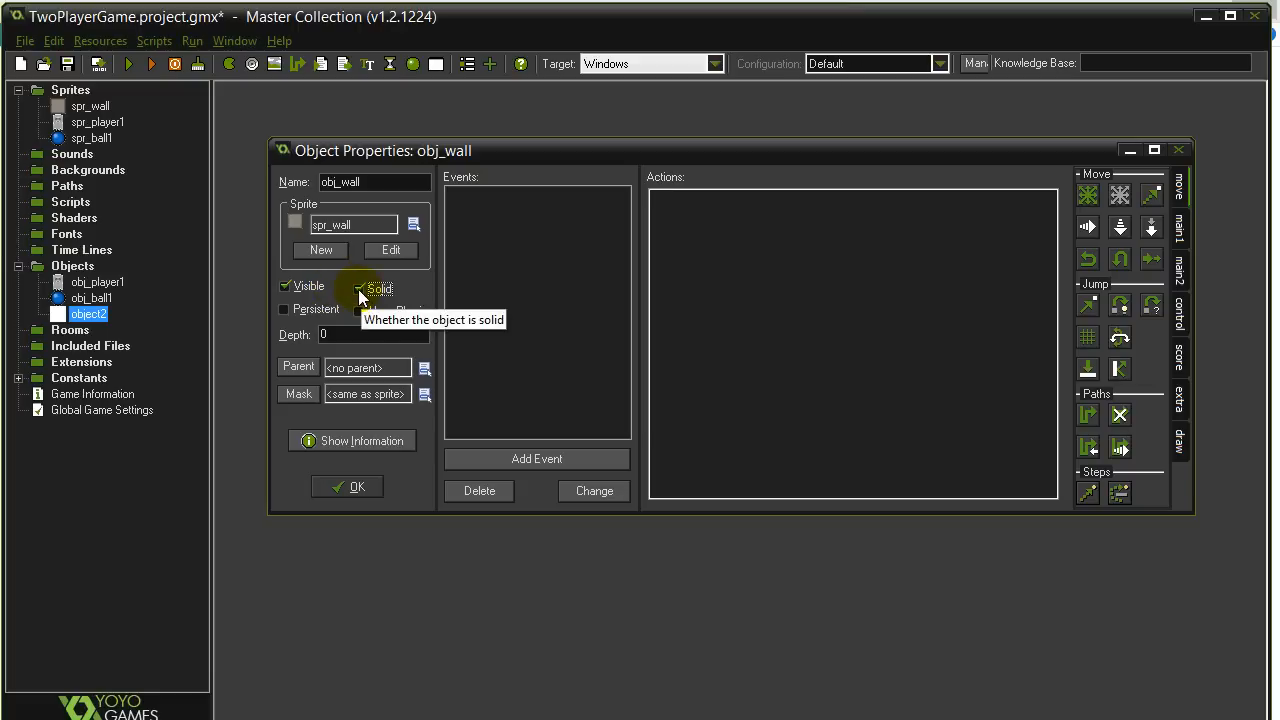
{"action": "left_click", "coordinate": [347, 486]}
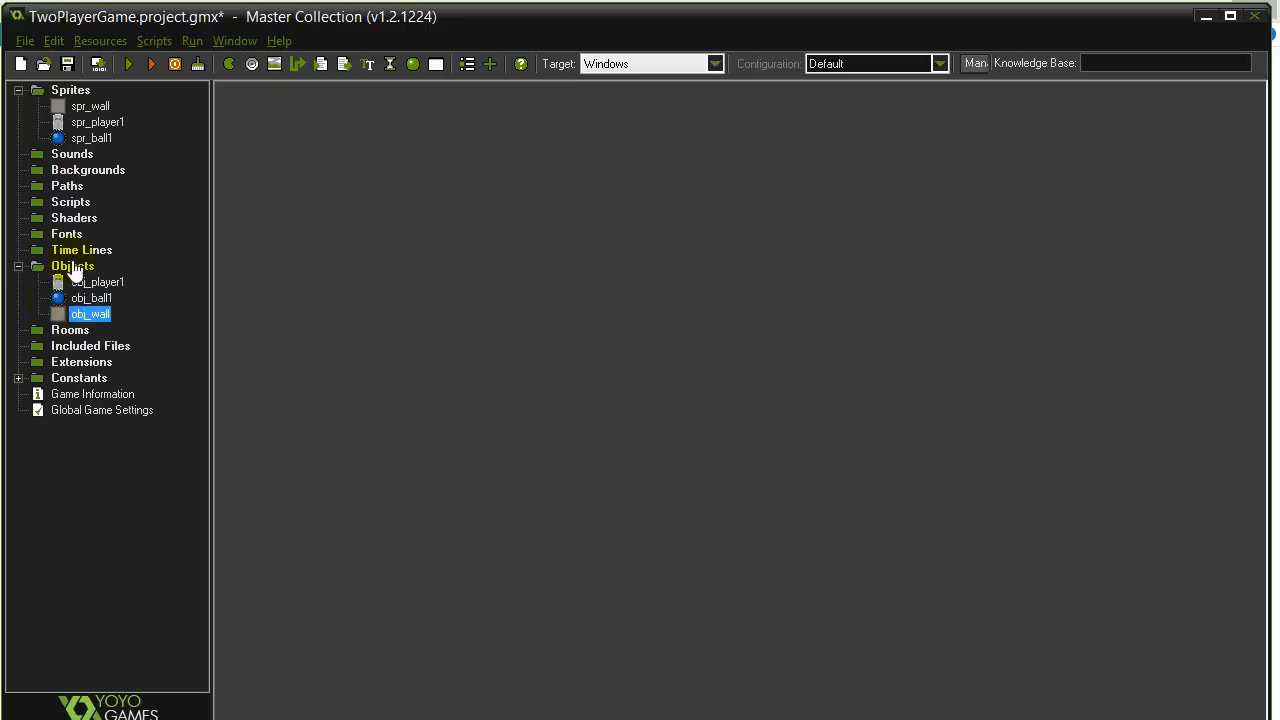
Create room0 from the Rooms group and maximize its room editor.
{"action": "left_click", "coordinate": [70, 330]}
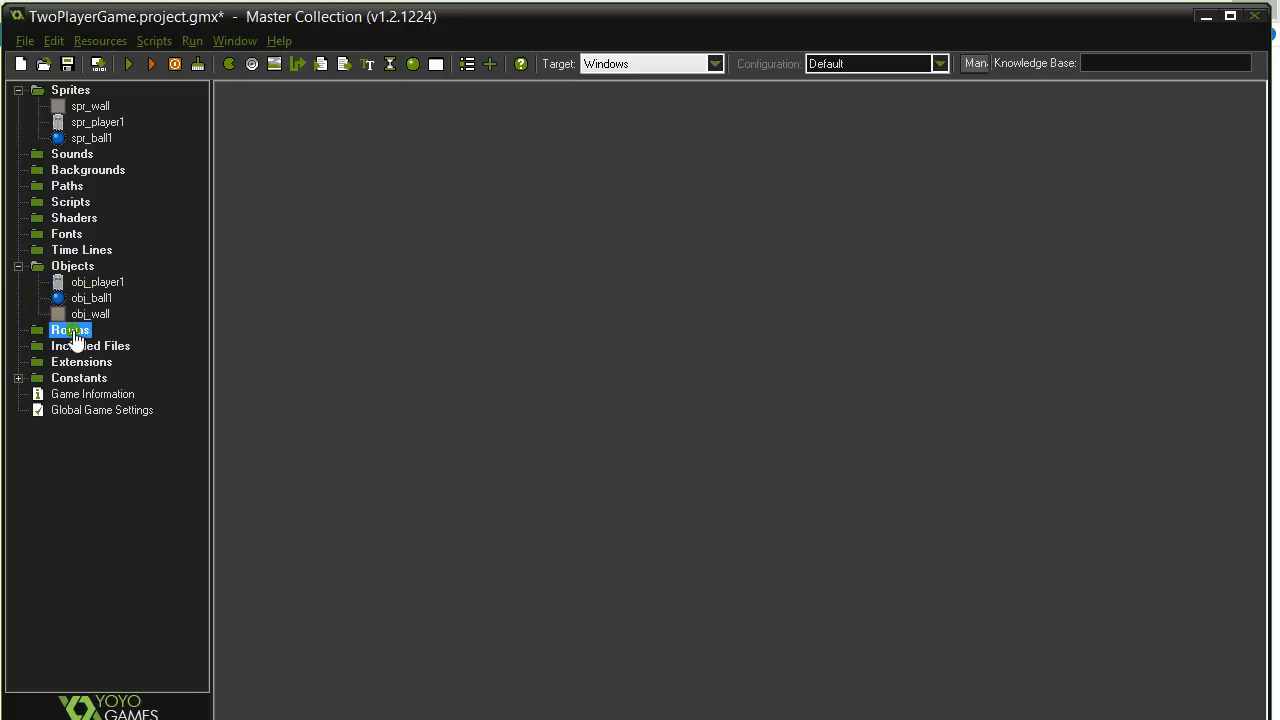
{"action": "right_click", "coordinate": [70, 329]}
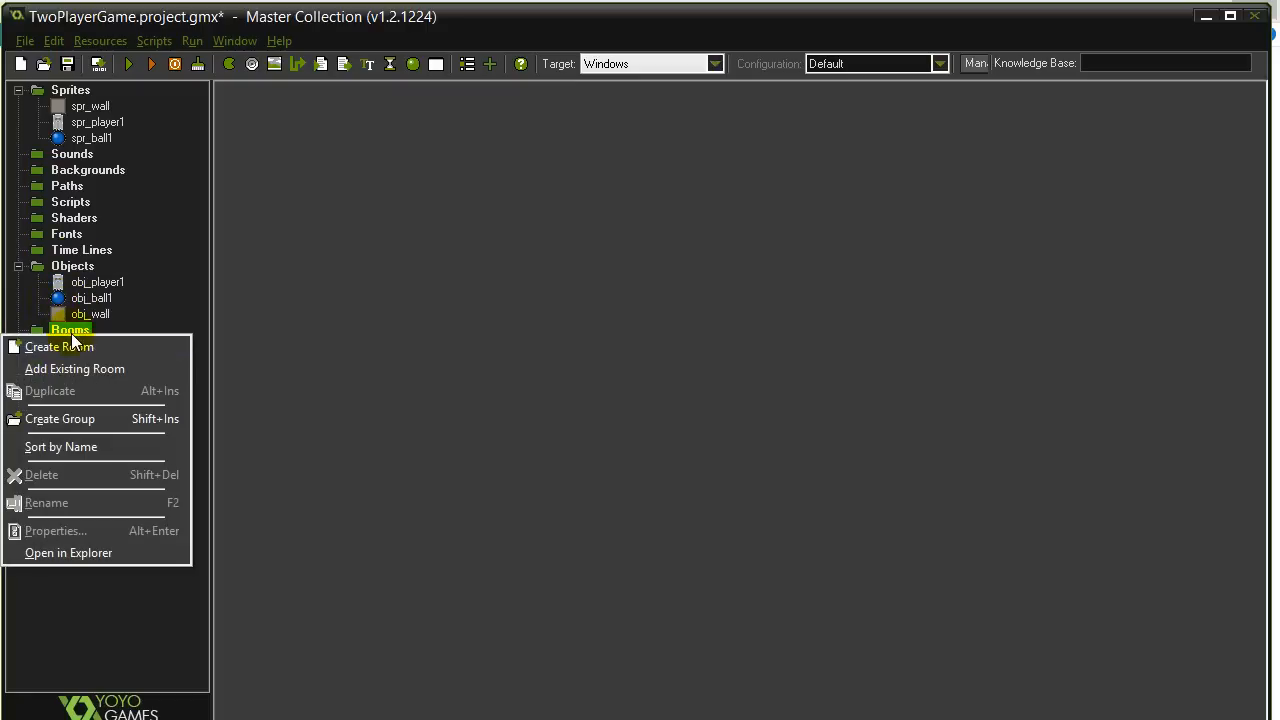
{"action": "left_click", "coordinate": [58, 346]}
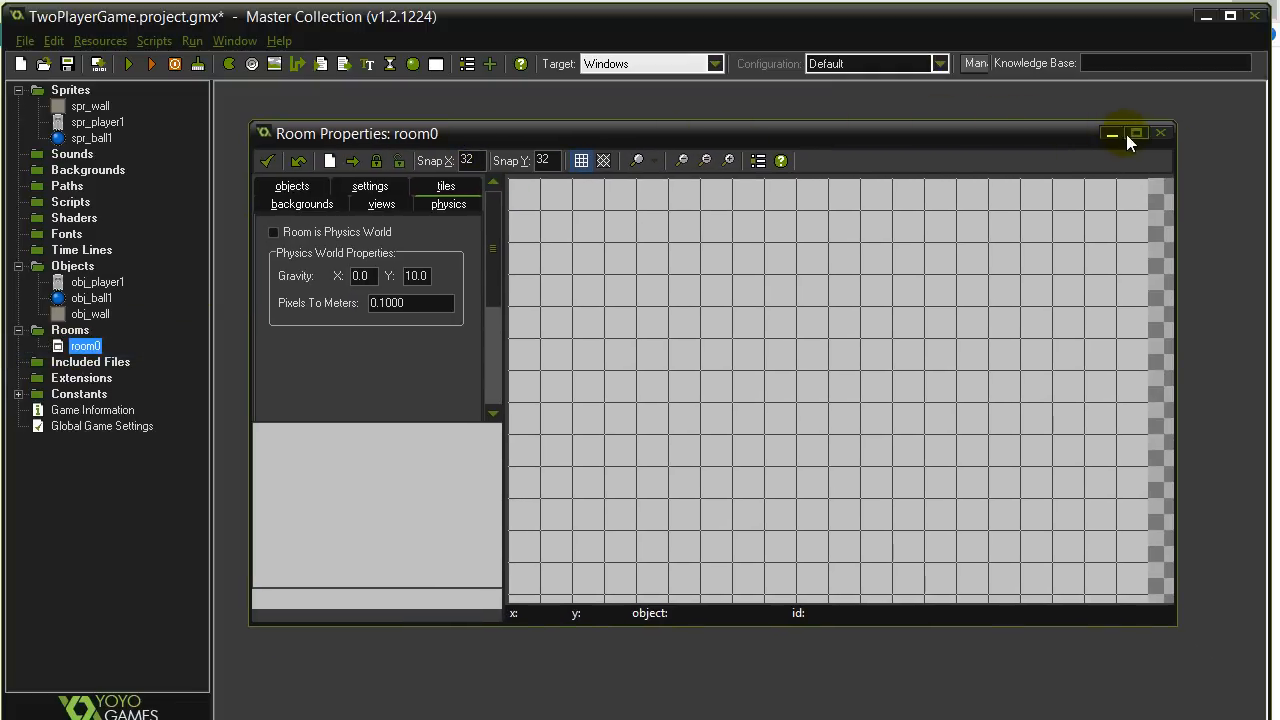
{"action": "mouse_move", "coordinate": [1136, 133]}
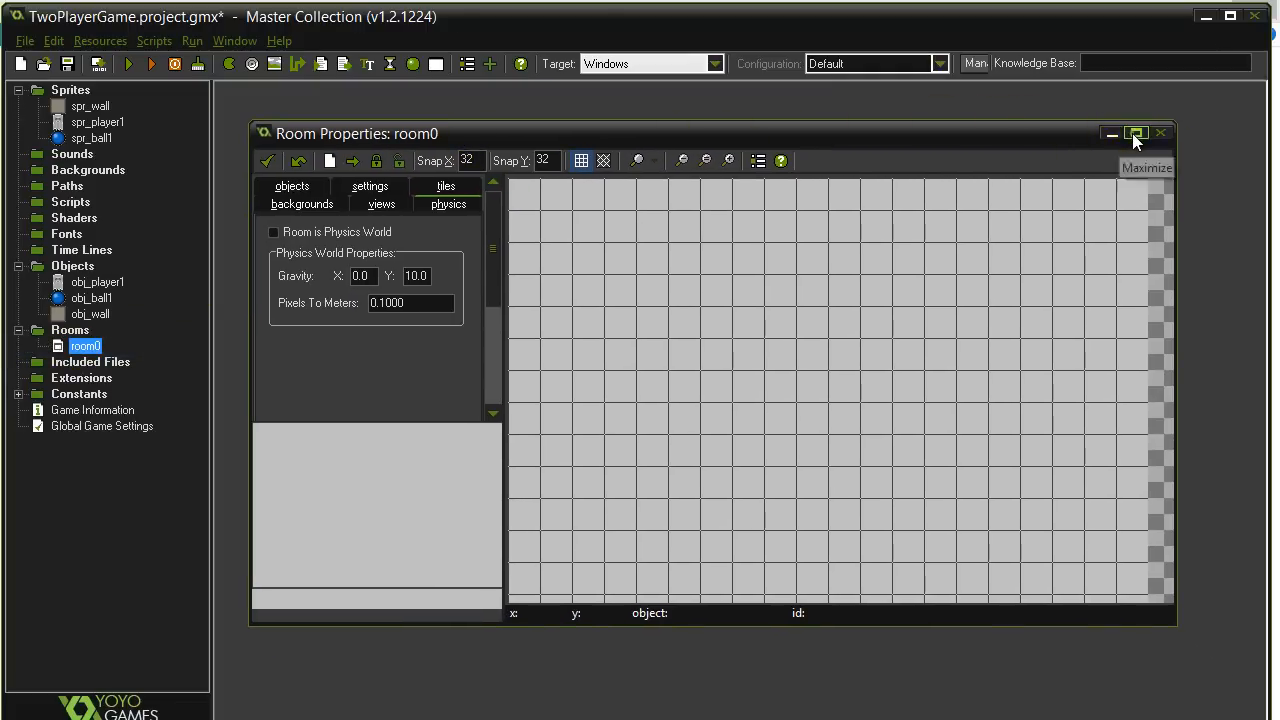
{"action": "left_click", "coordinate": [1135, 133]}
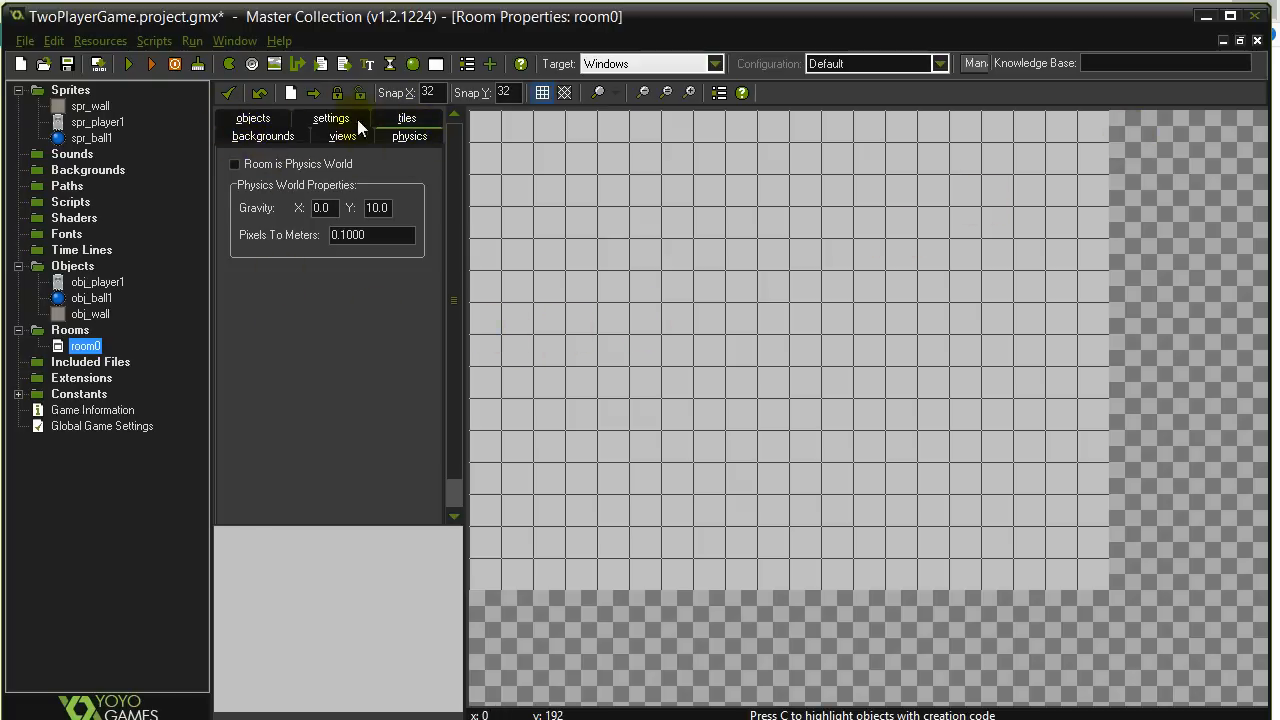
View room0's settings: 640 by 480 size, speed 30.
{"action": "left_click", "coordinate": [330, 118]}
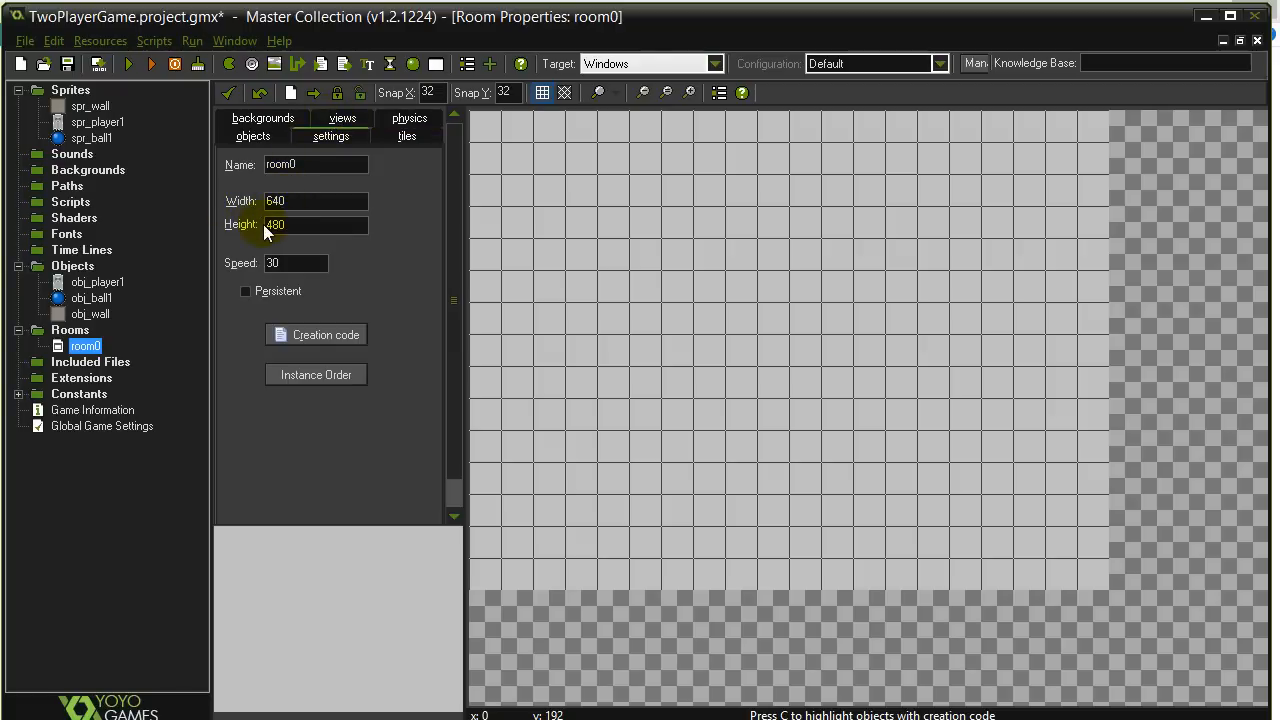
{"action": "left_click", "coordinate": [295, 224]}
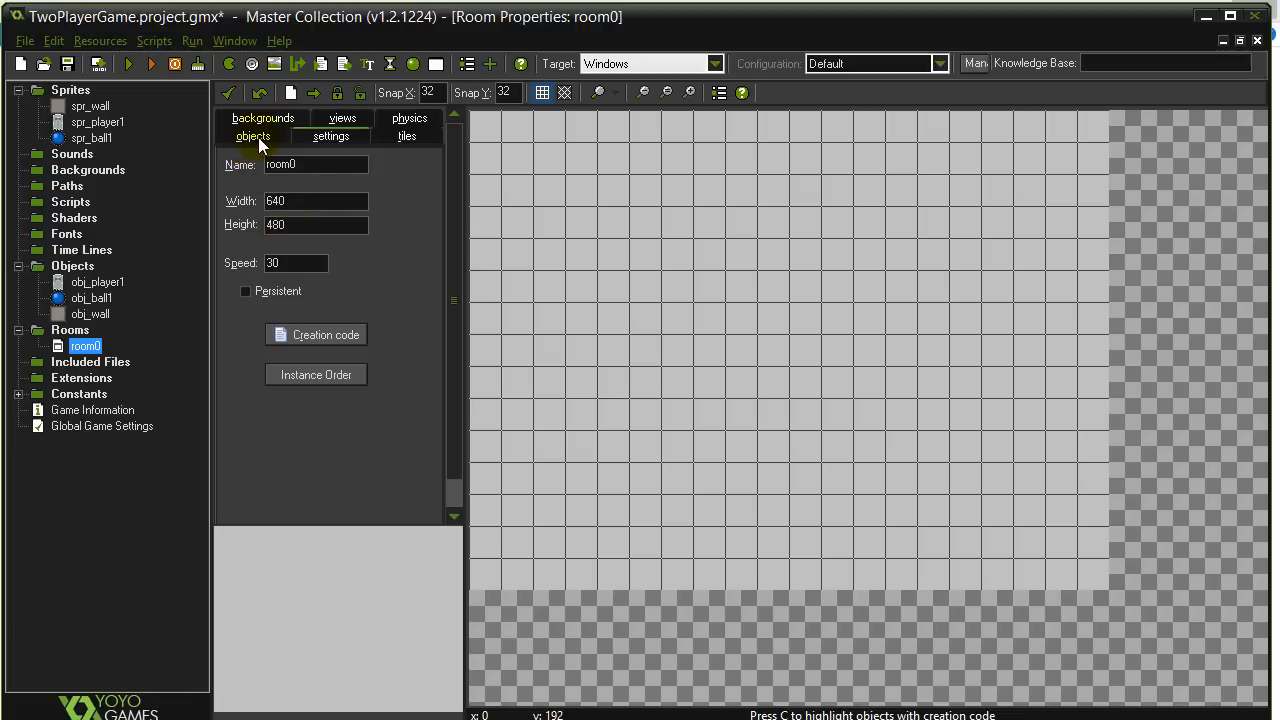
{"action": "mouse_move", "coordinate": [243, 153]}
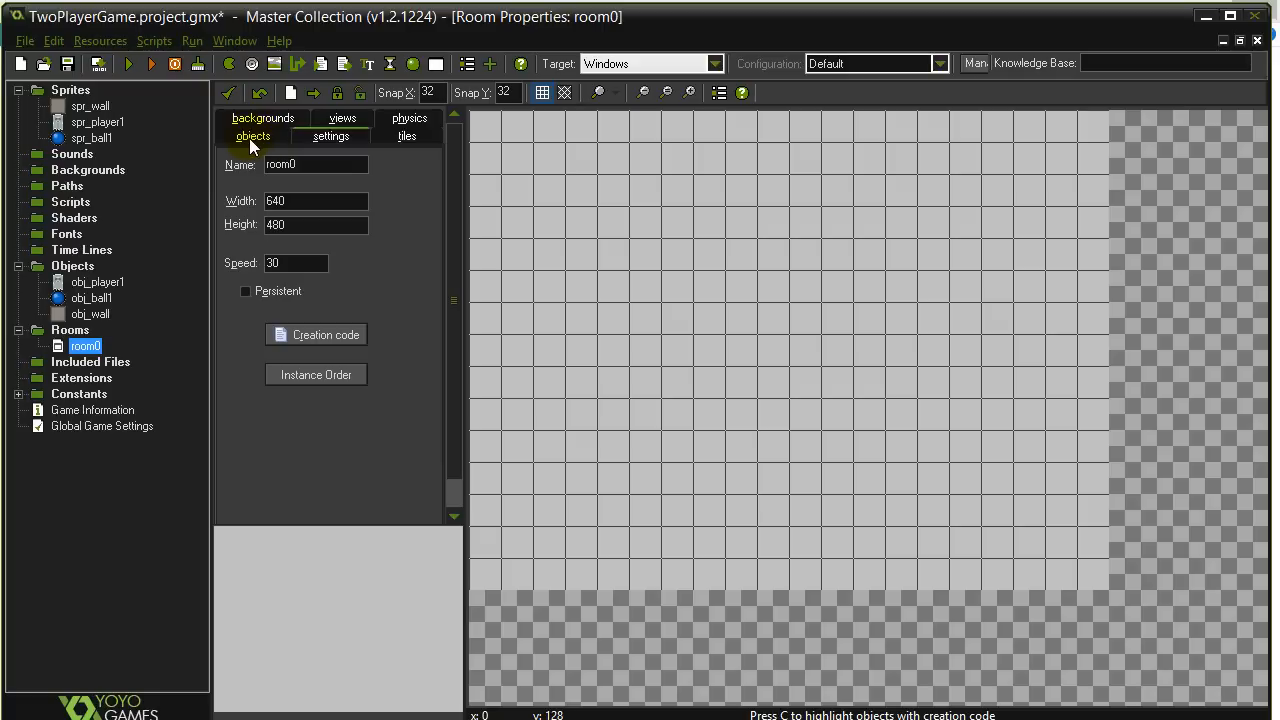
Place an obj_player1 instance in room0 from the Objects tab's object list.
{"action": "left_click", "coordinate": [252, 136]}
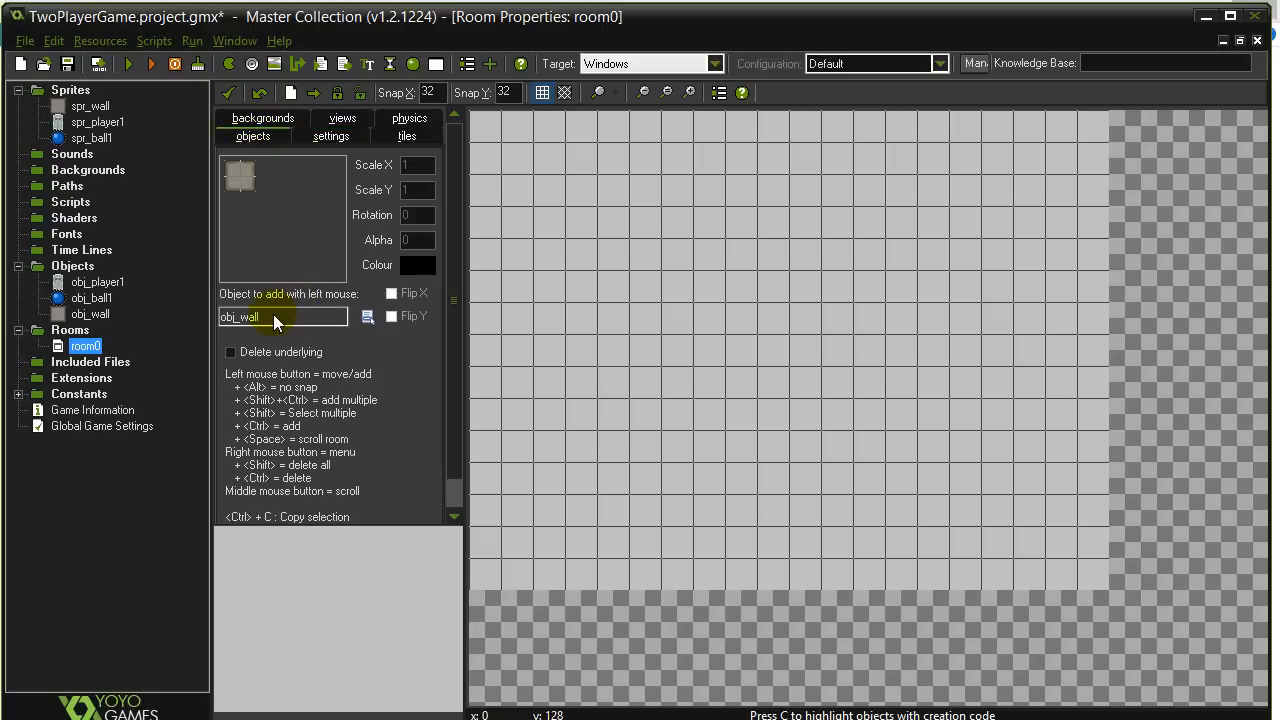
{"action": "left_click", "coordinate": [367, 317]}
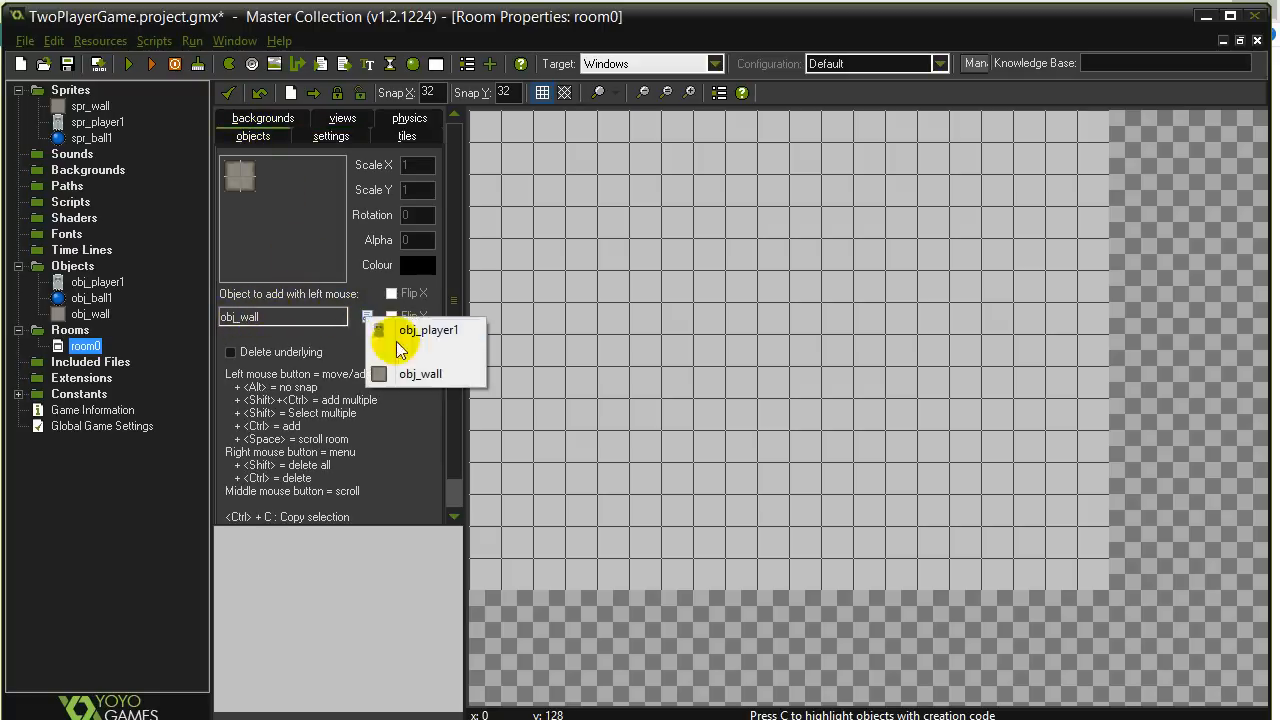
{"action": "mouse_move", "coordinate": [420, 351]}
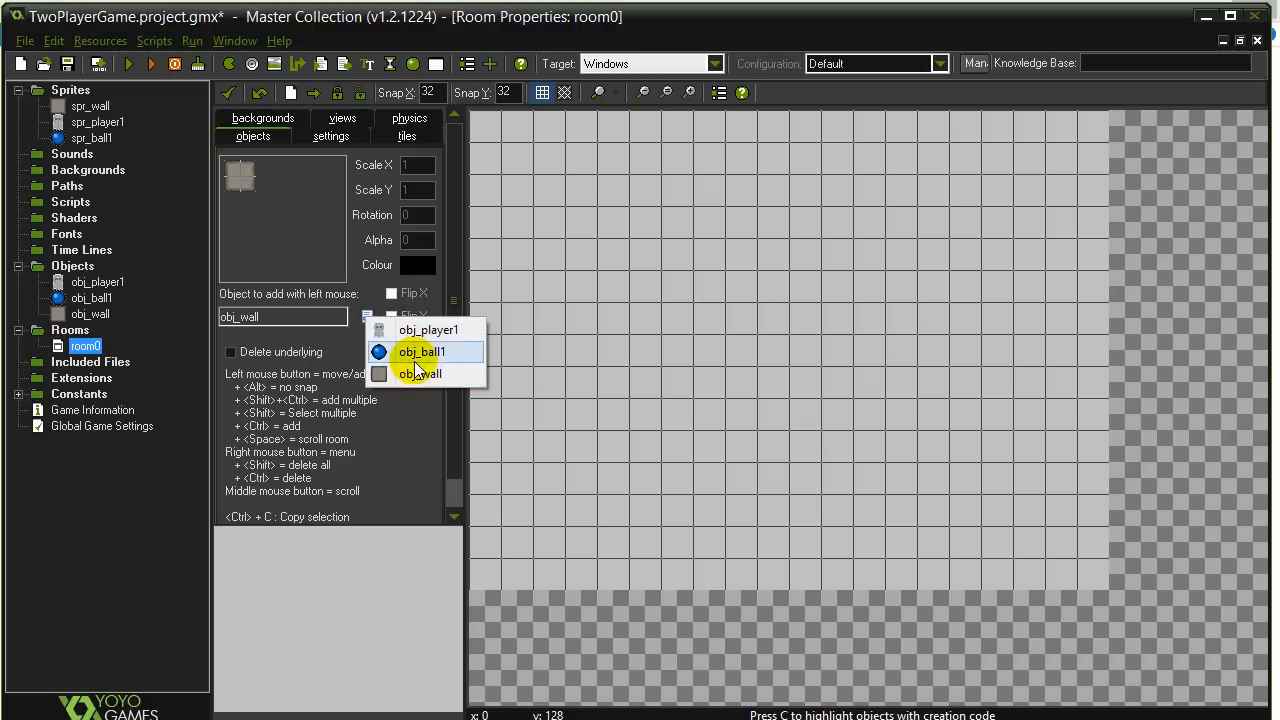
{"action": "mouse_move", "coordinate": [420, 330]}
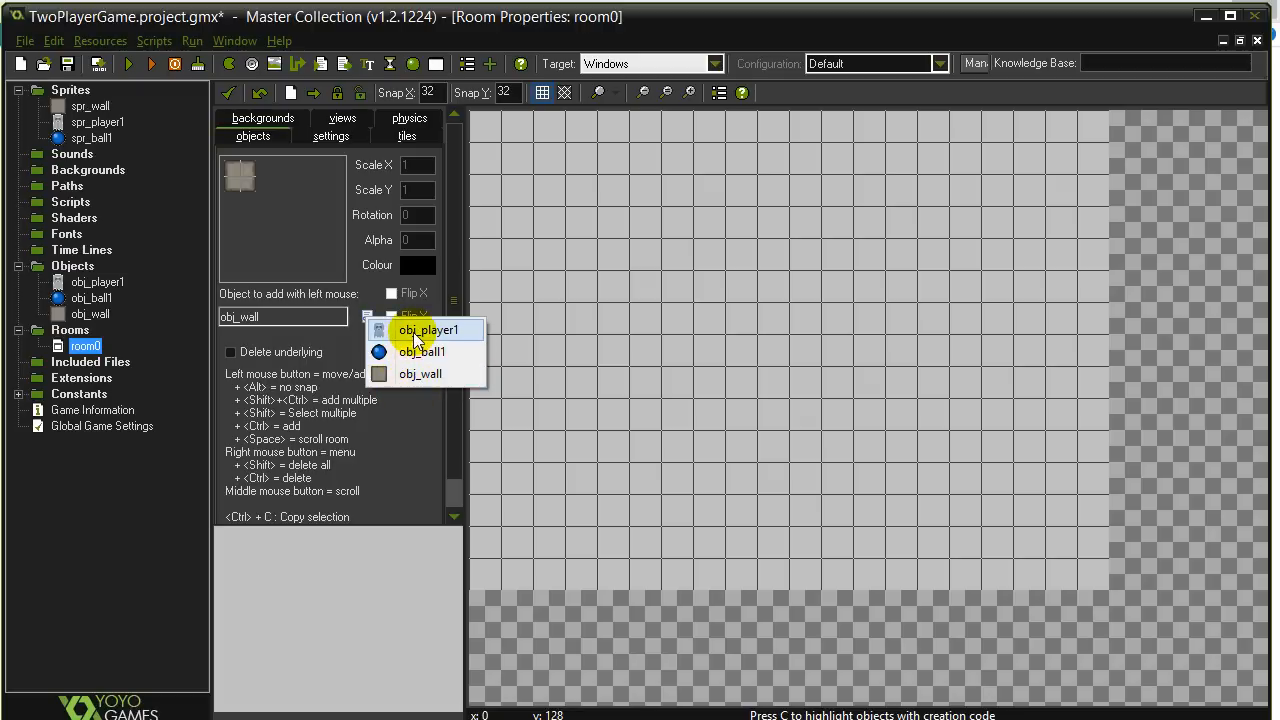
{"action": "left_click", "coordinate": [429, 330]}
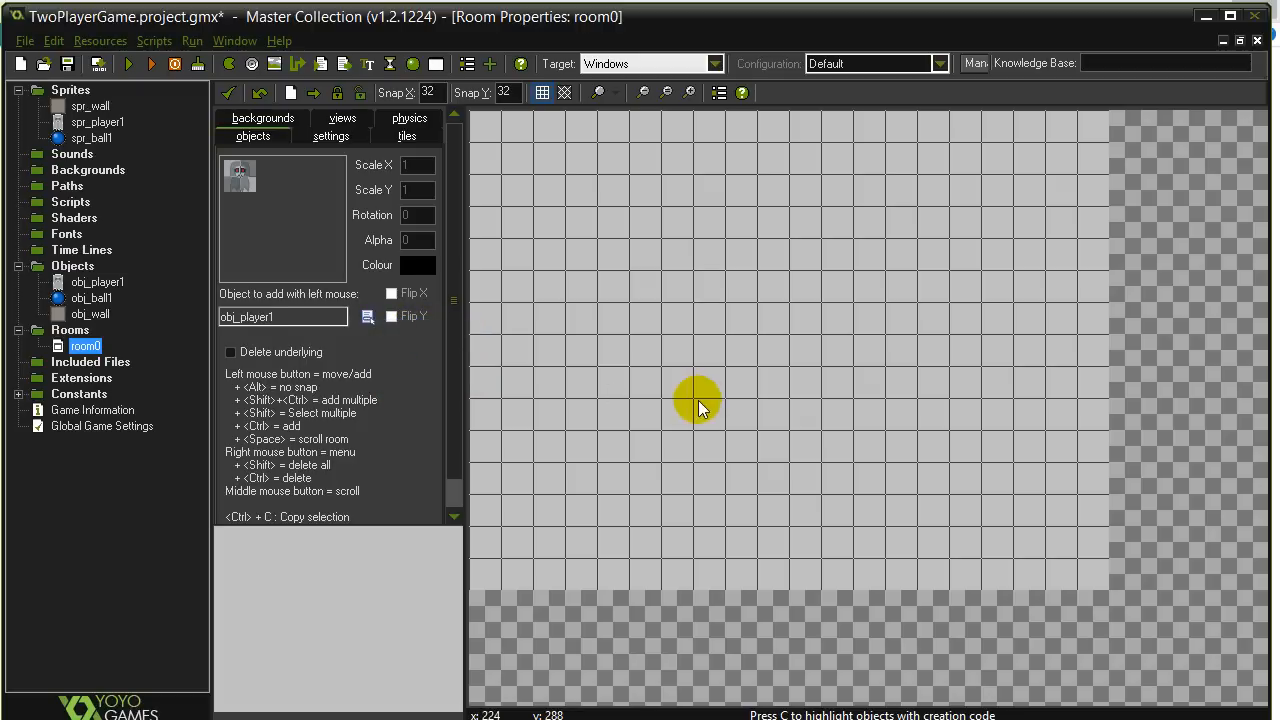
{"action": "left_click", "coordinate": [630, 305]}
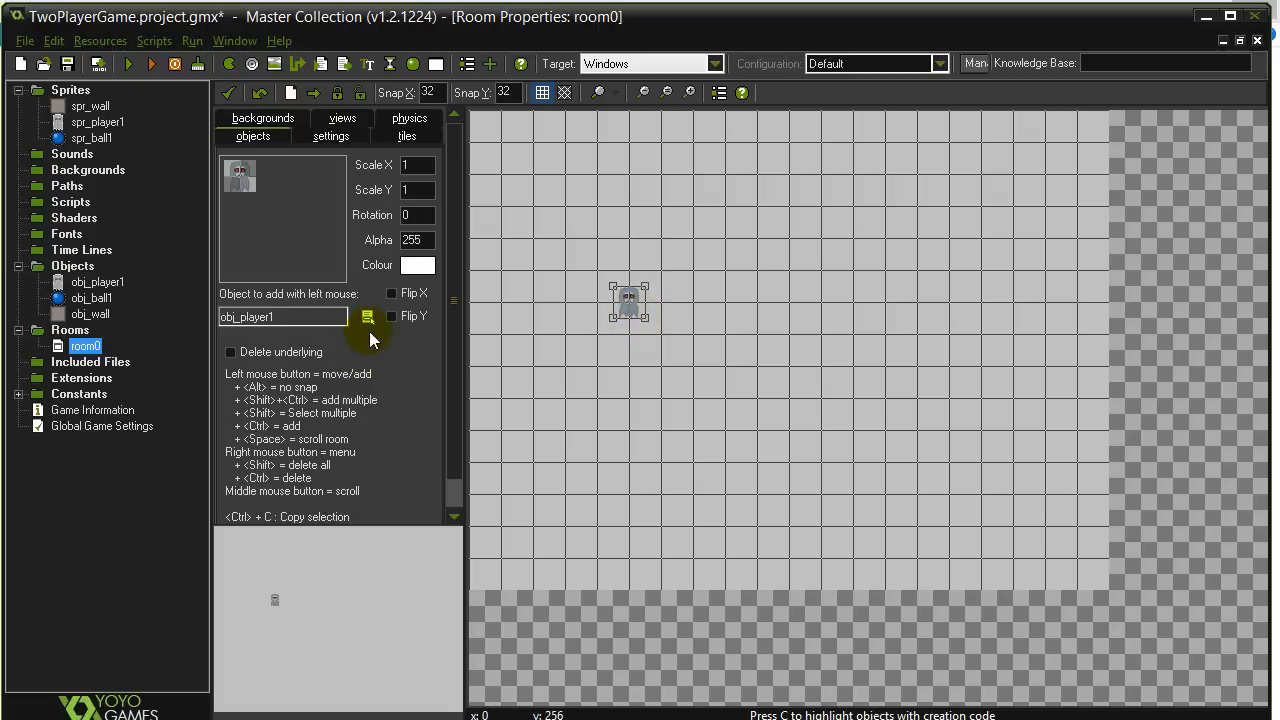
{"action": "left_click", "coordinate": [368, 316]}
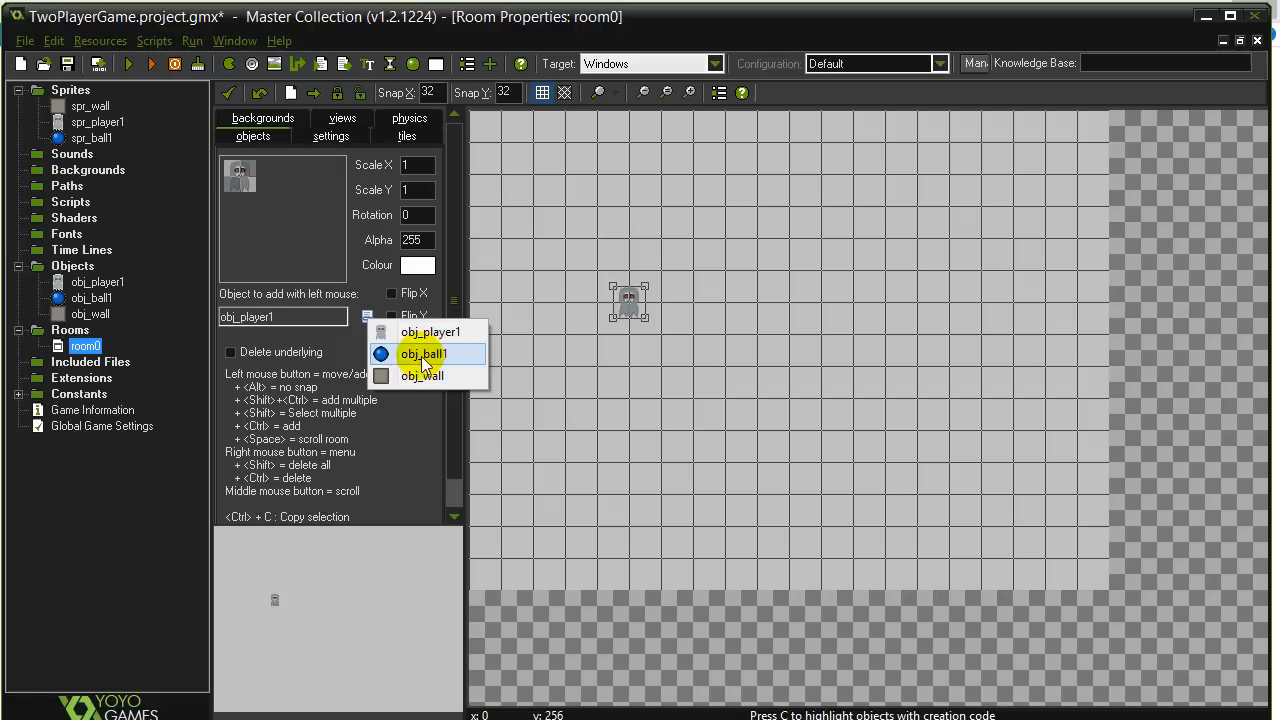
{"action": "mouse_move", "coordinate": [421, 375]}
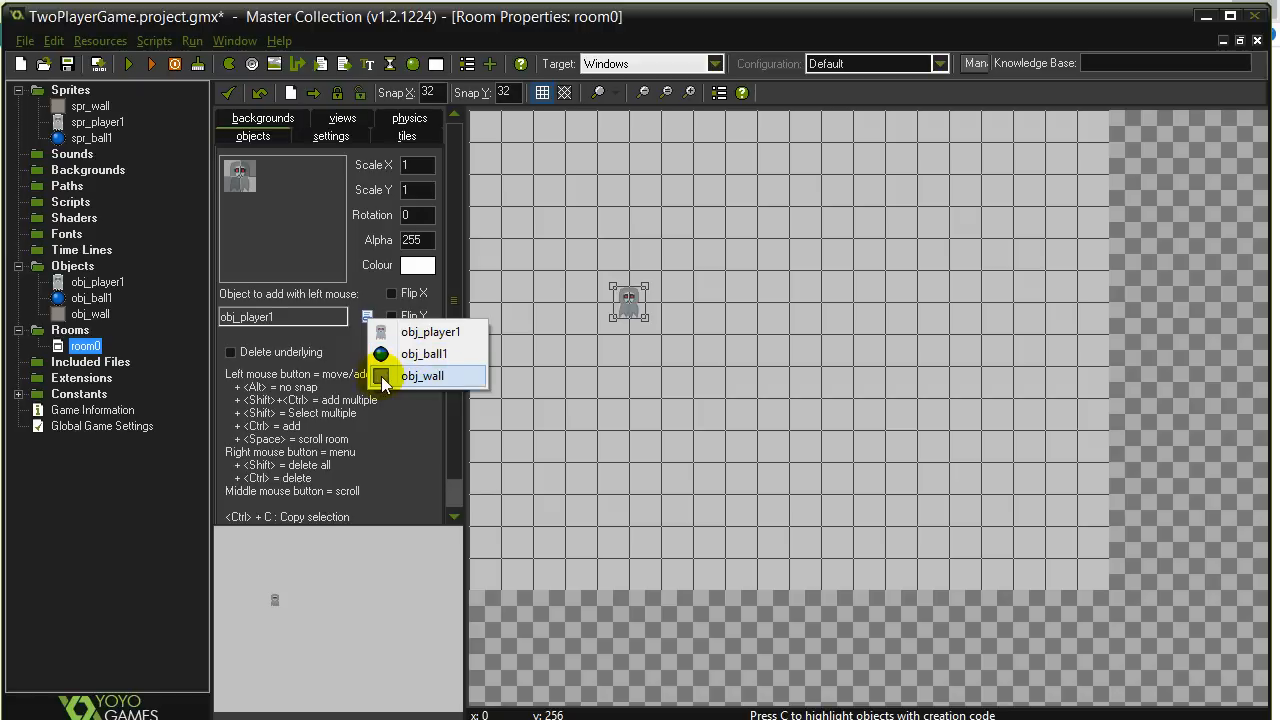
Choose obj_wall as the object to place.
{"action": "left_click", "coordinate": [422, 375]}
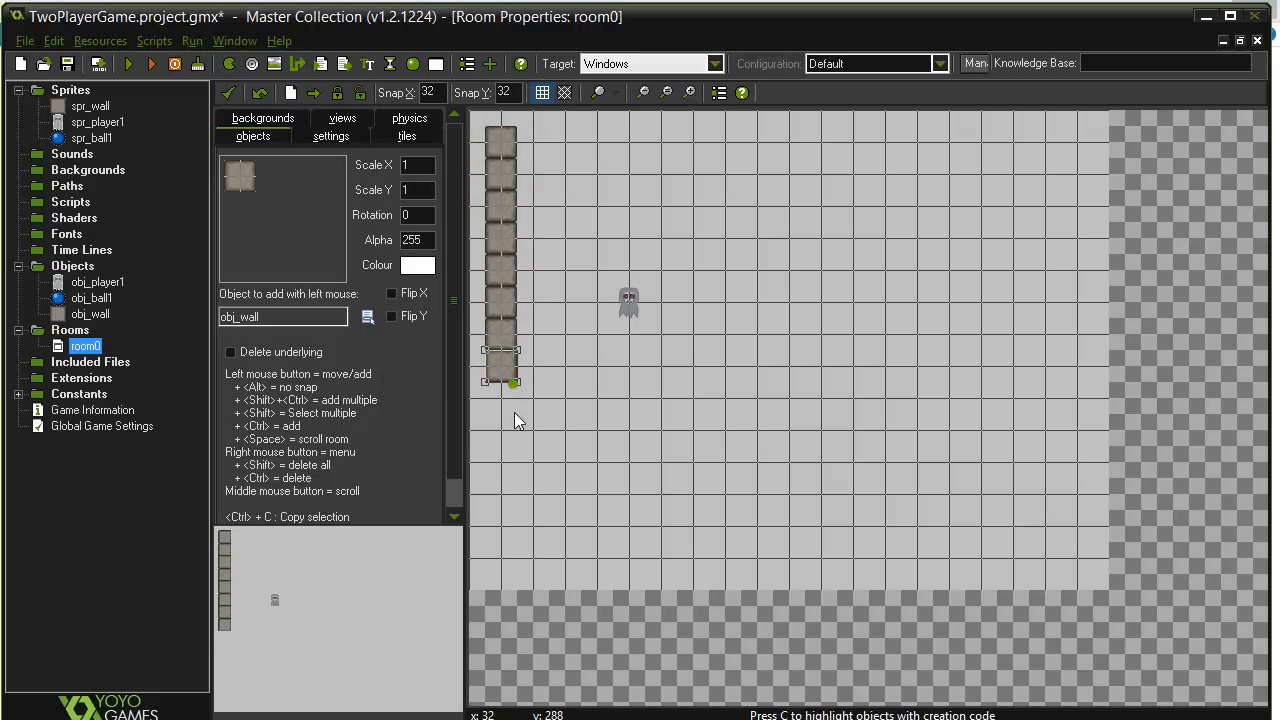
Extend the left wall down, fill the bottom row, and add obj_wall blocks up the right side.
{"action": "left_click_drag", "start_coordinate": [500, 360], "coordinate": [518, 550]}
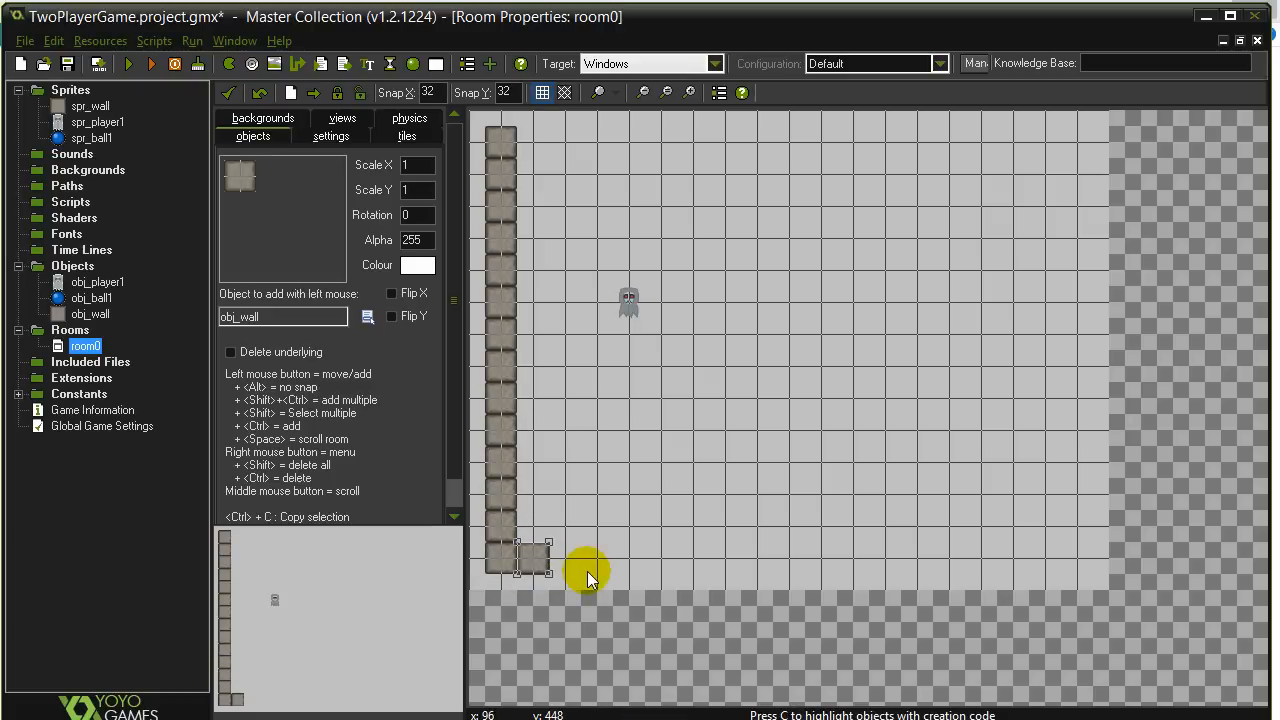
{"action": "left_click", "coordinate": [615, 557]}
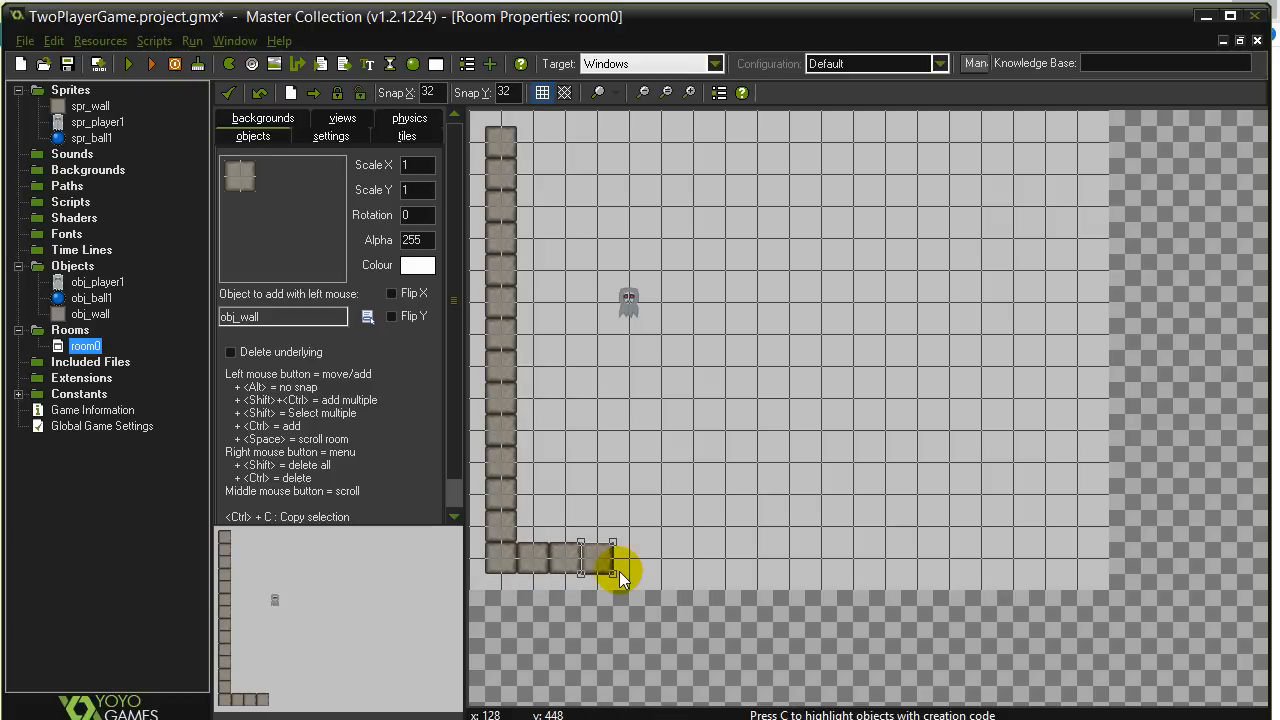
{"action": "mouse_move", "coordinate": [340, 400]}
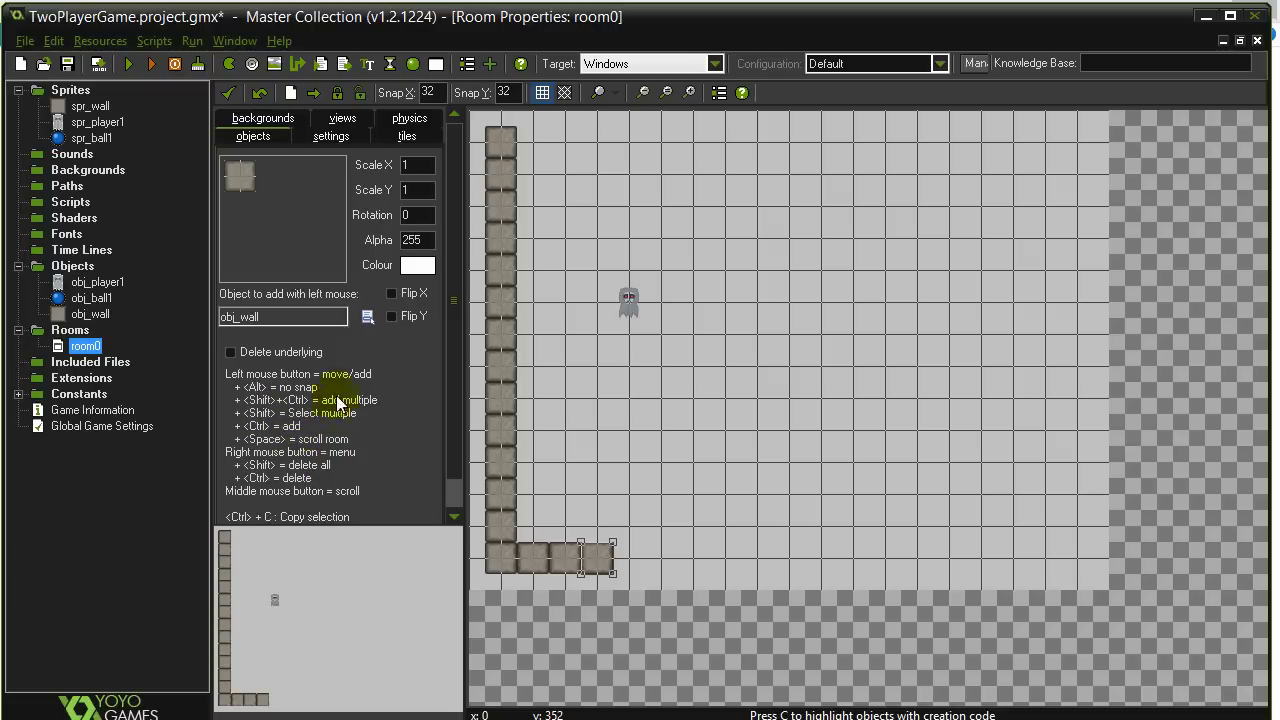
{"action": "mouse_move", "coordinate": [290, 428]}
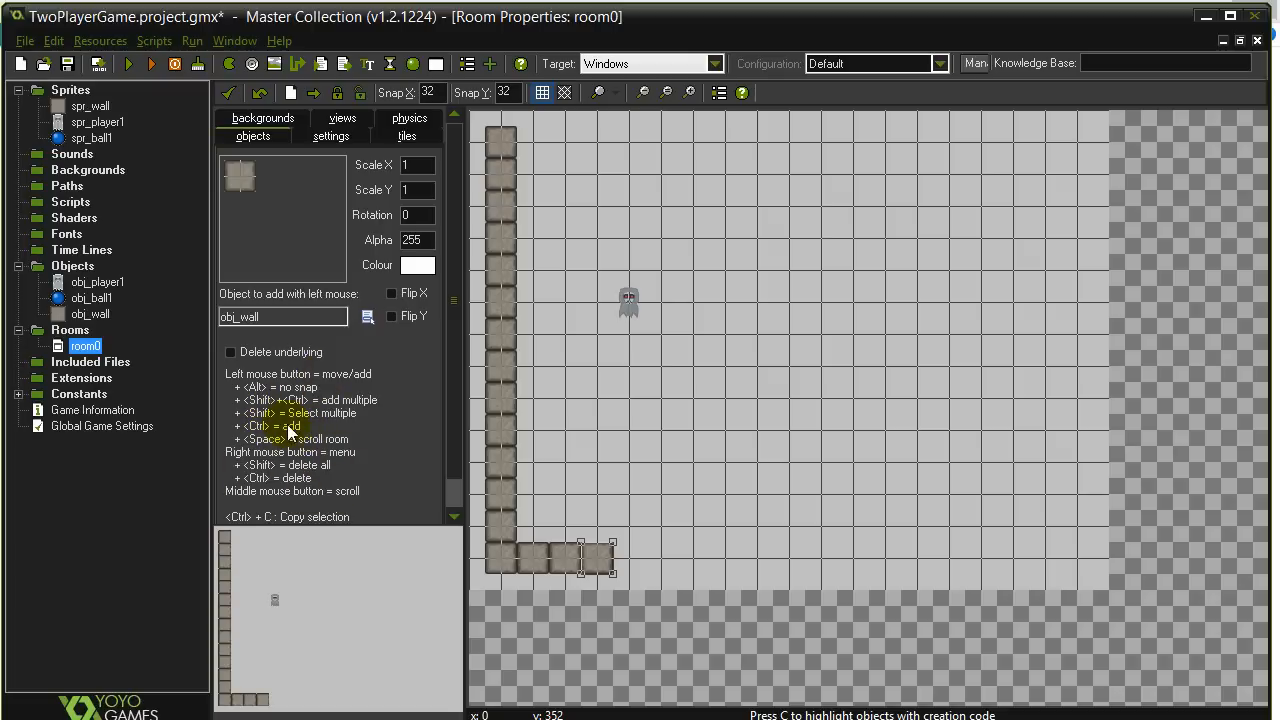
{"action": "mouse_move", "coordinate": [1085, 570]}
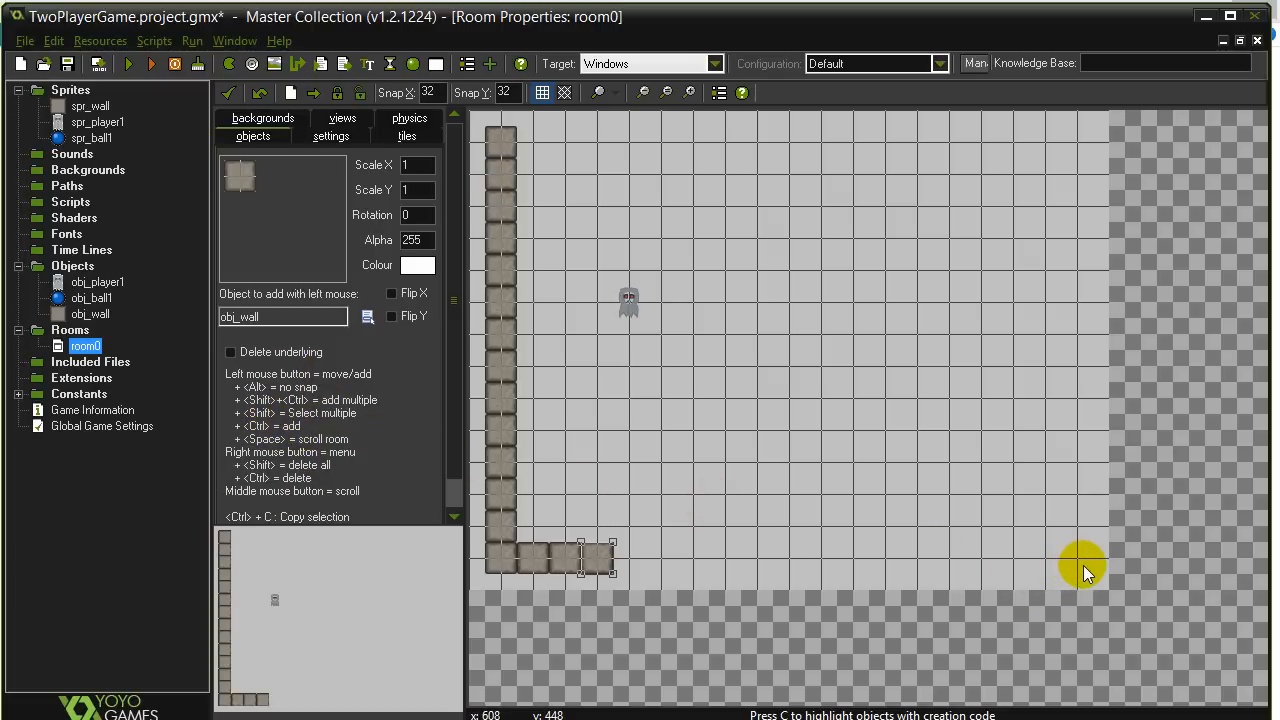
{"action": "left_click", "coordinate": [1045, 560]}
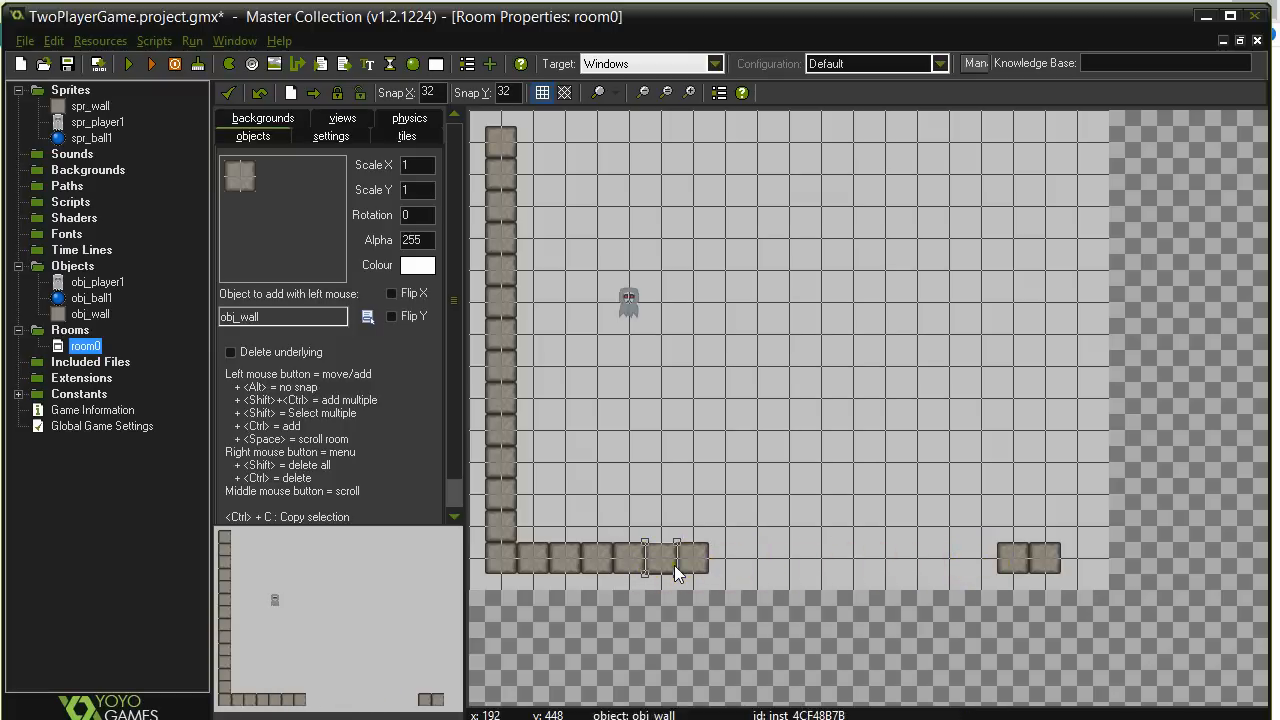
{"action": "left_click_drag", "start_coordinate": [675, 558], "coordinate": [835, 563]}
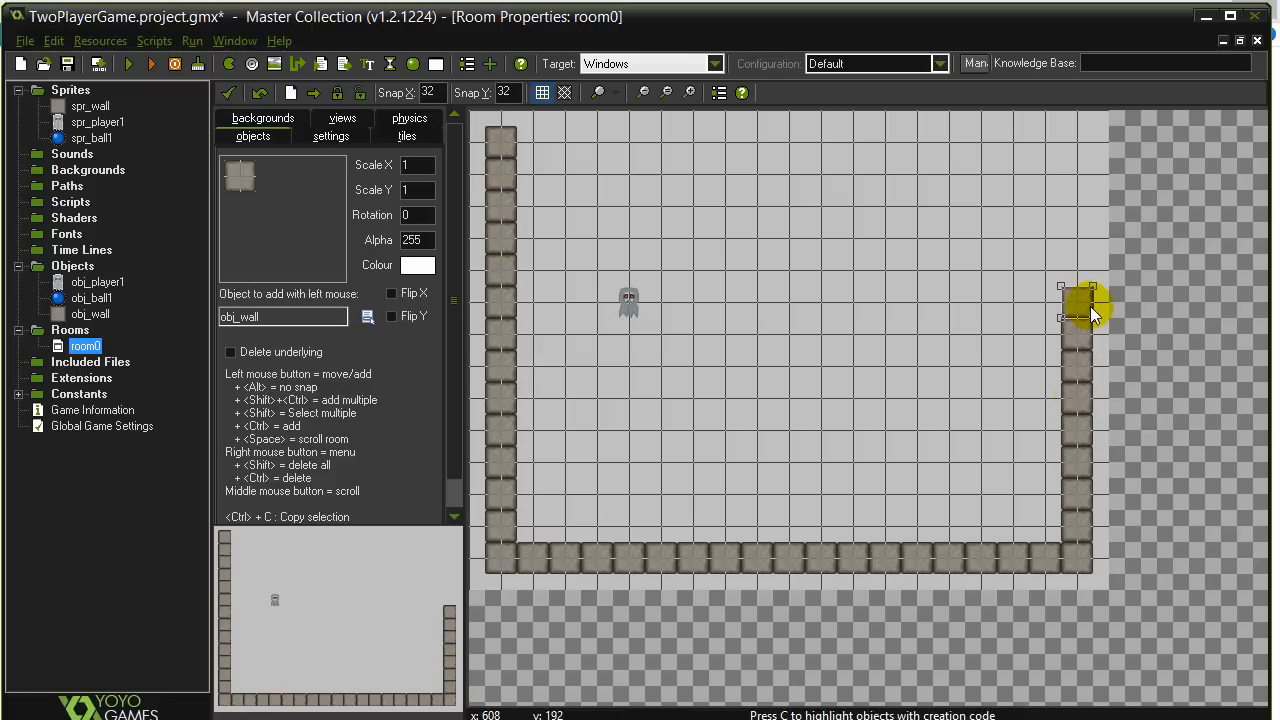
{"action": "left_click", "coordinate": [1078, 303]}
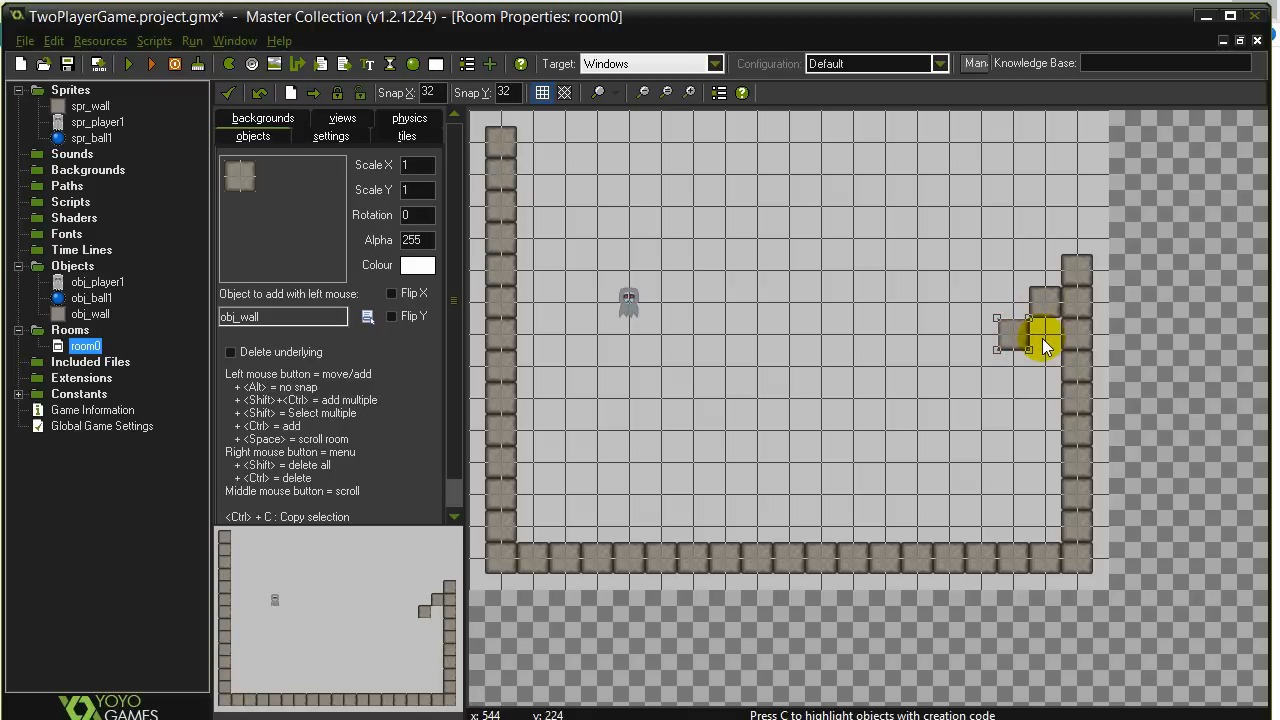
Delete the two stray obj_wall blocks inside room0.
{"action": "right_click", "coordinate": [1015, 340]}
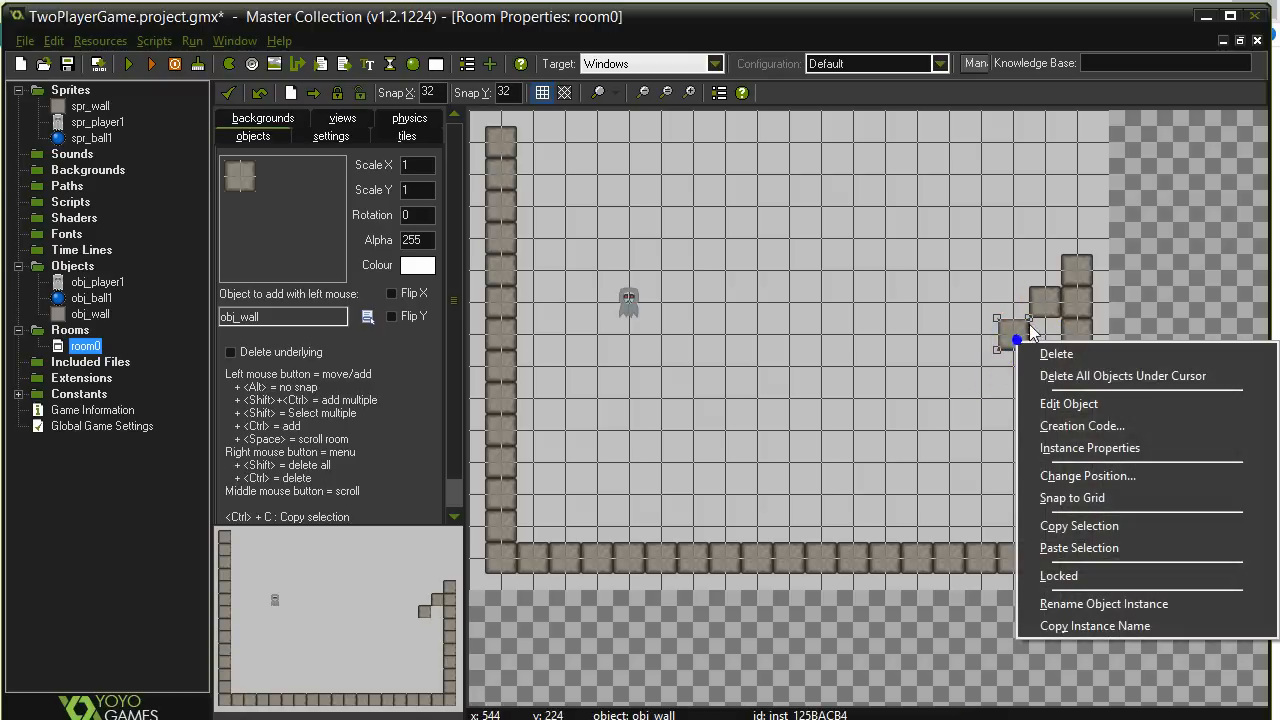
{"action": "left_click", "coordinate": [1056, 353]}
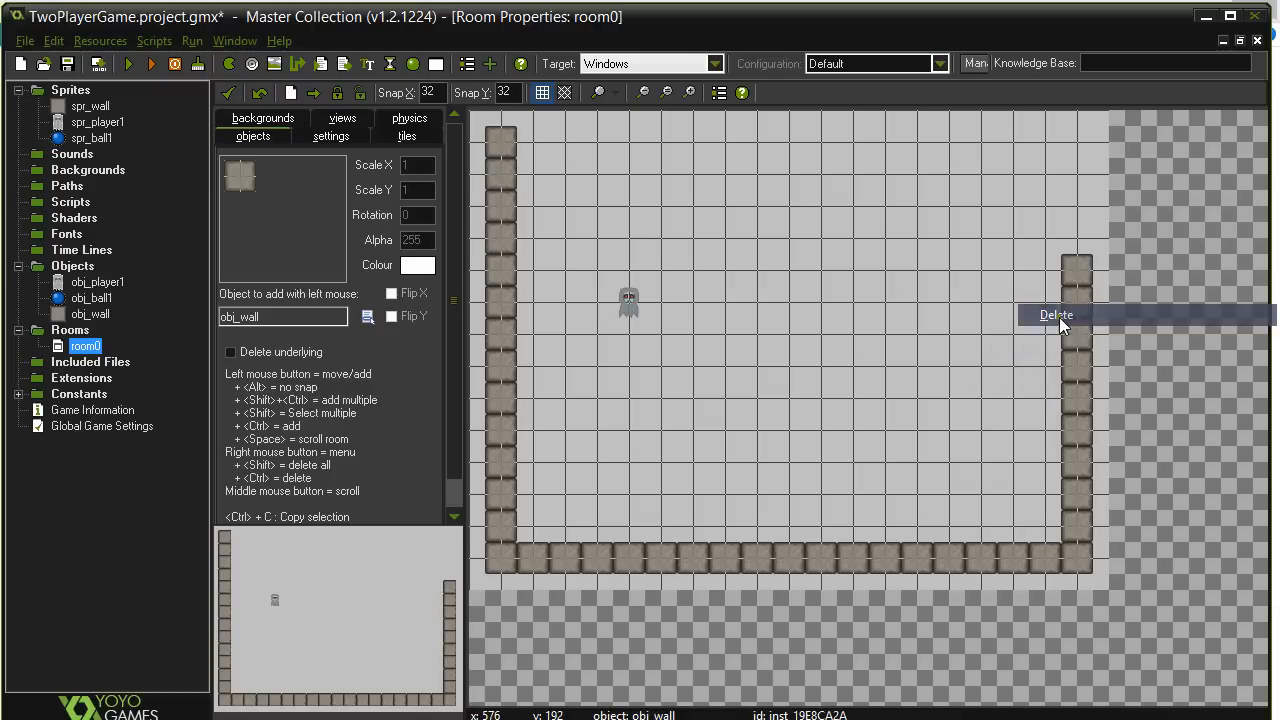
{"action": "left_click", "coordinate": [1056, 314]}
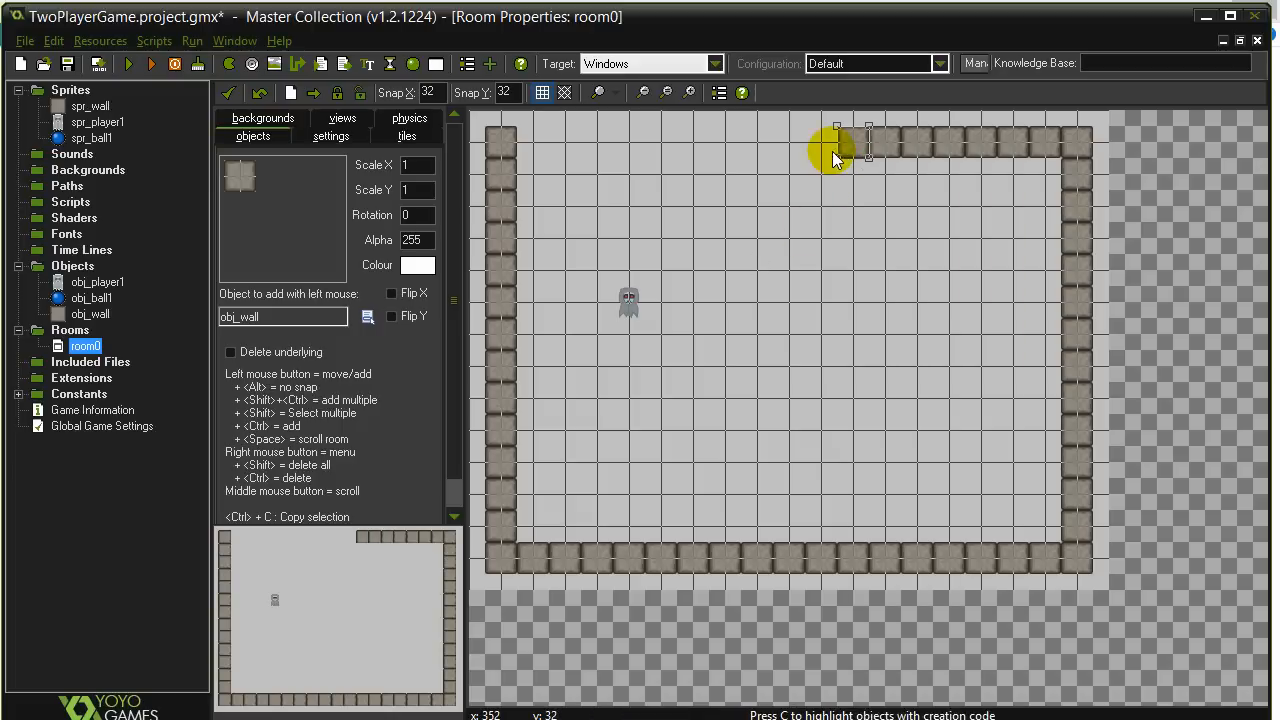
Drag obj_wall blocks along the top row to the left corner.
{"action": "left_click_drag", "start_coordinate": [835, 155], "coordinate": [730, 160]}
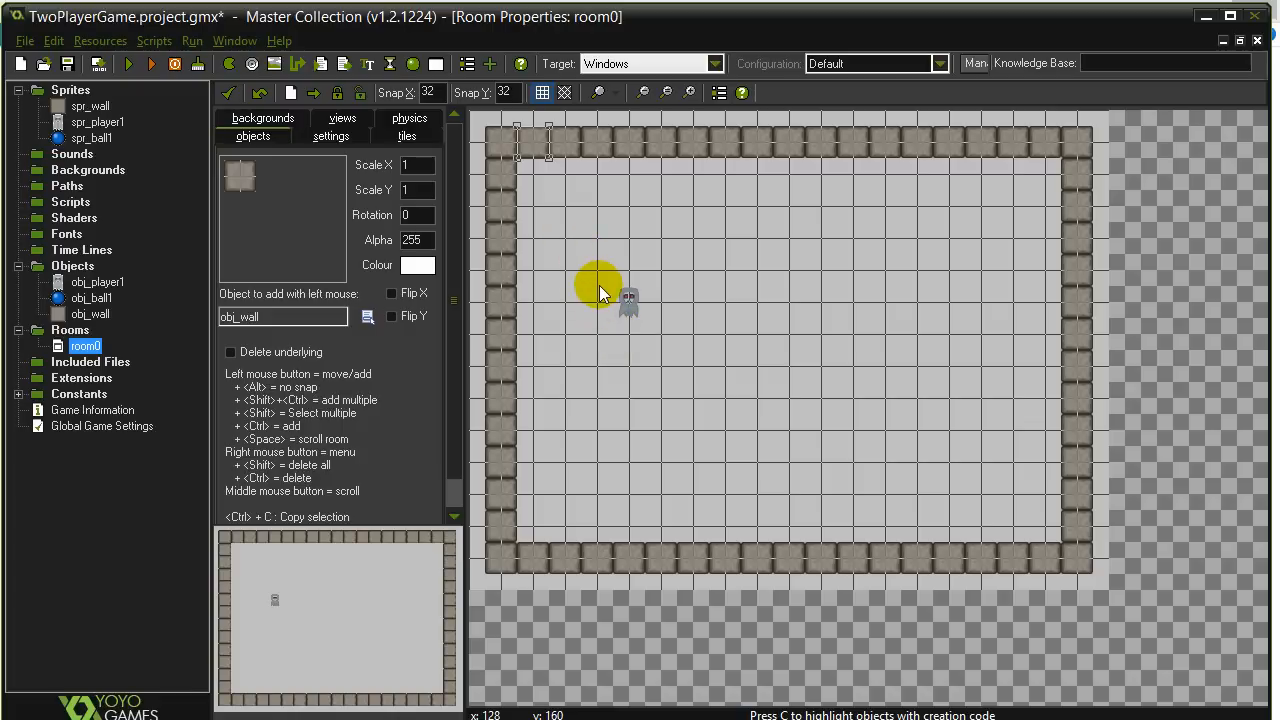
{"action": "mouse_move", "coordinate": [610, 370]}
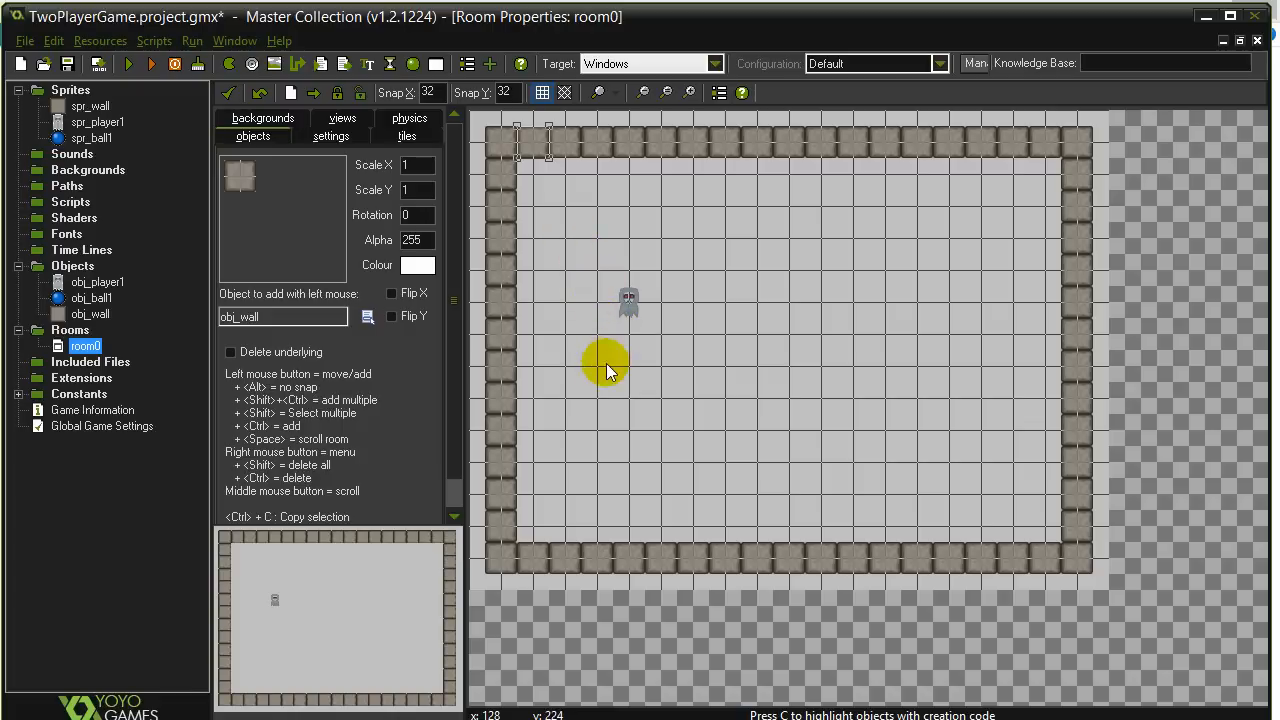
{"action": "mouse_move", "coordinate": [610, 515]}
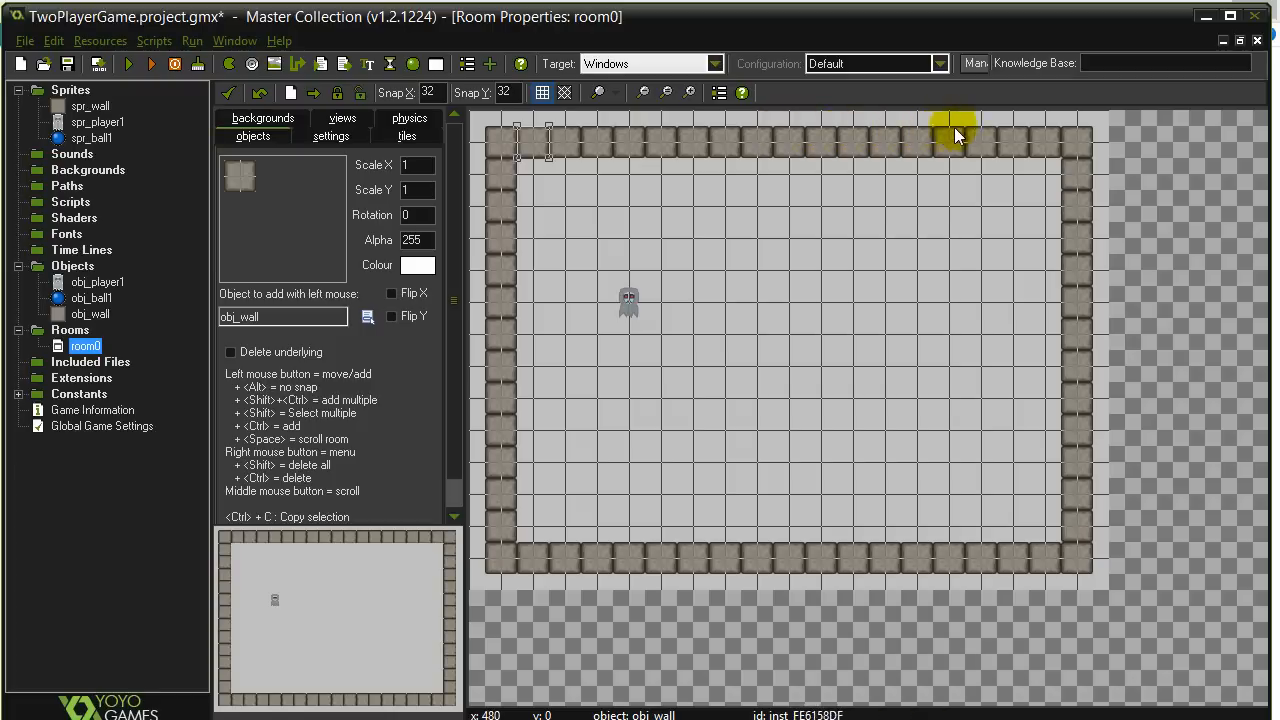
{"action": "mouse_move", "coordinate": [700, 130]}
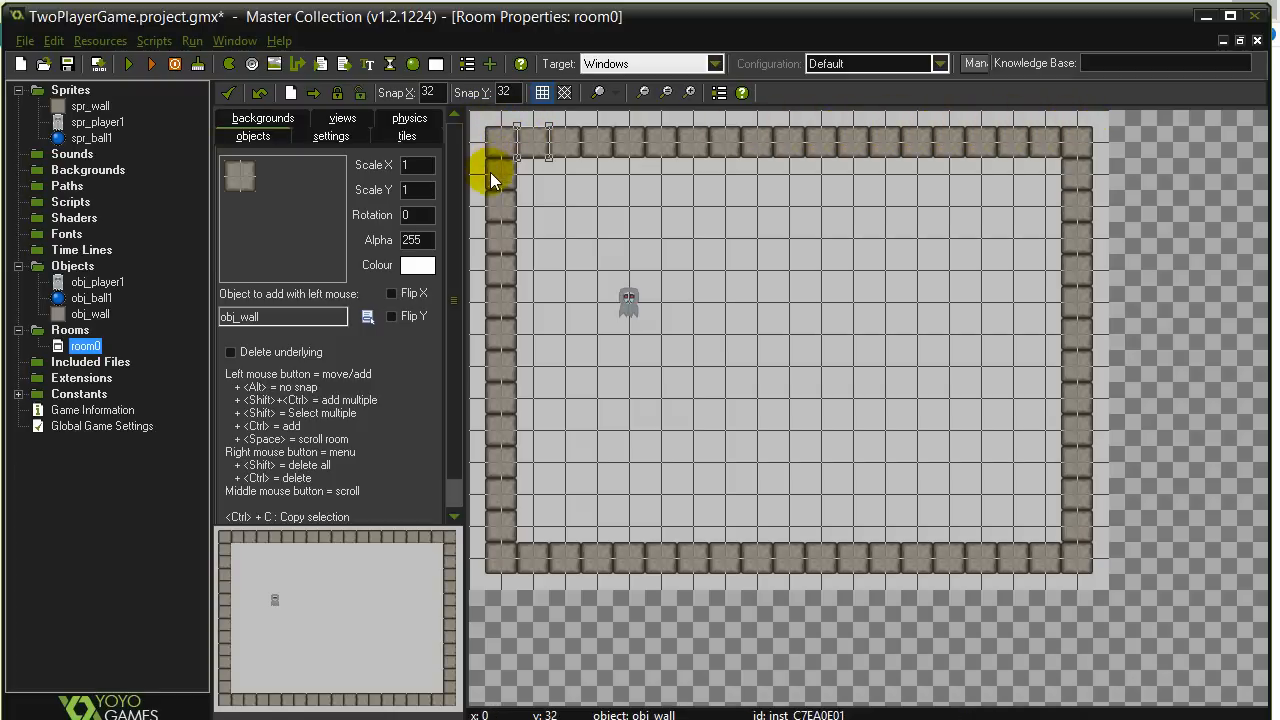
{"action": "mouse_move", "coordinate": [485, 410]}
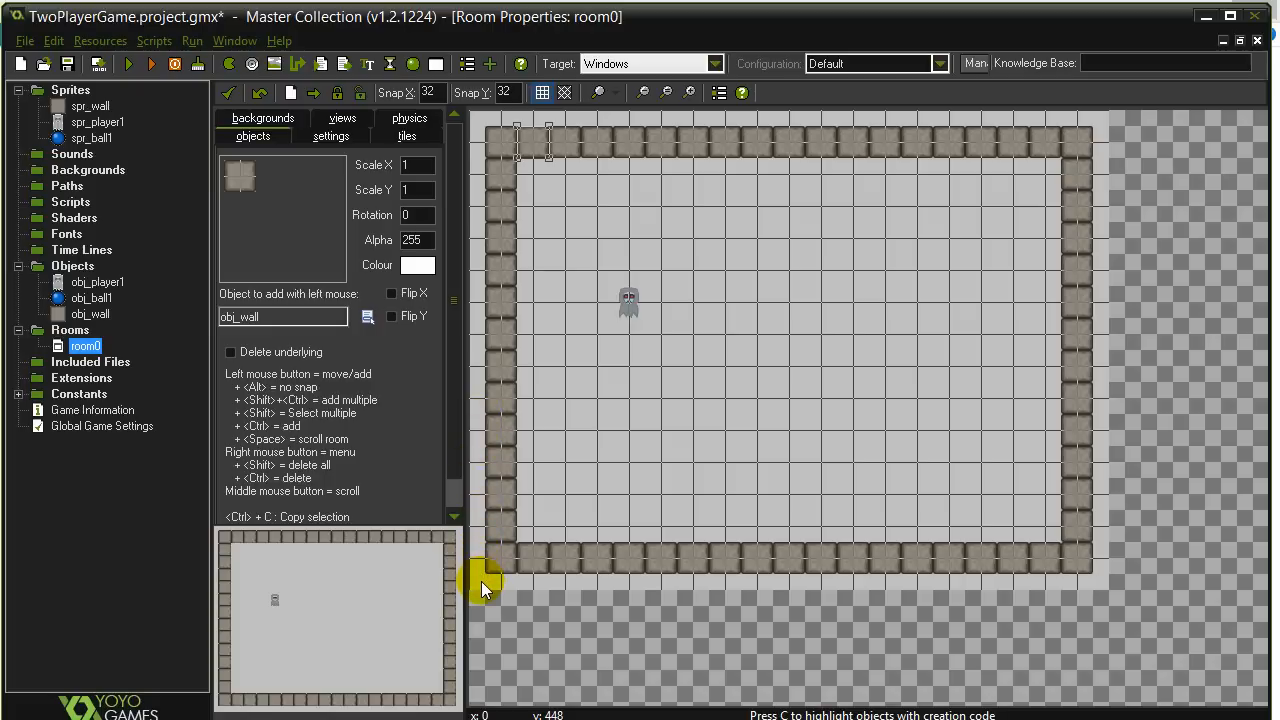
{"action": "mouse_move", "coordinate": [493, 243]}
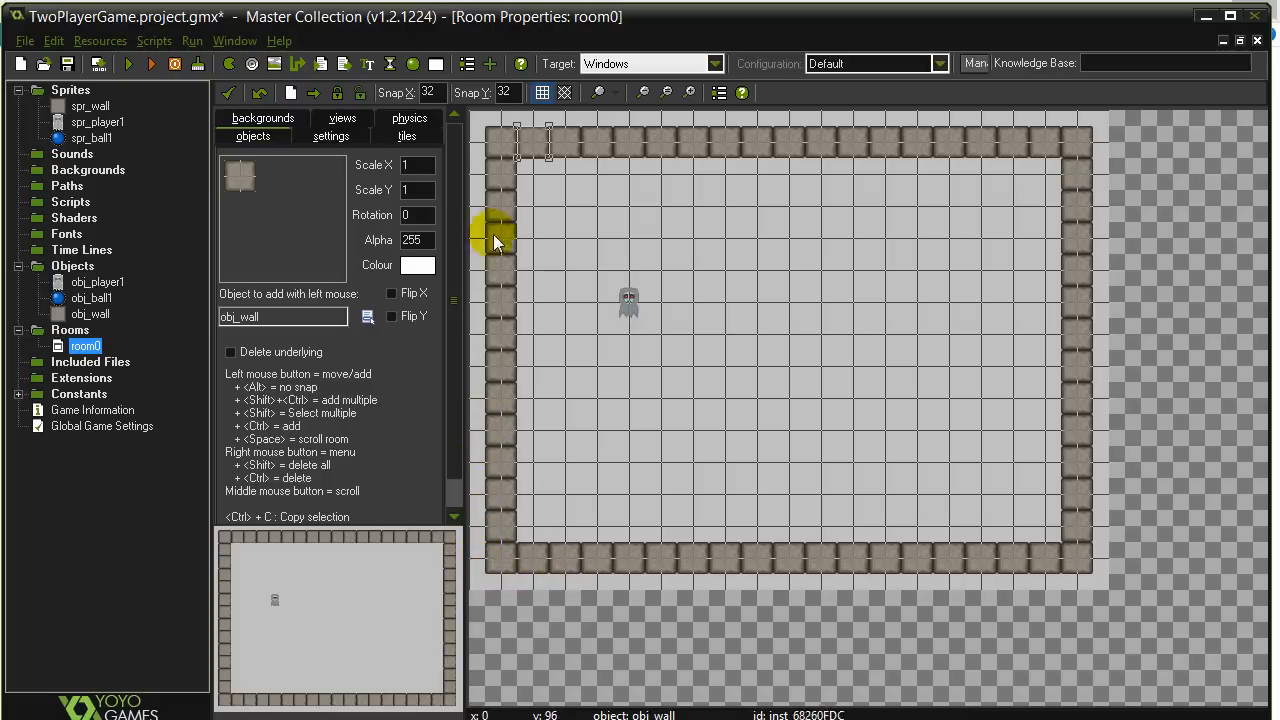
{"action": "mouse_move", "coordinate": [480, 120]}
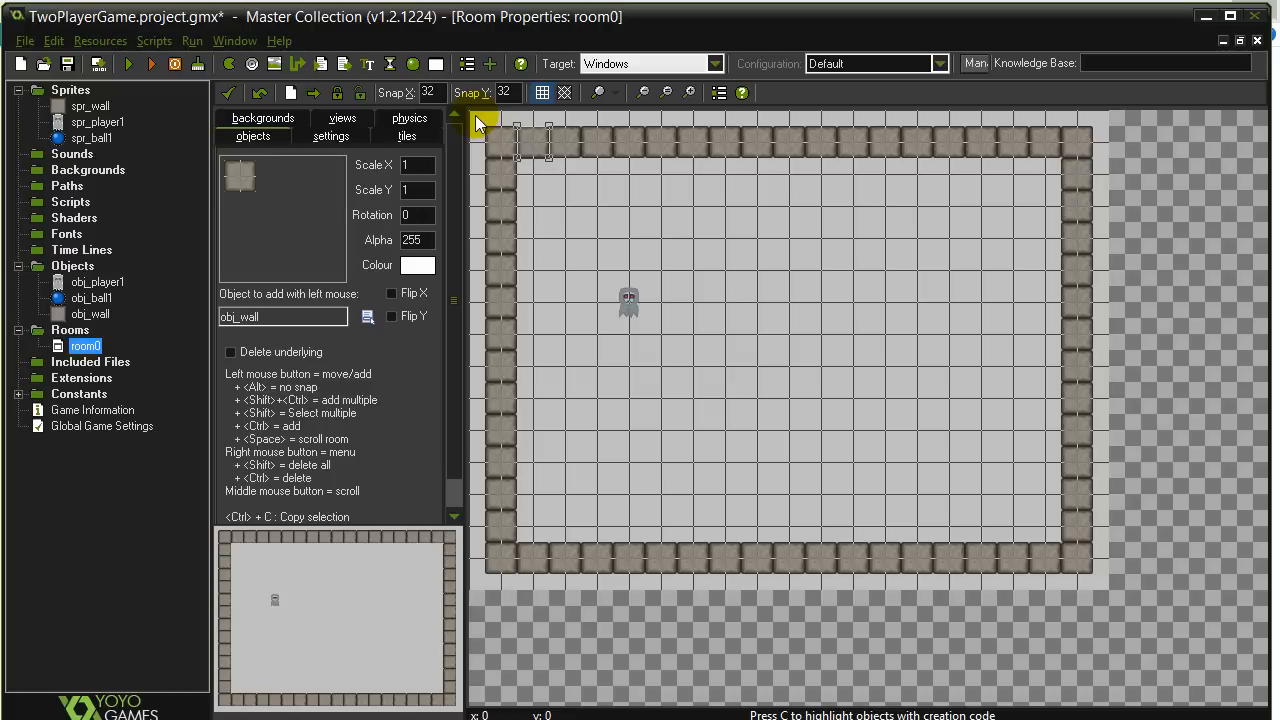
{"action": "mouse_move", "coordinate": [1100, 585]}
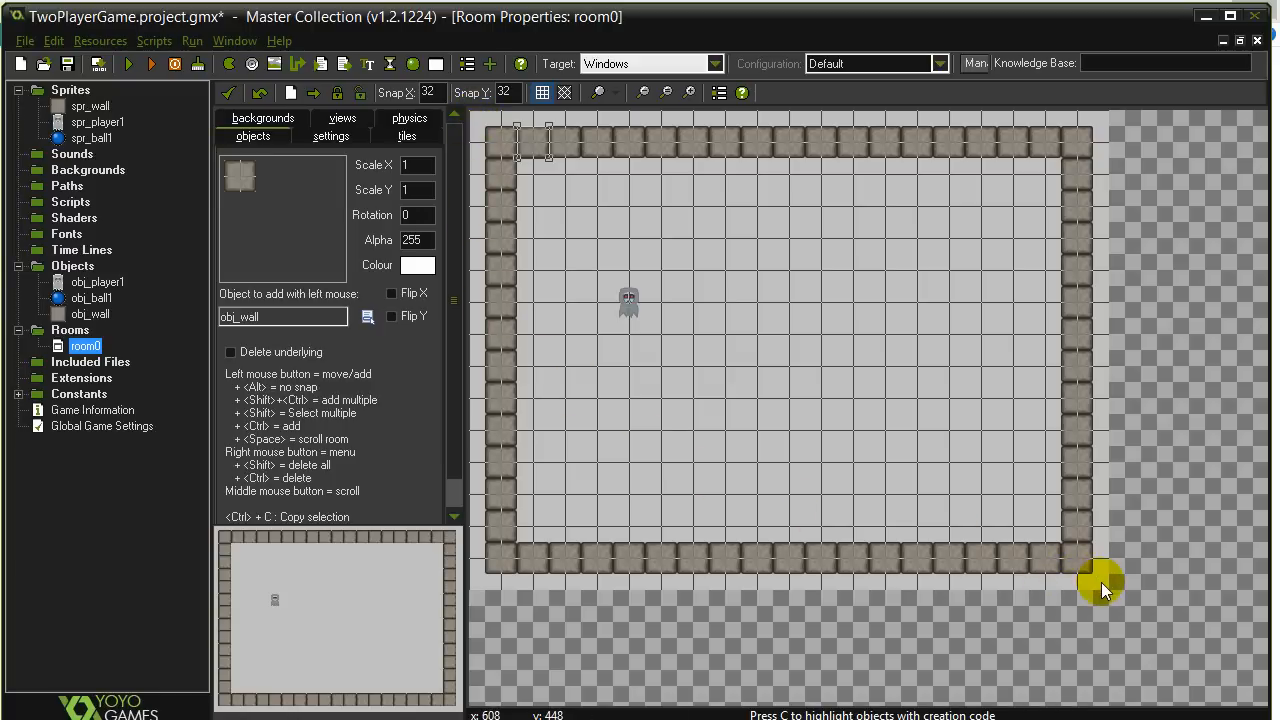
{"action": "mouse_move", "coordinate": [1113, 597]}
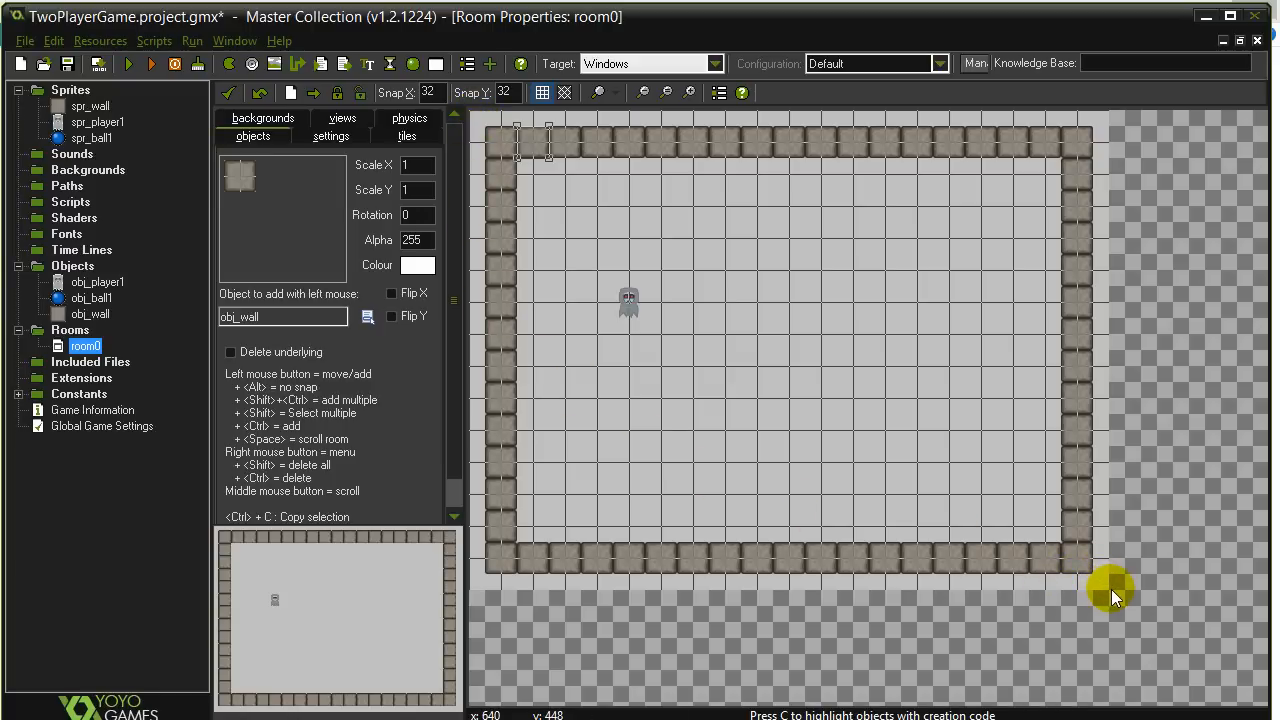
{"action": "mouse_move", "coordinate": [1108, 588]}
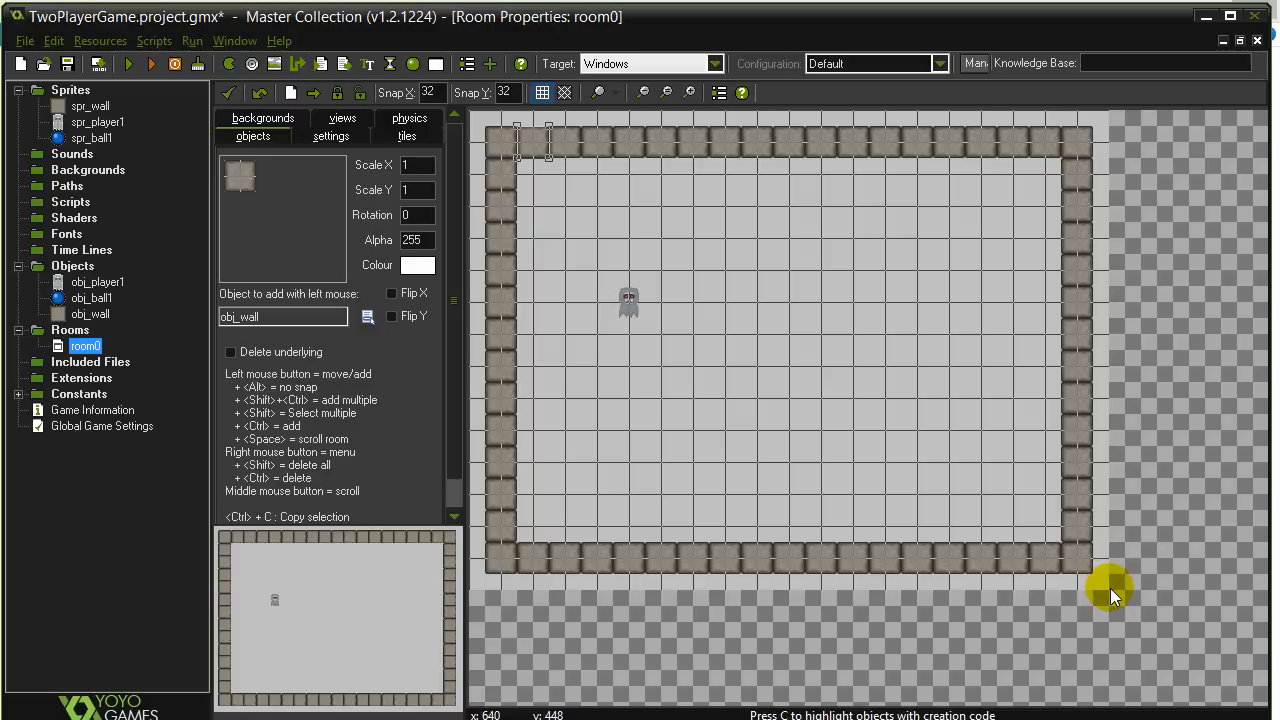
{"action": "mouse_move", "coordinate": [628, 315]}
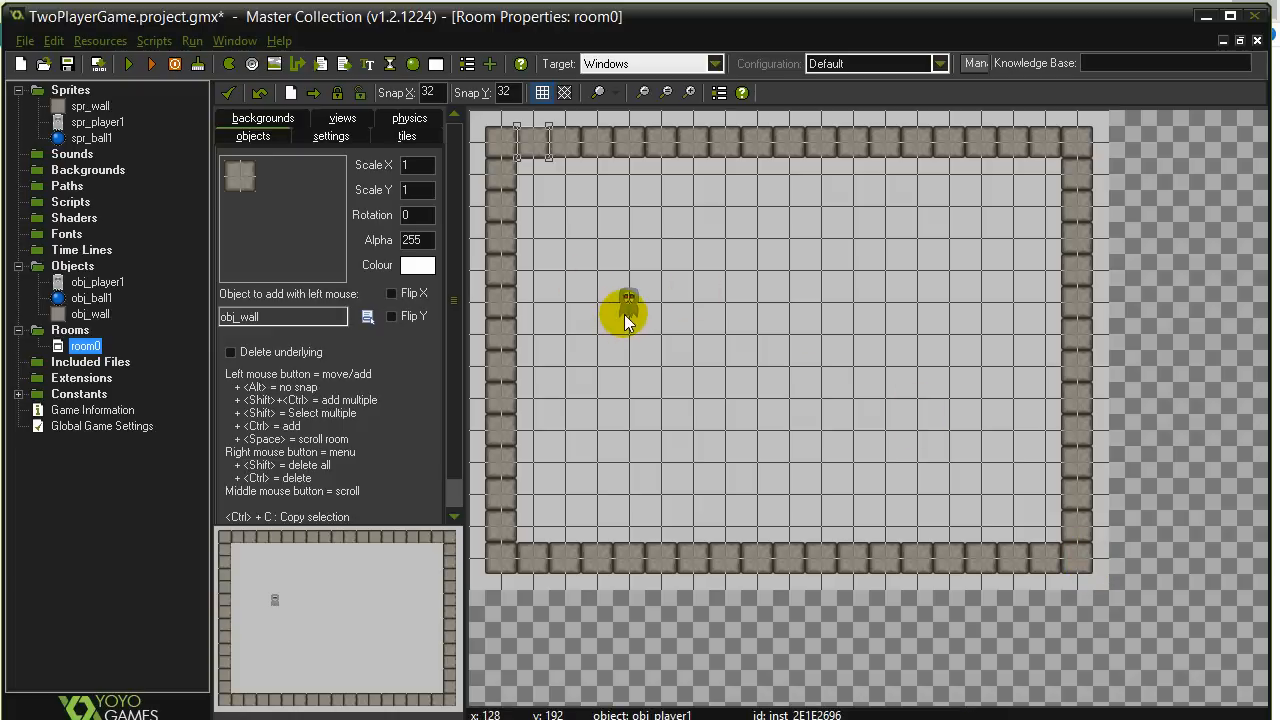
{"action": "mouse_move", "coordinate": [67, 63]}
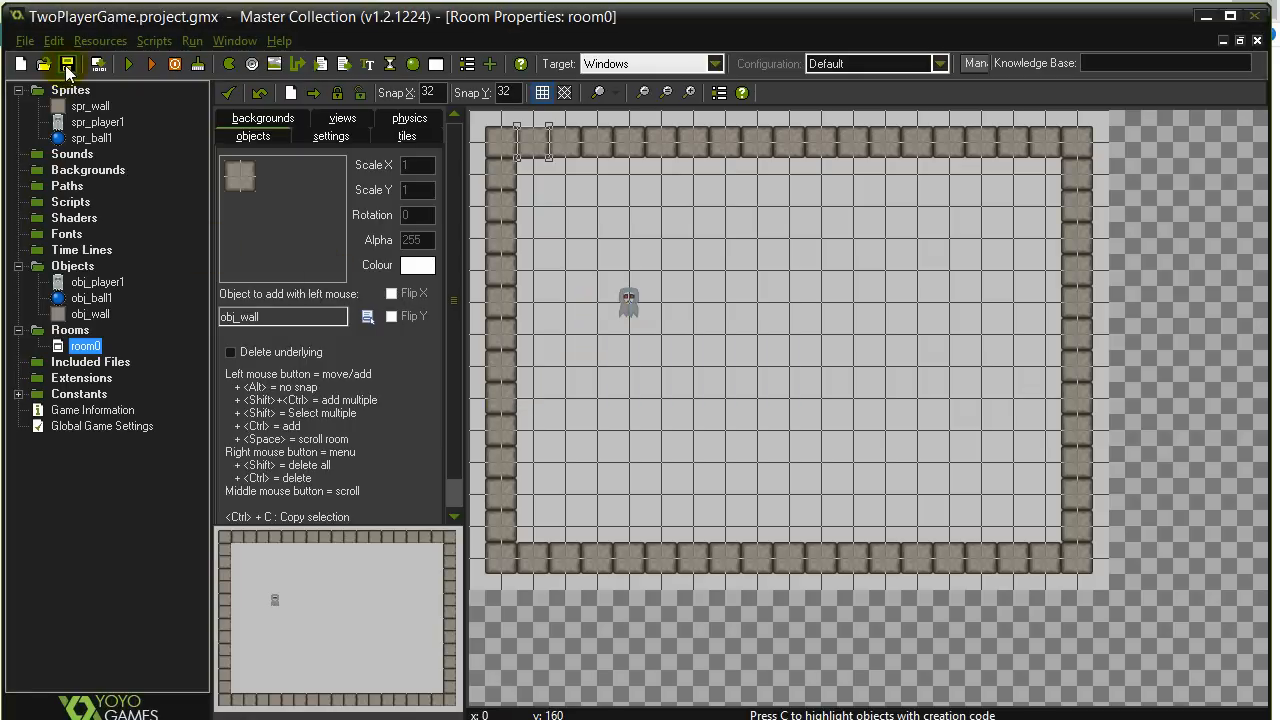
{"action": "mouse_move", "coordinate": [133, 72]}
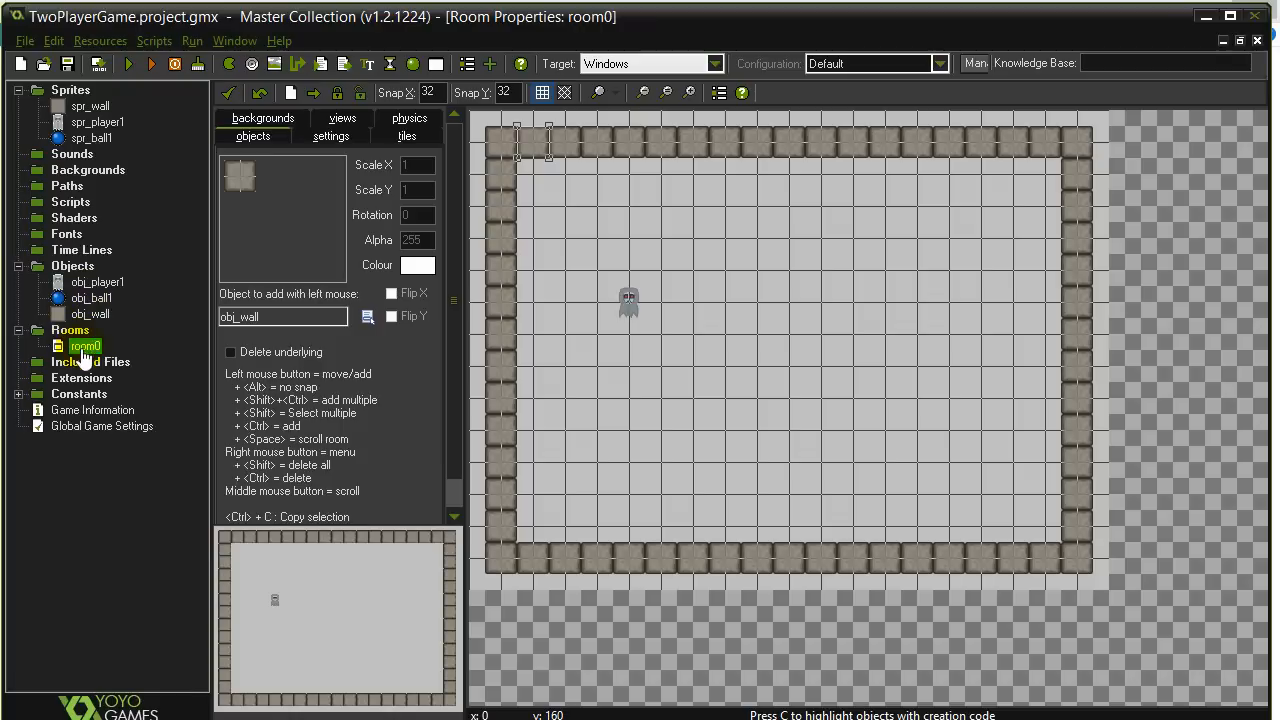
Select room0 and start compiling the game with Run Game.
{"action": "left_click", "coordinate": [91, 297]}
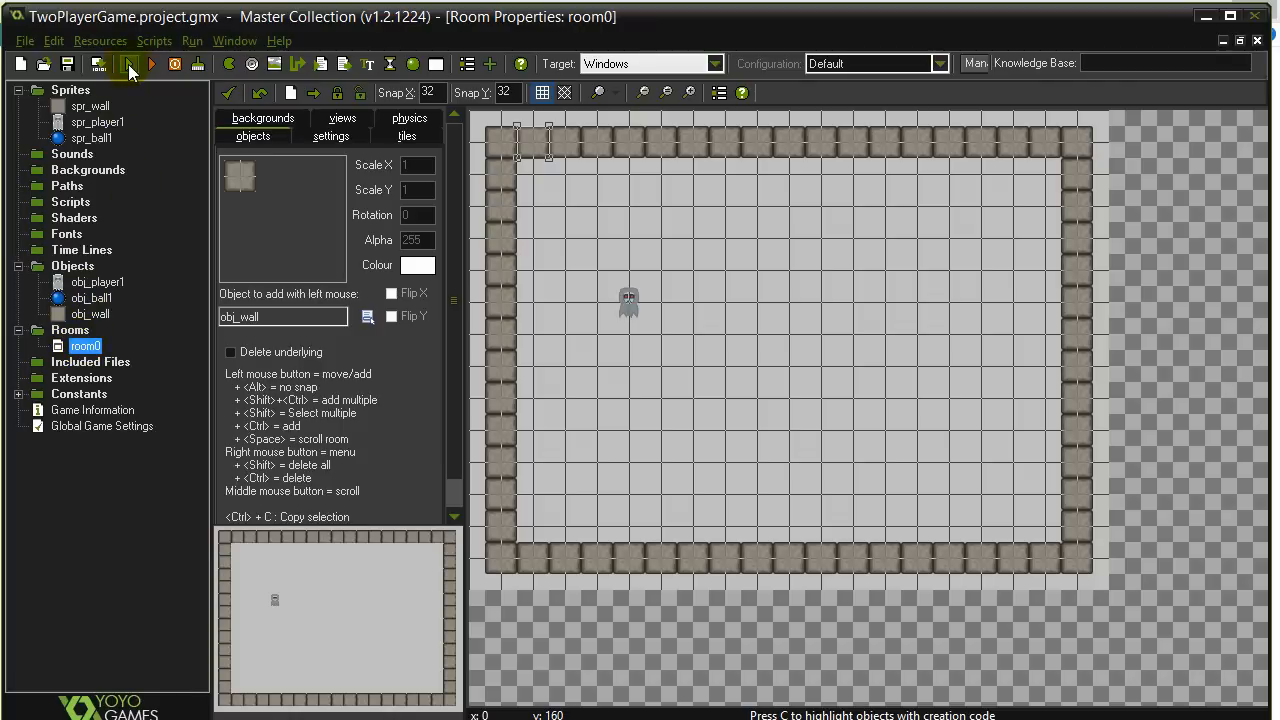
{"action": "left_click", "coordinate": [151, 64]}
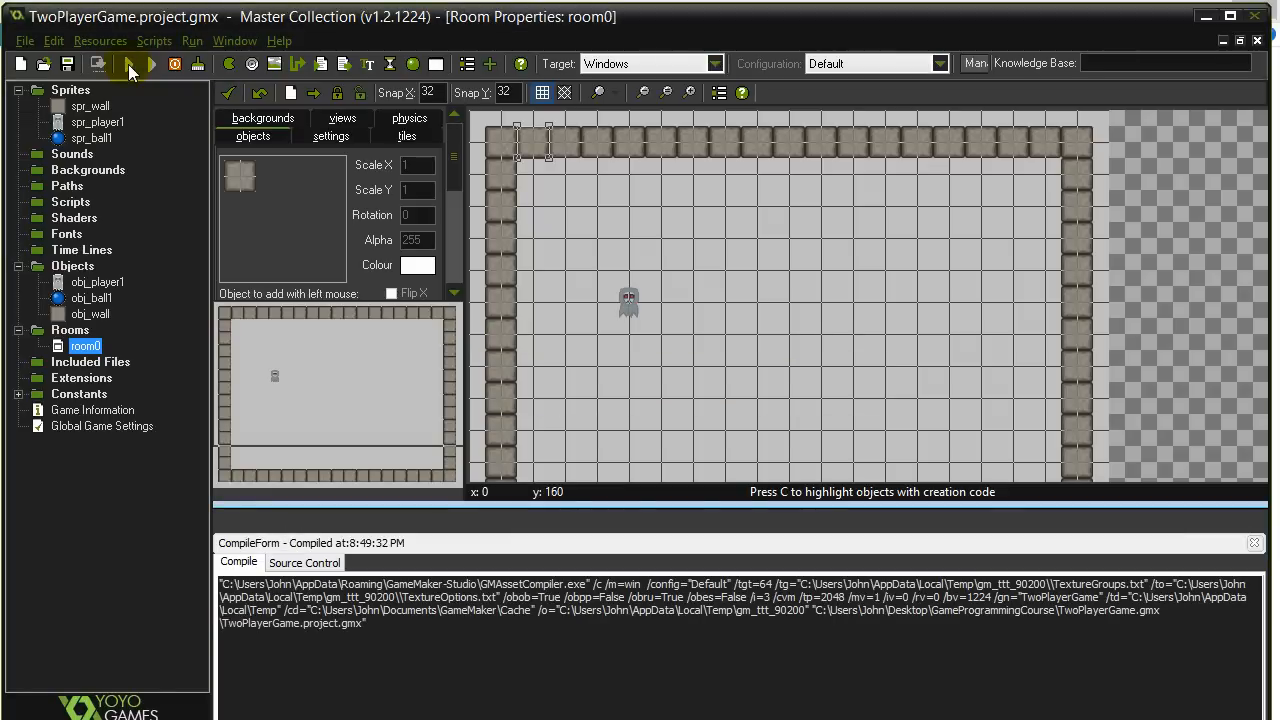
{"action": "left_click", "coordinate": [150, 64]}
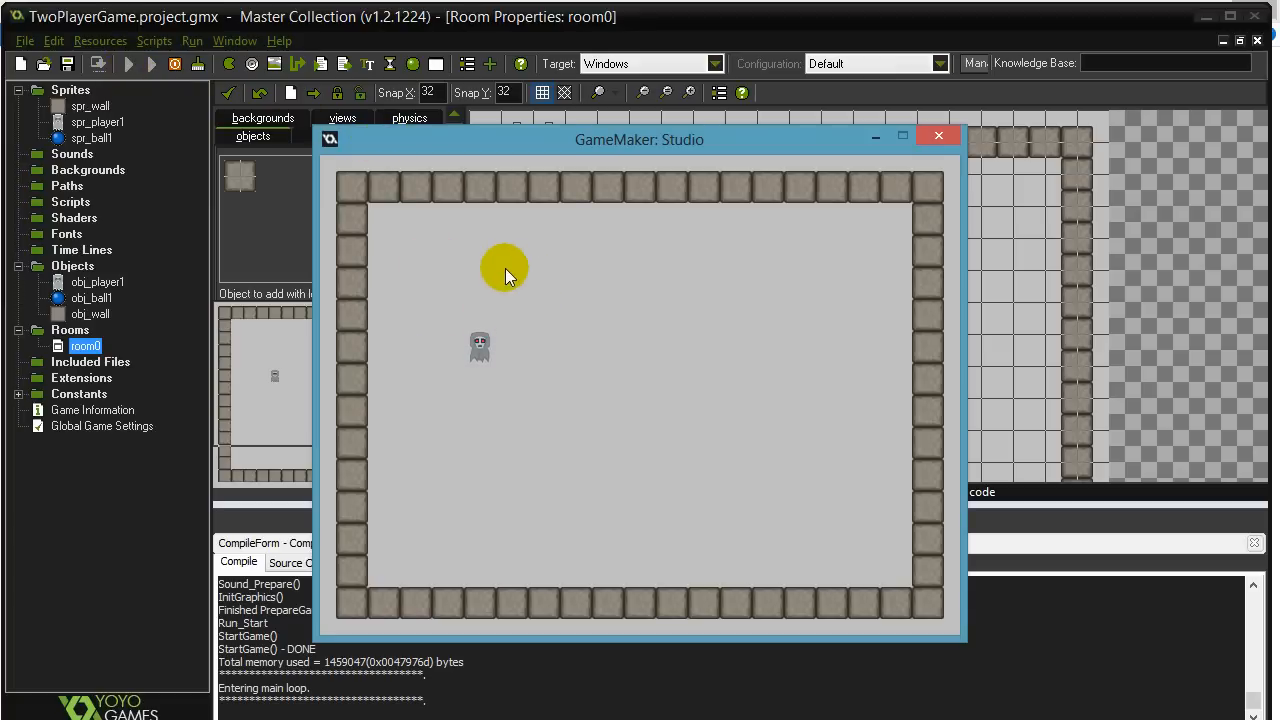
{"action": "mouse_move", "coordinate": [478, 270]}
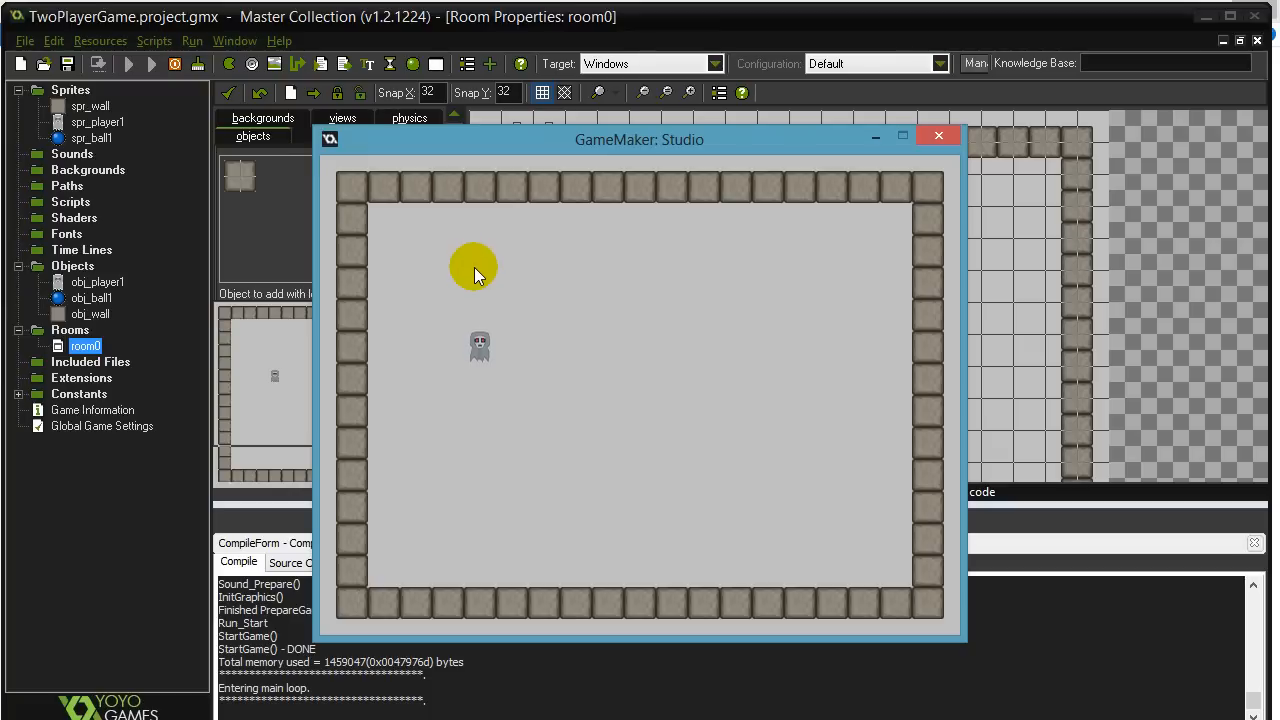
{"action": "mouse_move", "coordinate": [475, 278]}
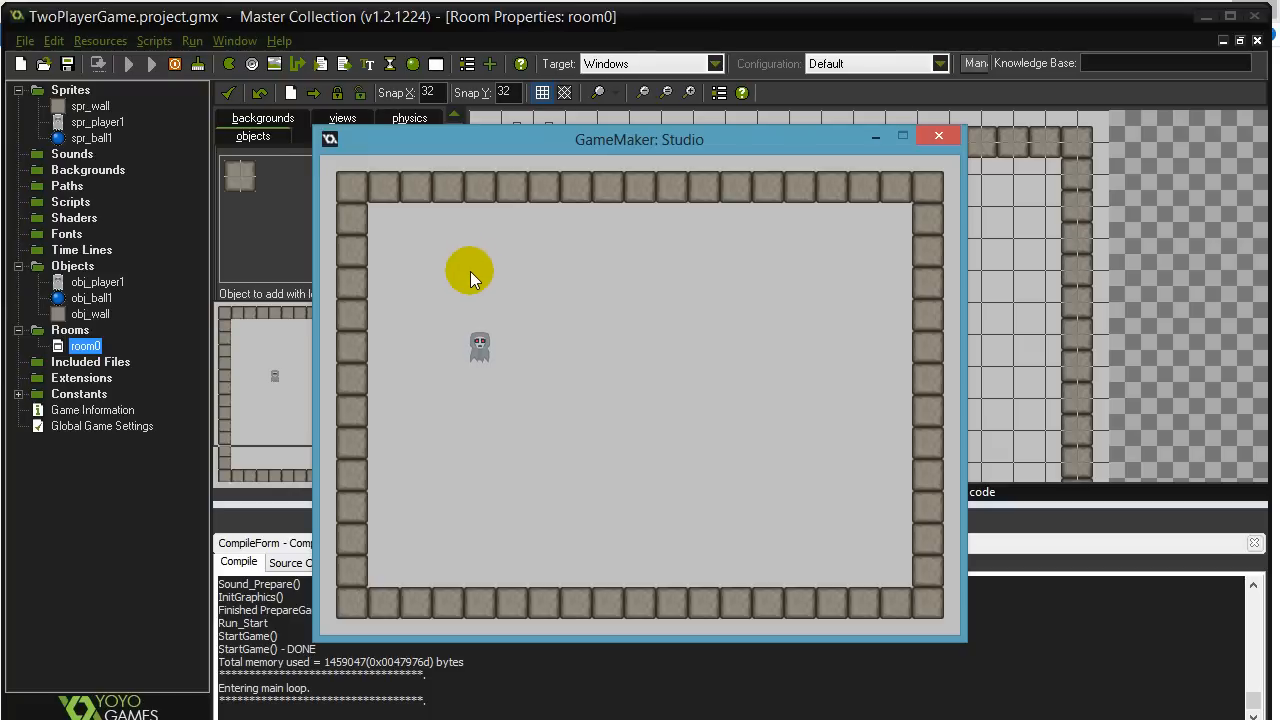
Focus the running game window and inspect the walled room with the player ghost.
{"action": "left_click", "coordinate": [90, 122]}
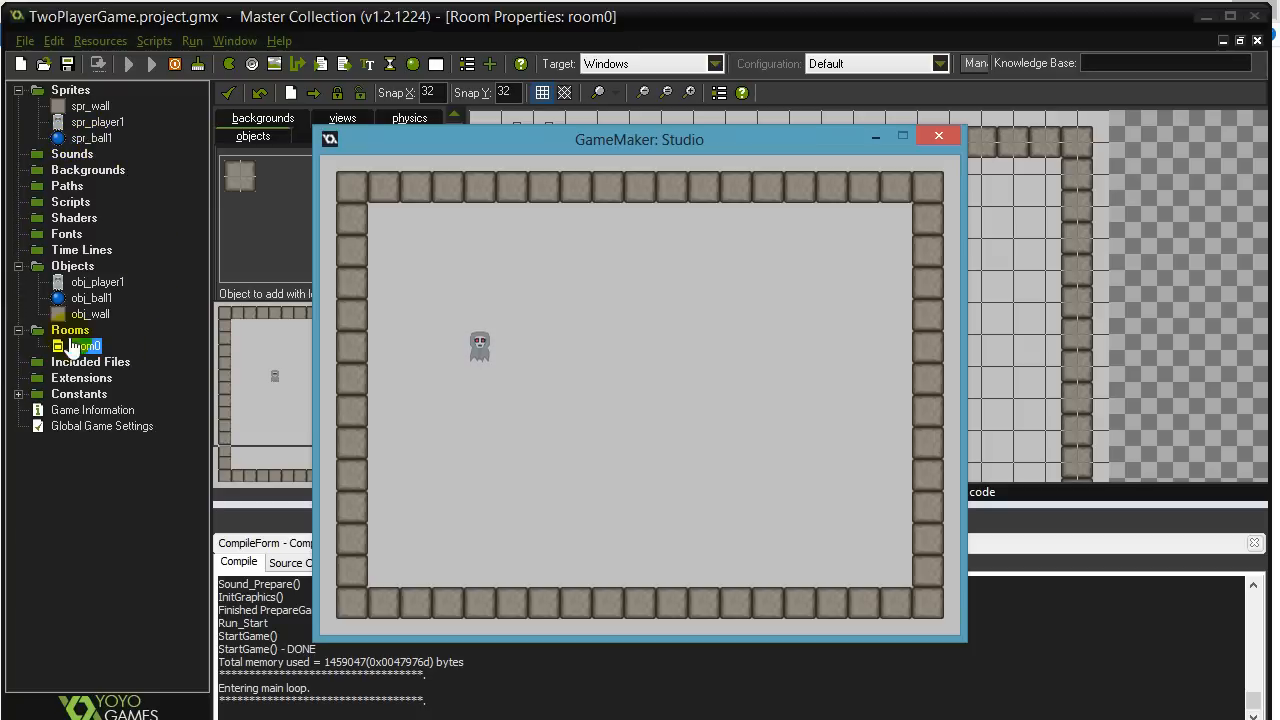
{"action": "mouse_move", "coordinate": [97, 282]}
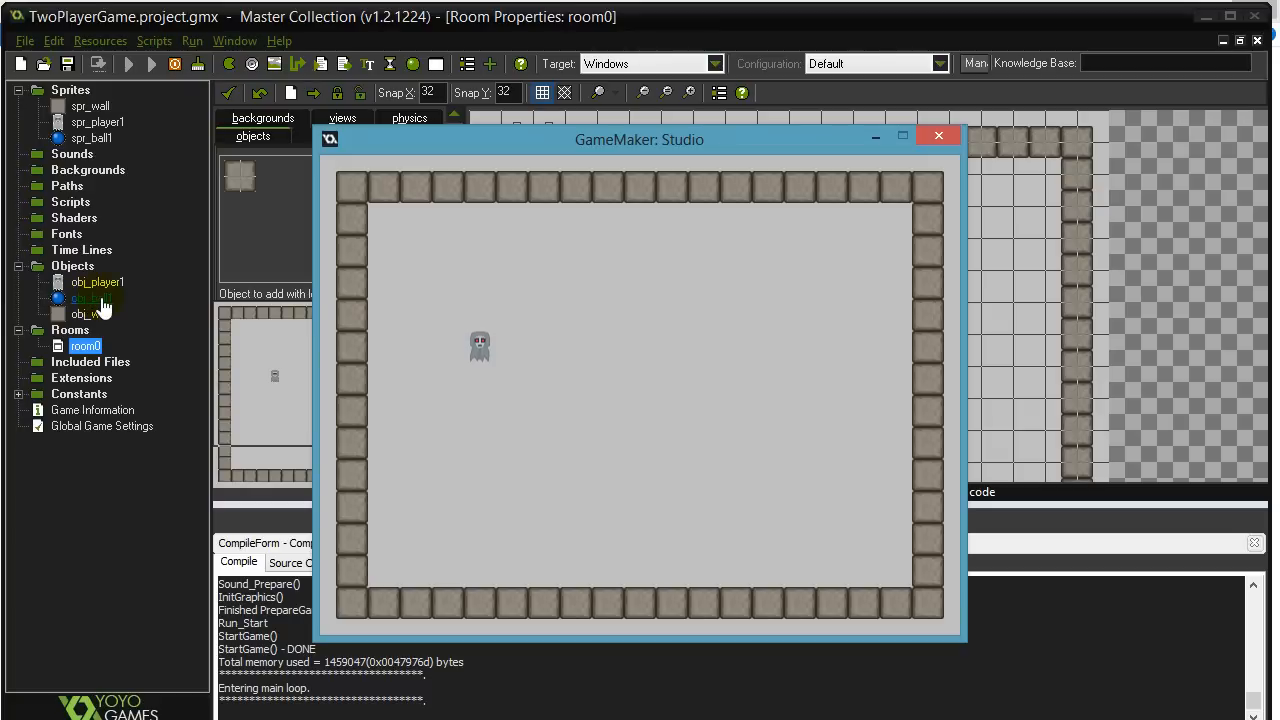
{"action": "left_click", "coordinate": [755, 360]}
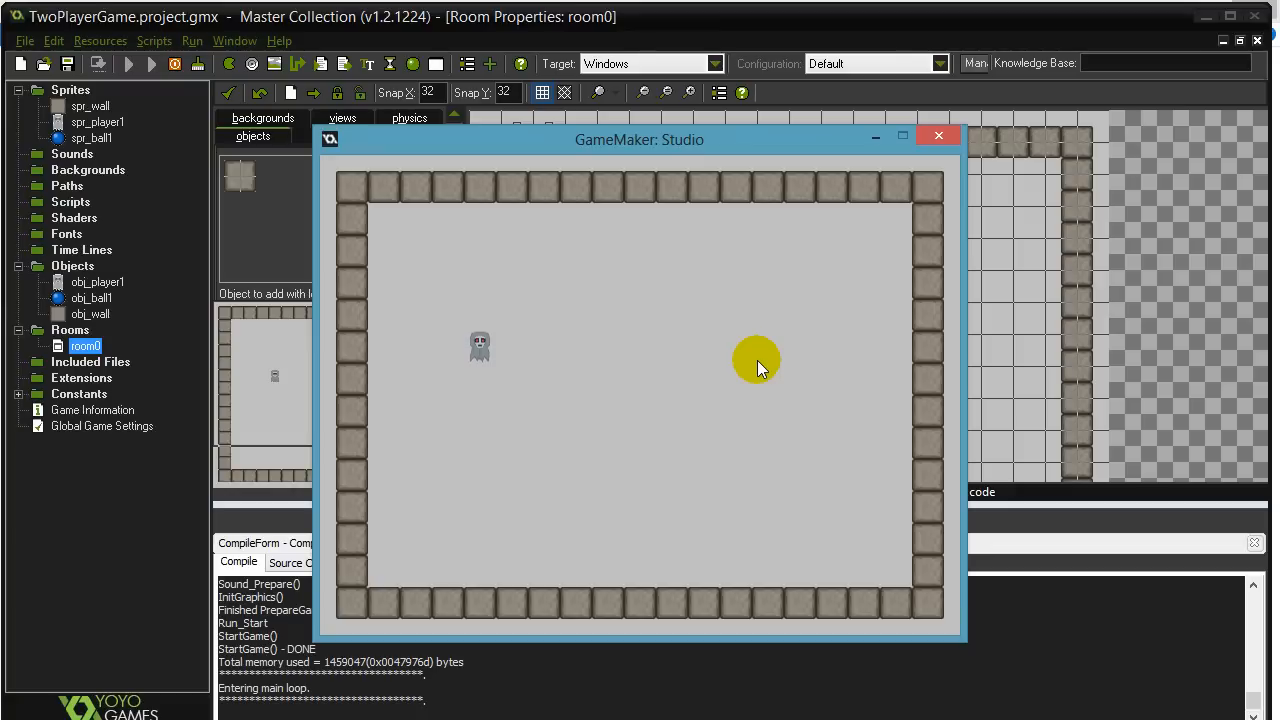
{"action": "mouse_move", "coordinate": [735, 320]}
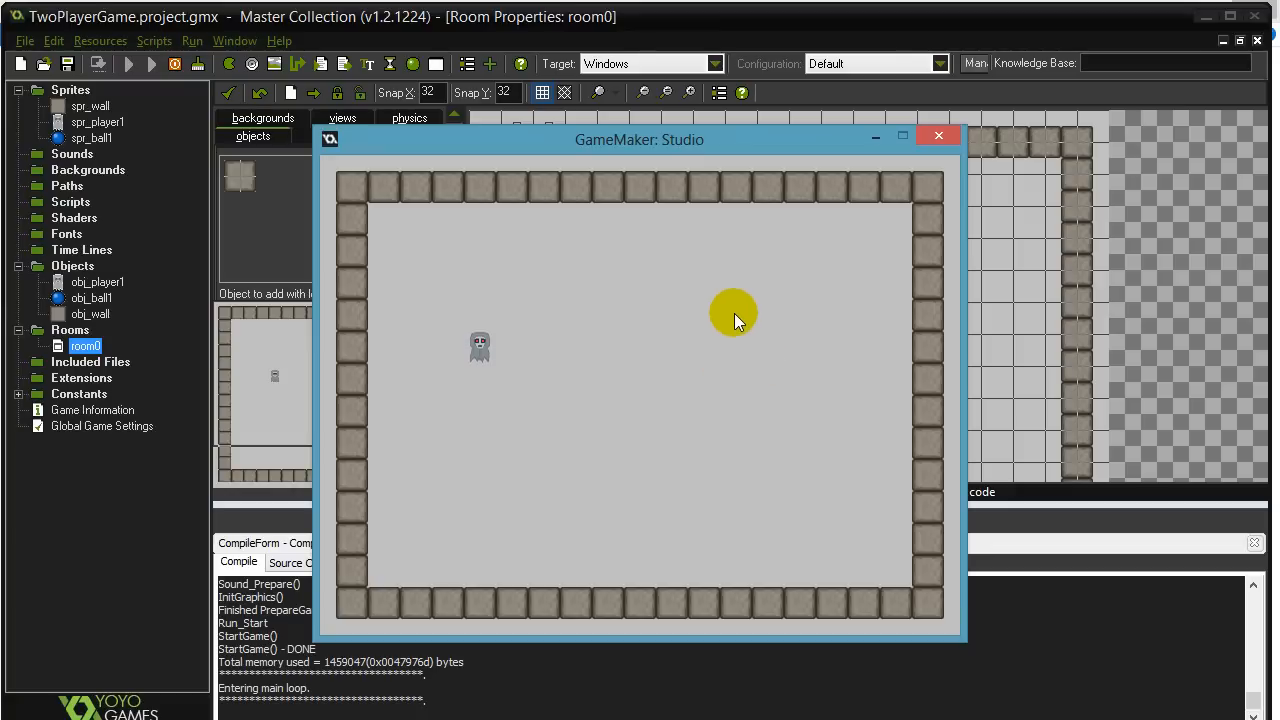